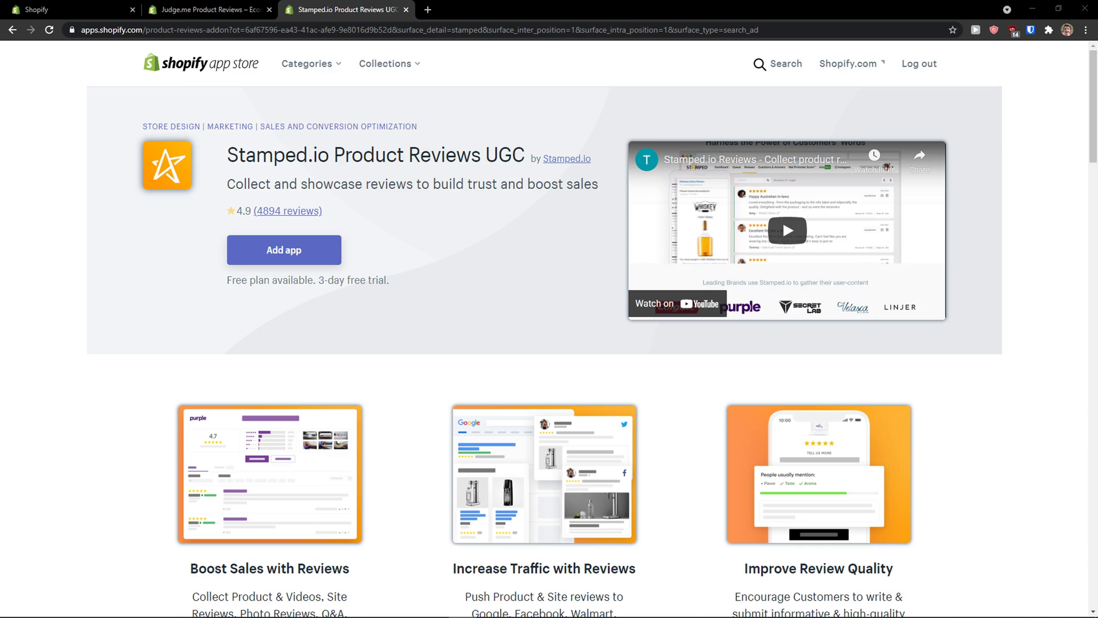
mouse_move(324, 310)
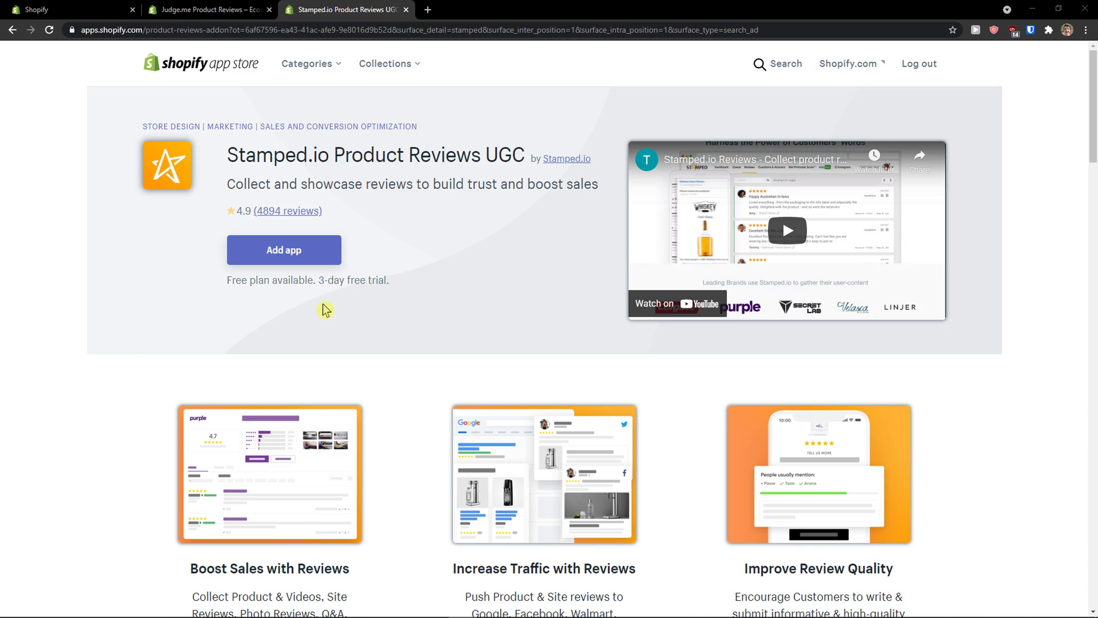
mouse_move(115, 233)
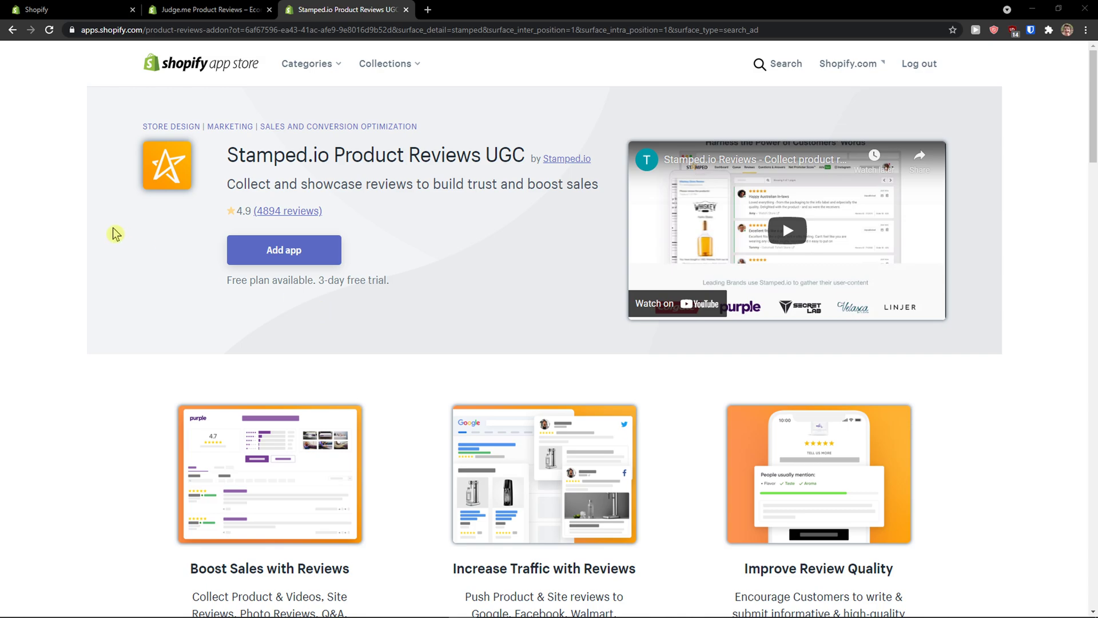
mouse_move(284, 251)
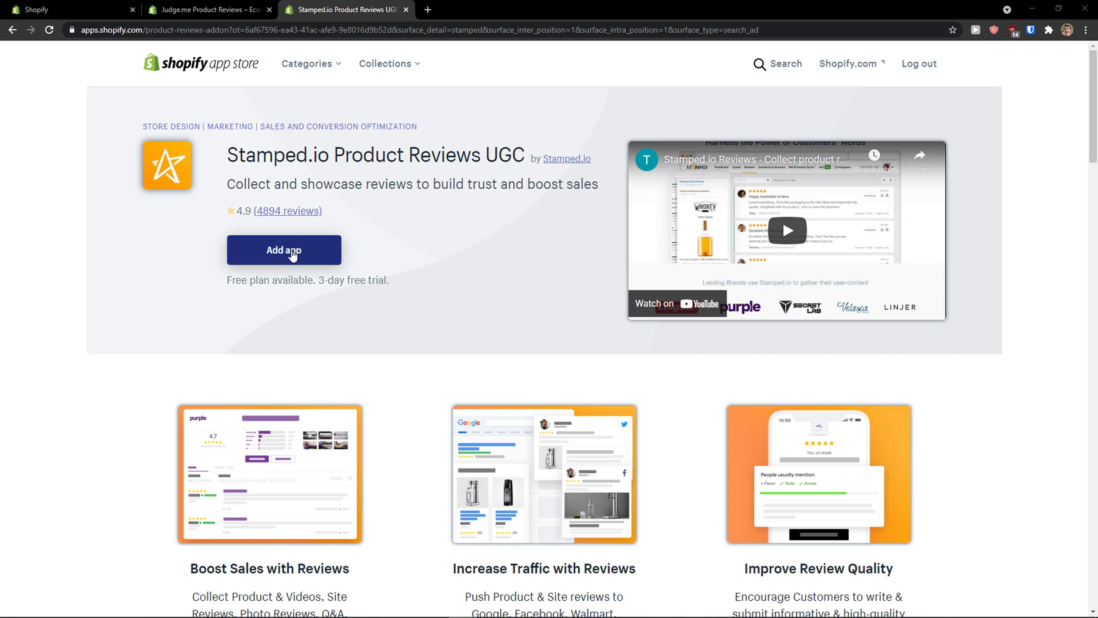
Step: Start adding the Stamped.io Product Reviews UGC app from its Shopify App Store listing
click(283, 251)
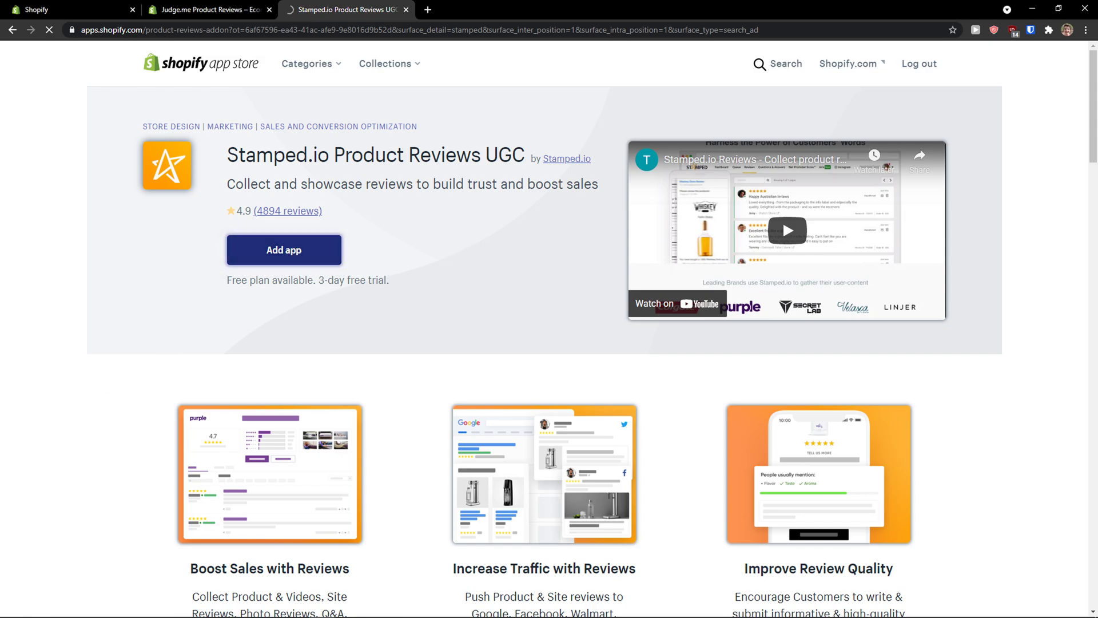
click(284, 251)
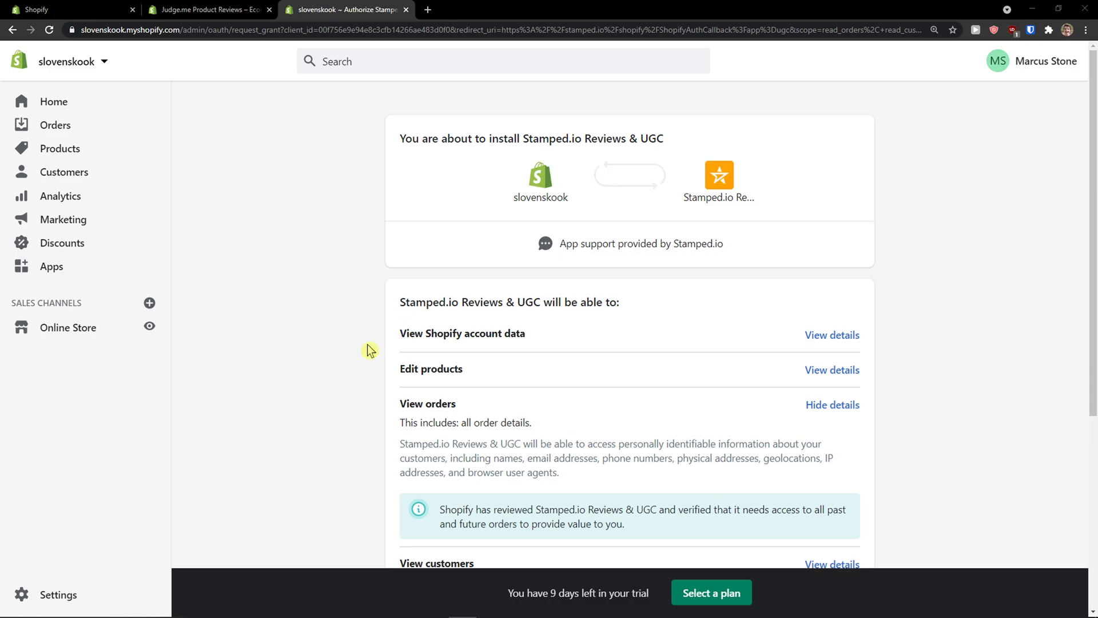
Step: Approve installing Stamped.io Reviews & UGC with its requested store permissions
scroll(down, 3)
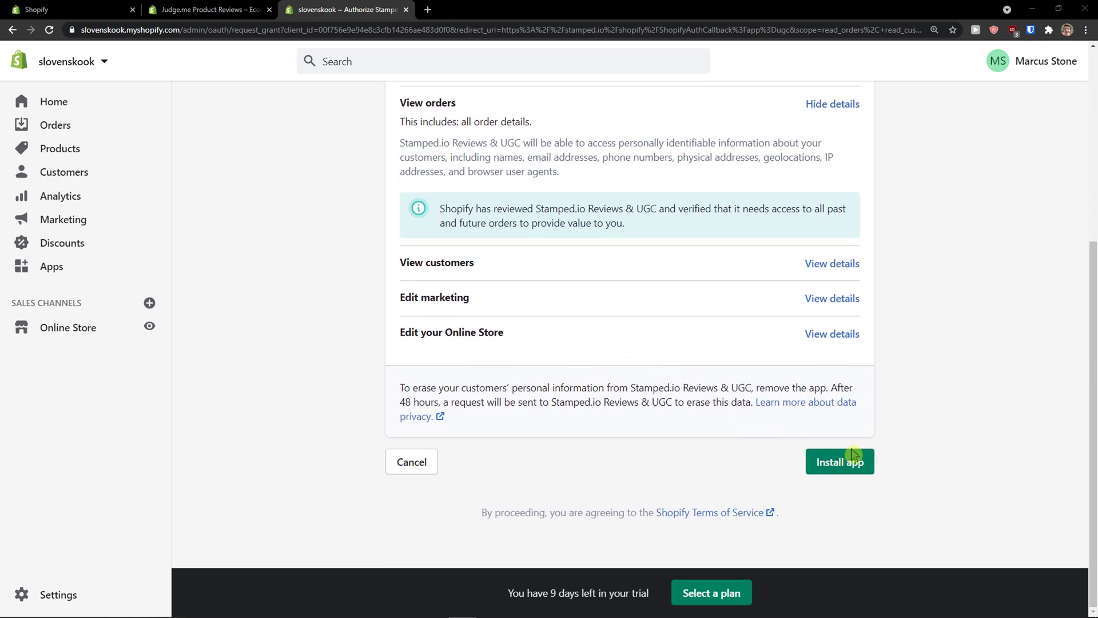
click(839, 461)
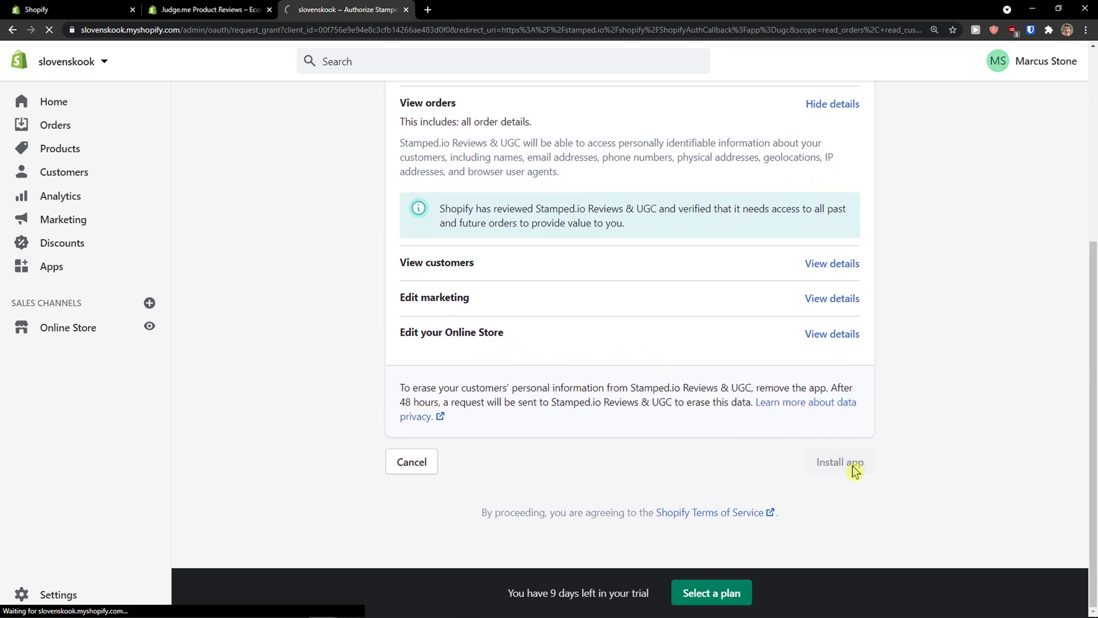
click(839, 461)
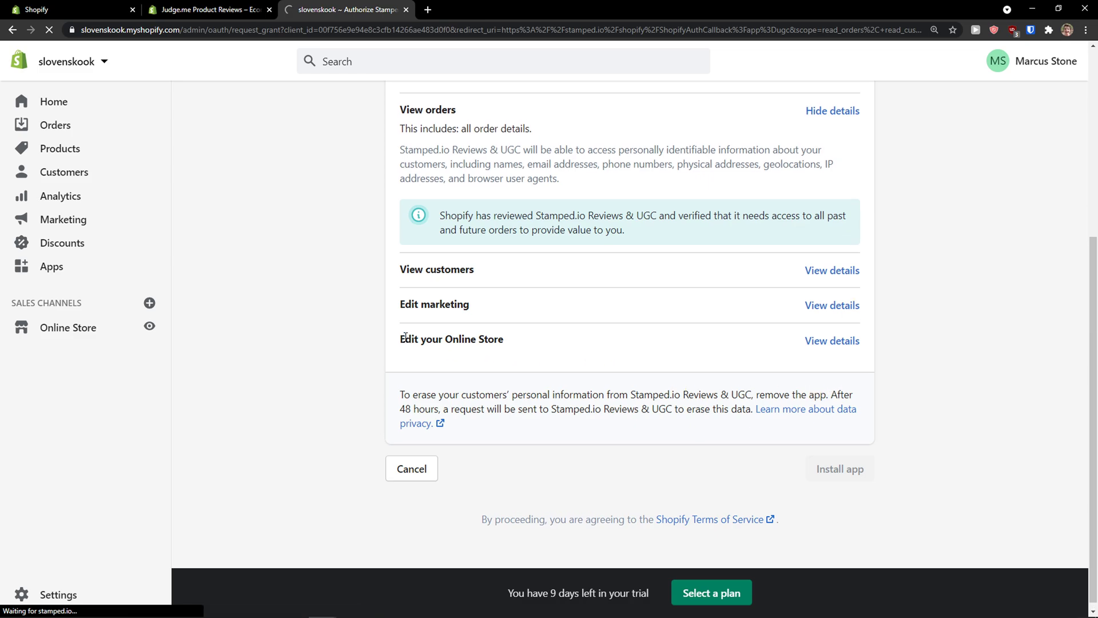
scroll(up, 3)
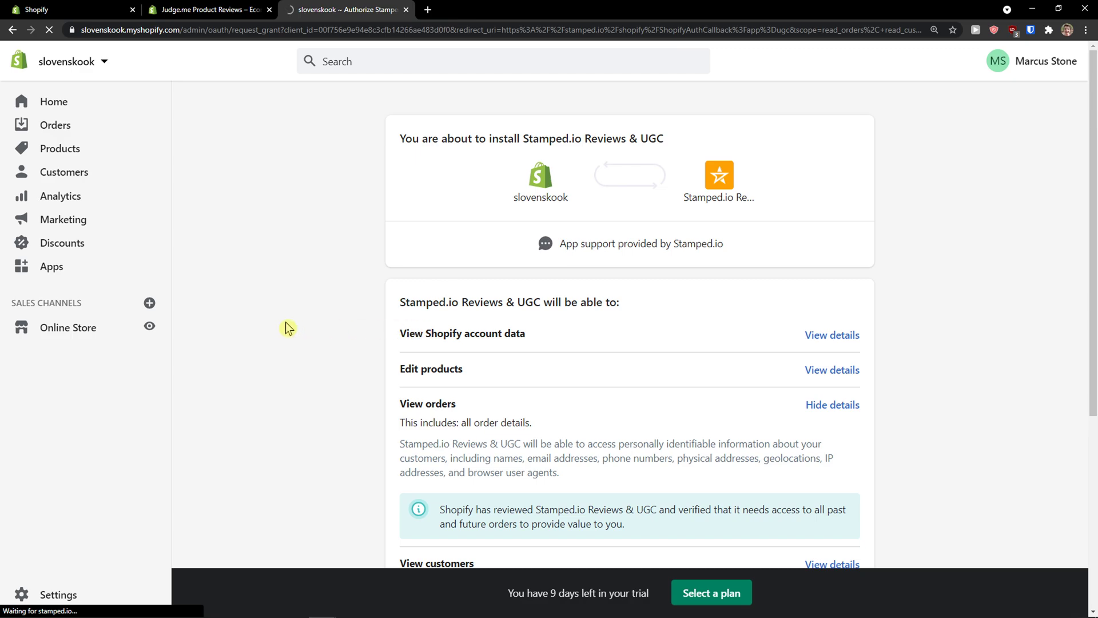
mouse_move(418, 314)
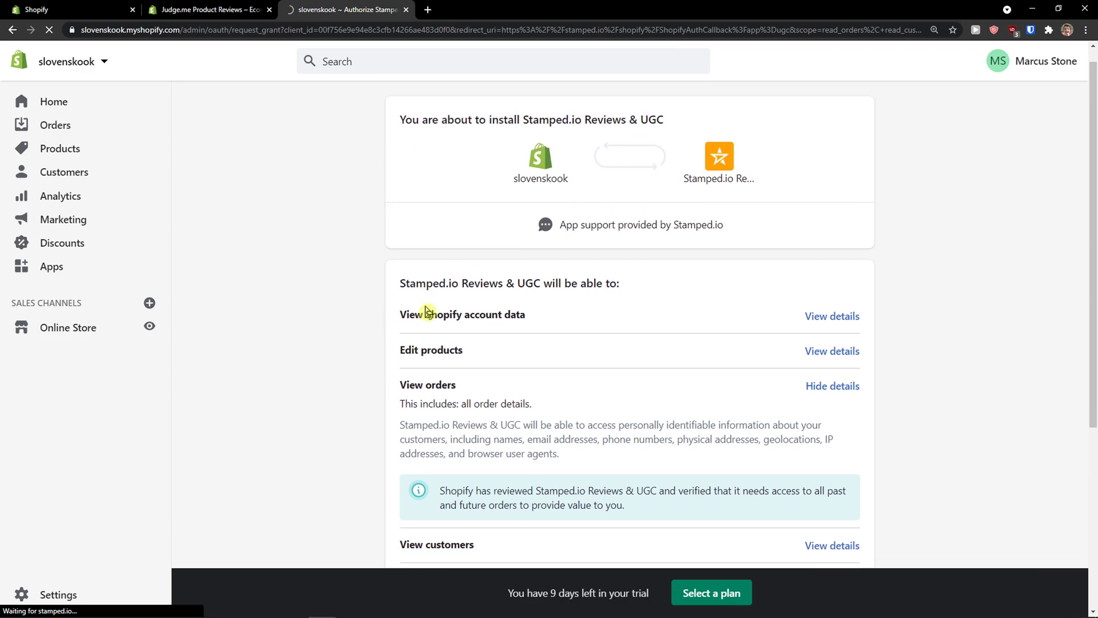
scroll(down, 3)
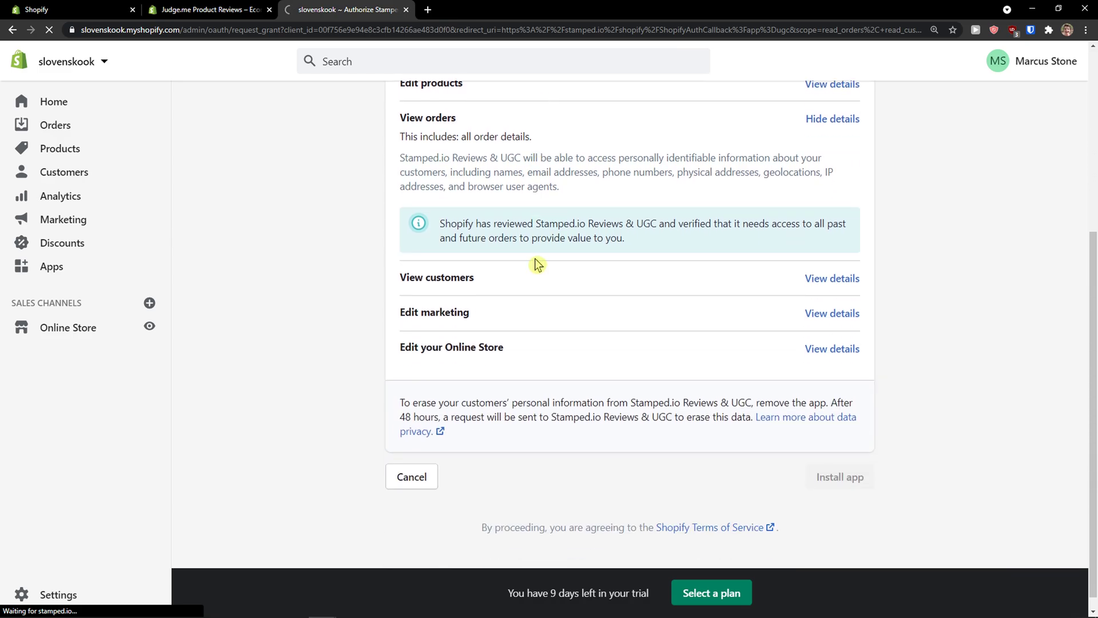
click(838, 476)
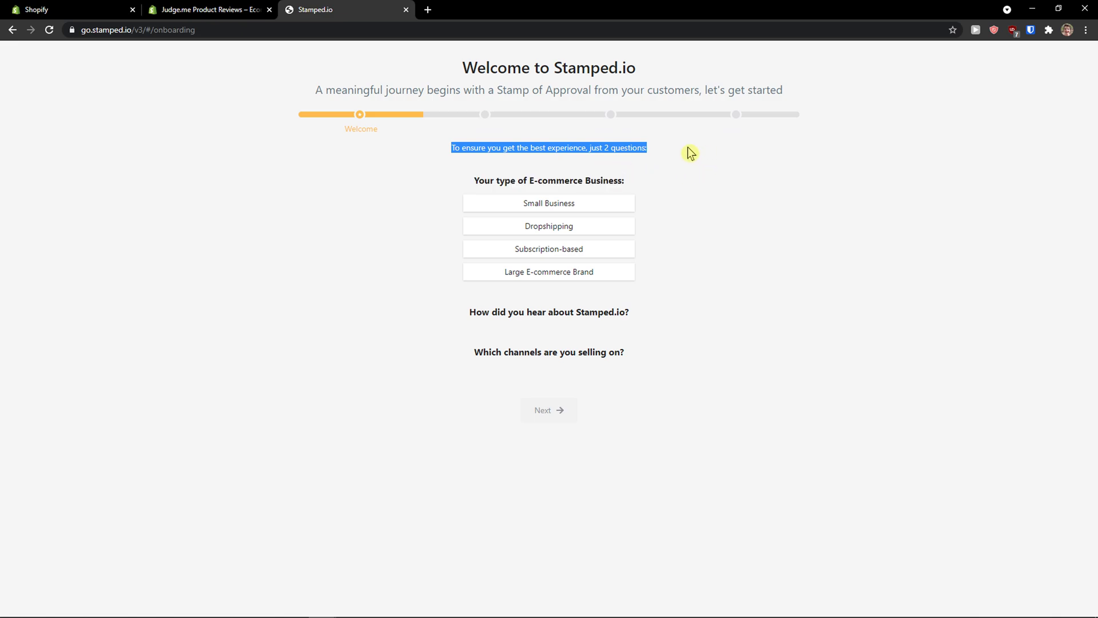
mouse_move(659, 184)
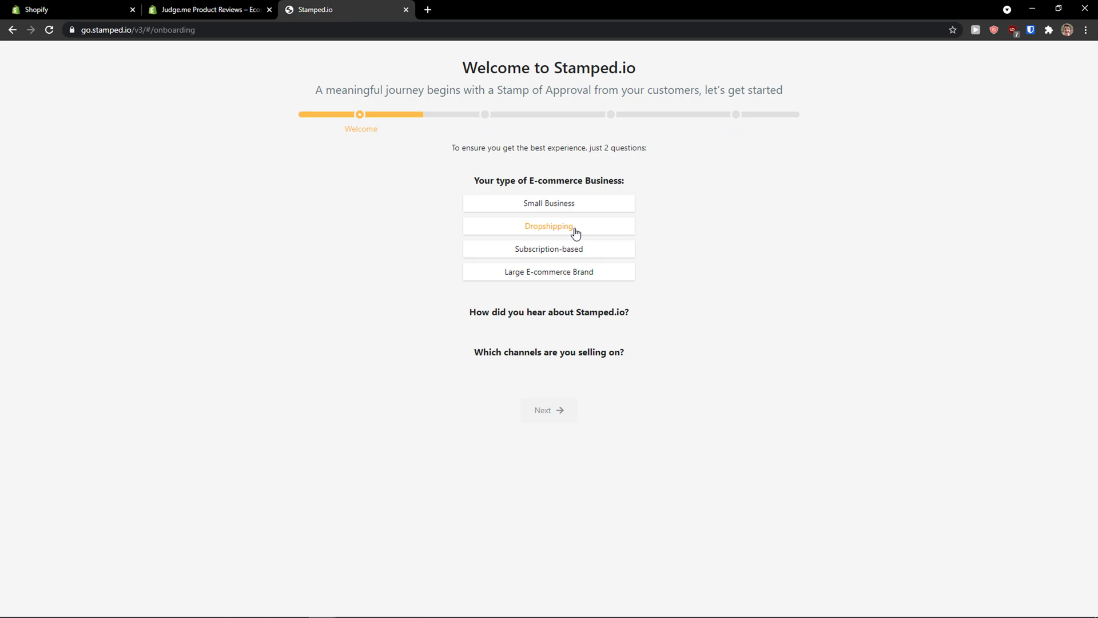
Step: Answer the welcome questions as Dropshipping, found via Google, no other channels, and continue
click(548, 225)
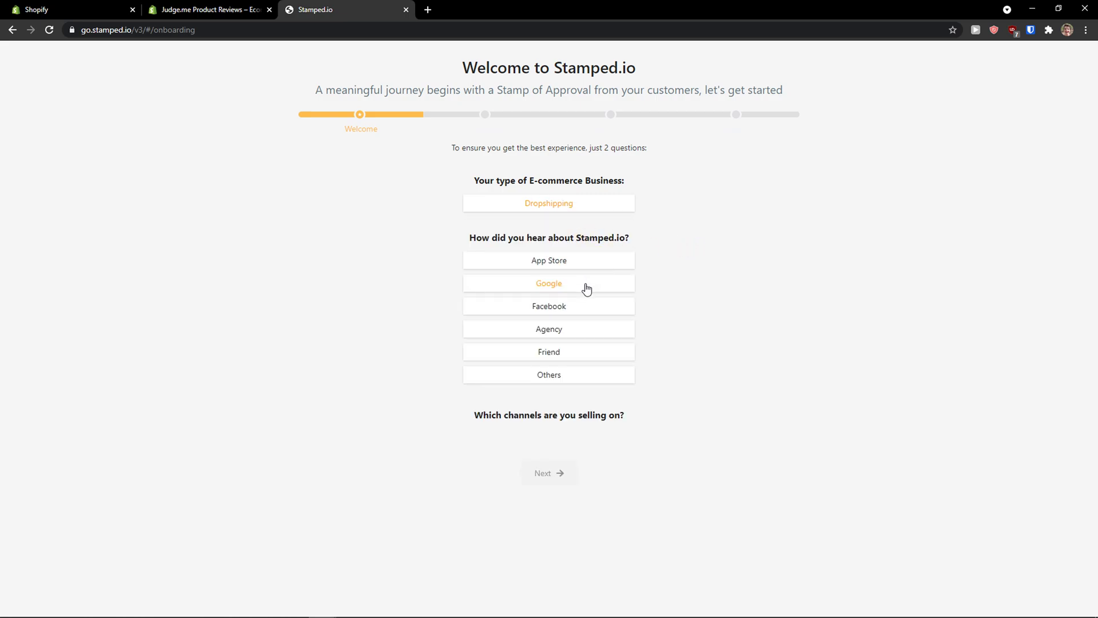
click(549, 282)
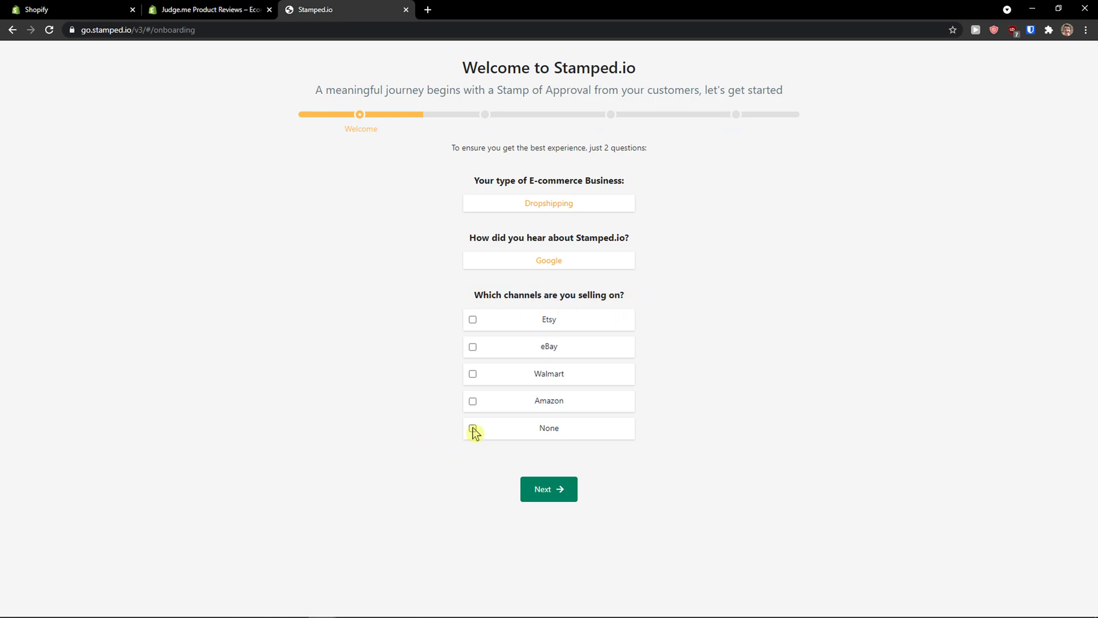
click(472, 427)
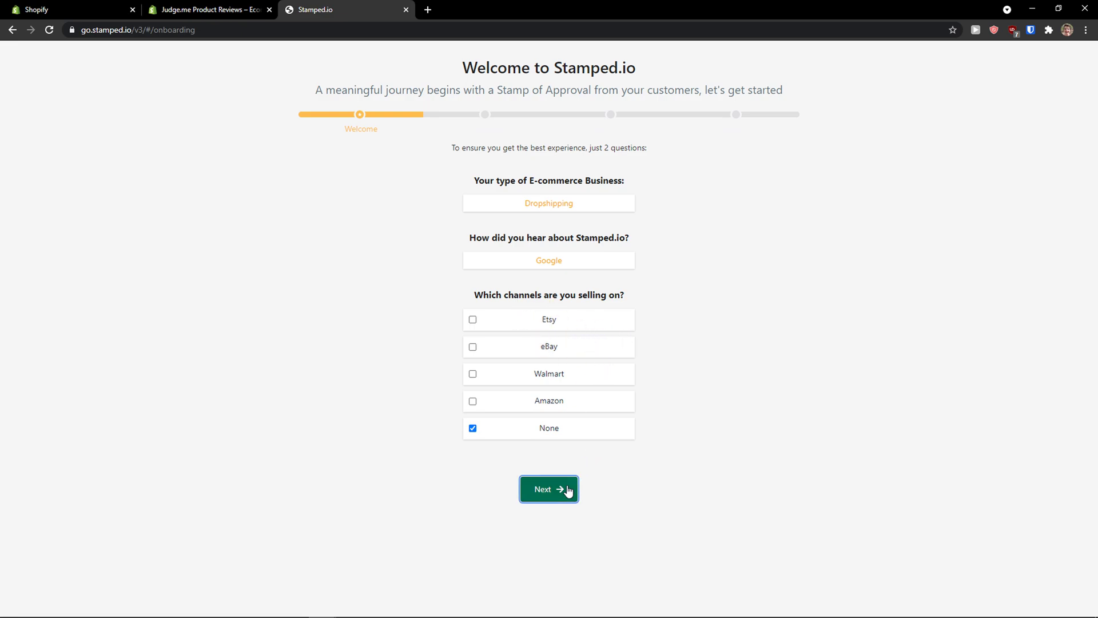
click(548, 489)
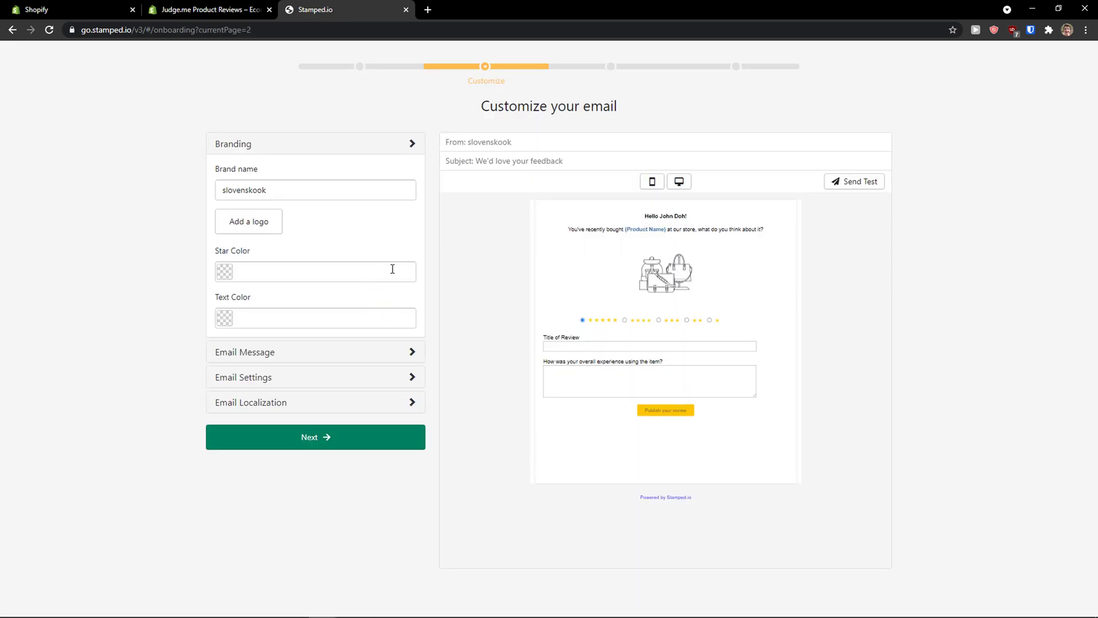
mouse_move(294, 183)
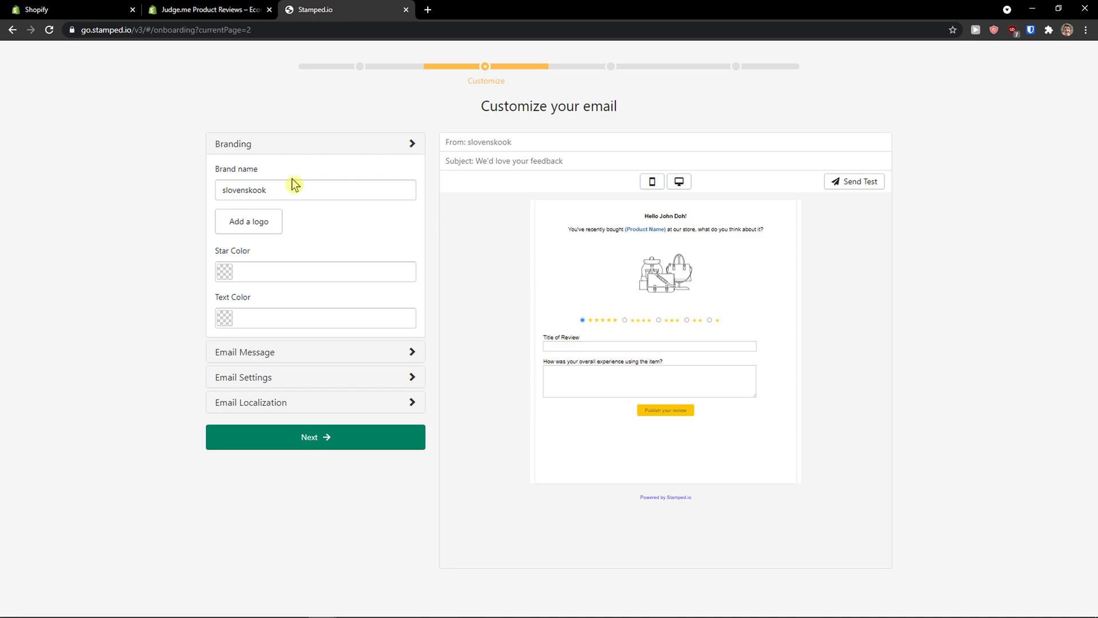
Step: Set the review email's brand name to MyReview
double_click(245, 190)
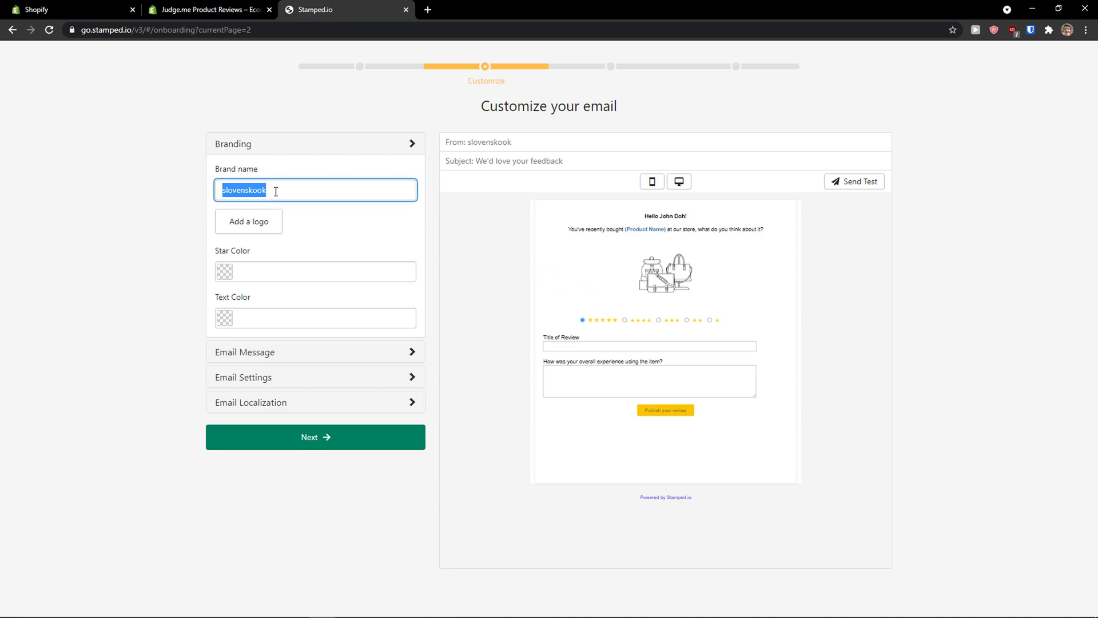
text(MyR)
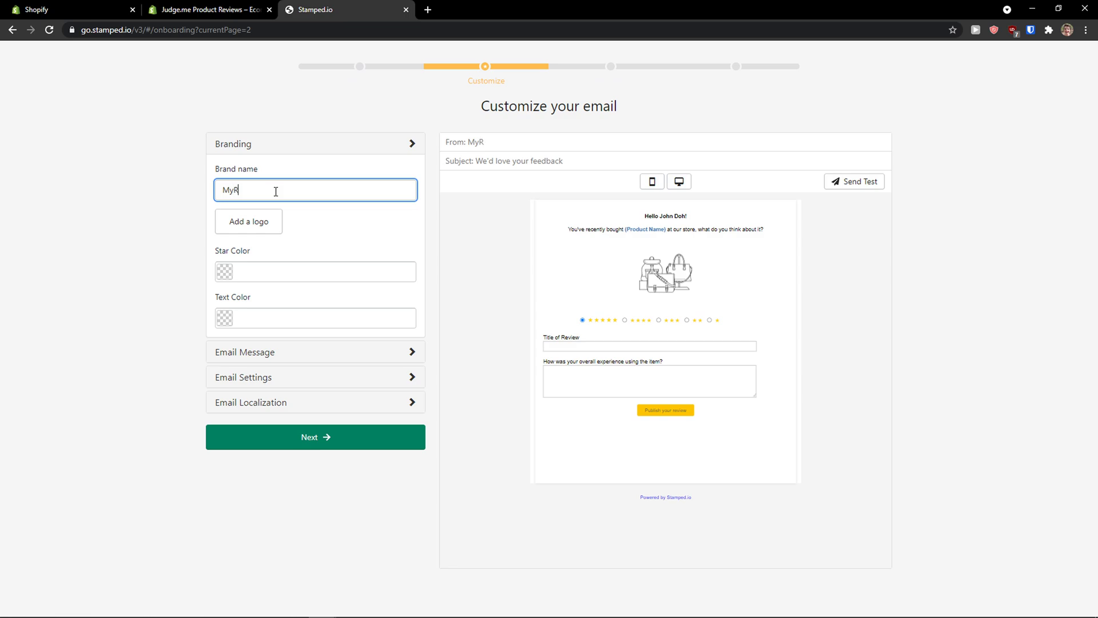
text(eview)
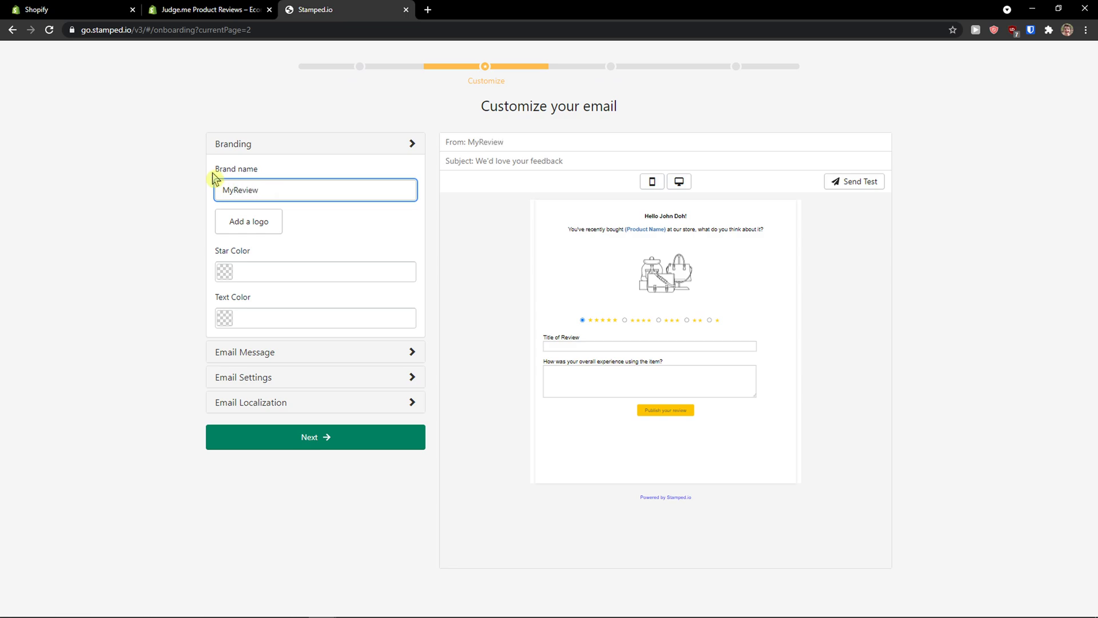
Step: Try adding a logo several times, cancelling the file chooser each time
click(248, 221)
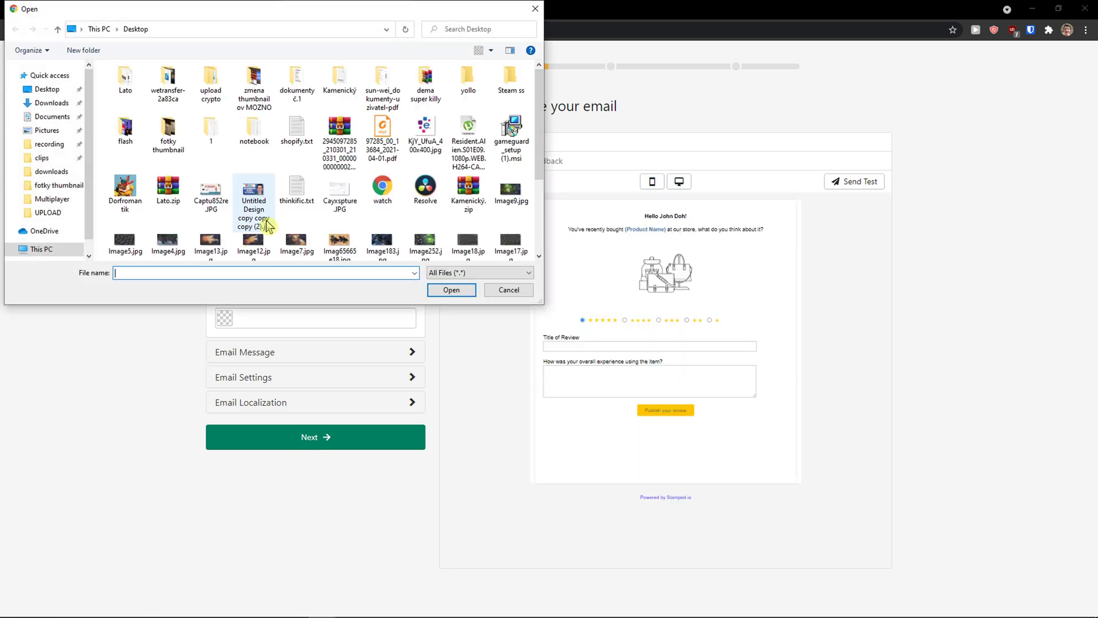
click(507, 289)
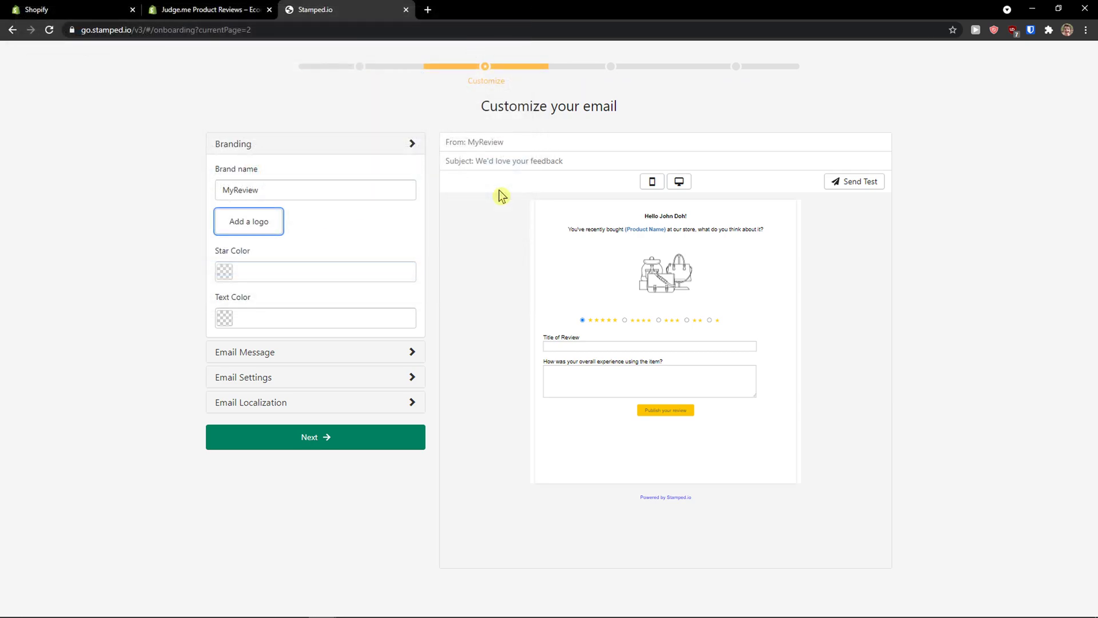
click(249, 220)
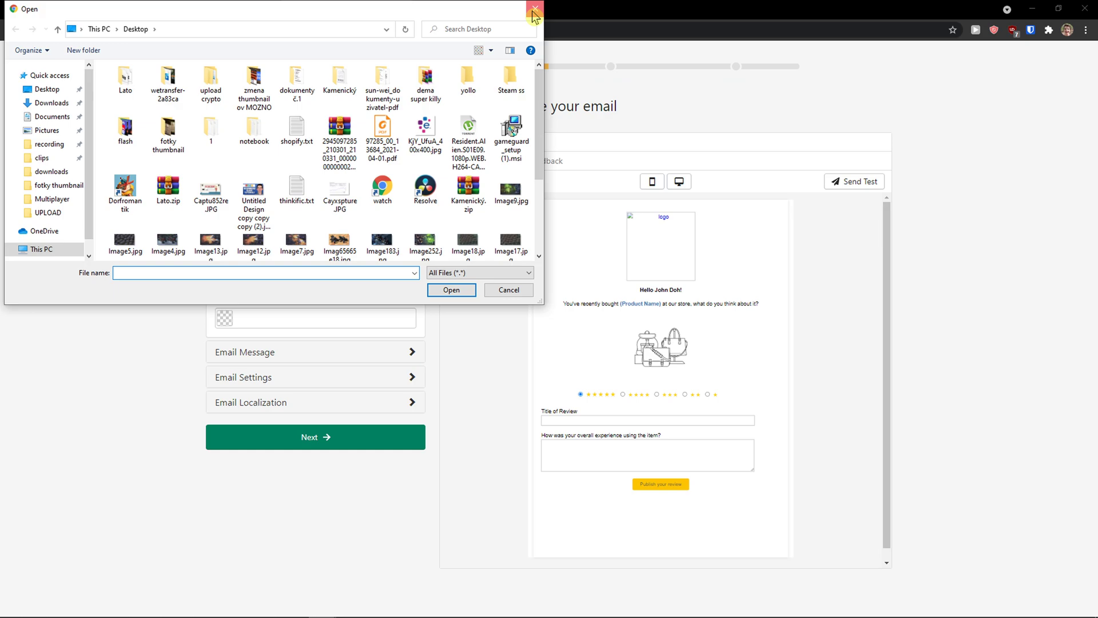
click(536, 8)
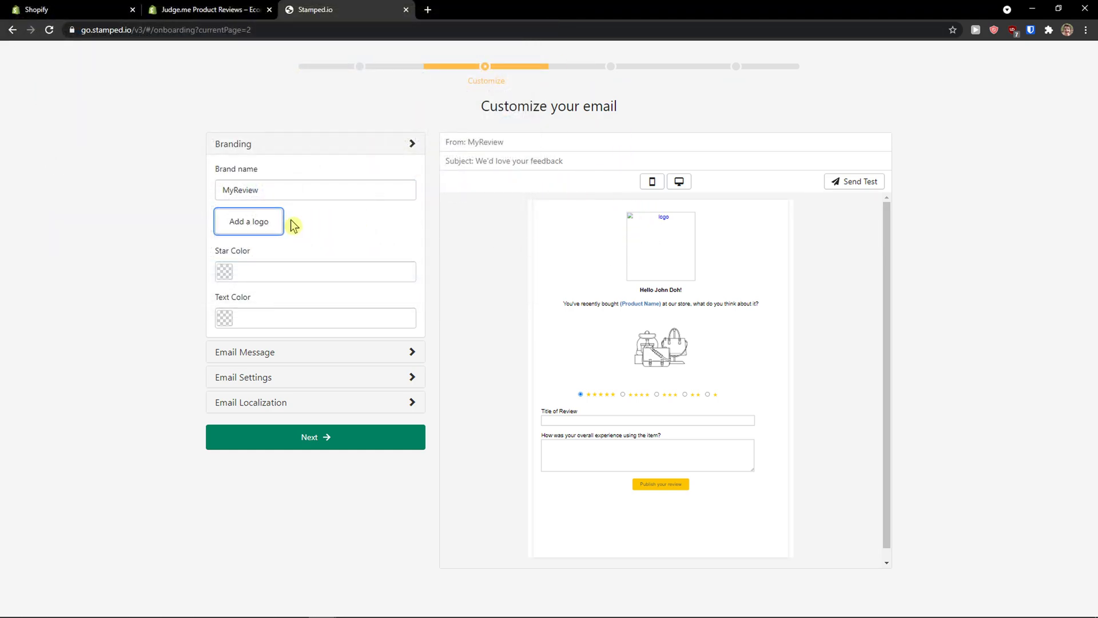
click(248, 221)
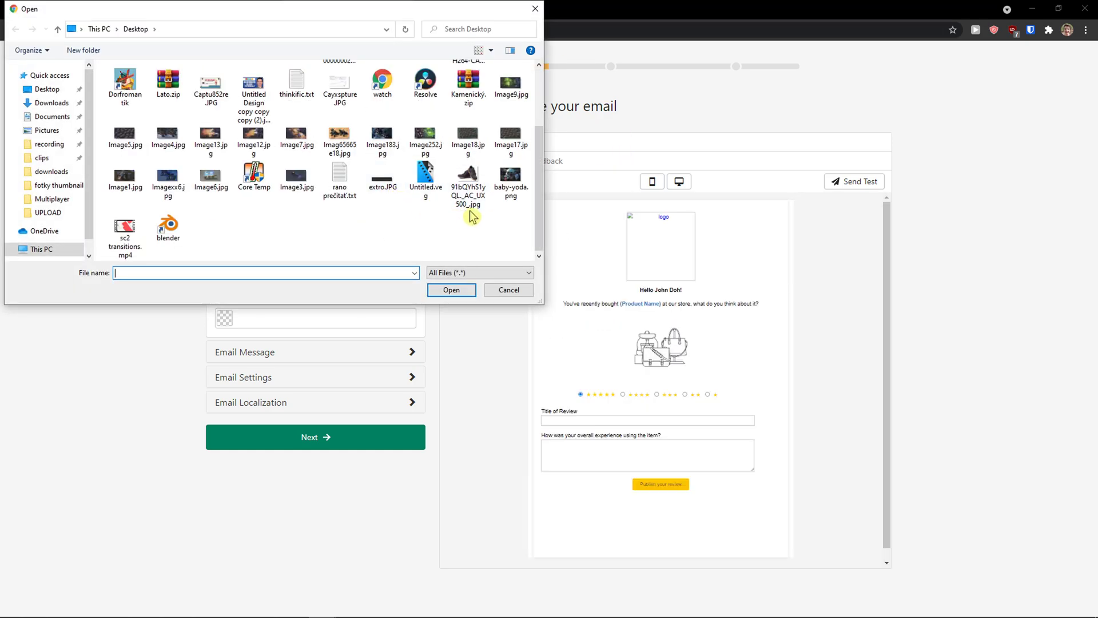
click(507, 290)
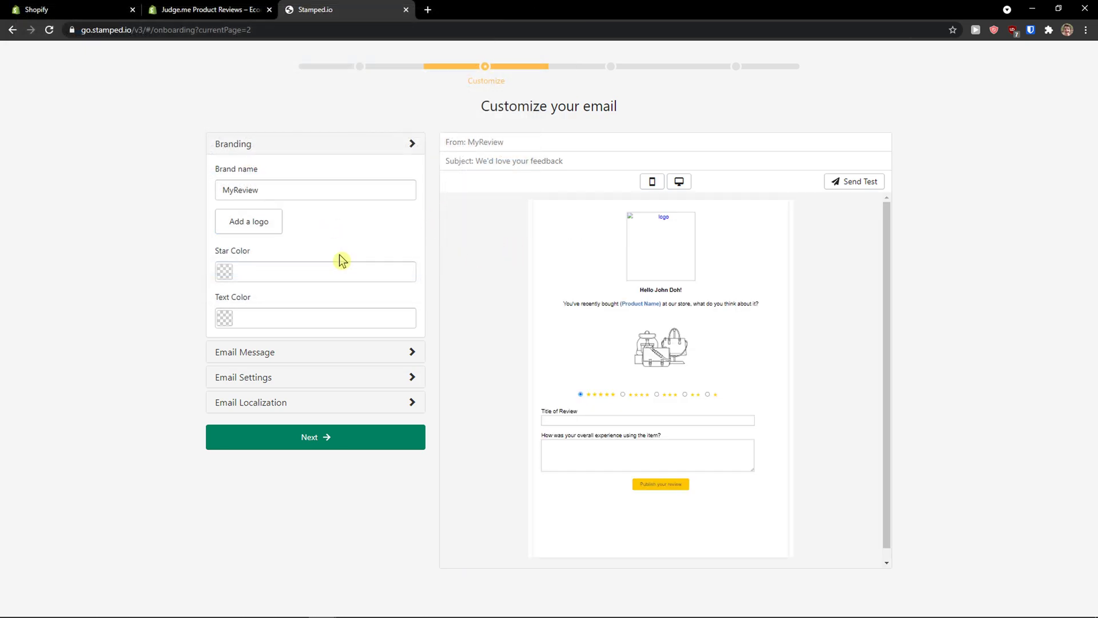
click(249, 221)
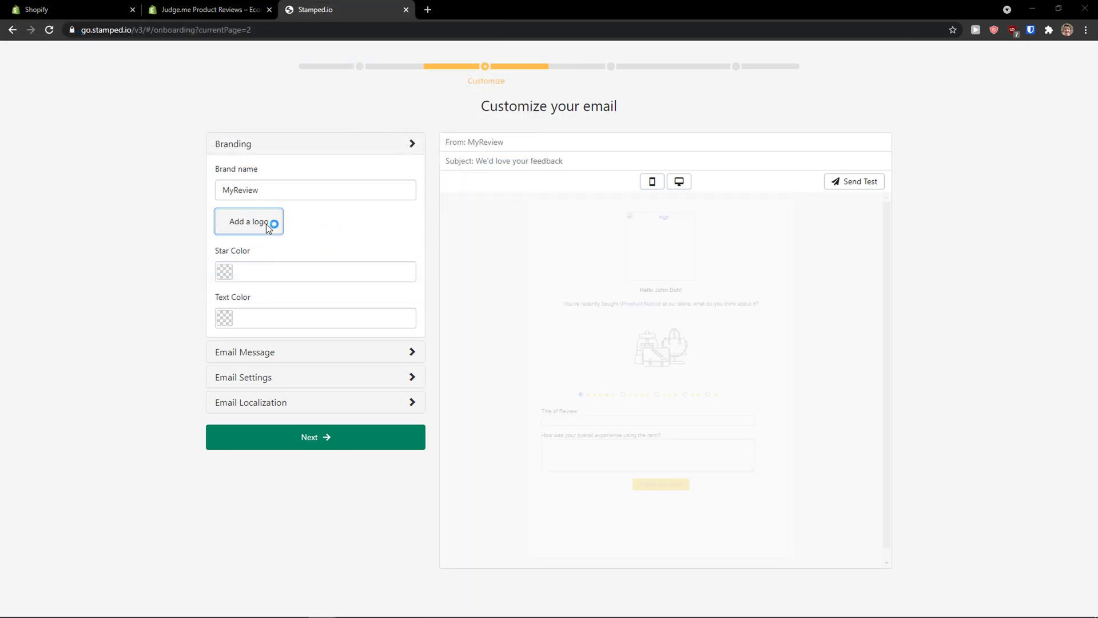
click(248, 221)
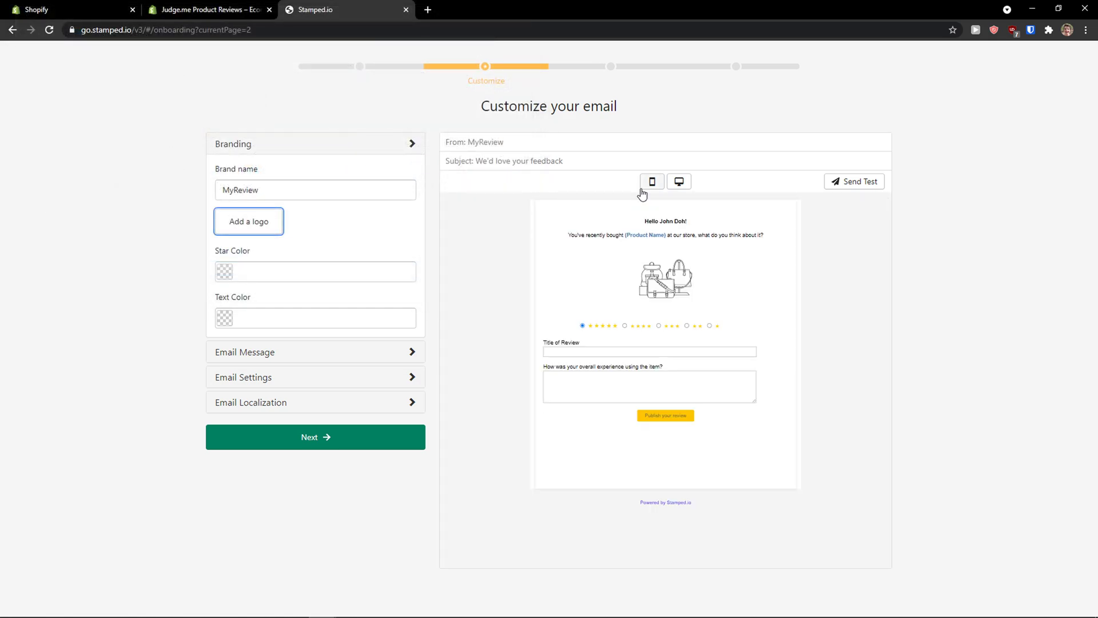
click(248, 221)
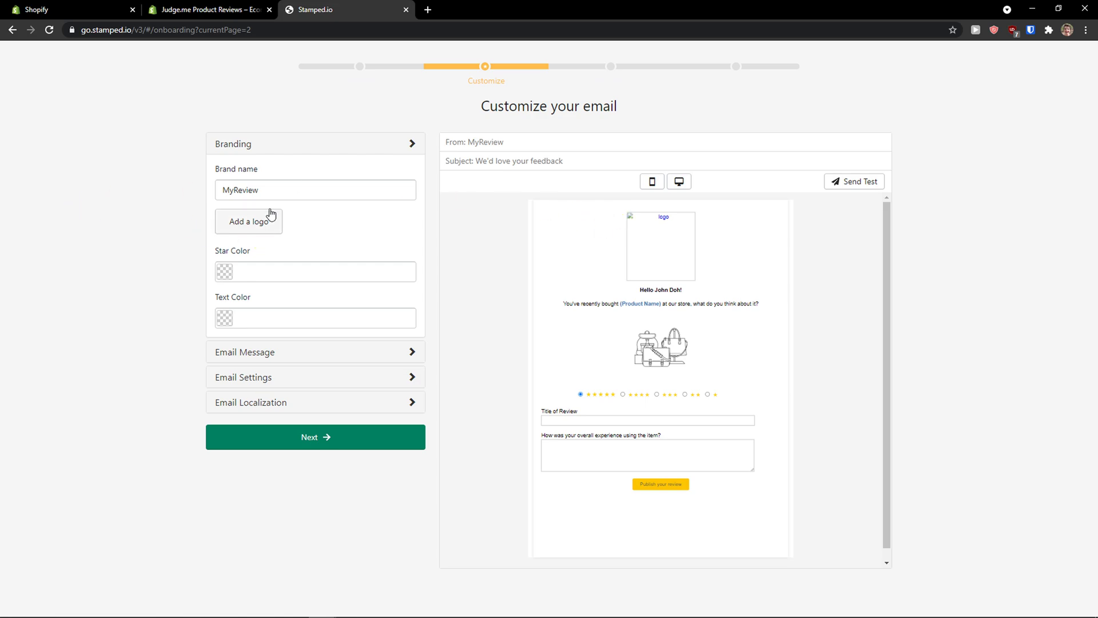
Step: Change the review email's star colour from red to #b8b204
click(314, 271)
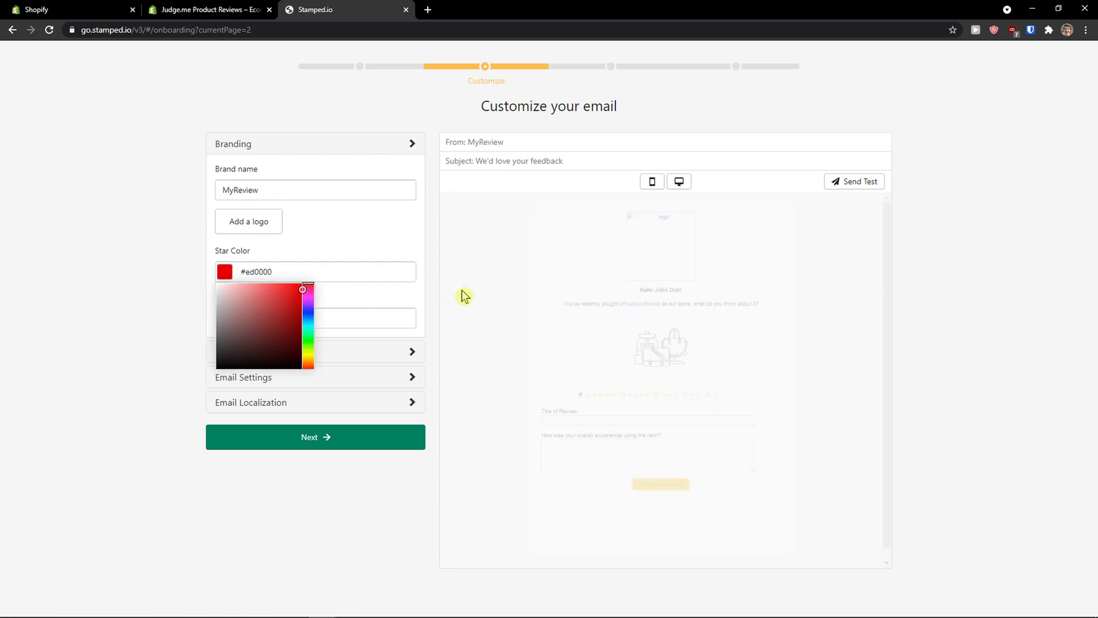
click(340, 293)
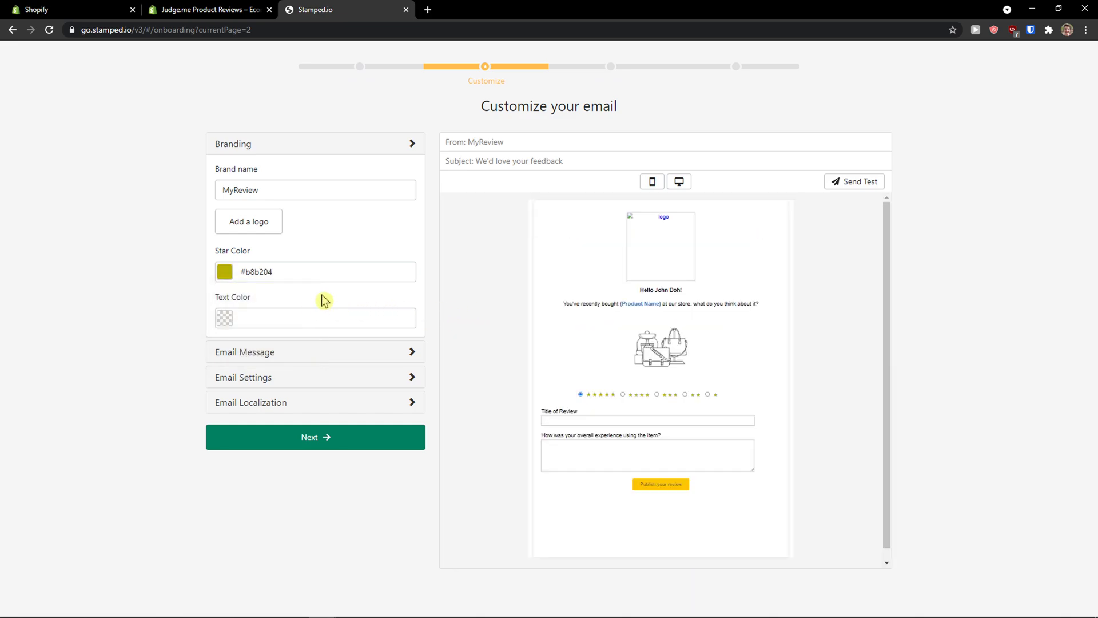
mouse_move(636, 313)
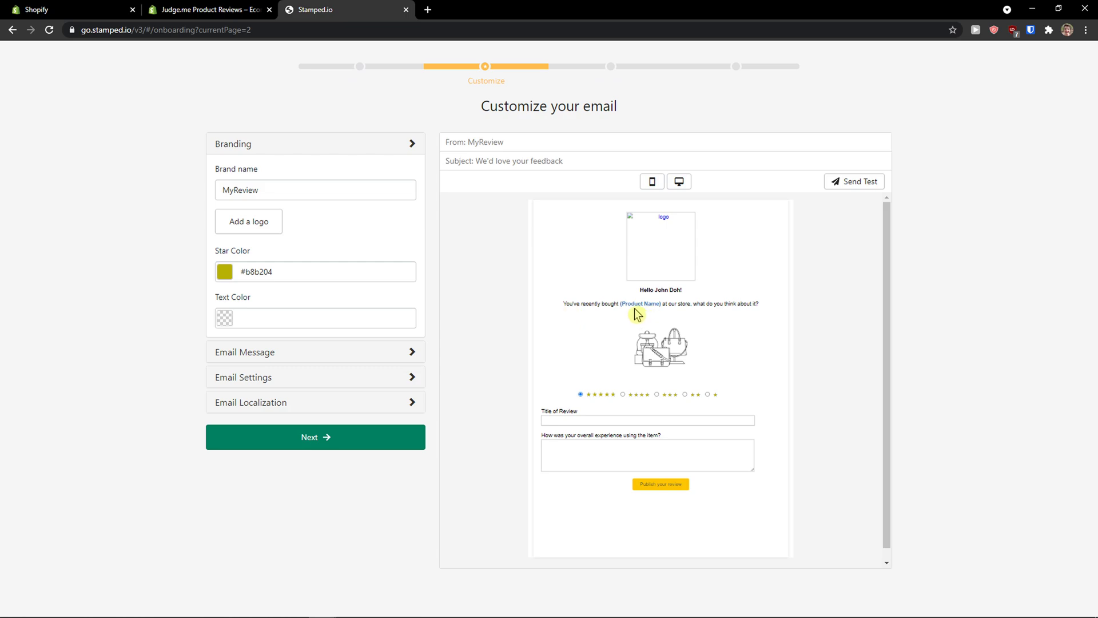
mouse_move(333, 360)
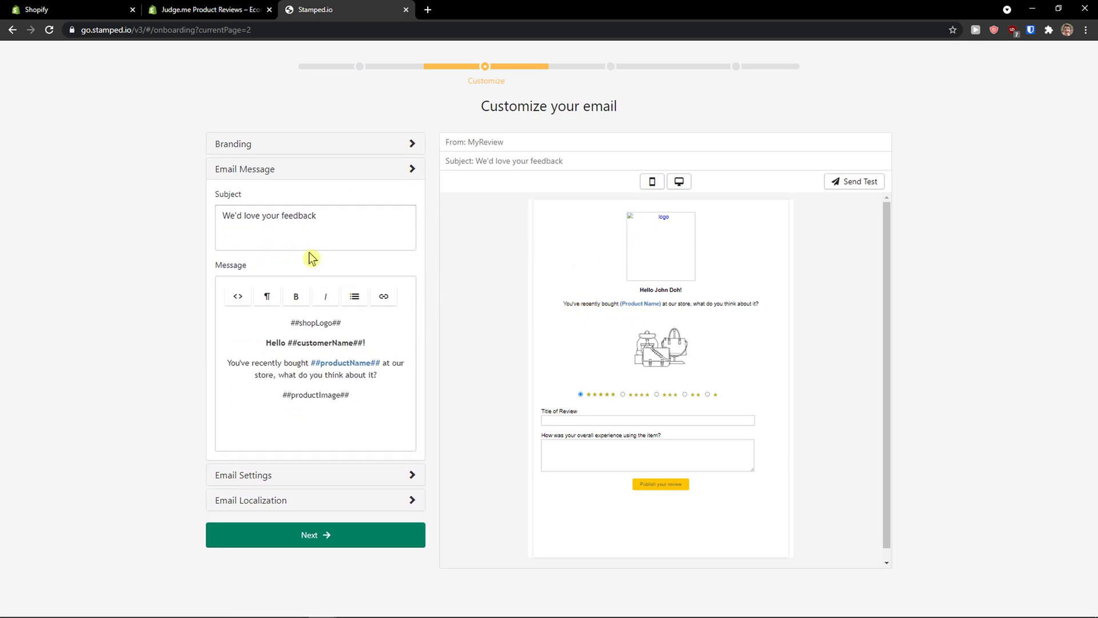
Step: Inspect the subject and the message's HTML source unchanged, then reach the sender settings
click(316, 226)
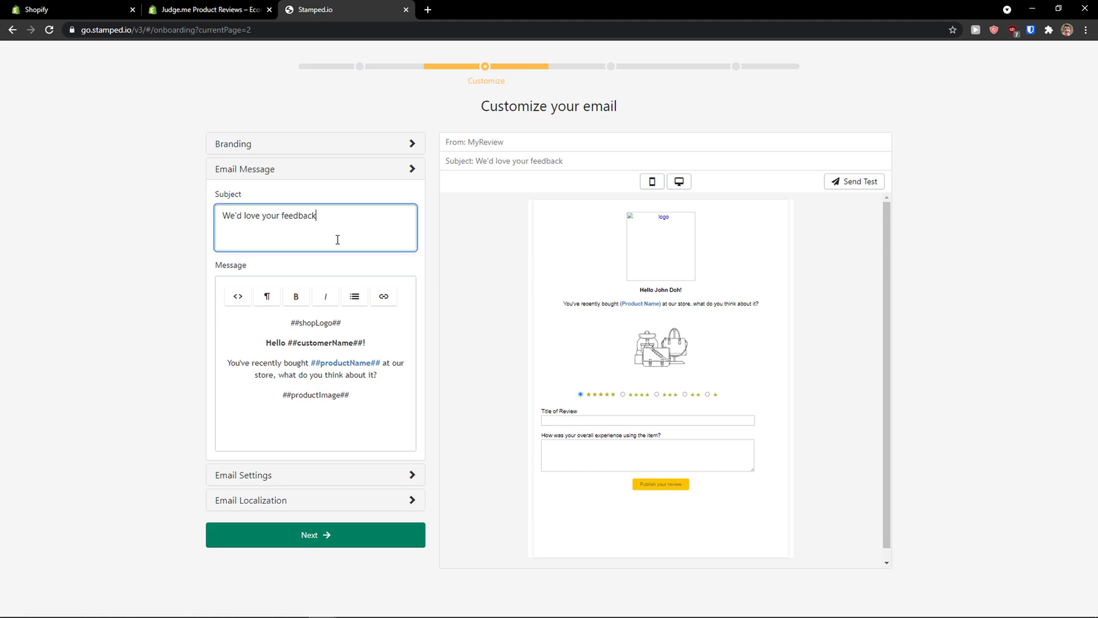
triple_click(268, 215)
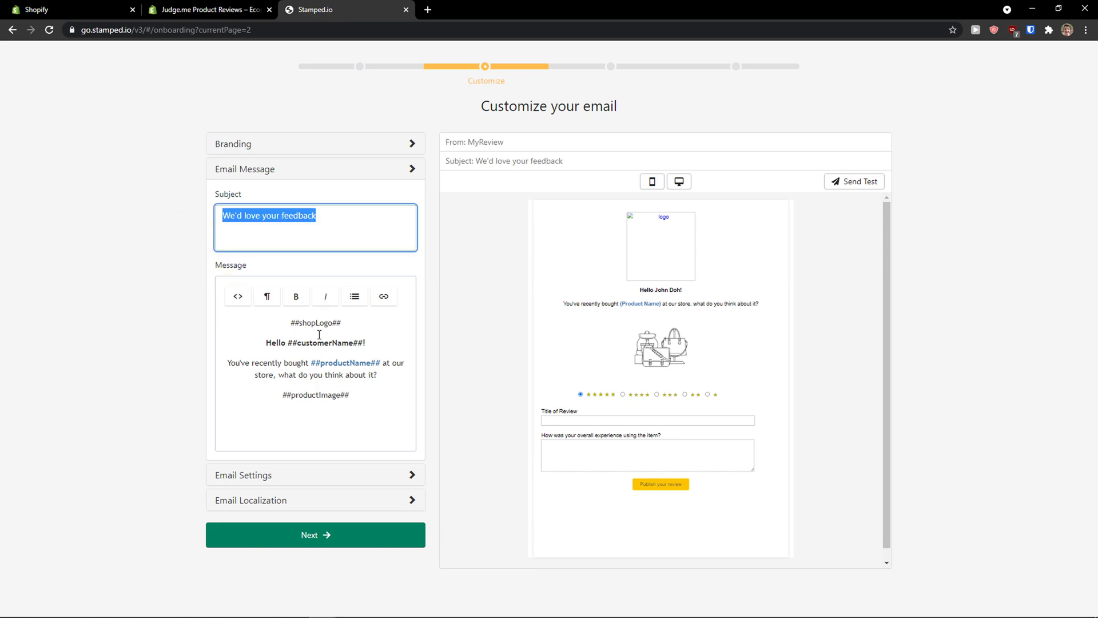
mouse_move(295, 295)
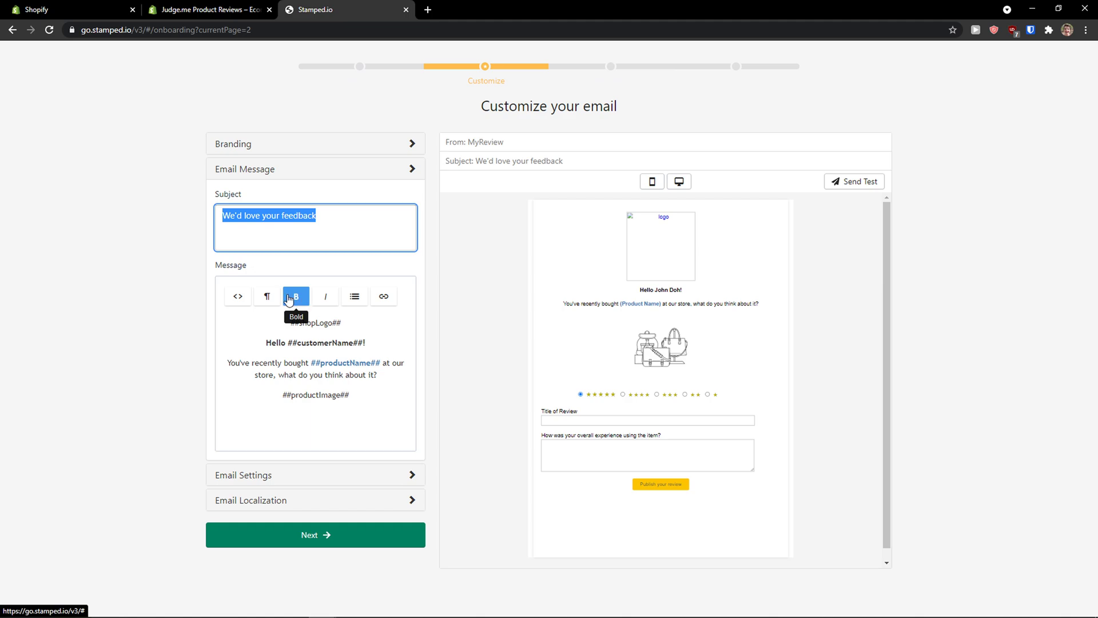
click(238, 295)
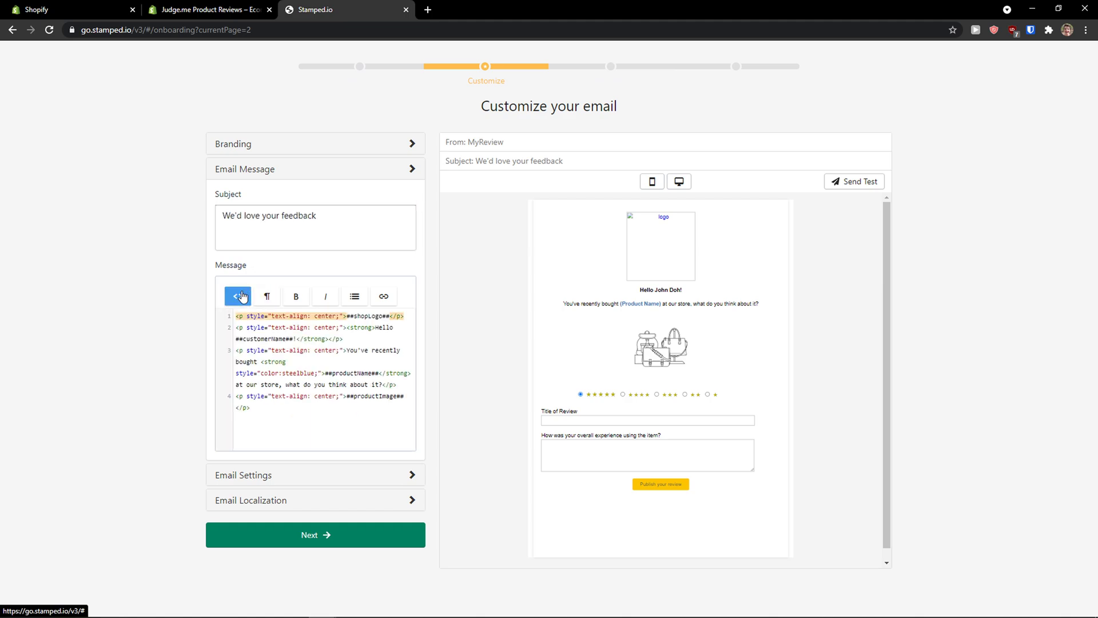
click(238, 295)
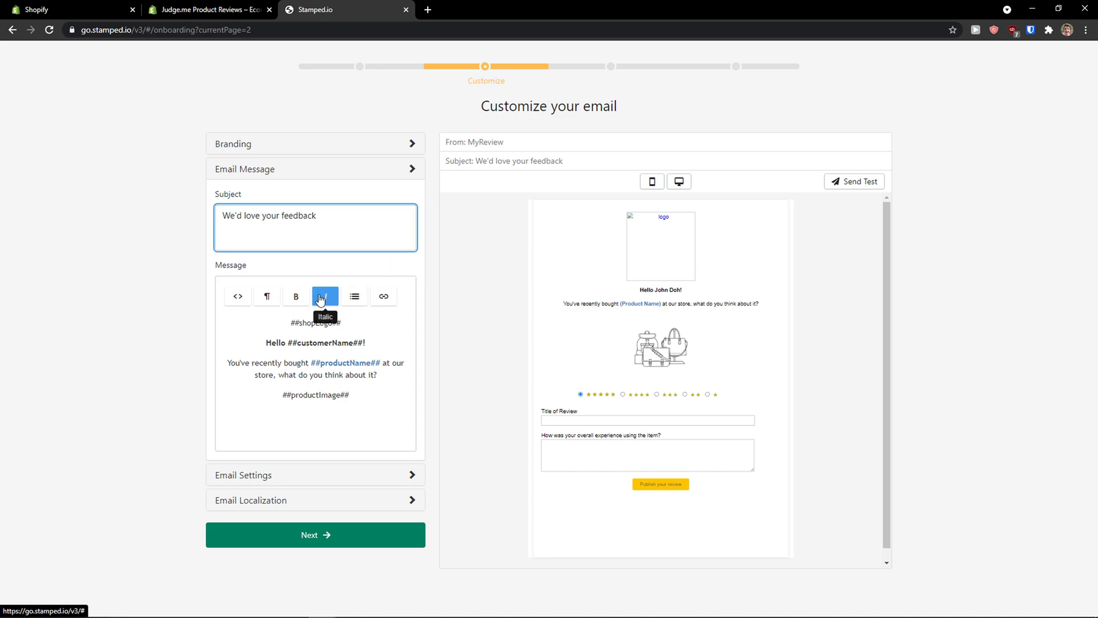
mouse_move(294, 248)
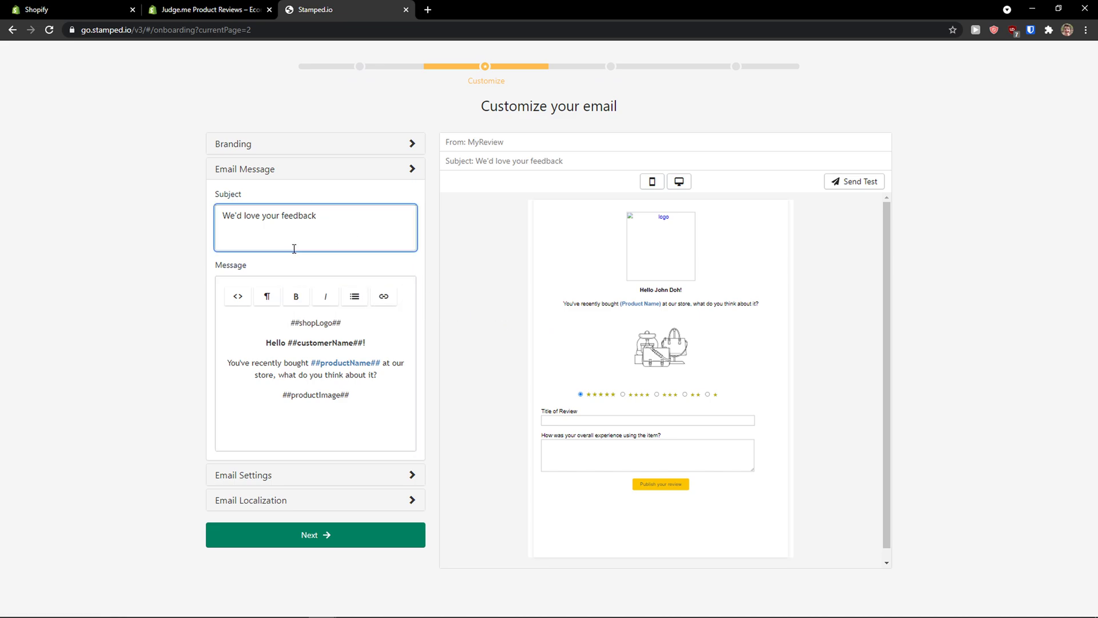
click(315, 475)
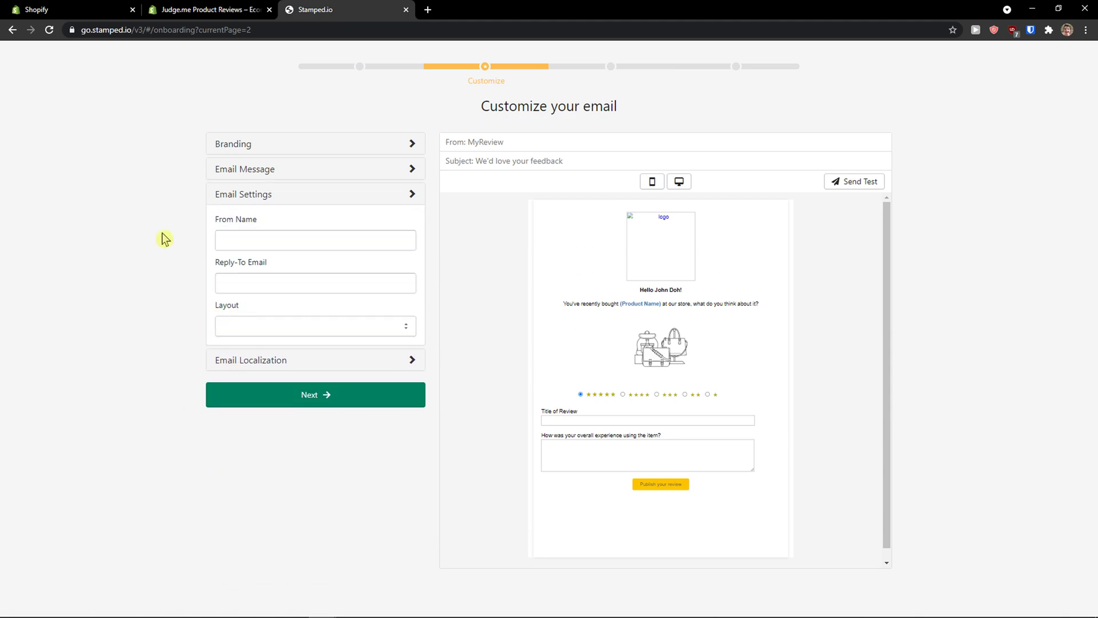
Step: Add a reply-to address and settle the review email on the Emoji layout after trying Standard
click(314, 282)
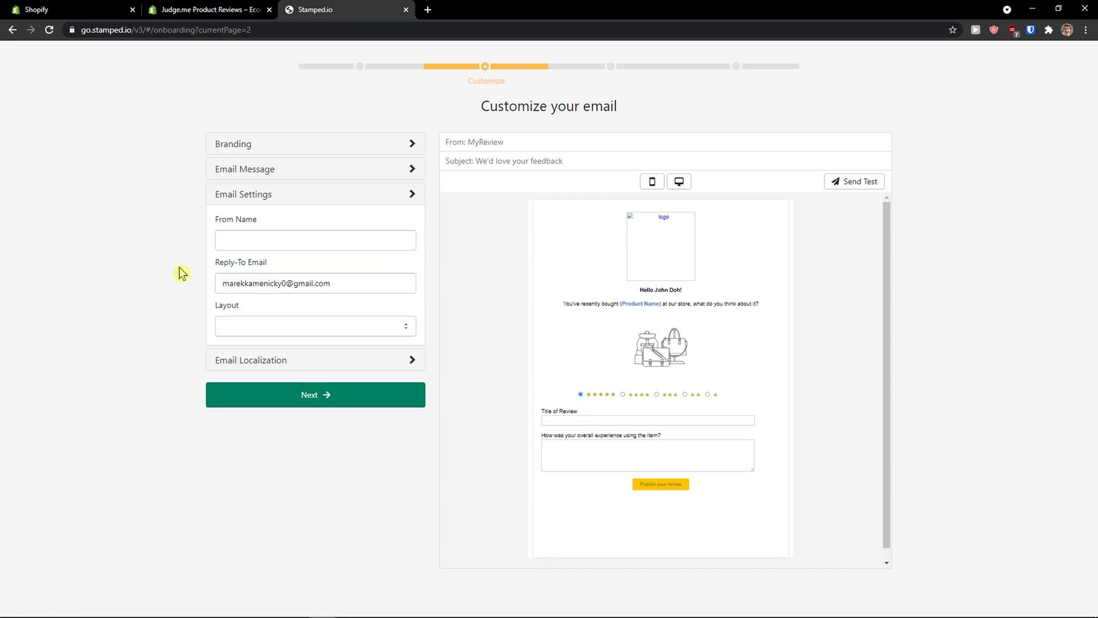
mouse_move(342, 302)
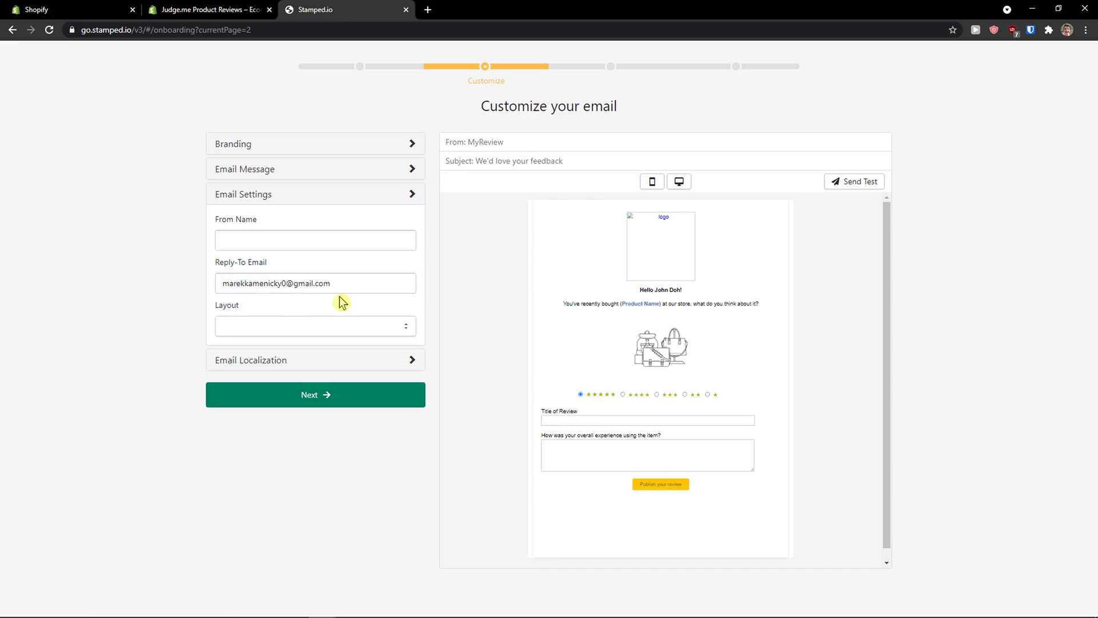
click(315, 326)
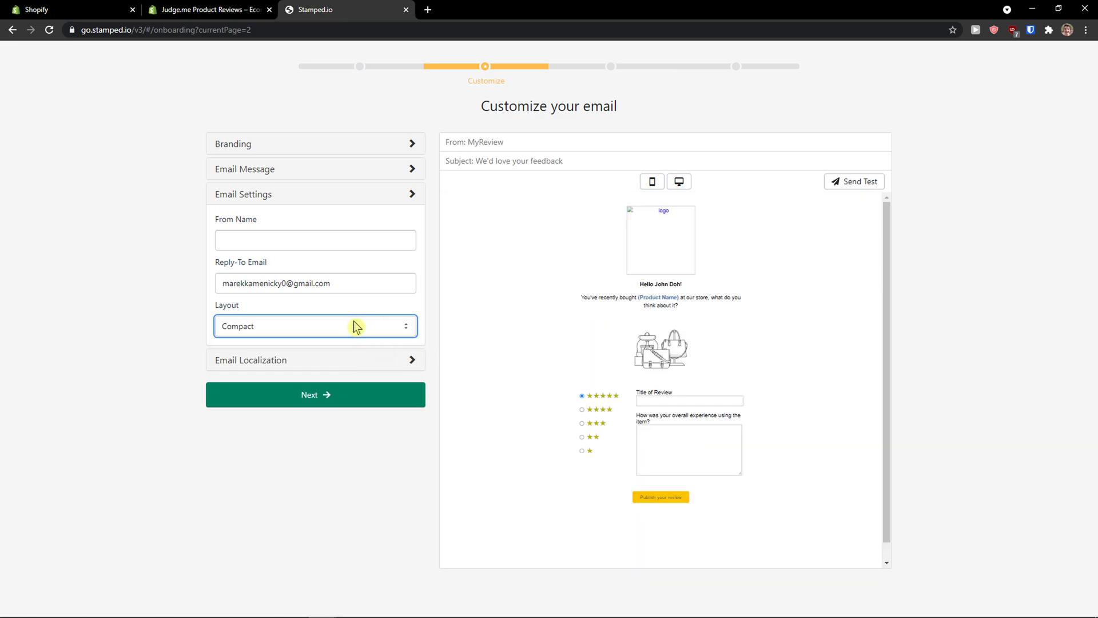
click(315, 326)
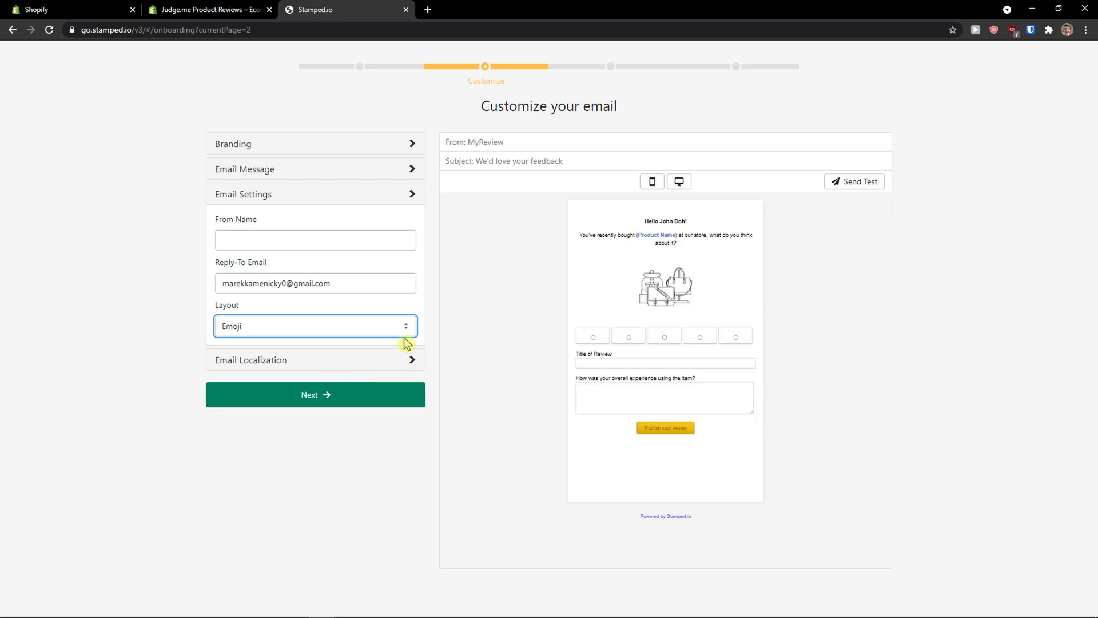
click(314, 326)
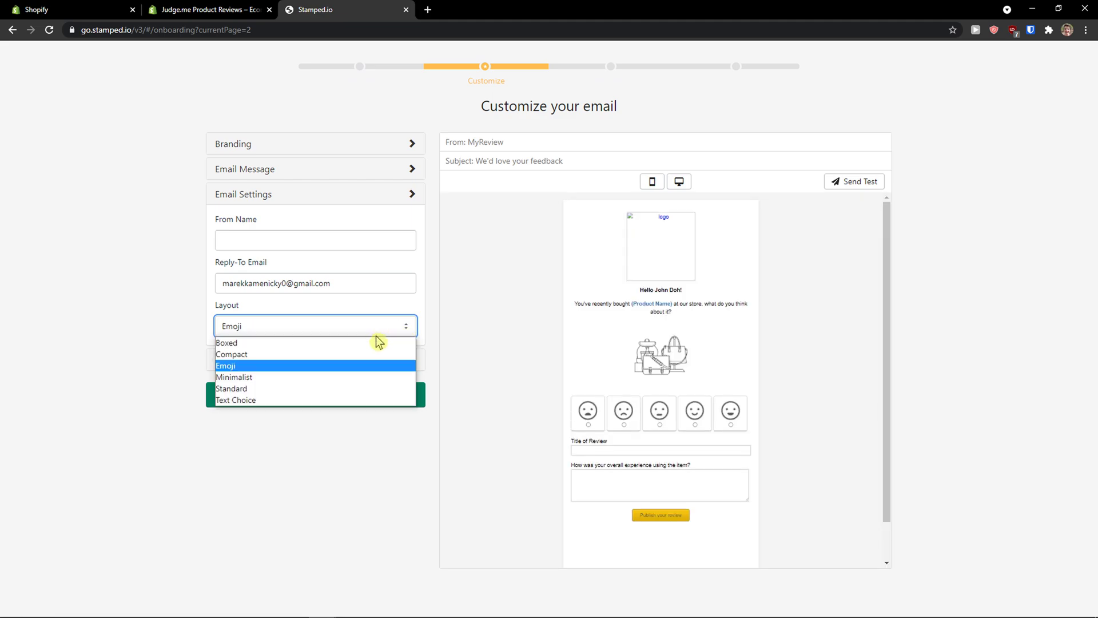
click(230, 388)
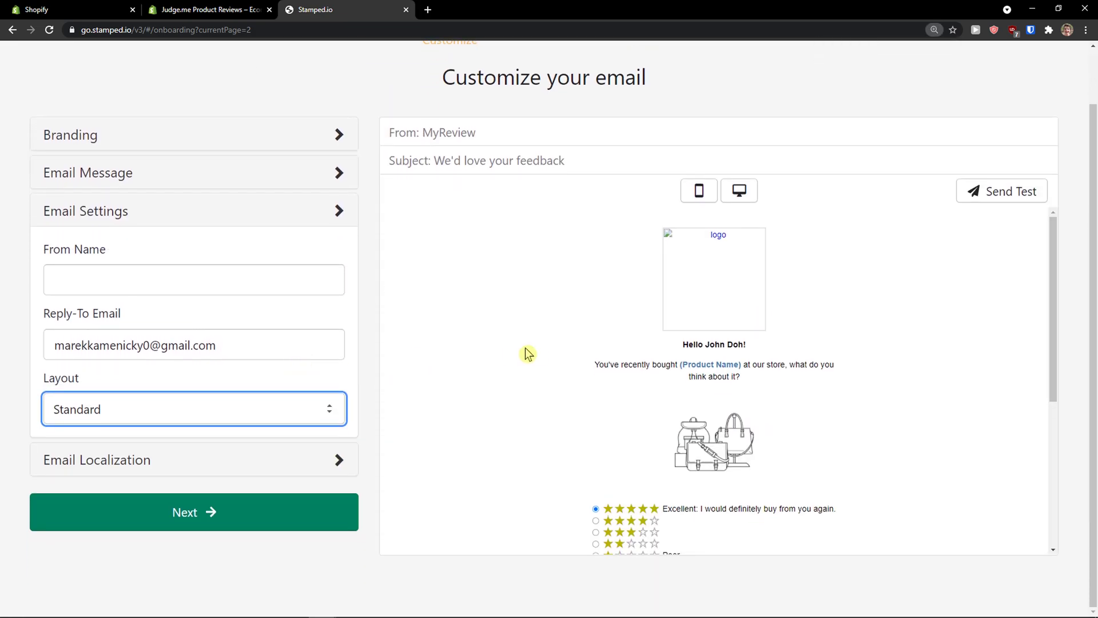
click(193, 410)
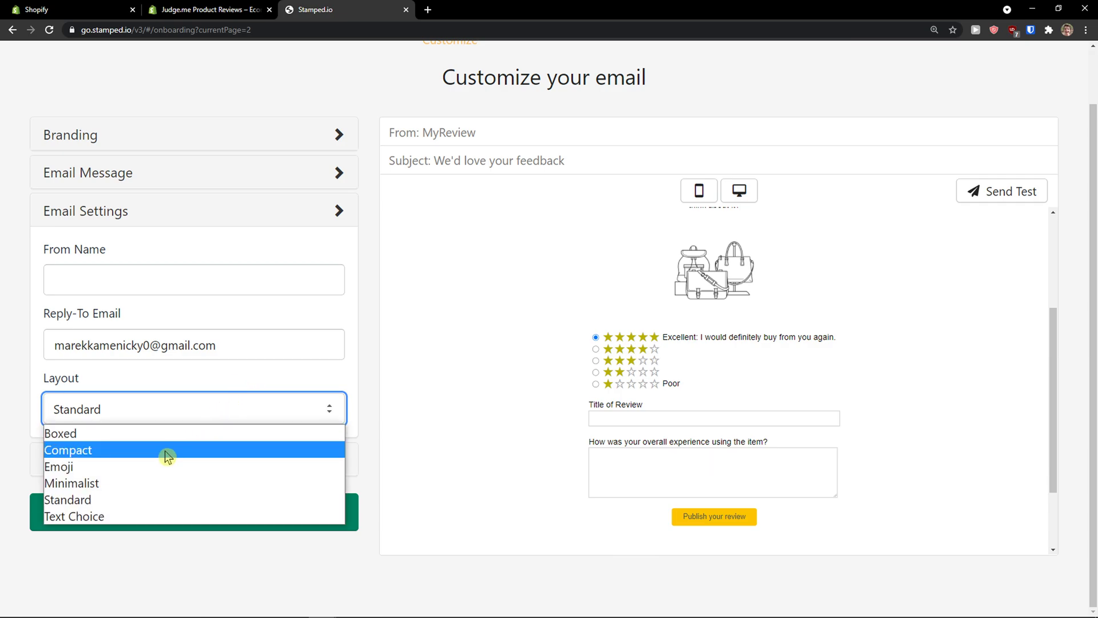
click(58, 466)
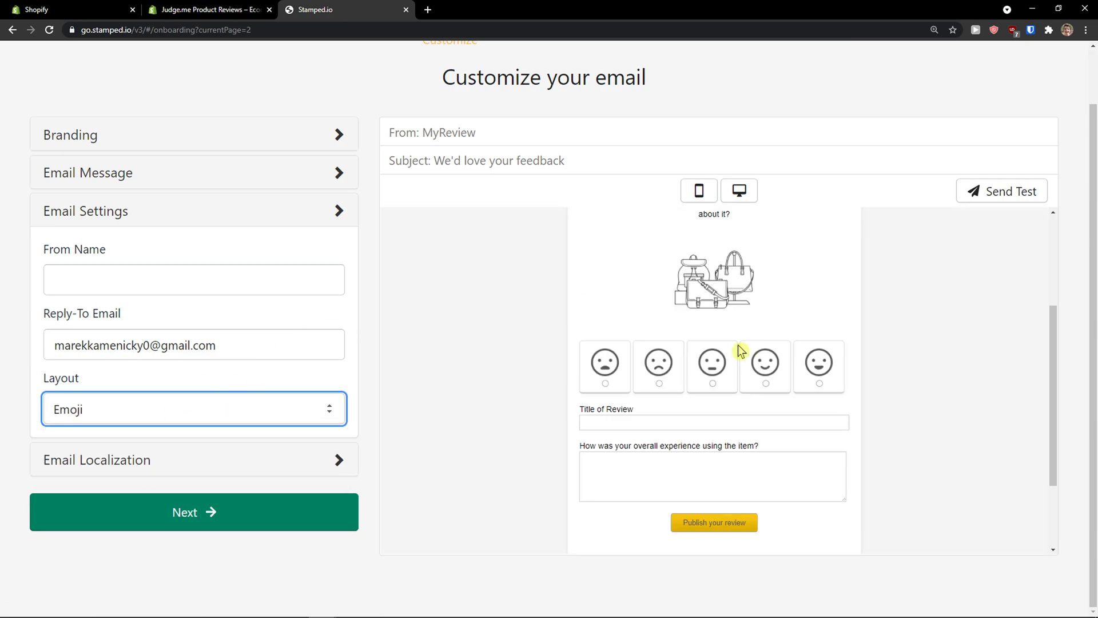
scroll(up, 3)
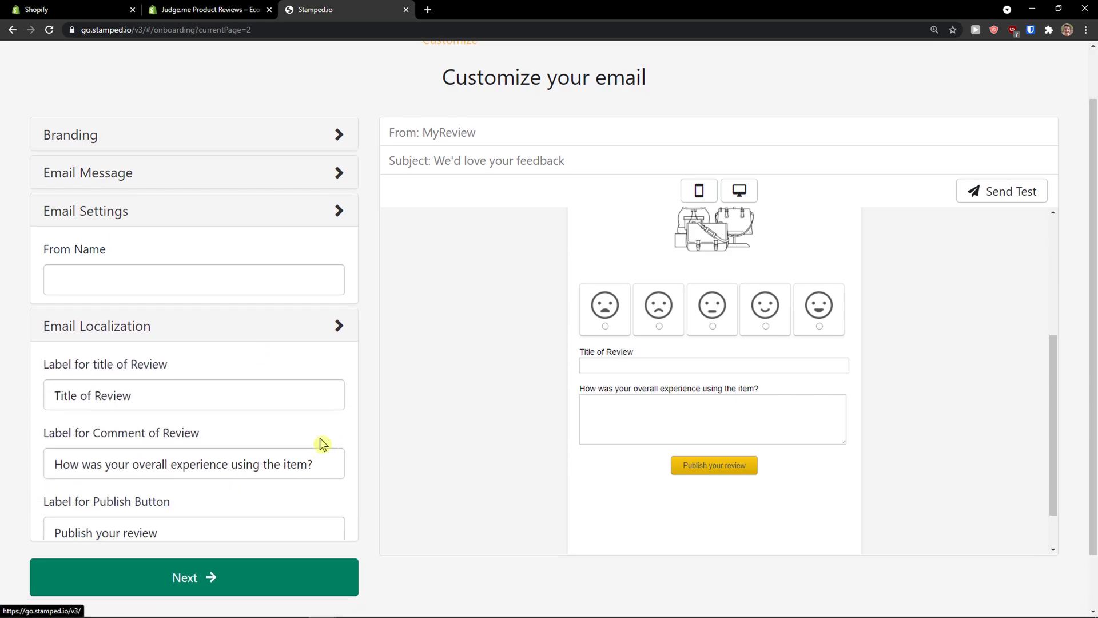
Step: Check the default localization labels, then confirm MyReview branding with #b8b204 stars
click(193, 210)
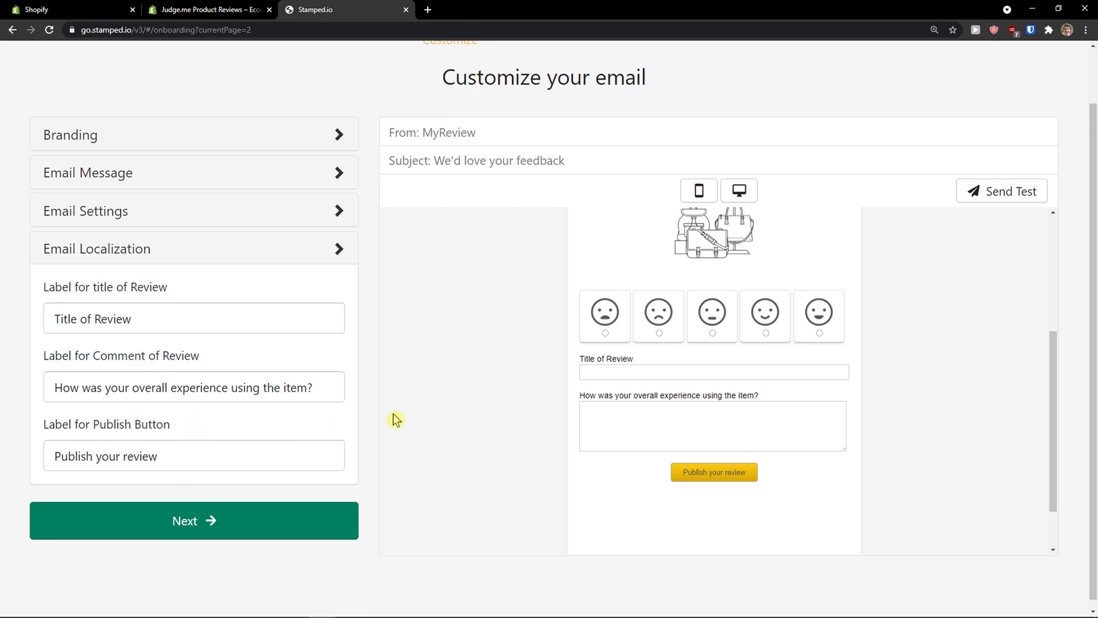
scroll(up, 3)
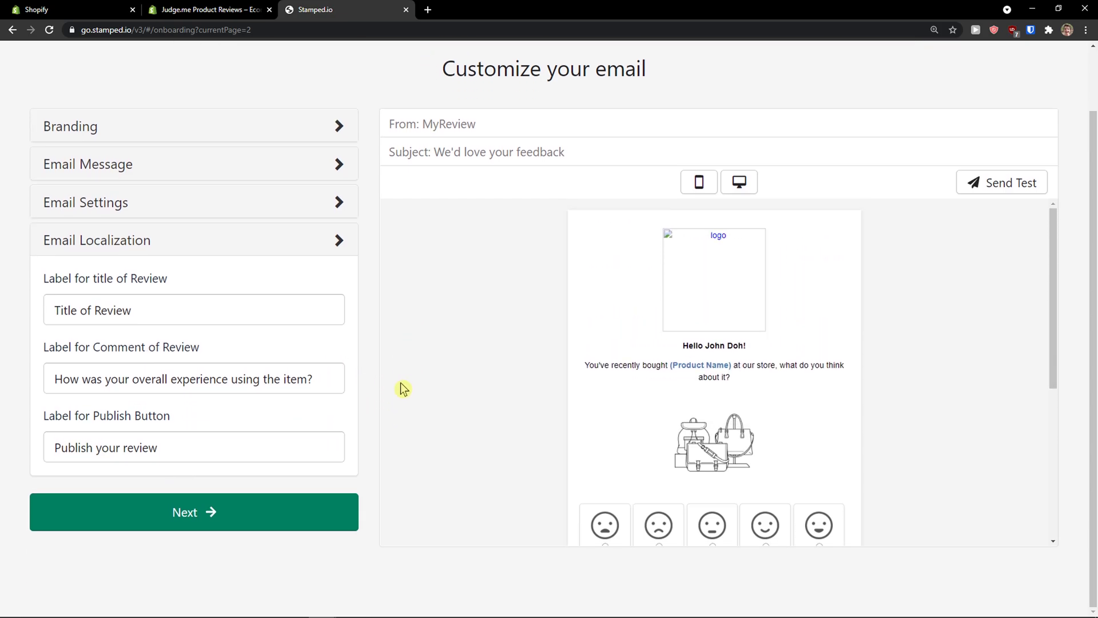
scroll(down, 3)
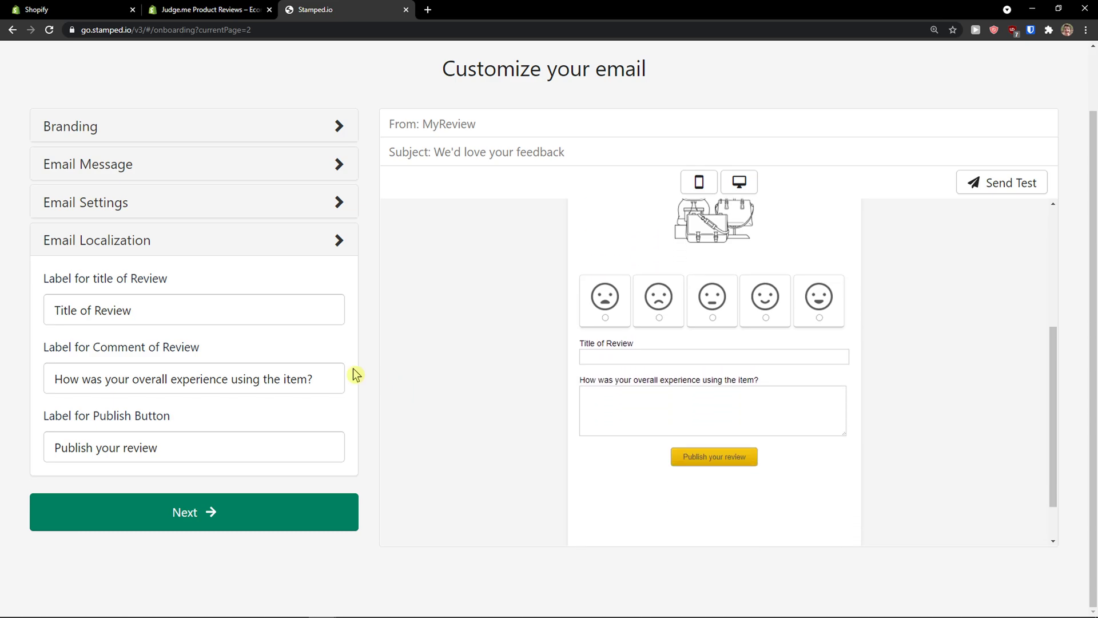
mouse_move(540, 400)
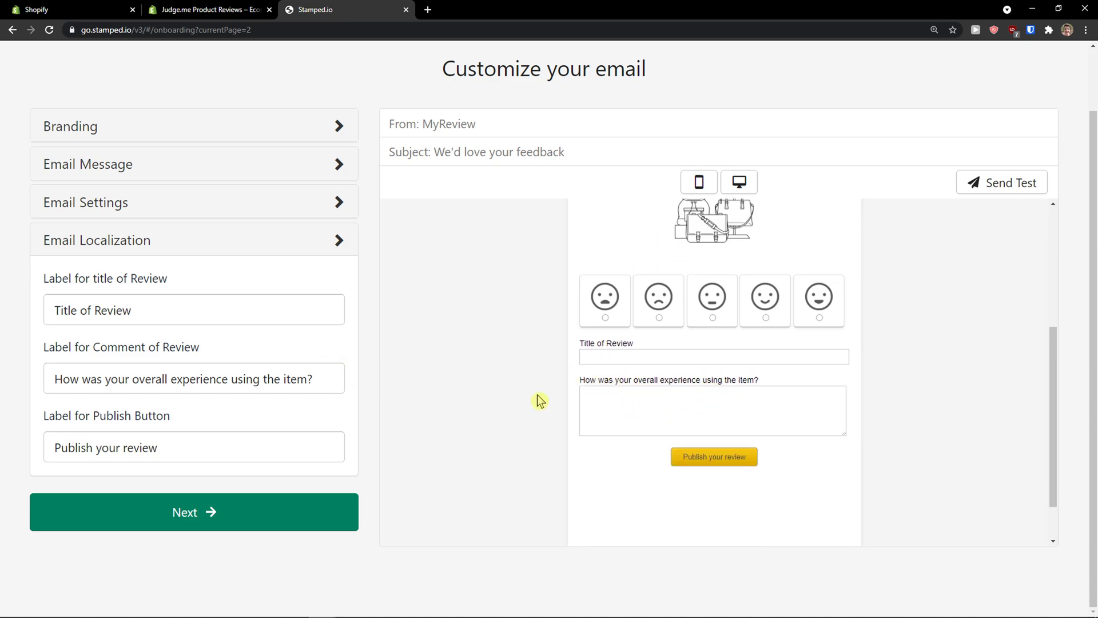
triple_click(195, 379)
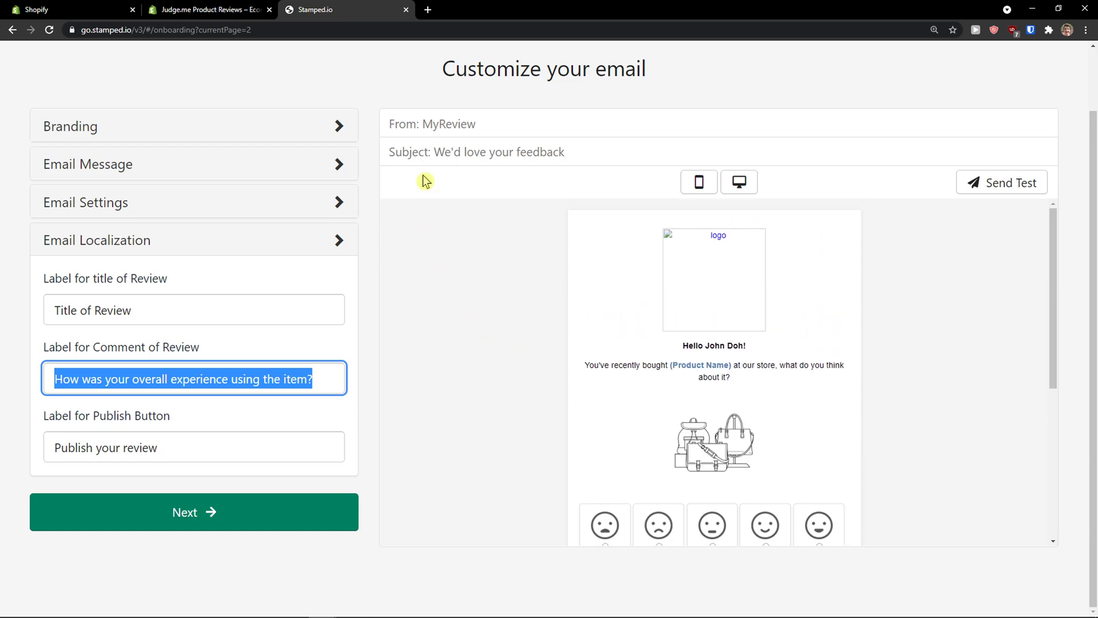
mouse_move(152, 113)
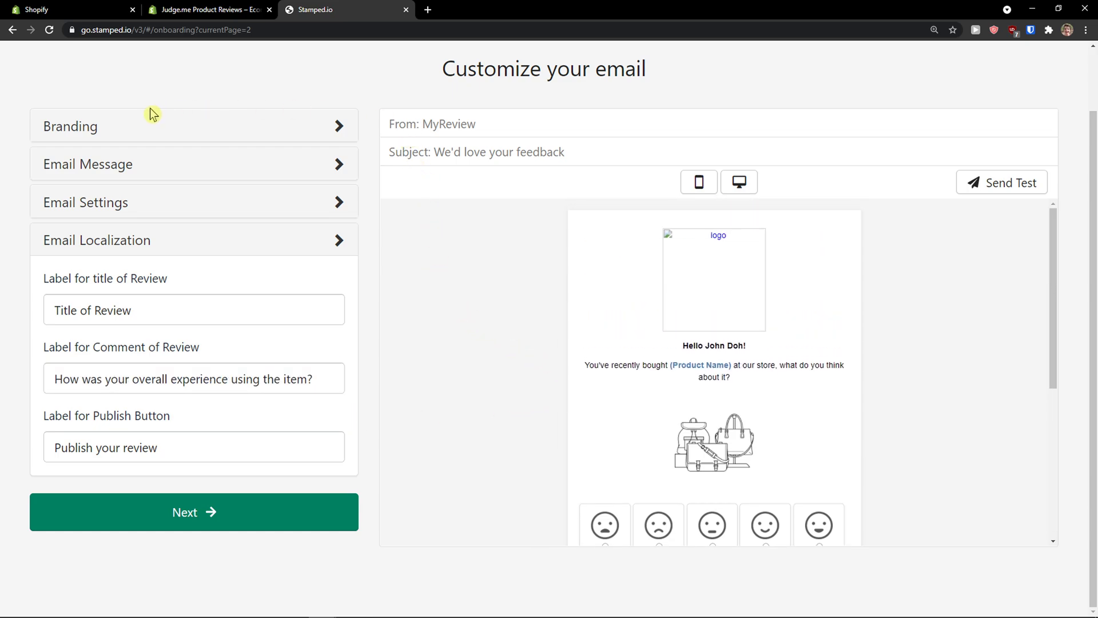
click(195, 126)
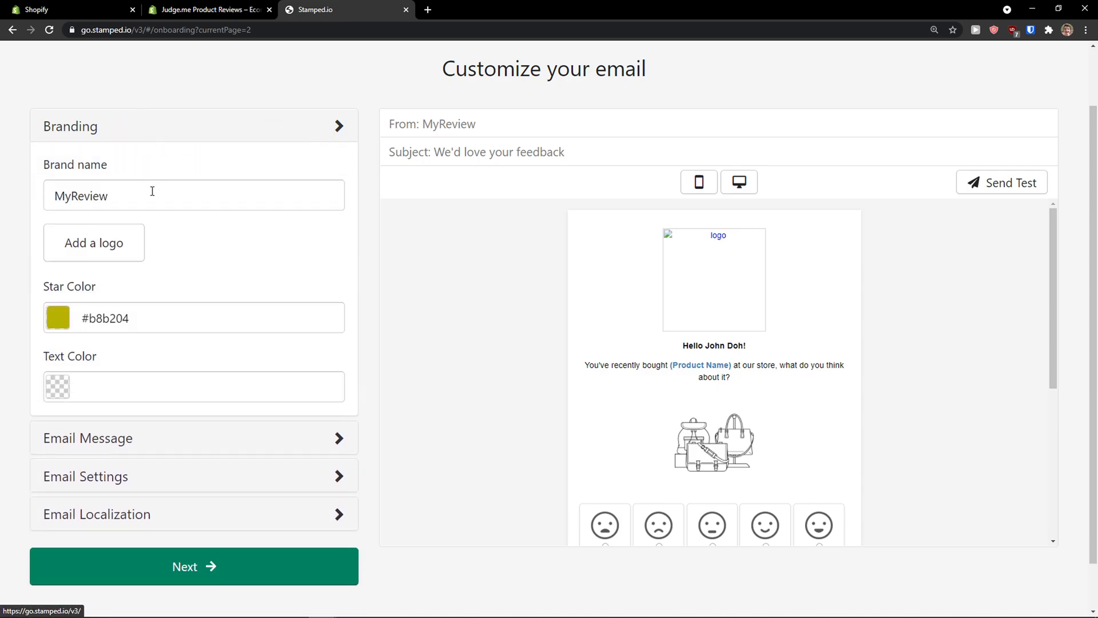
scroll(down, 3)
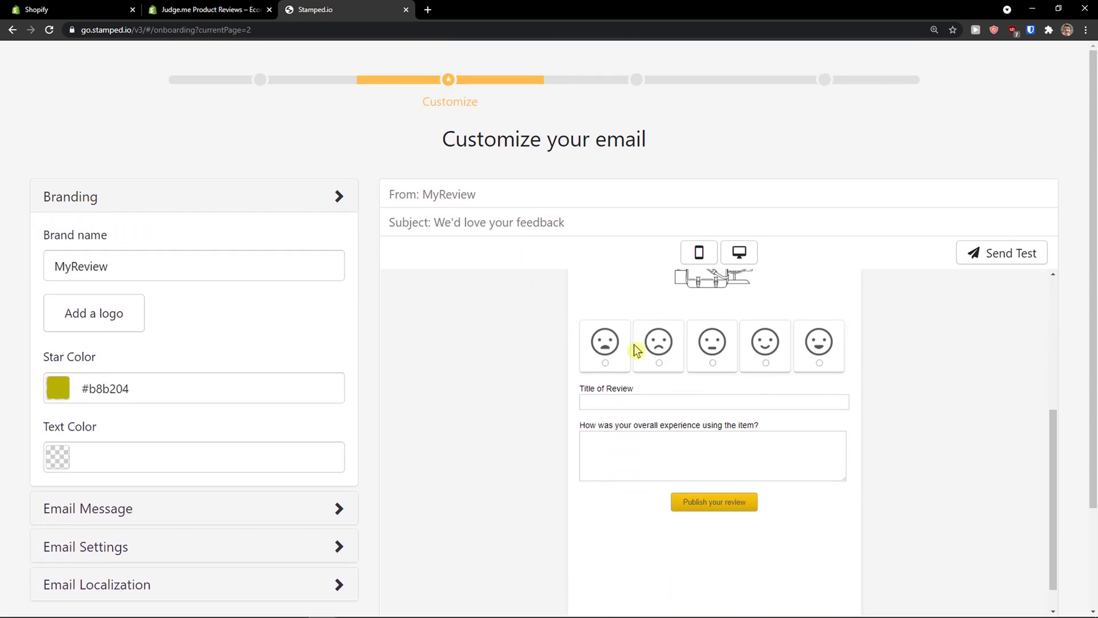
scroll(down, 3)
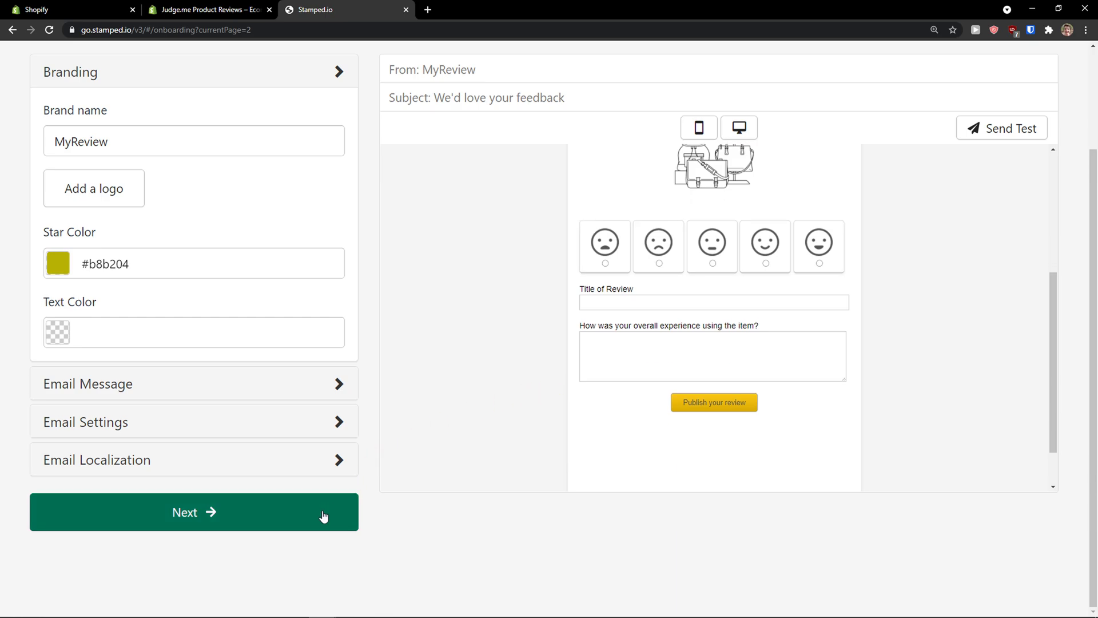
click(193, 511)
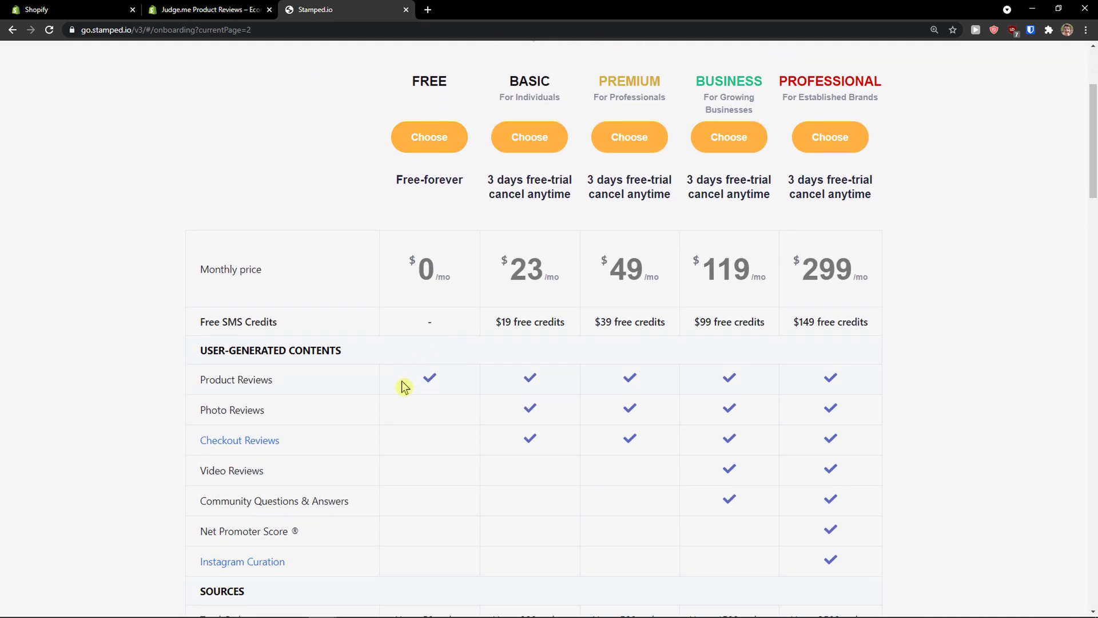
scroll(up, 3)
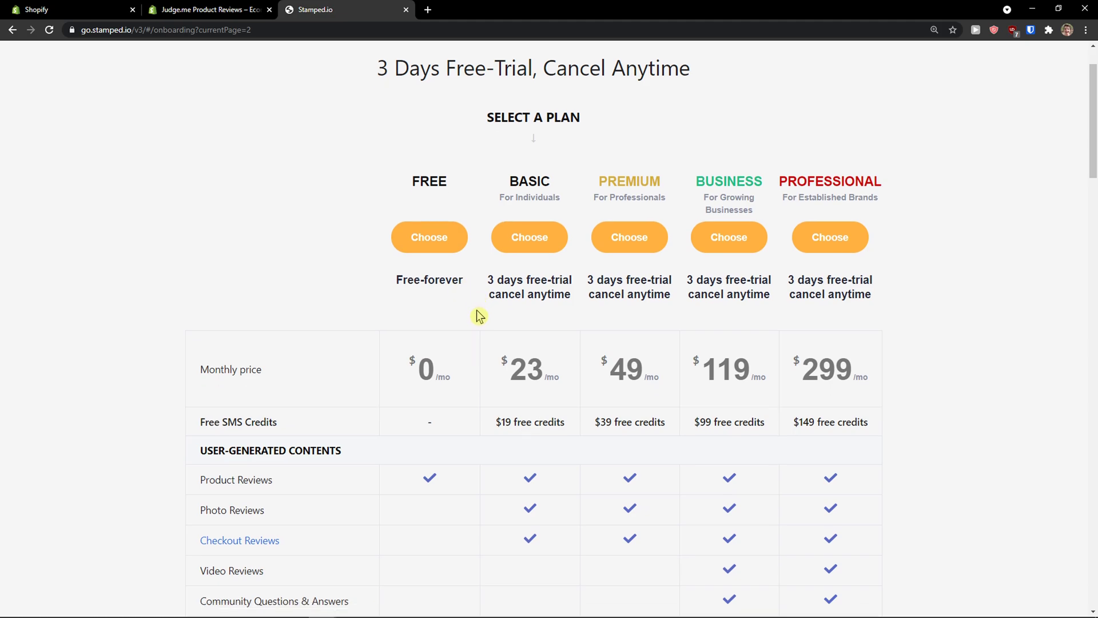
scroll(down, 3)
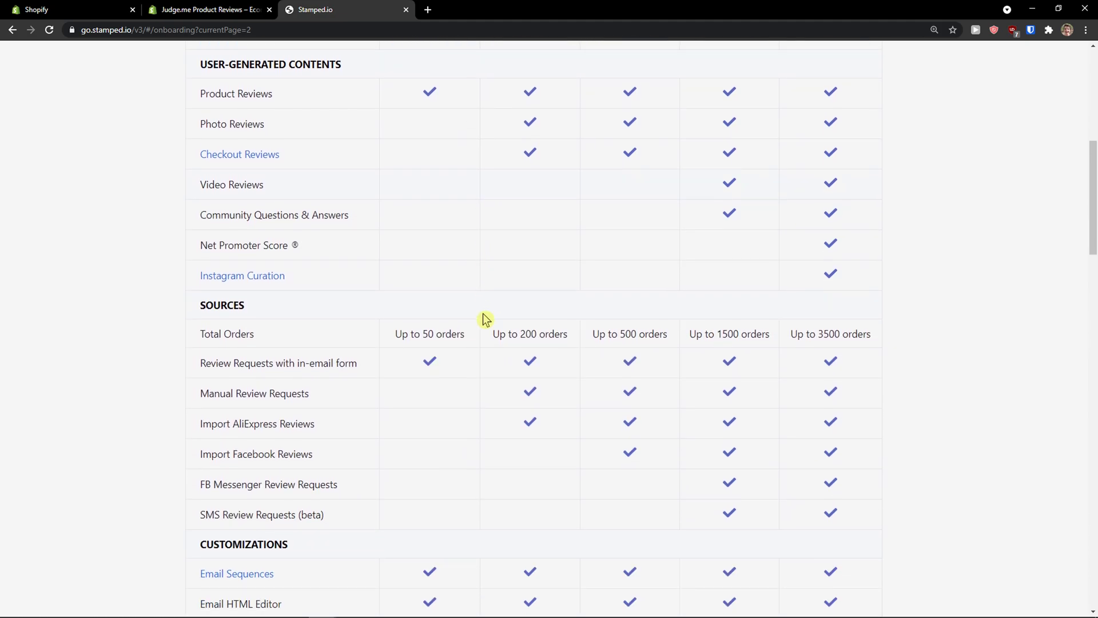
scroll(up, 3)
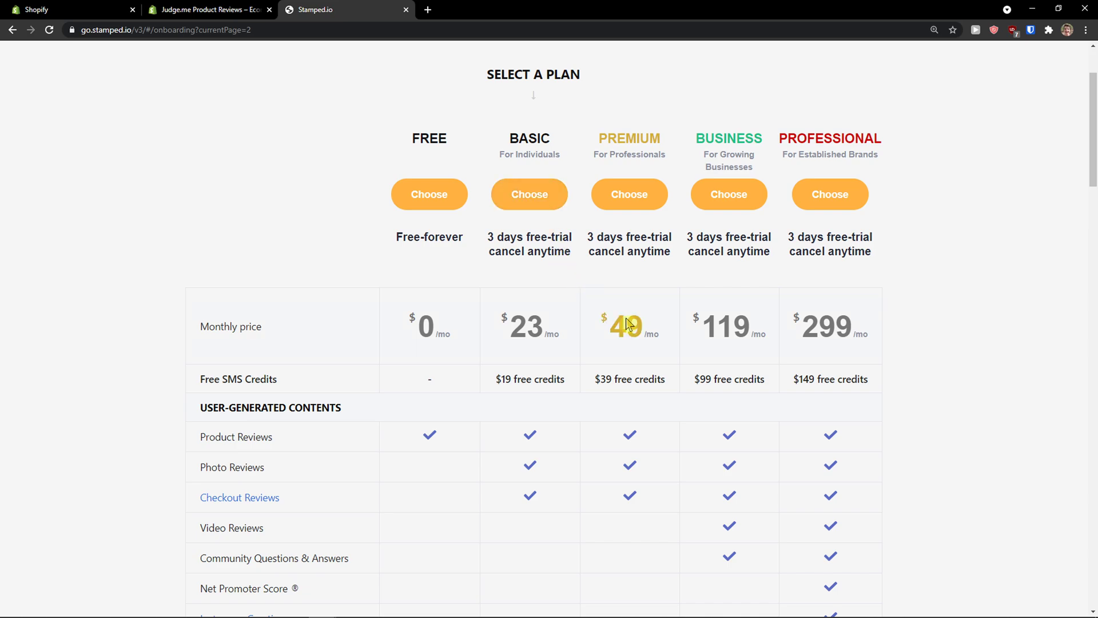
scroll(down, 3)
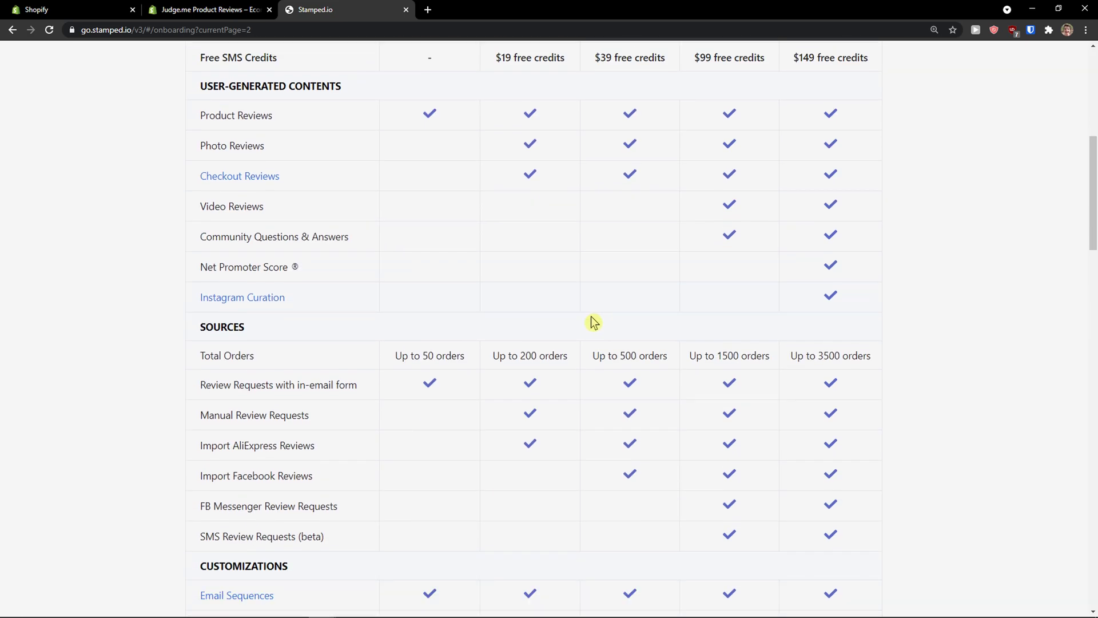
scroll(down, 3)
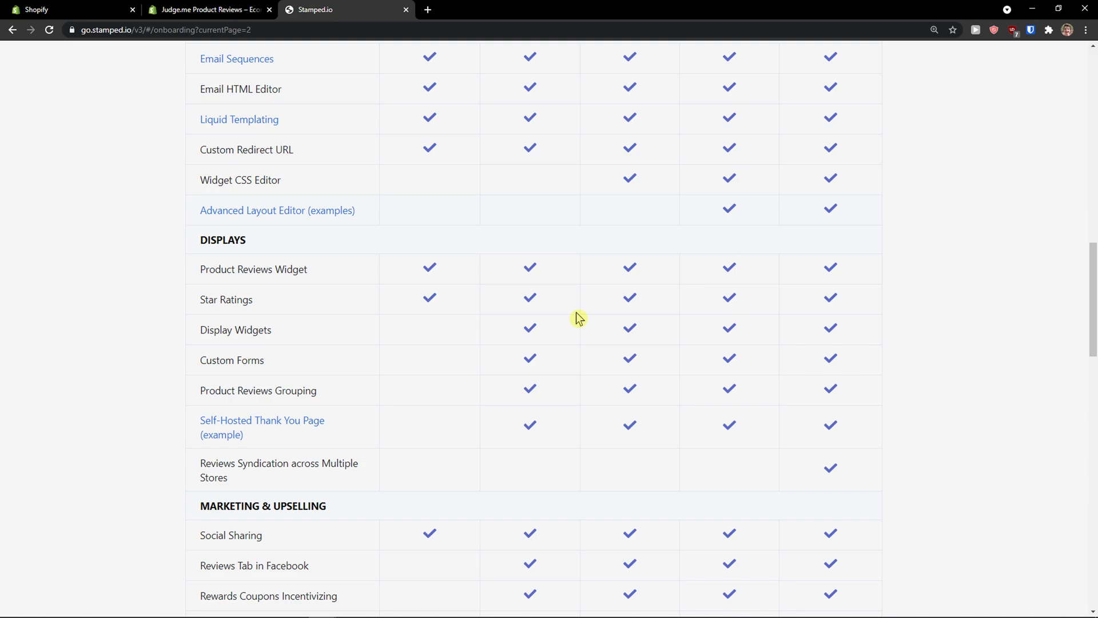
scroll(up, 3)
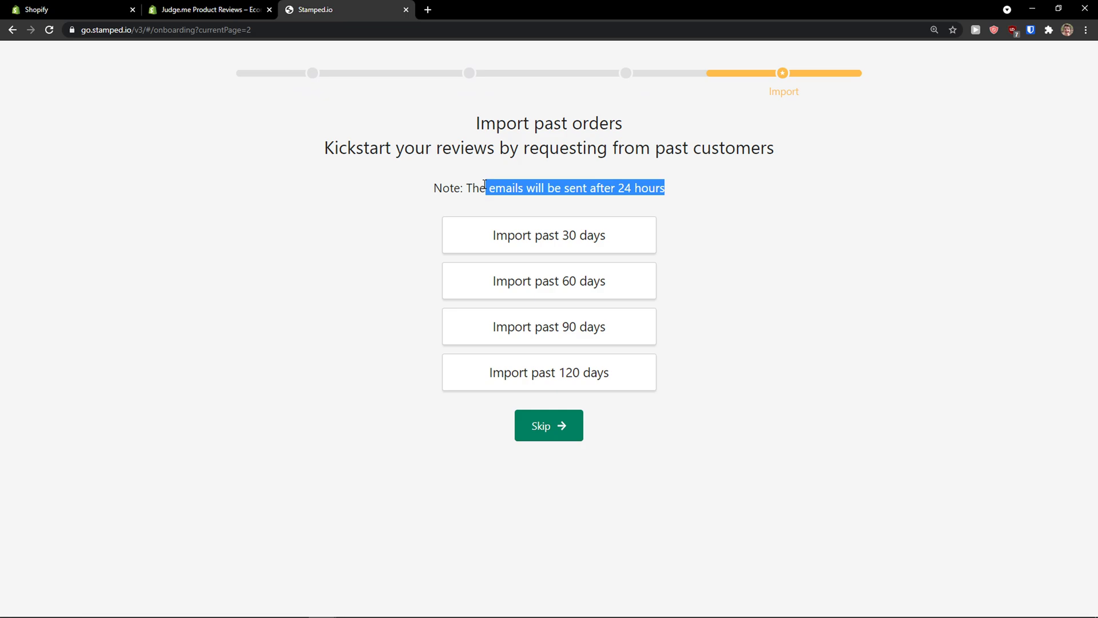
mouse_move(615, 275)
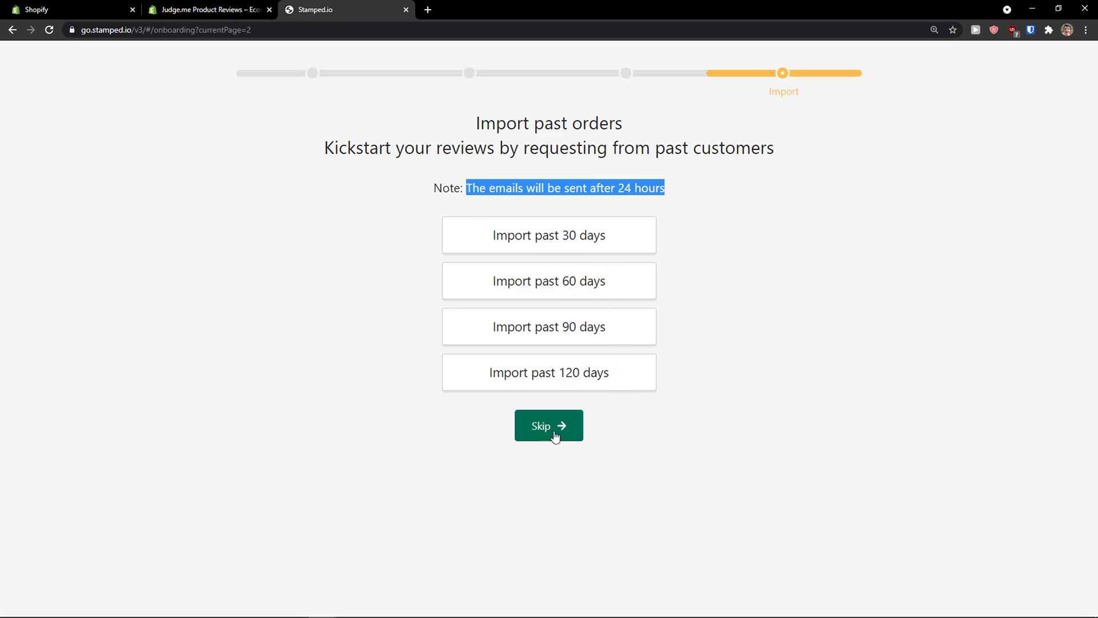
Step: Skip importing past orders to land on the Reviews & UGC home dashboard
click(548, 425)
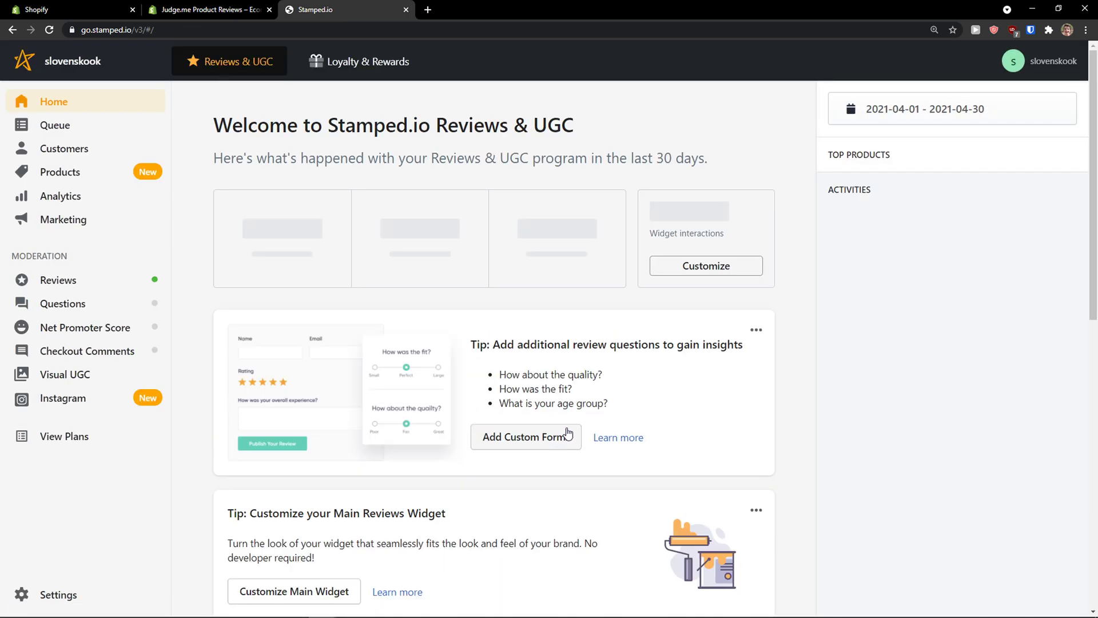
scroll(down, 3)
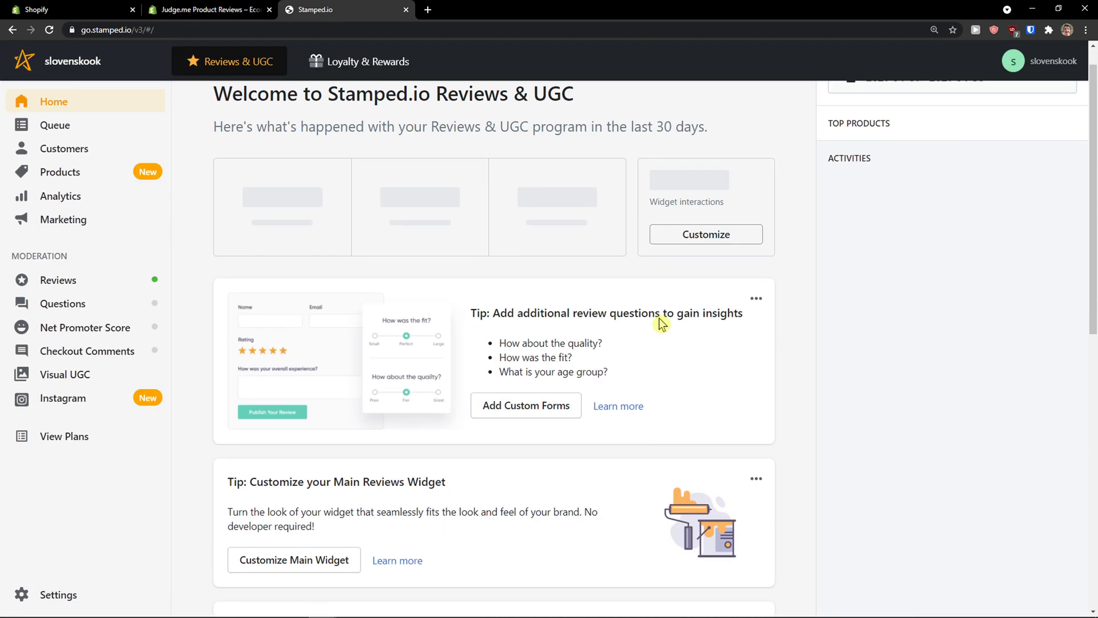
scroll(up, 3)
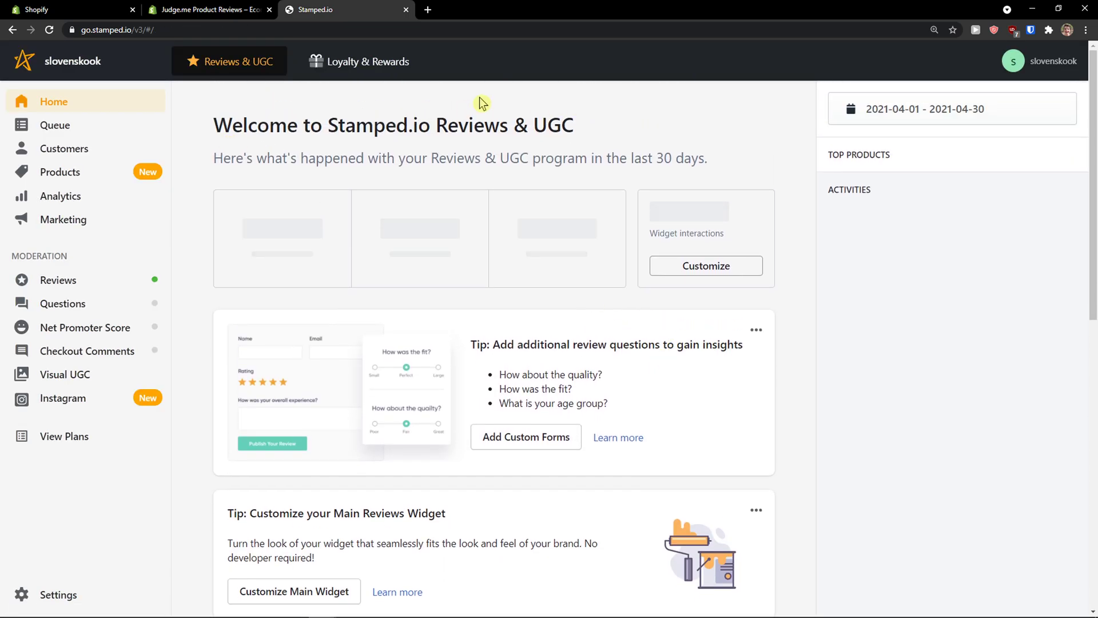
mouse_move(588, 152)
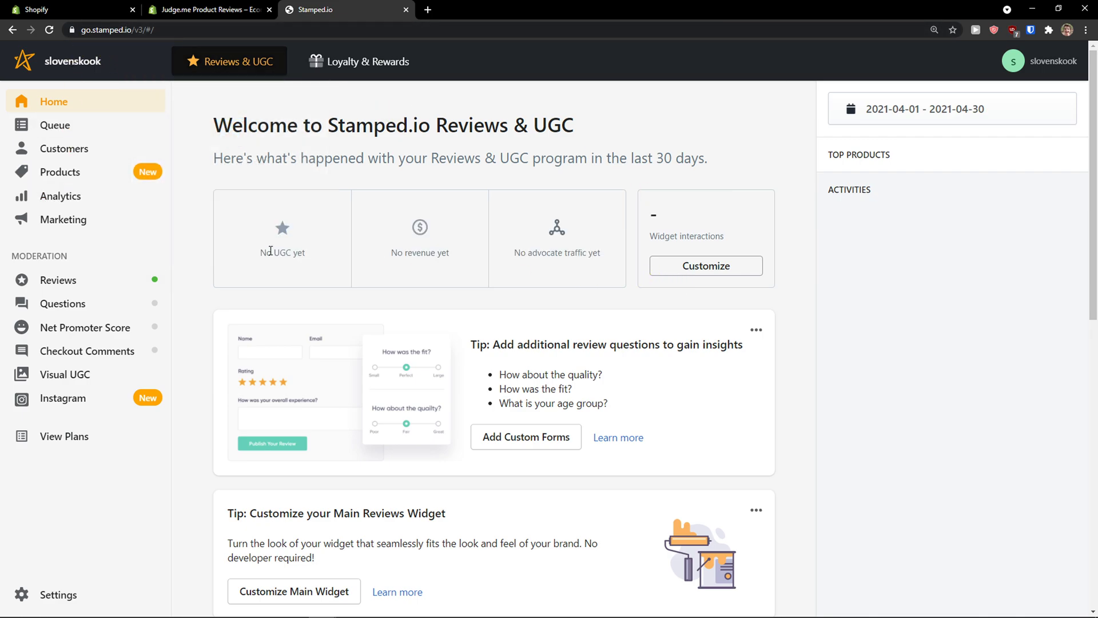
mouse_move(55, 125)
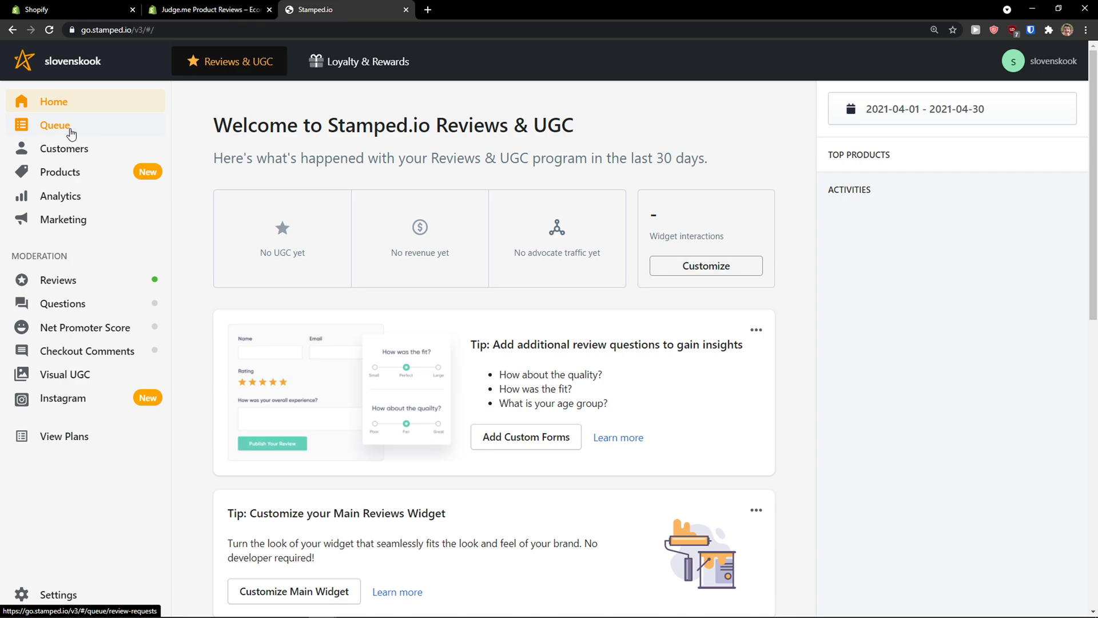
Step: View the empty review request queue, then the empty Customers list
click(55, 125)
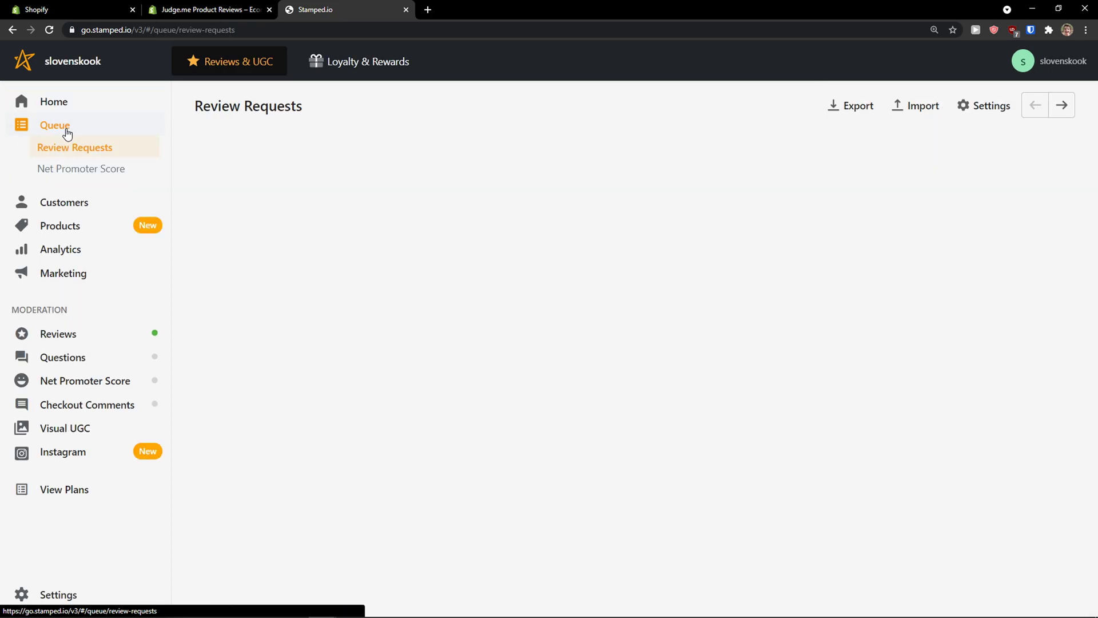
click(76, 147)
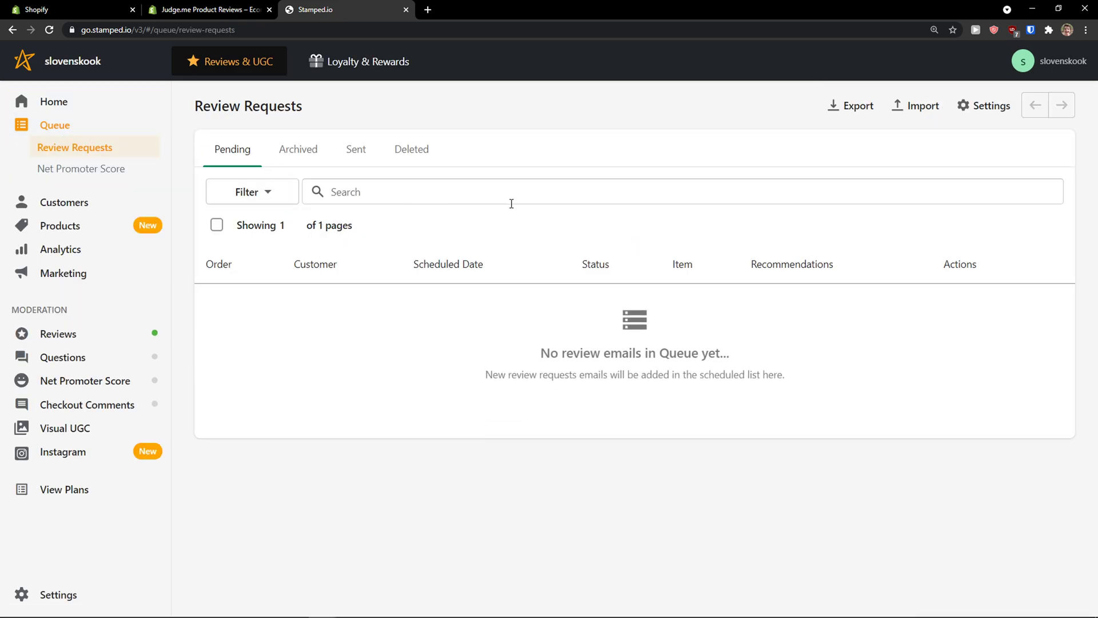
mouse_move(422, 299)
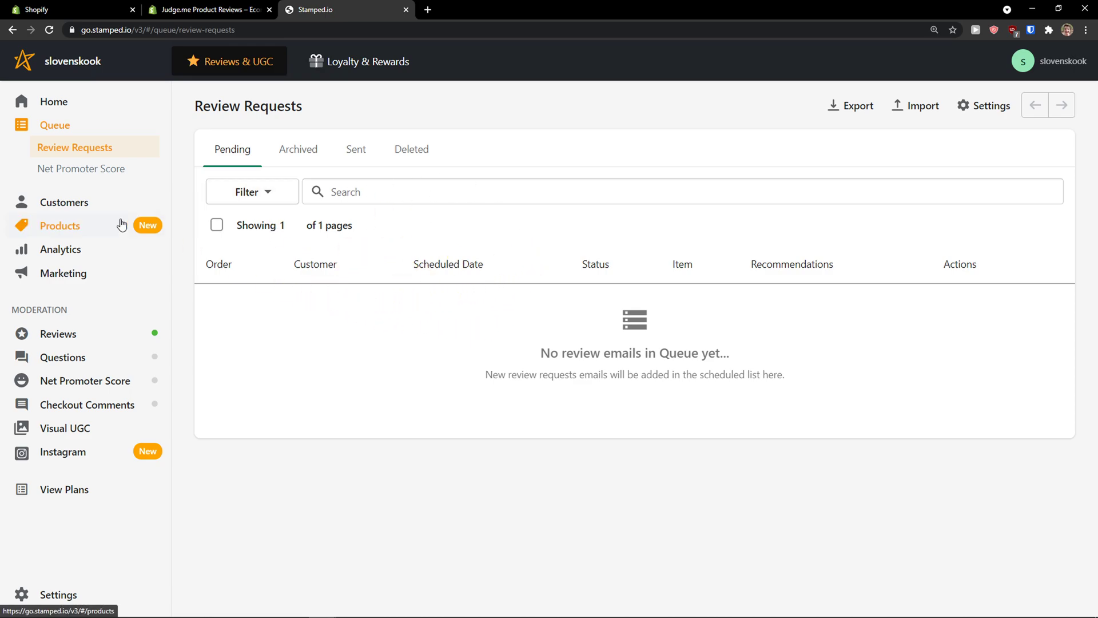
click(64, 201)
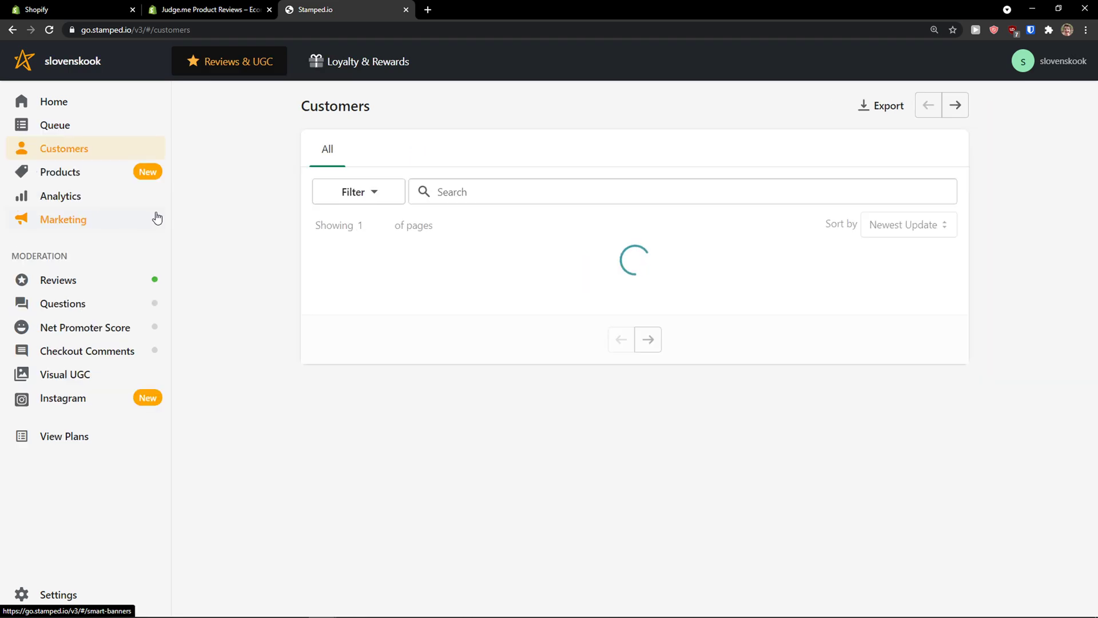
right_click(479, 292)
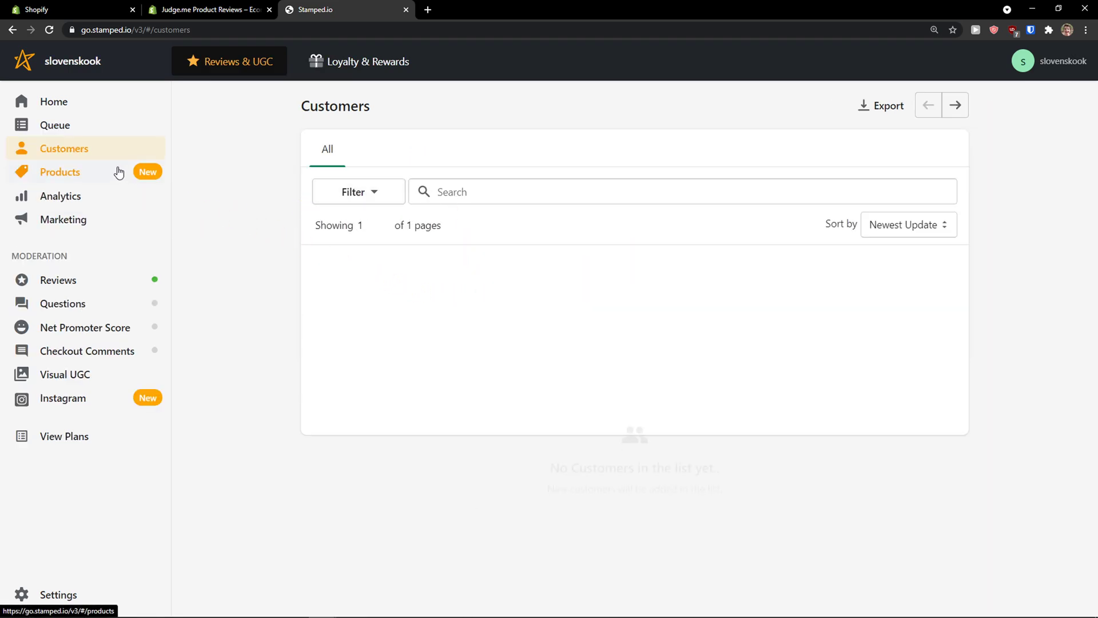
Step: View the empty Products list and expand its Sort by options
click(61, 172)
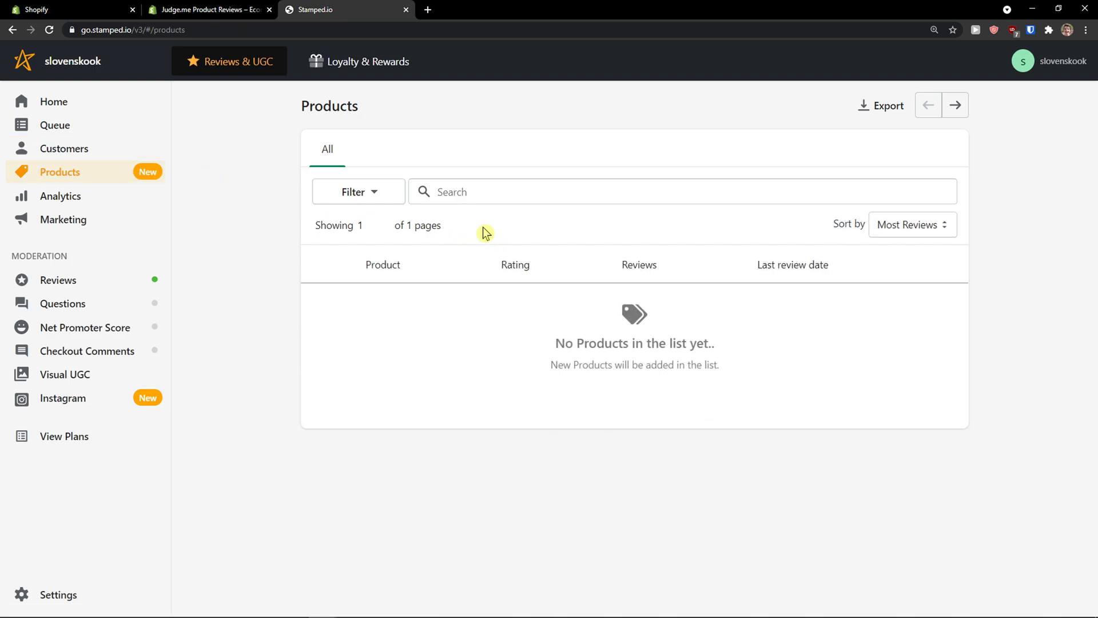
mouse_move(491, 264)
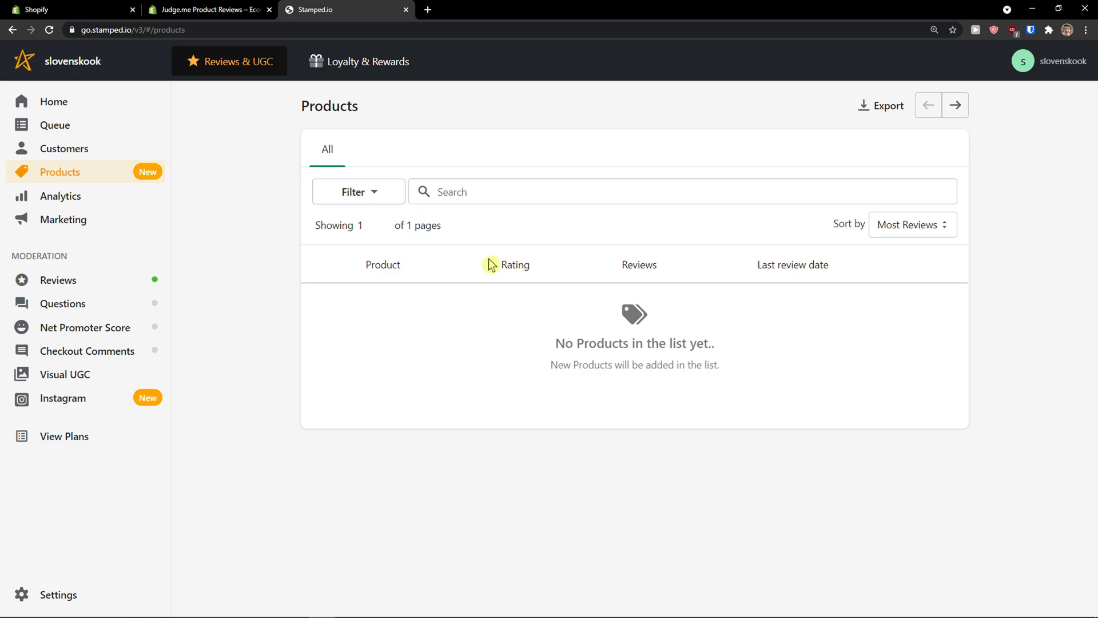
click(912, 224)
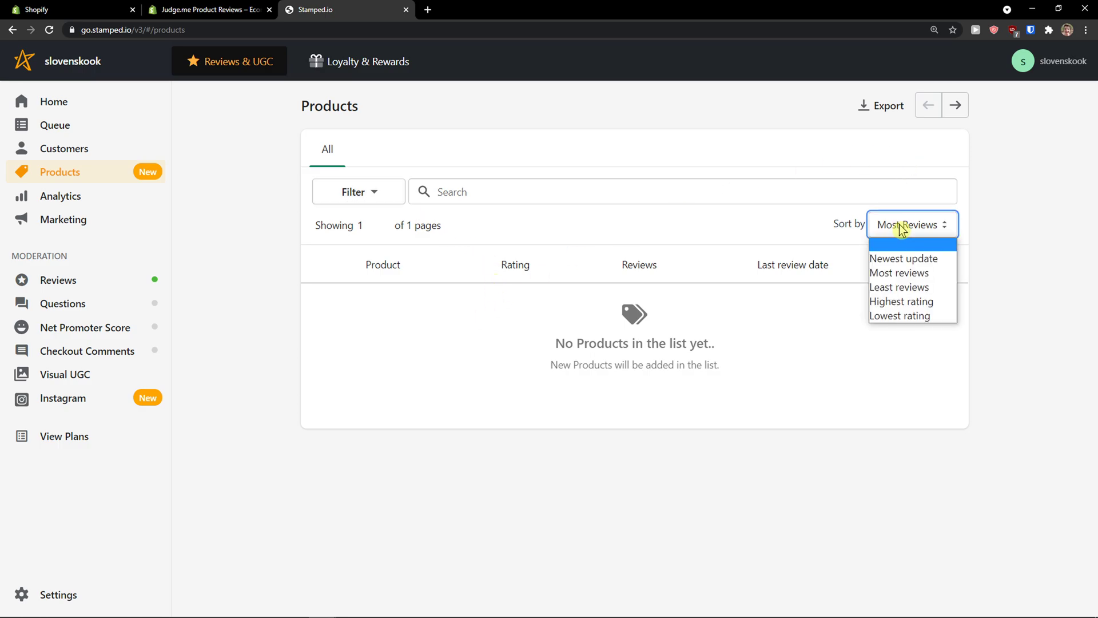
mouse_move(904, 258)
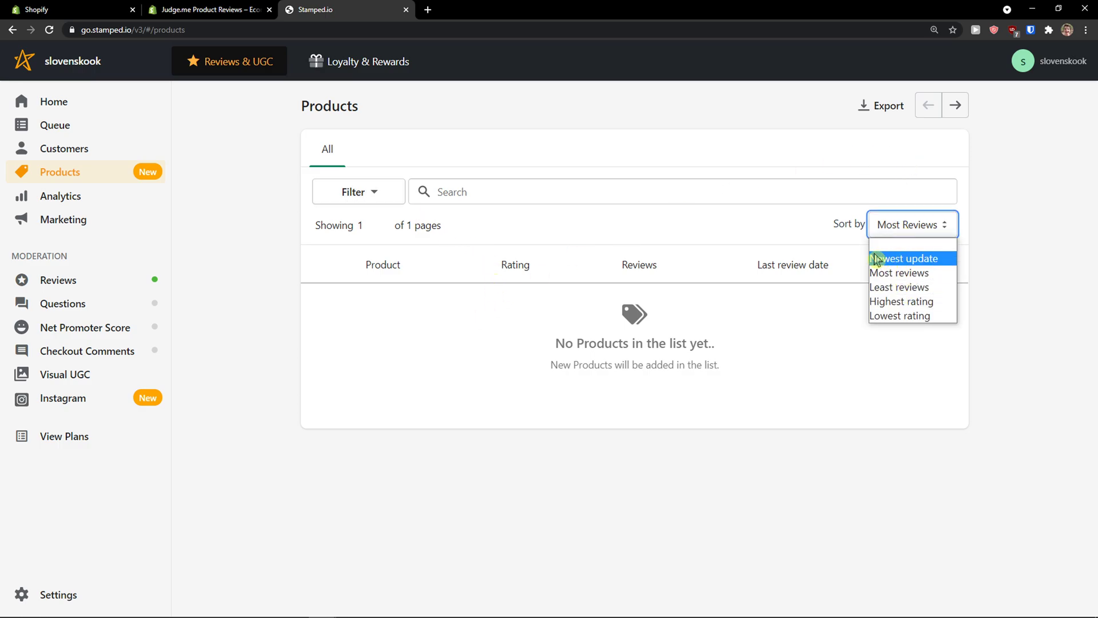
mouse_move(173, 206)
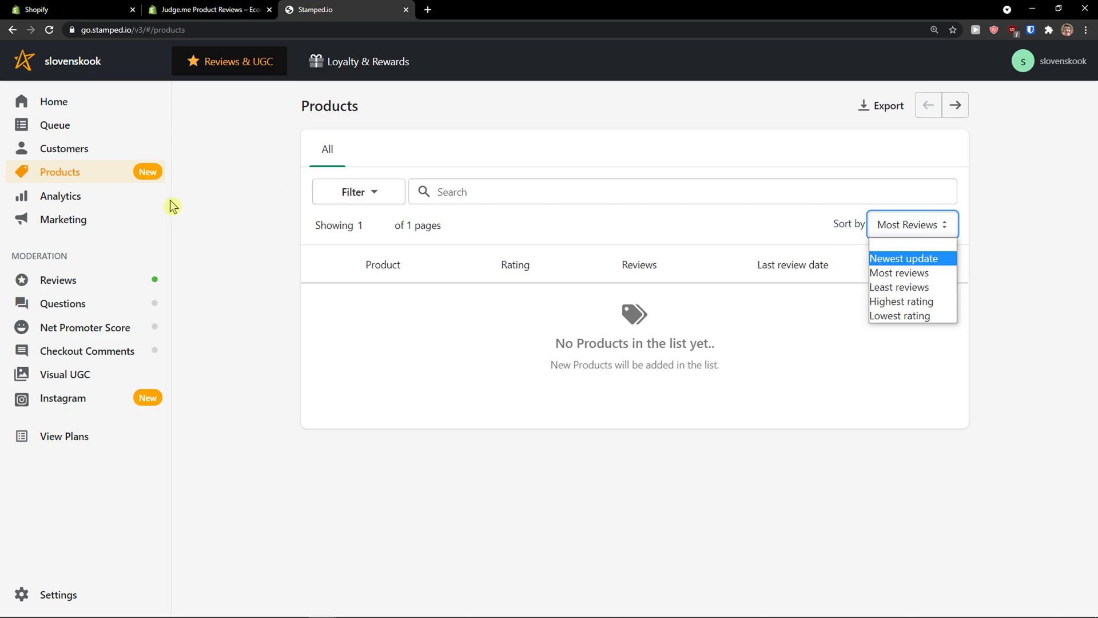
Step: Scroll the empty Analytics overview dashboard, then view the Reports page for reviews and NPS
click(61, 196)
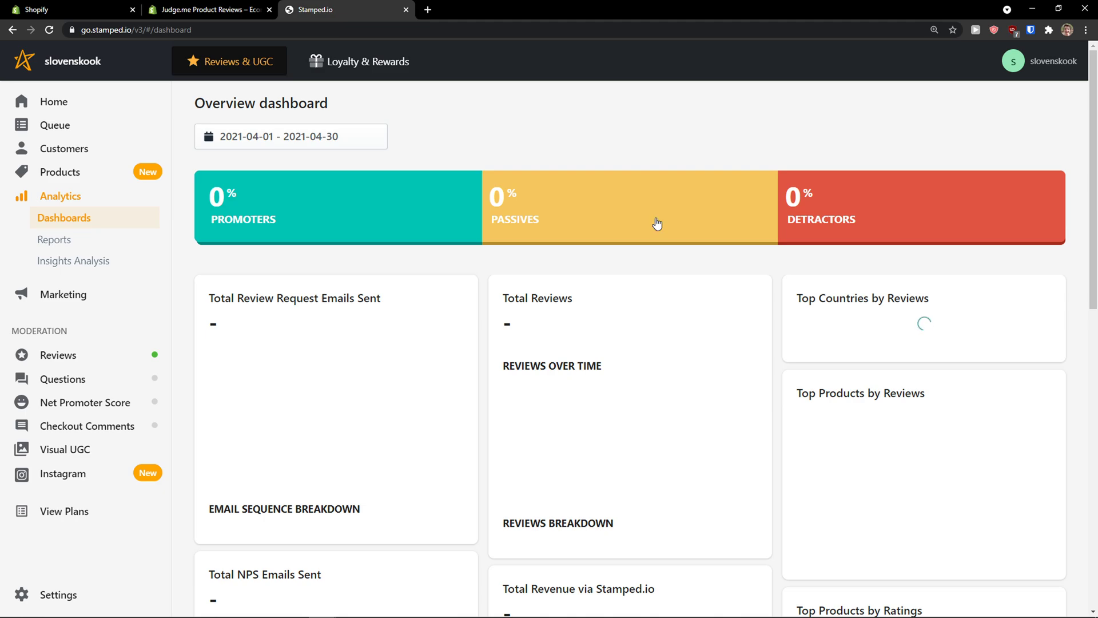
scroll(down, 3)
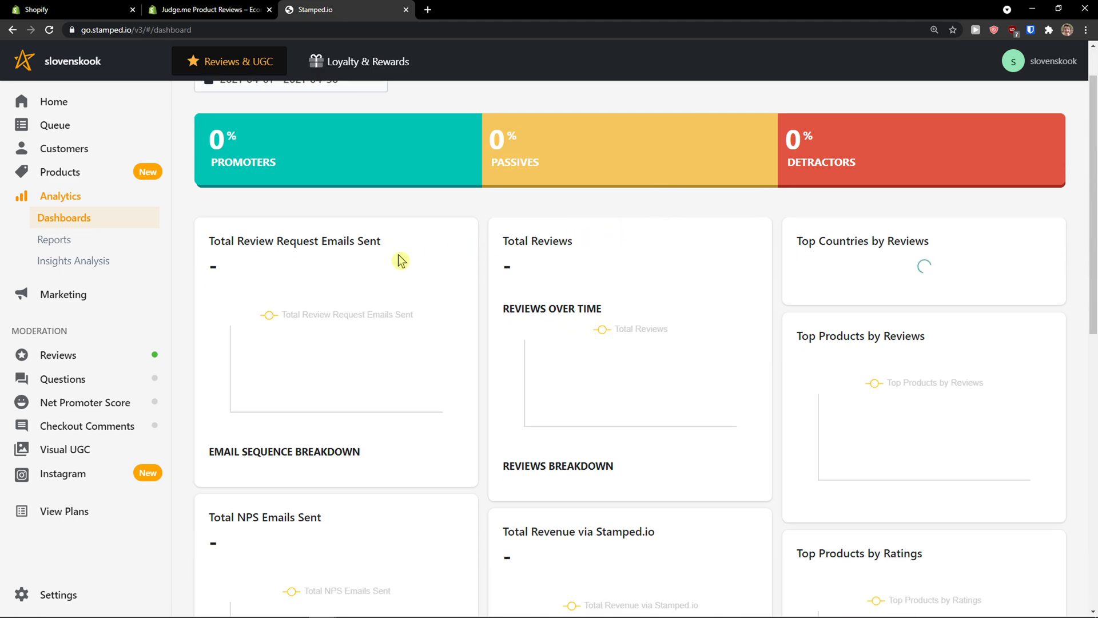
scroll(down, 3)
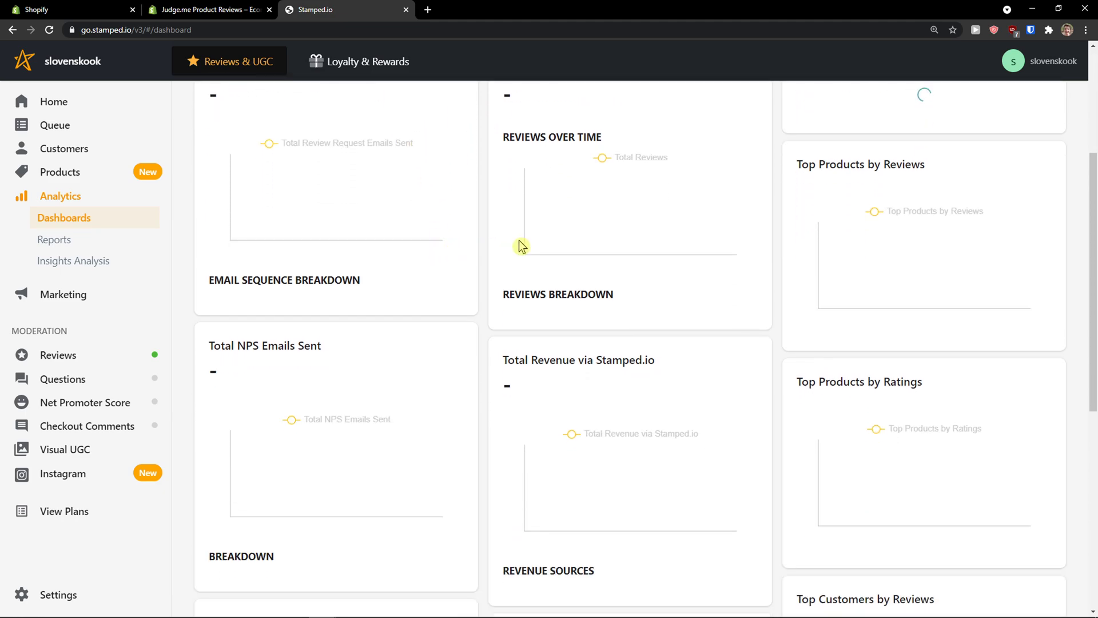
mouse_move(54, 239)
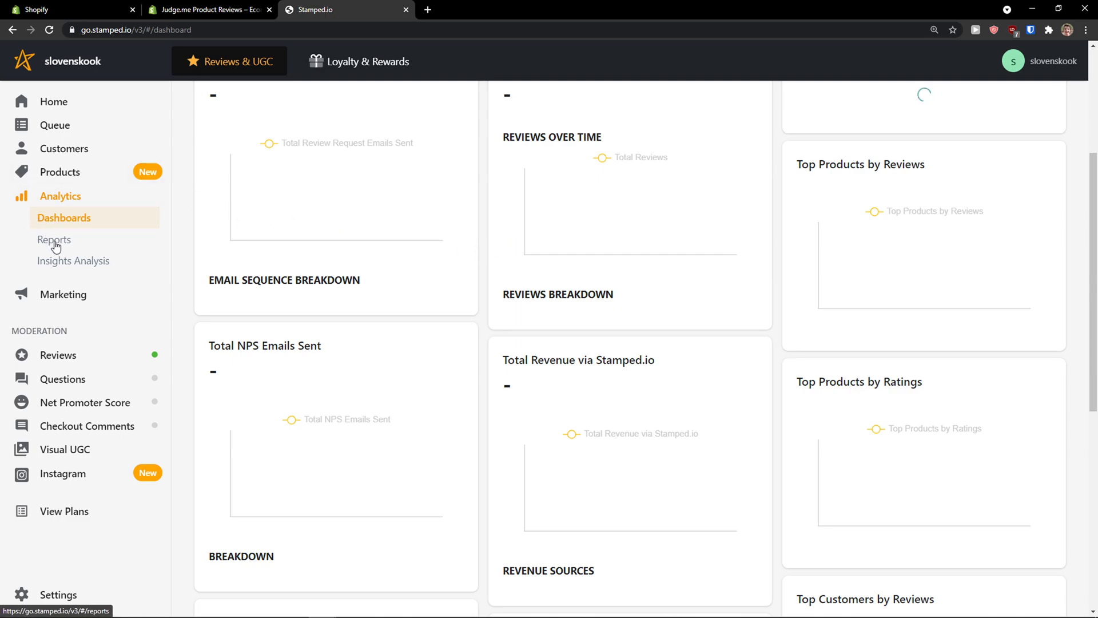
click(55, 239)
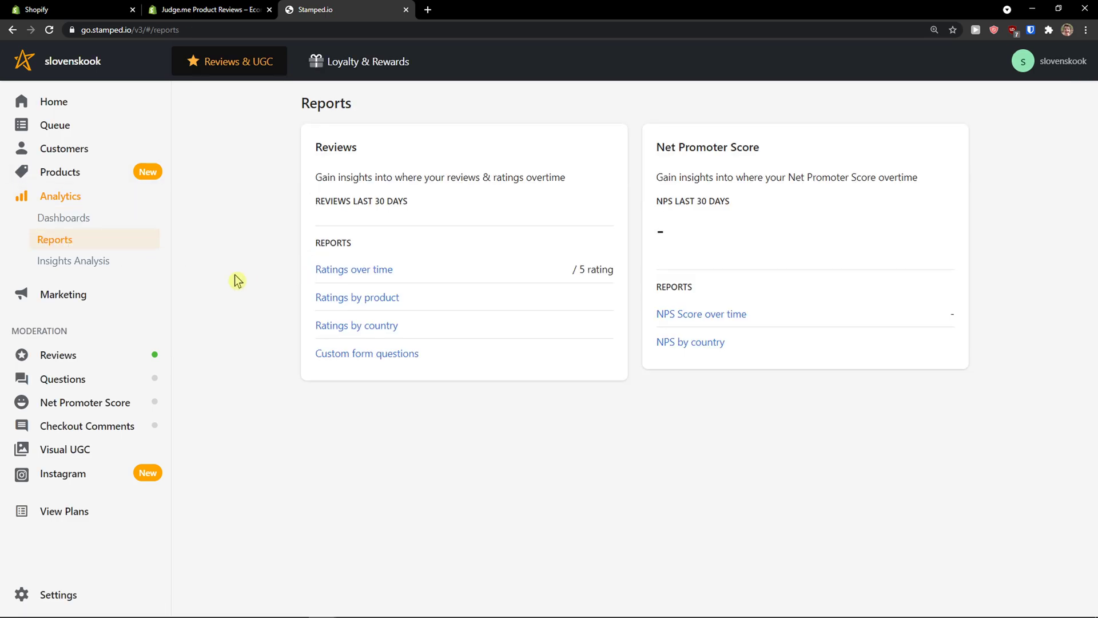
mouse_move(343, 138)
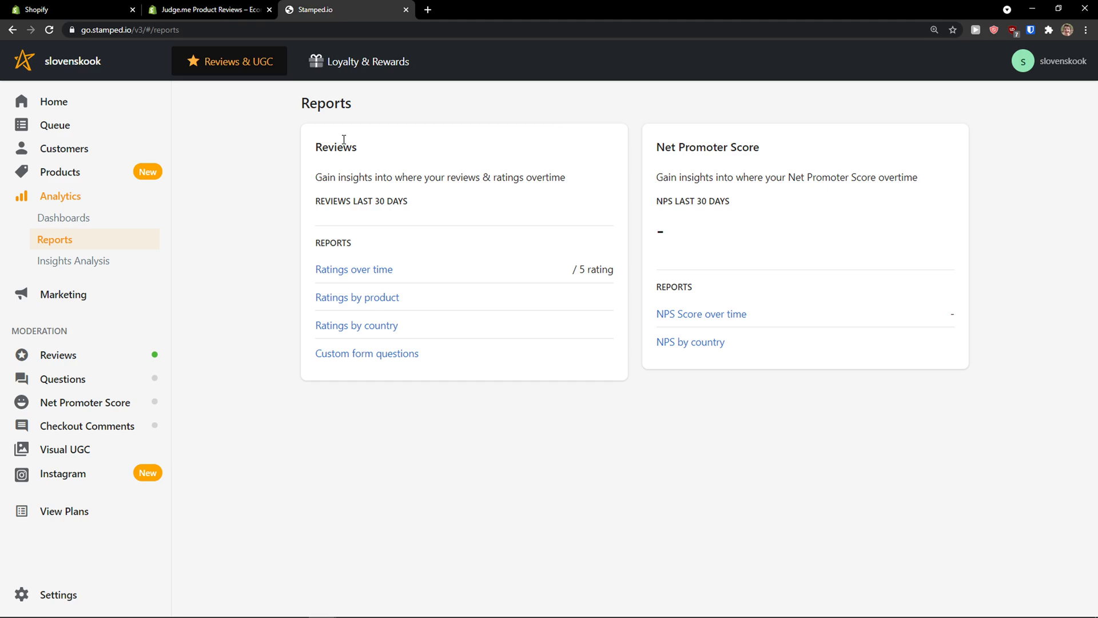
mouse_move(361, 368)
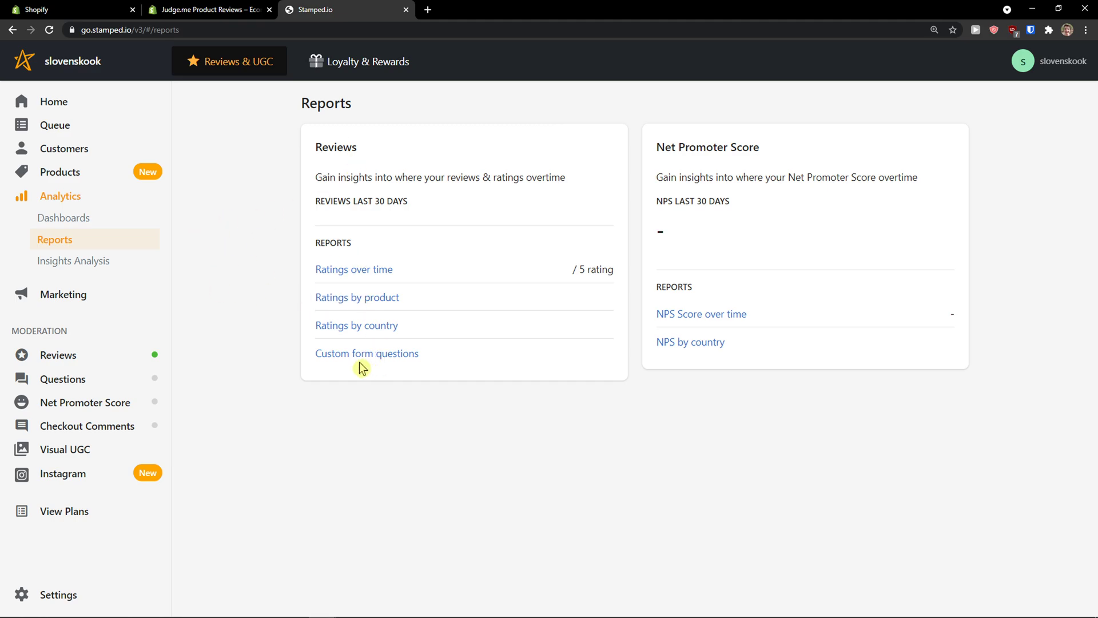
mouse_move(63, 294)
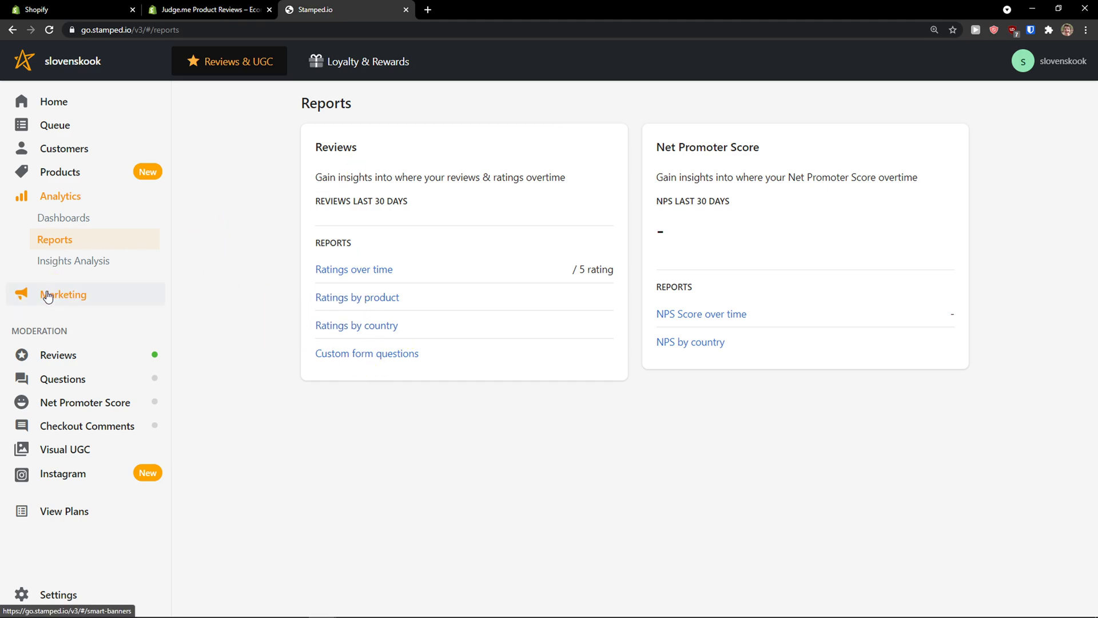
Step: Browse Marketing: the empty Social Push queue, the Ads Centre, then the Smart Banners welcome page
click(63, 294)
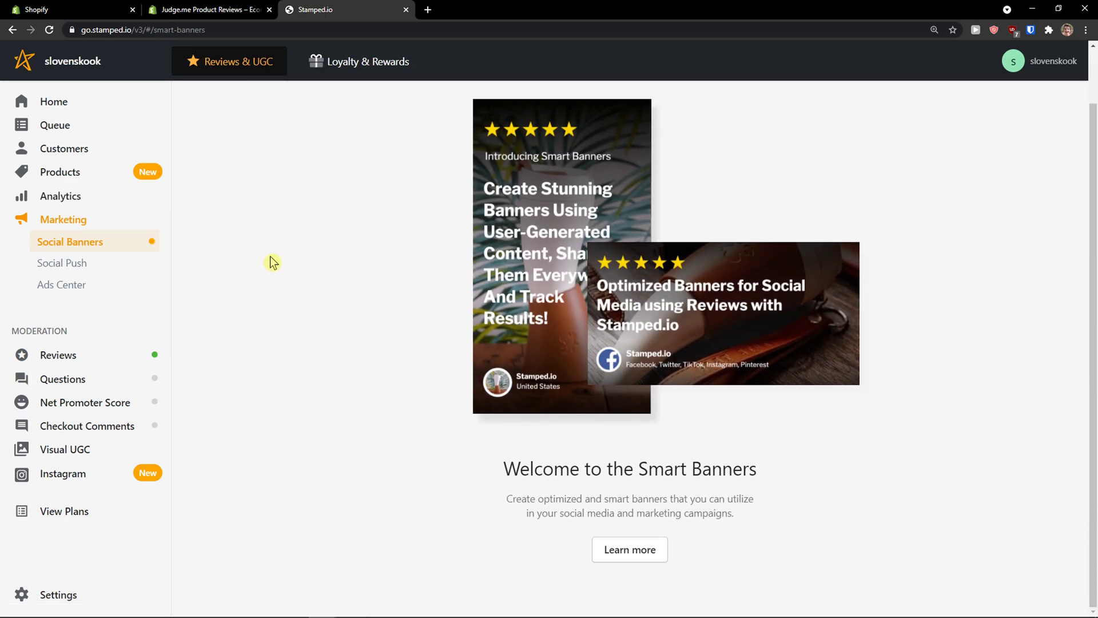
click(61, 263)
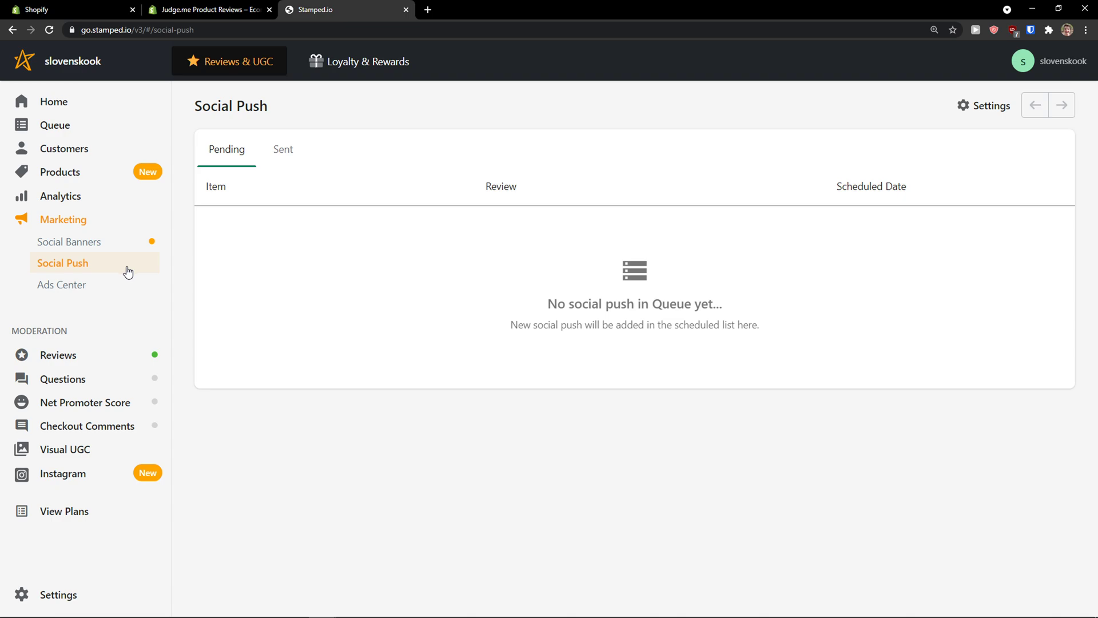
click(61, 285)
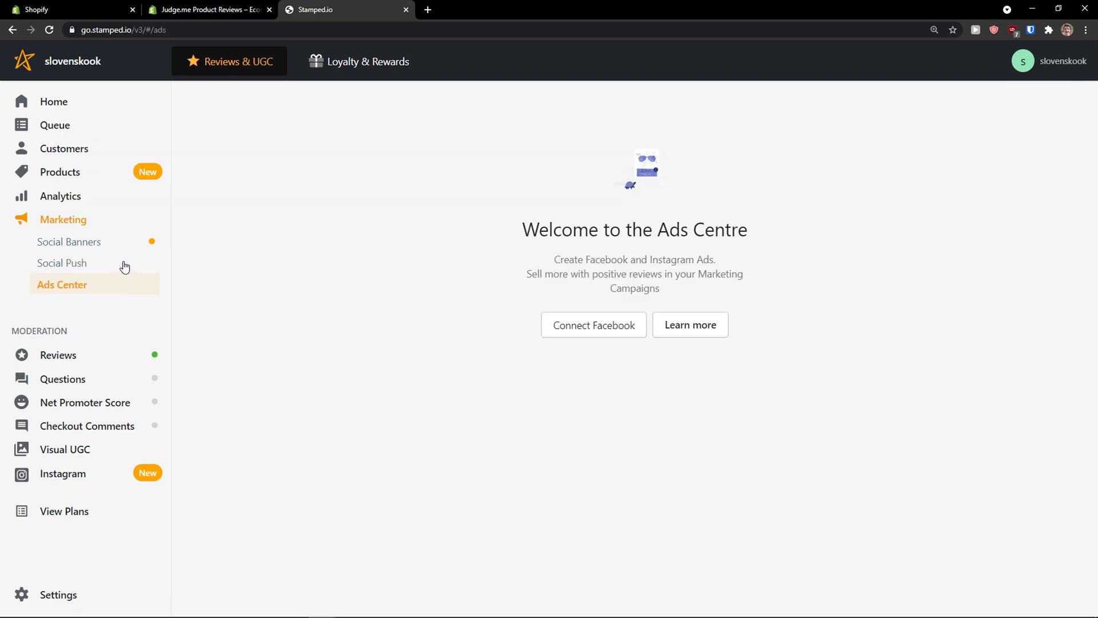
click(68, 242)
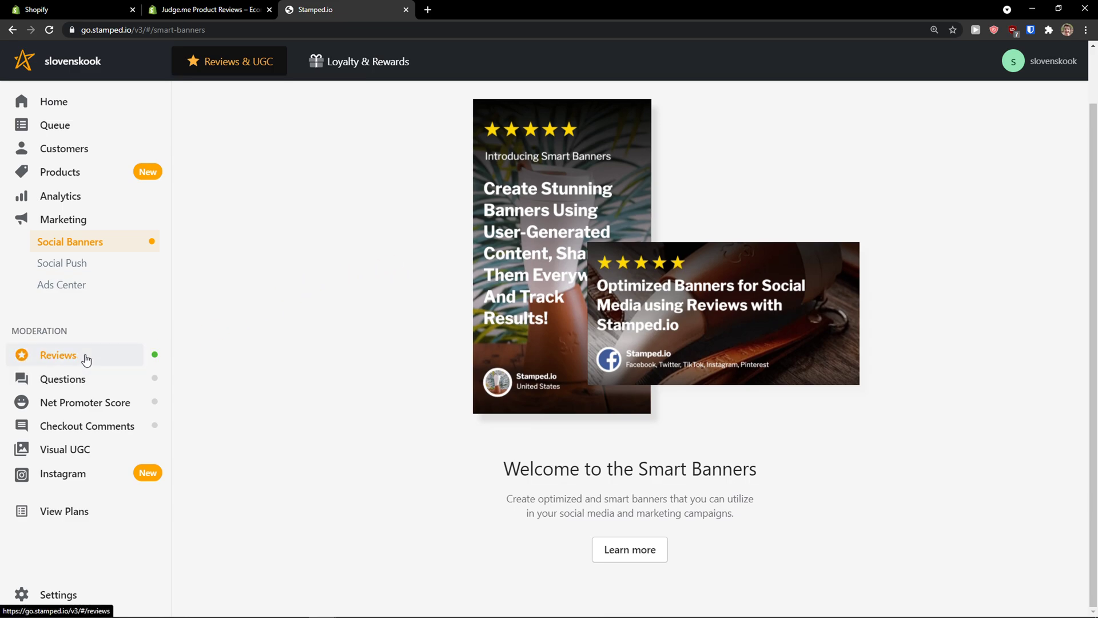
Step: View the Reviews moderation list and scroll through the sample review 'The Best Fit Ever!'
click(58, 354)
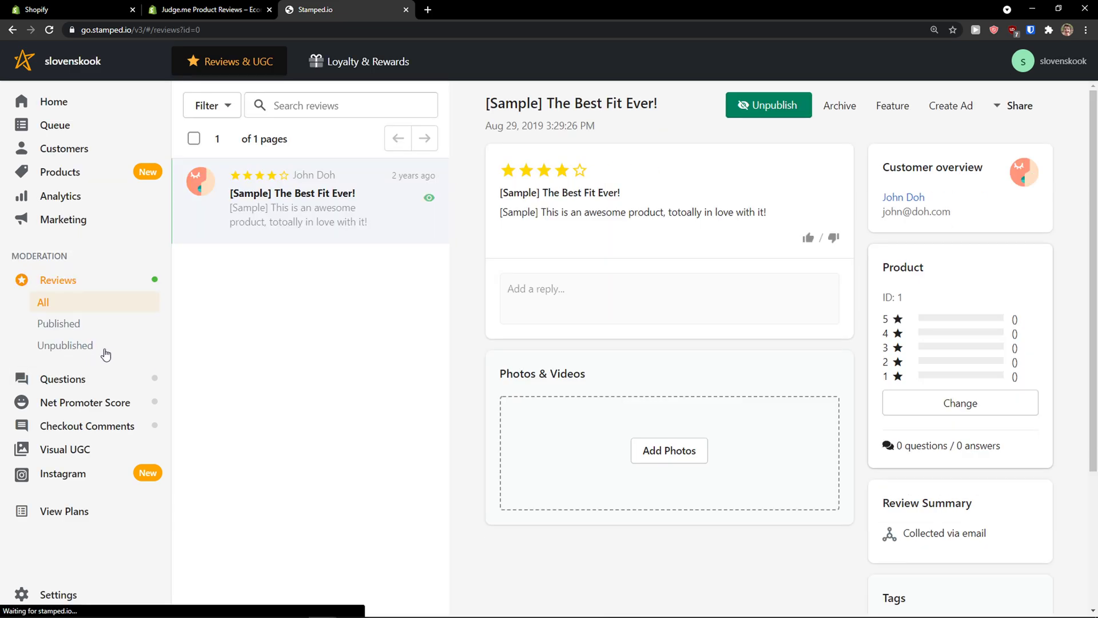
scroll(down, 3)
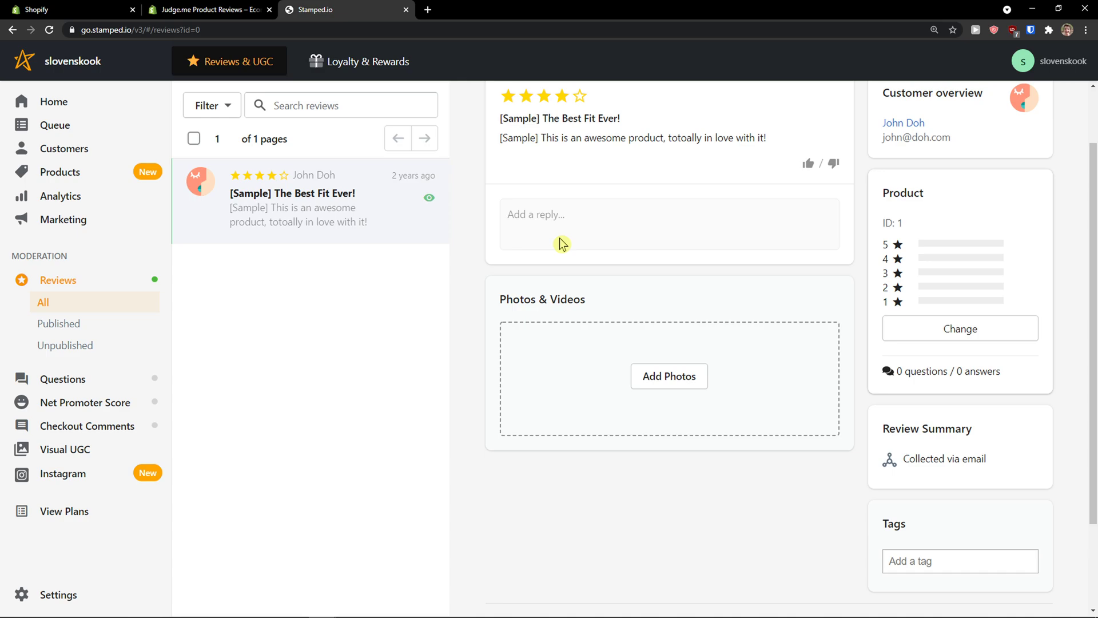
scroll(up, 3)
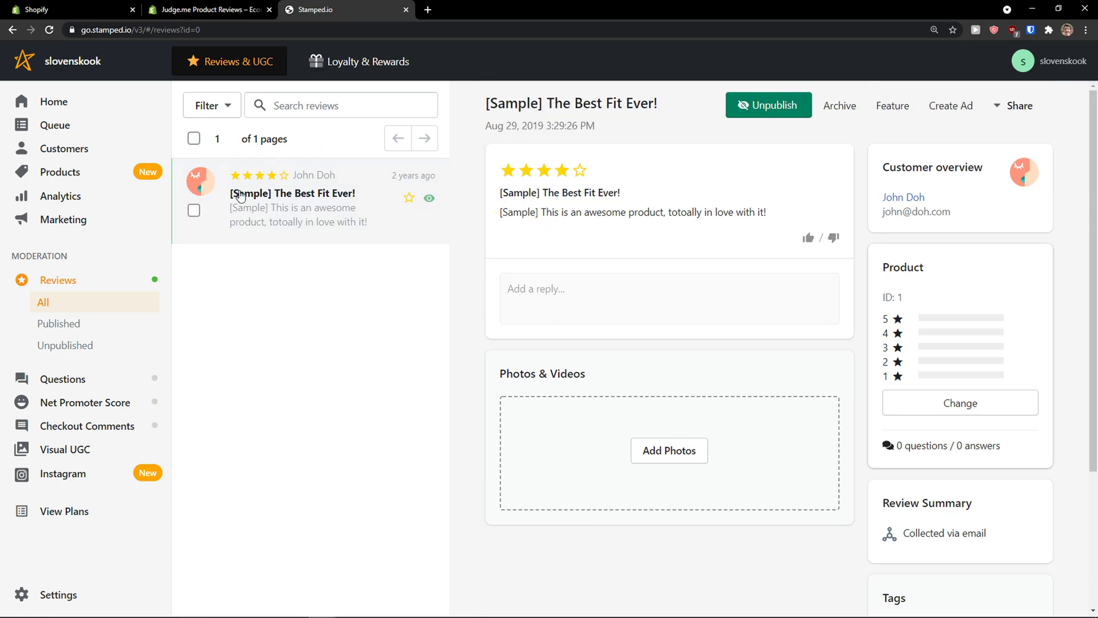
mouse_move(410, 239)
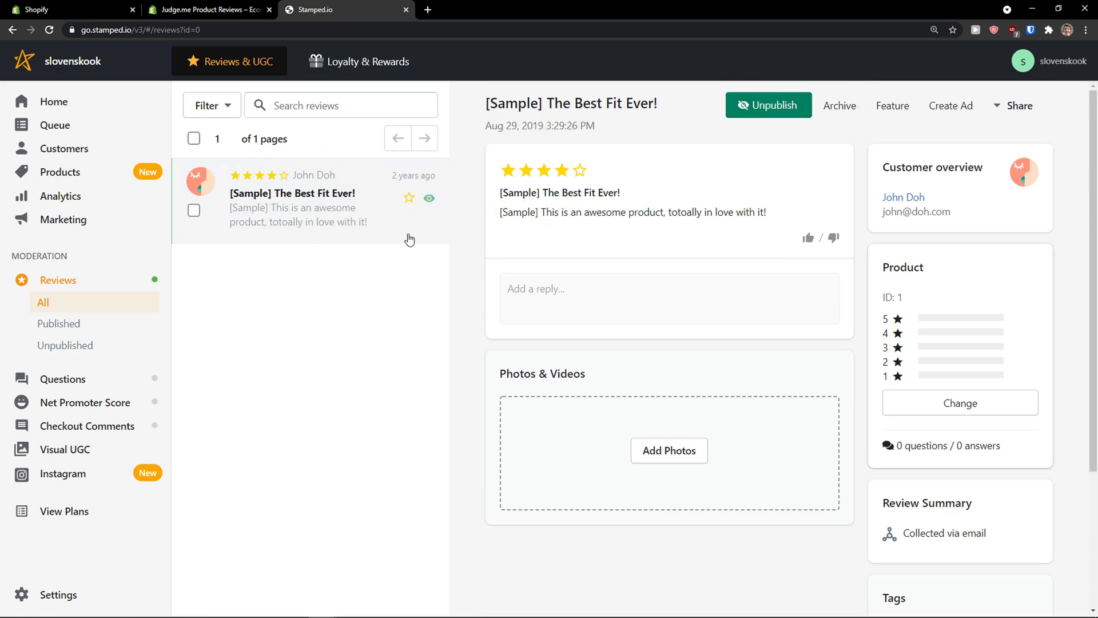
scroll(down, 3)
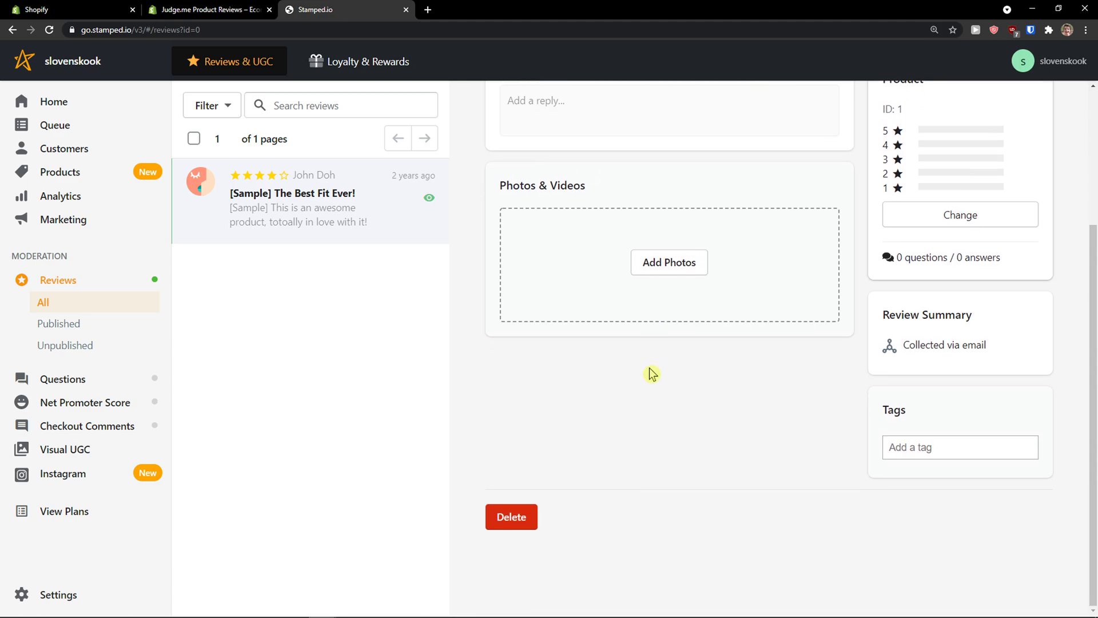
scroll(up, 3)
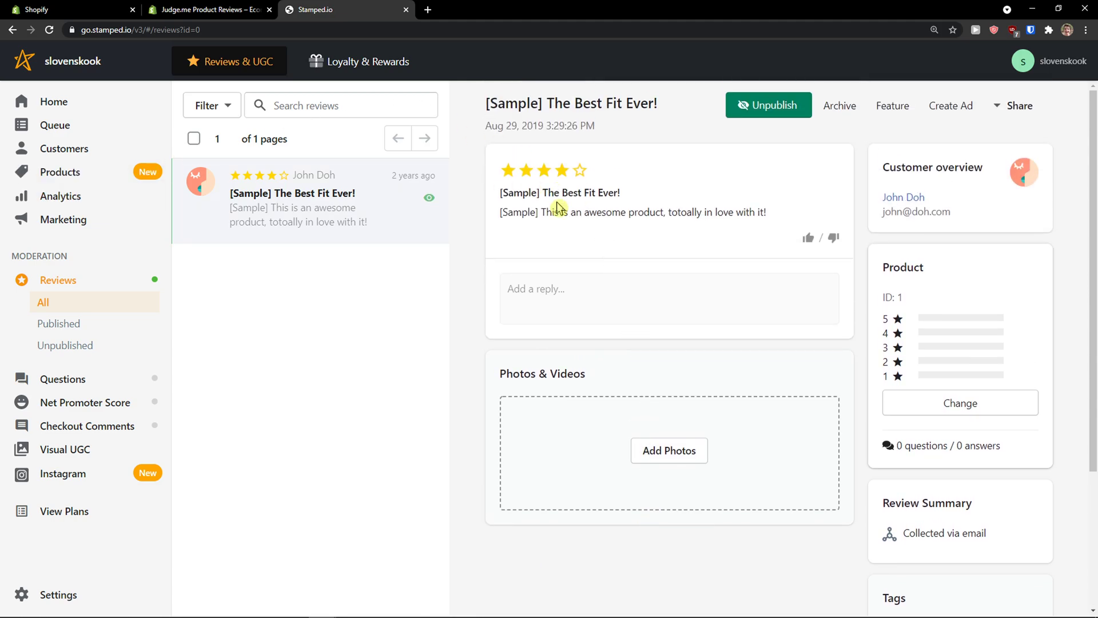
mouse_move(870, 106)
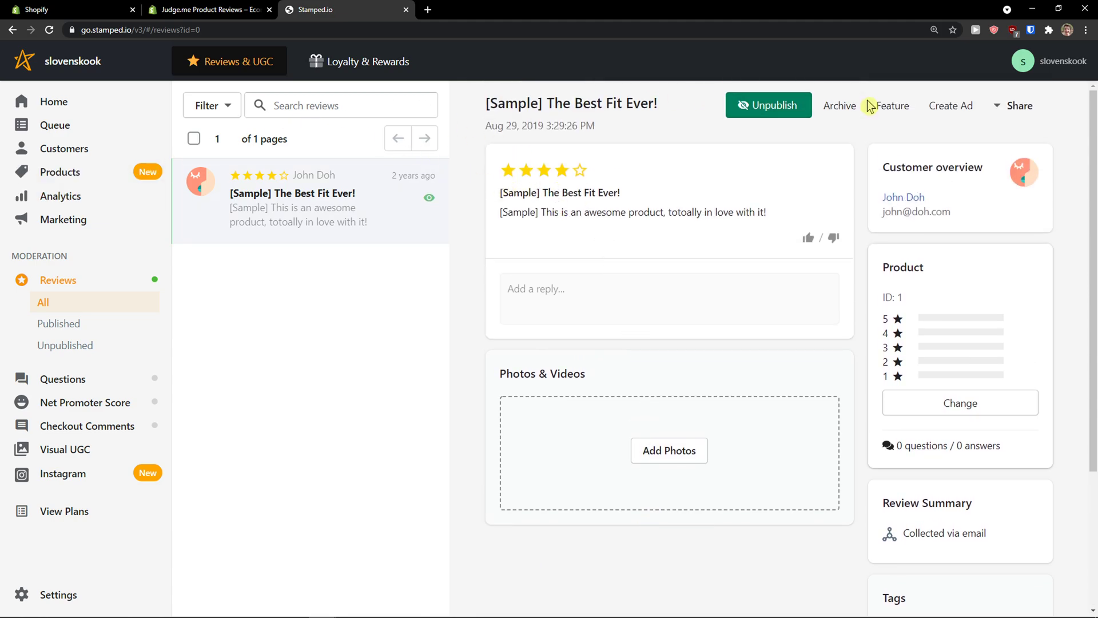
Step: Check the Share options for the sample review and close them without sharing
click(1018, 105)
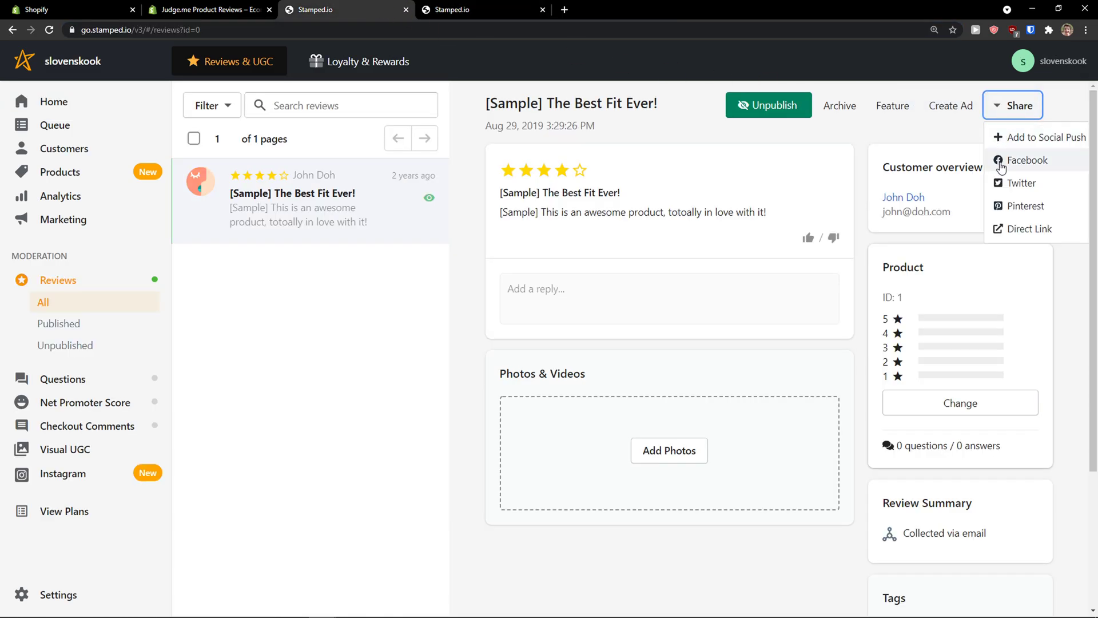
mouse_move(1043, 183)
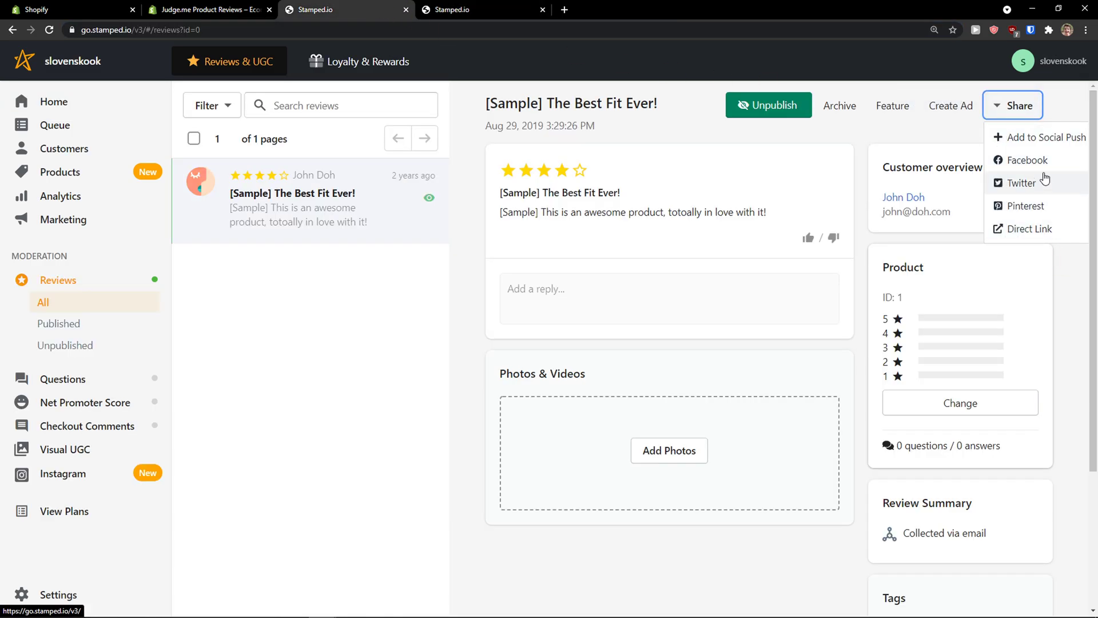
click(835, 144)
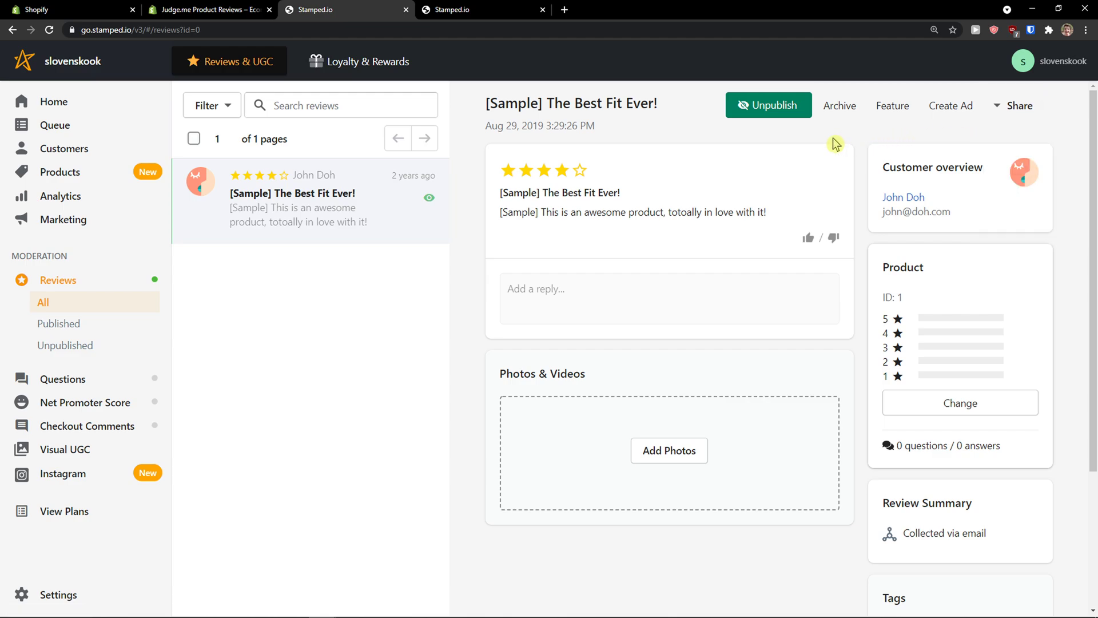
mouse_move(308, 187)
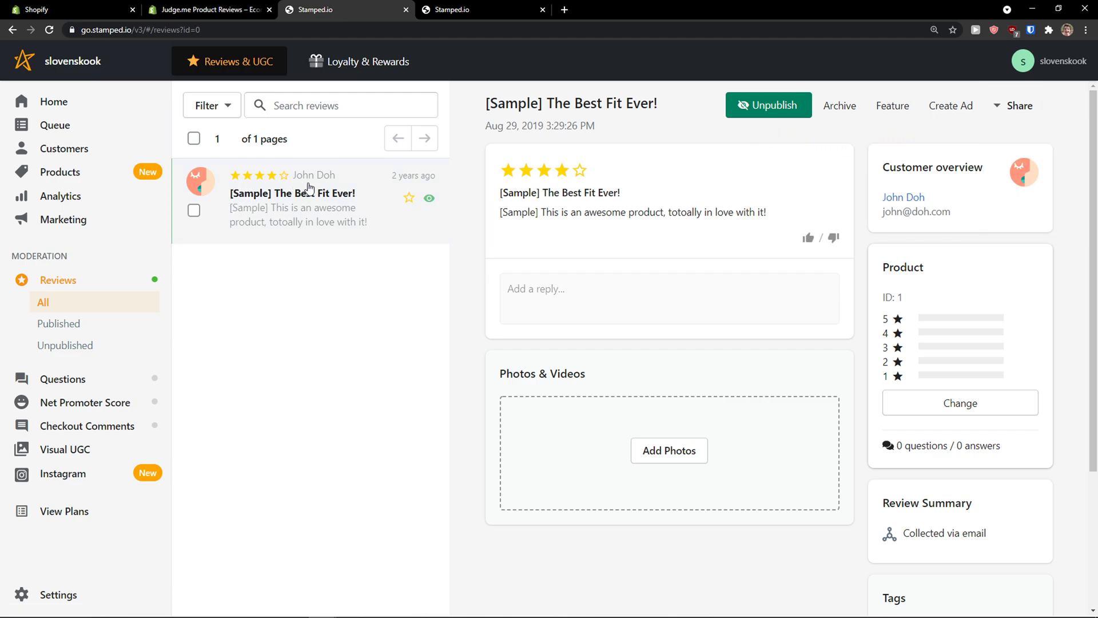
mouse_move(347, 240)
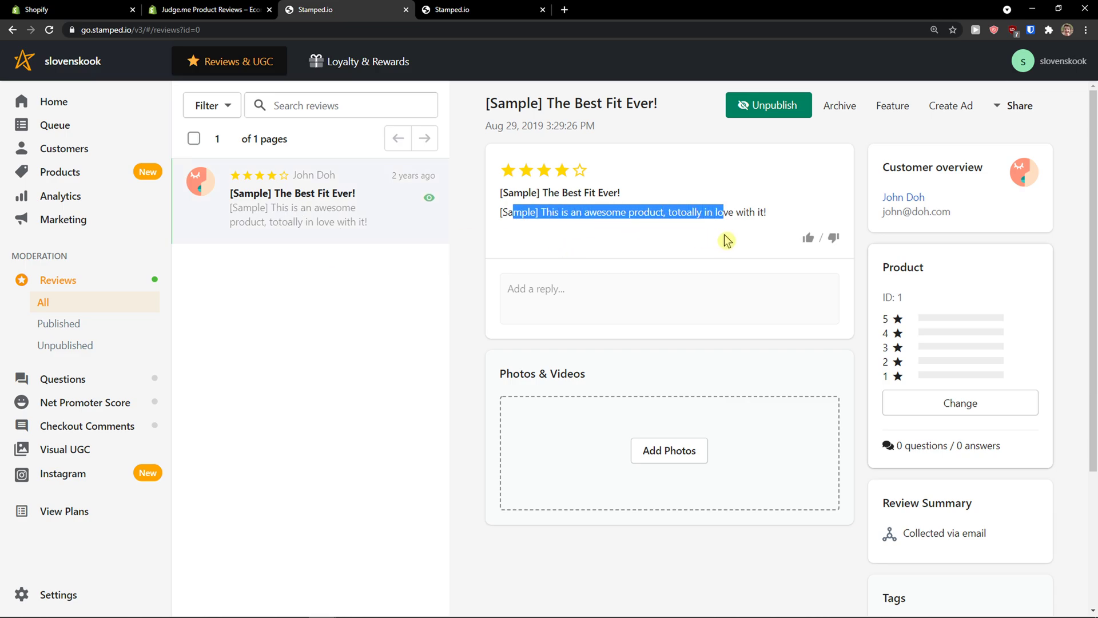
Step: Start a reply to the sample review without sending, then filter reviews to Published and Unpublished
click(668, 288)
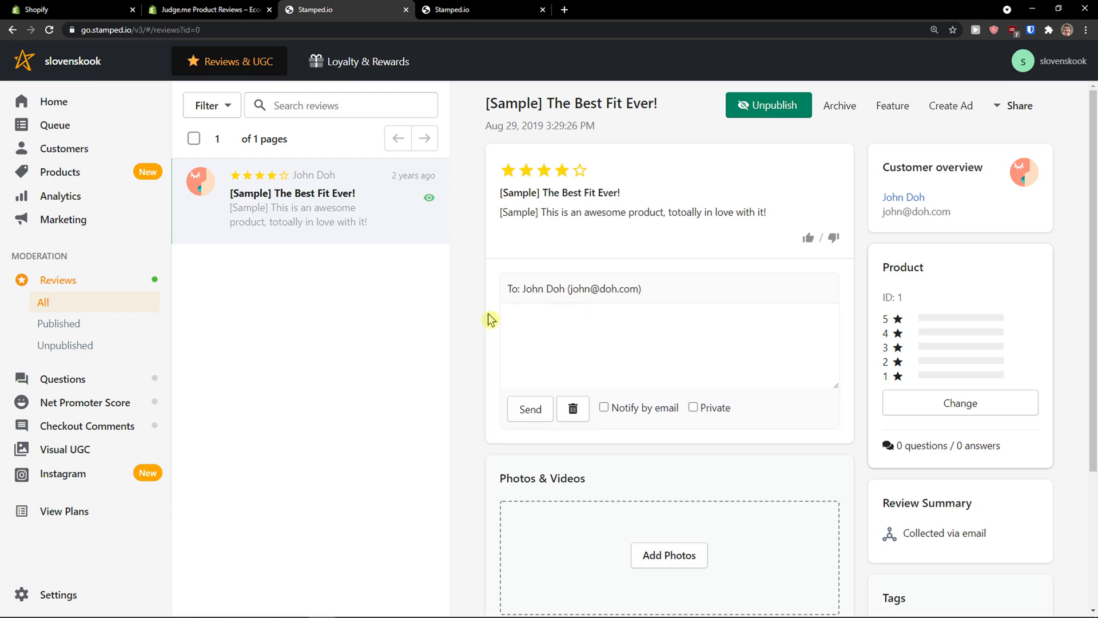
scroll(down, 3)
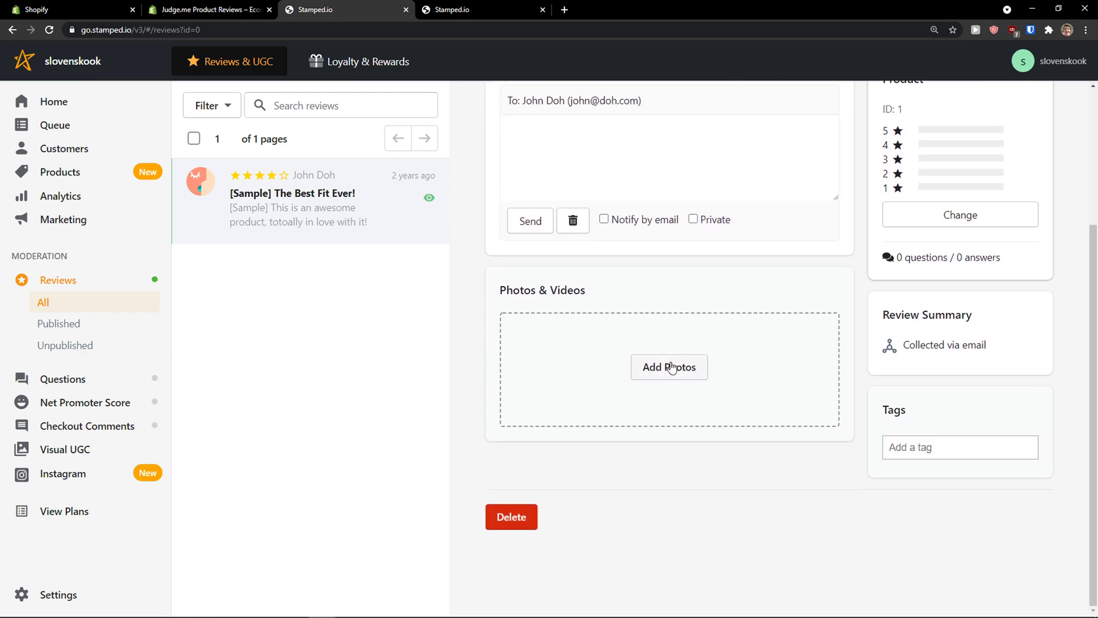
scroll(up, 3)
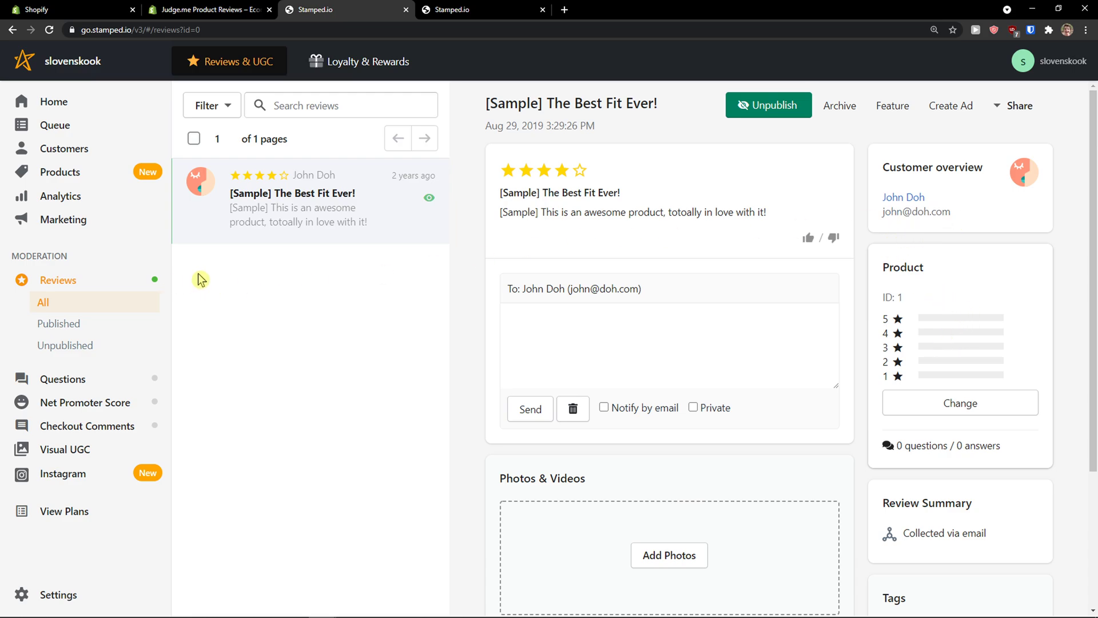
click(58, 323)
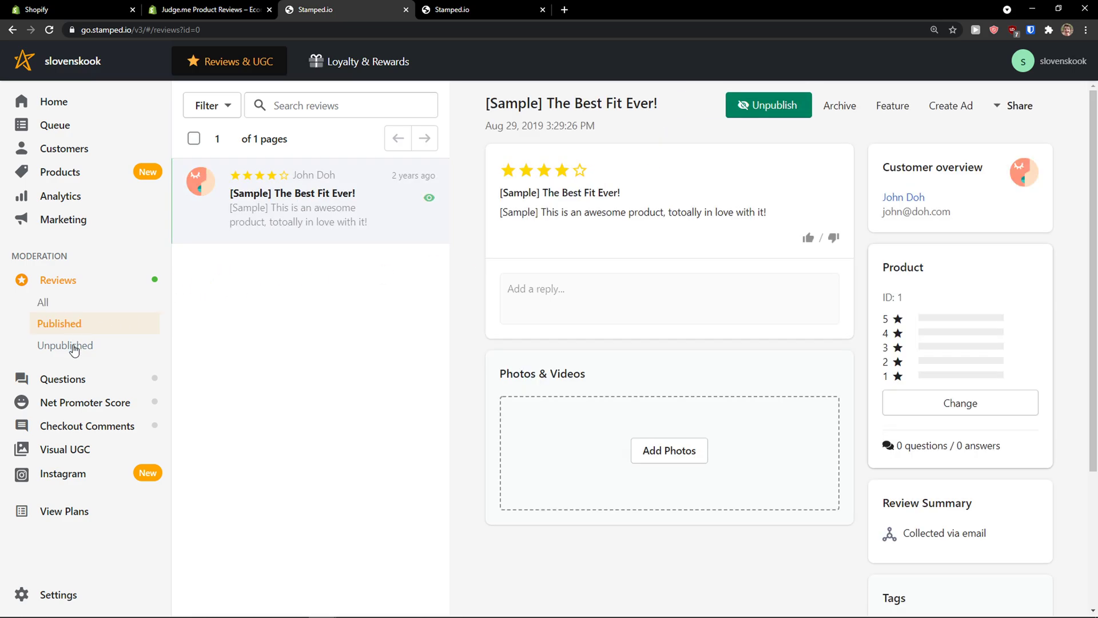
click(64, 346)
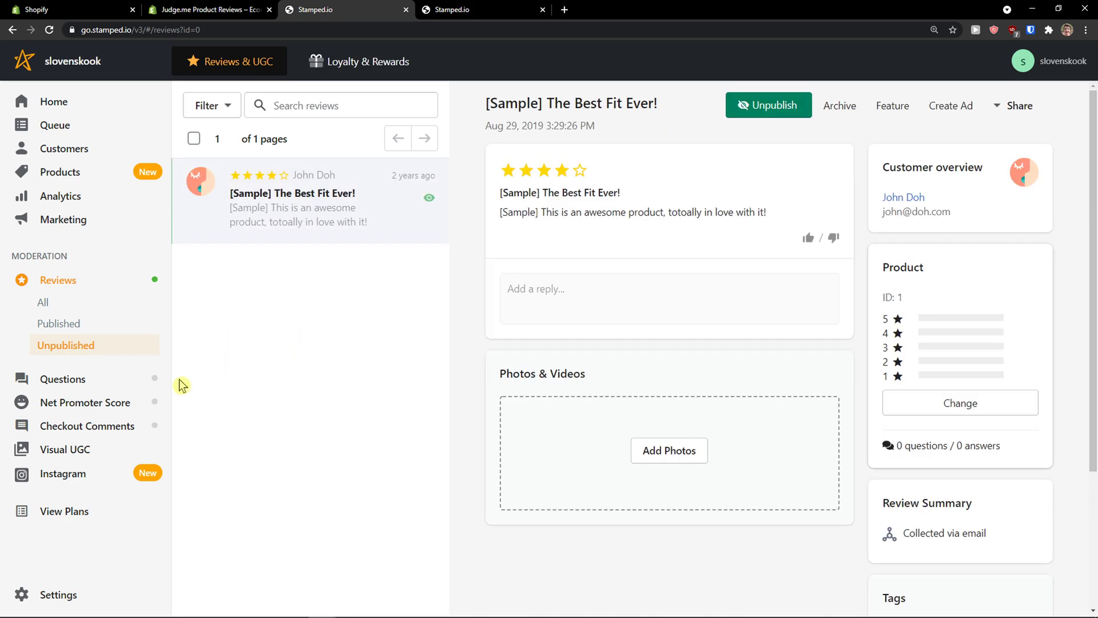
mouse_move(63, 379)
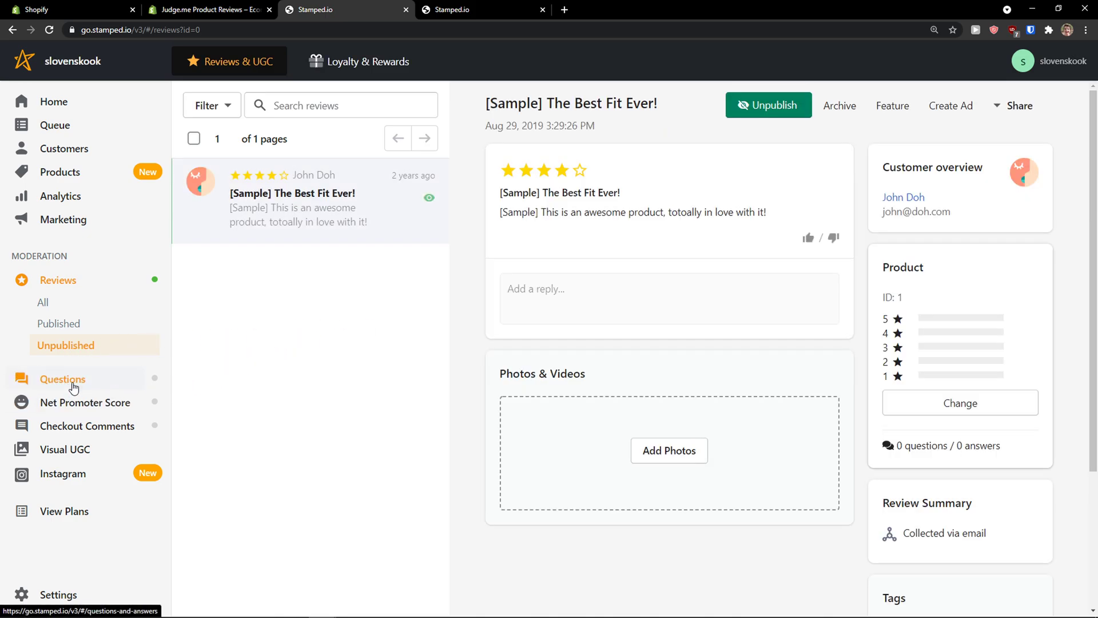
Step: Check the empty Questions and Net Promoter Score sections, then load the Visual UGC Curation page
click(61, 378)
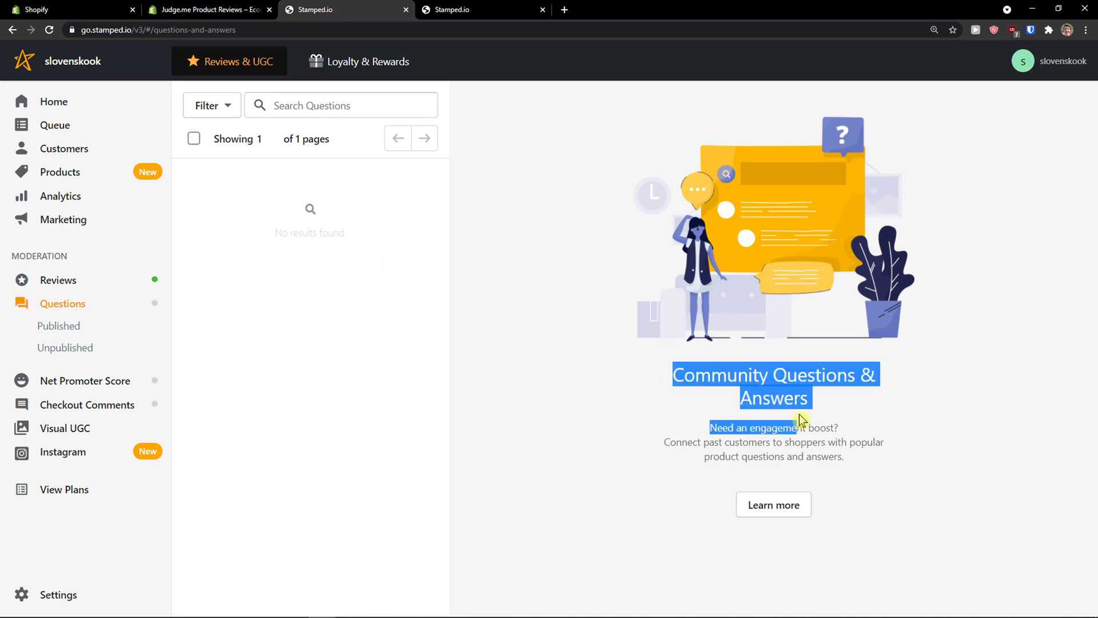
mouse_move(72, 325)
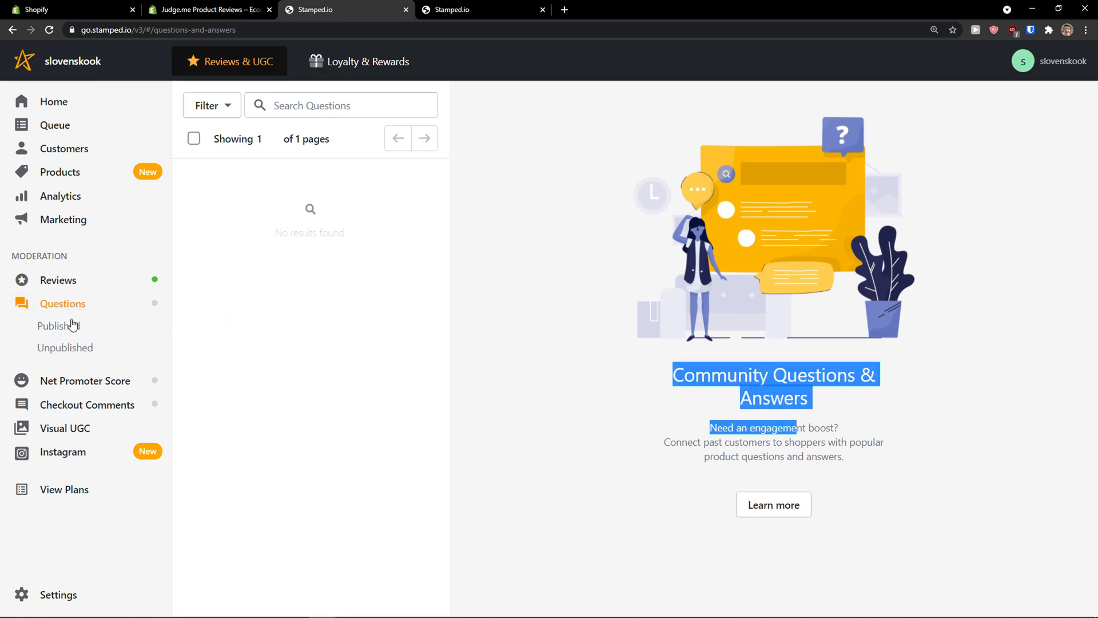
click(84, 380)
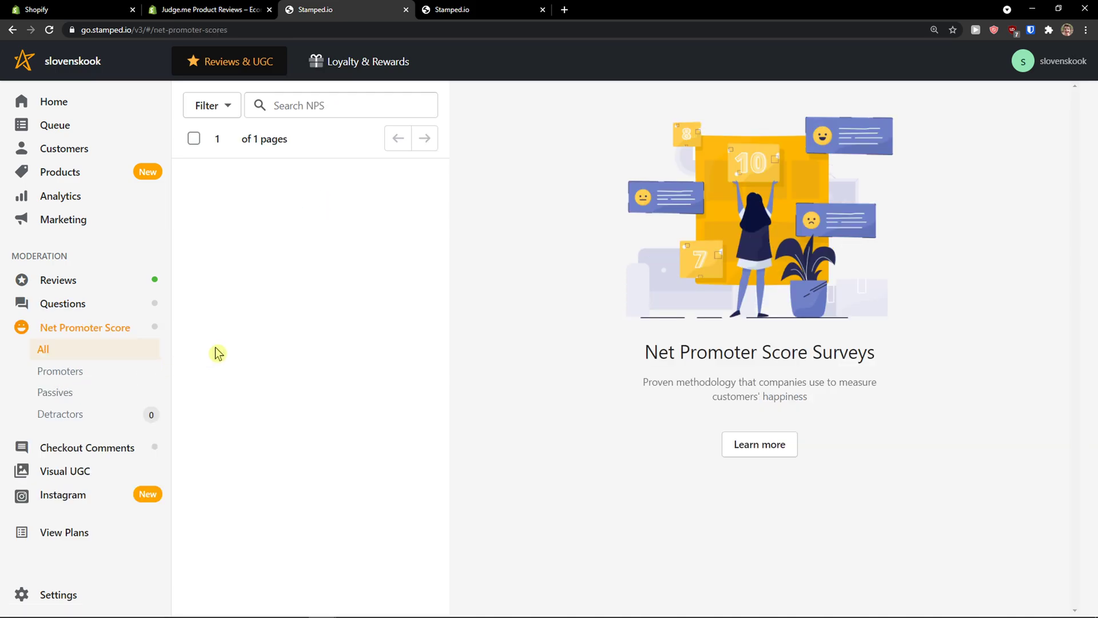
mouse_move(161, 333)
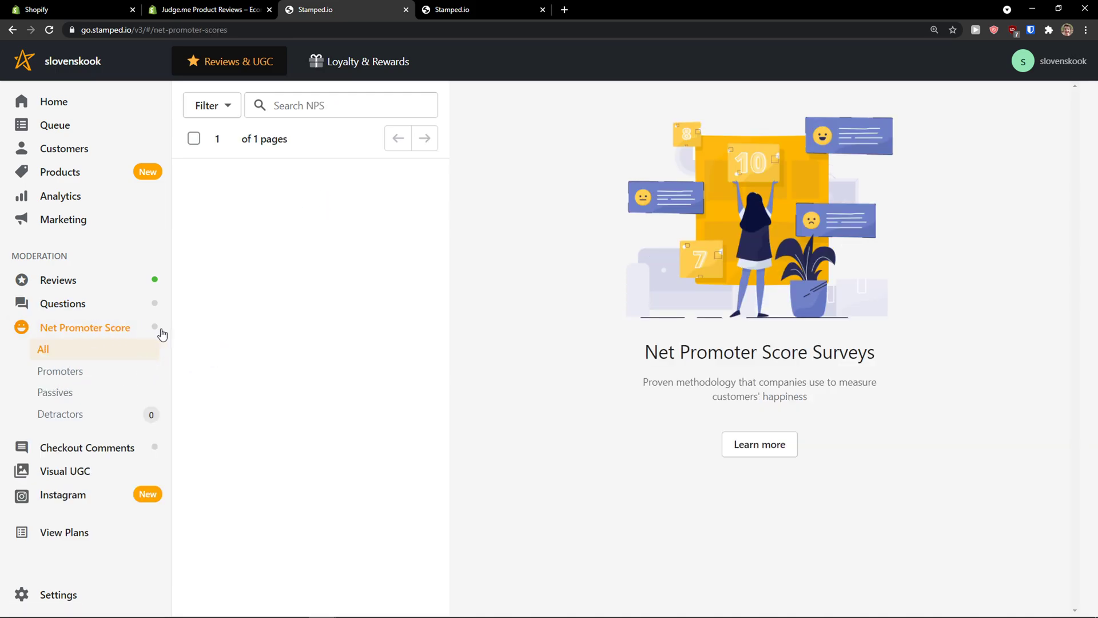
mouse_move(57, 386)
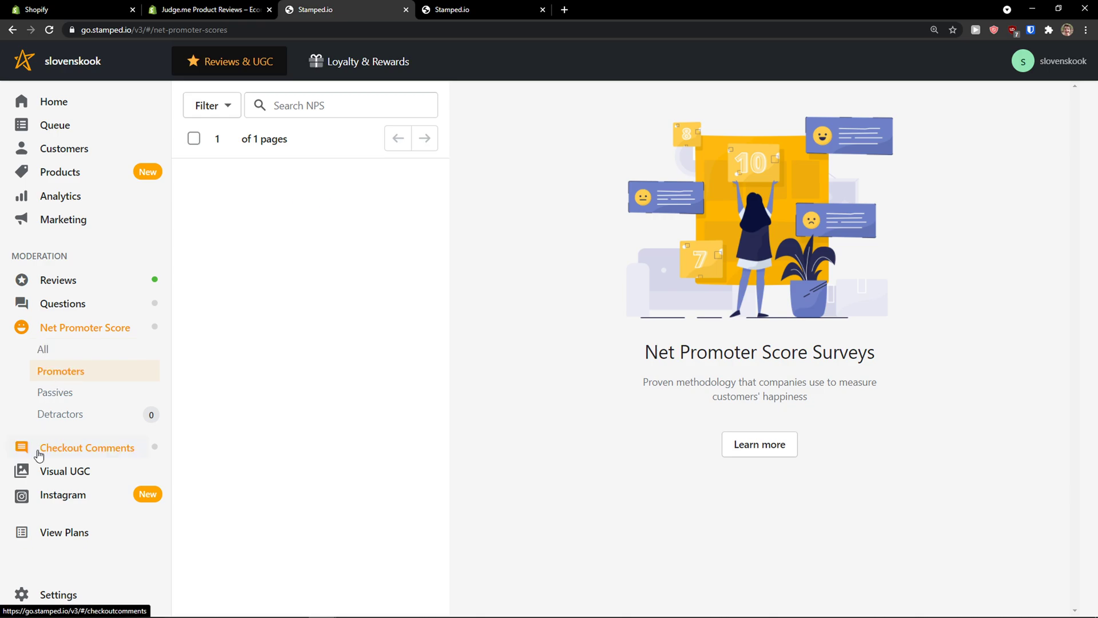
click(65, 472)
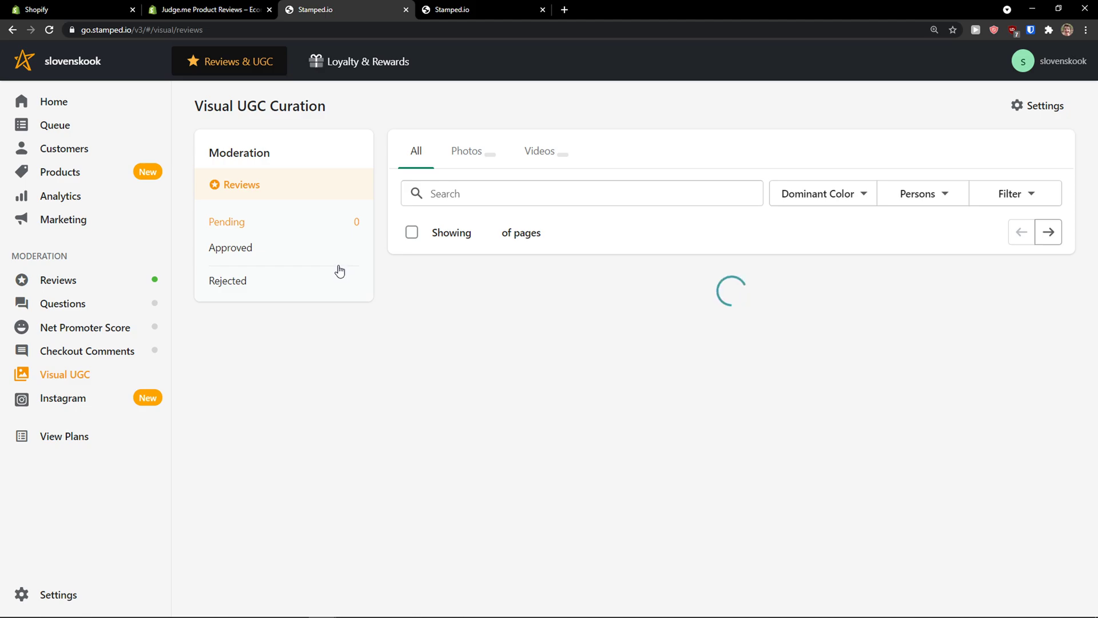
mouse_move(346, 248)
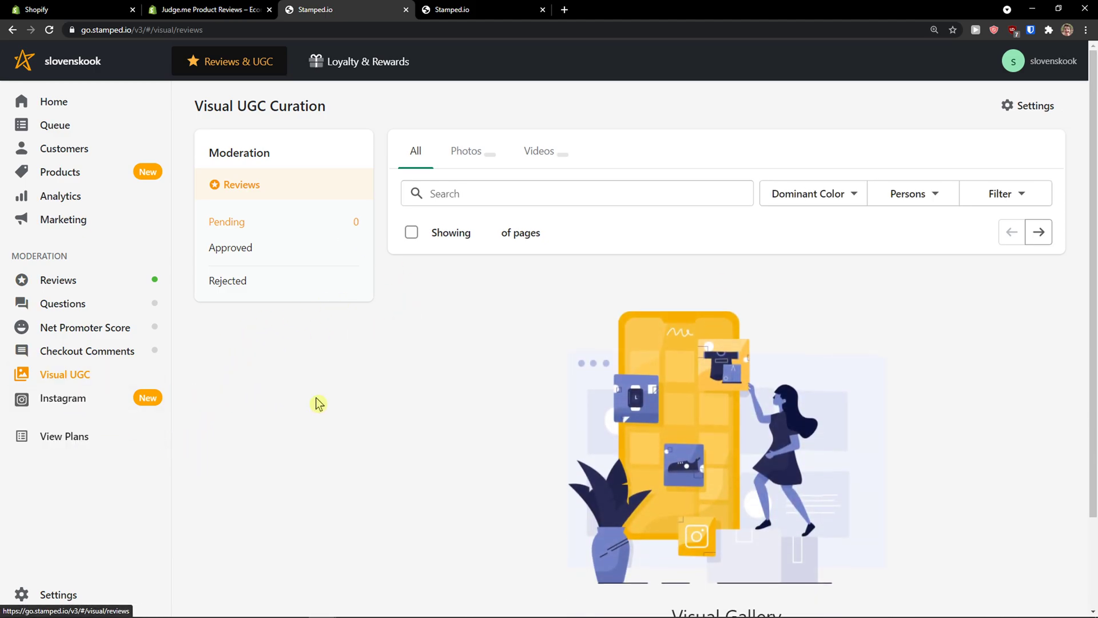
Step: View Instagram Curation, which requires a Facebook Business account, and focus its Search field
click(62, 398)
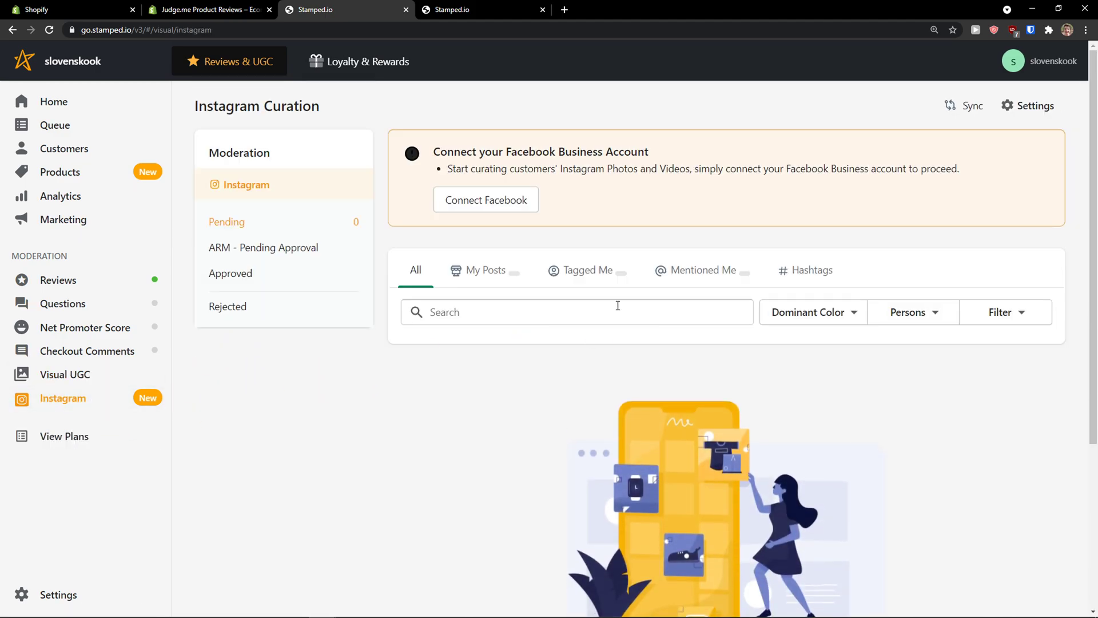
click(575, 312)
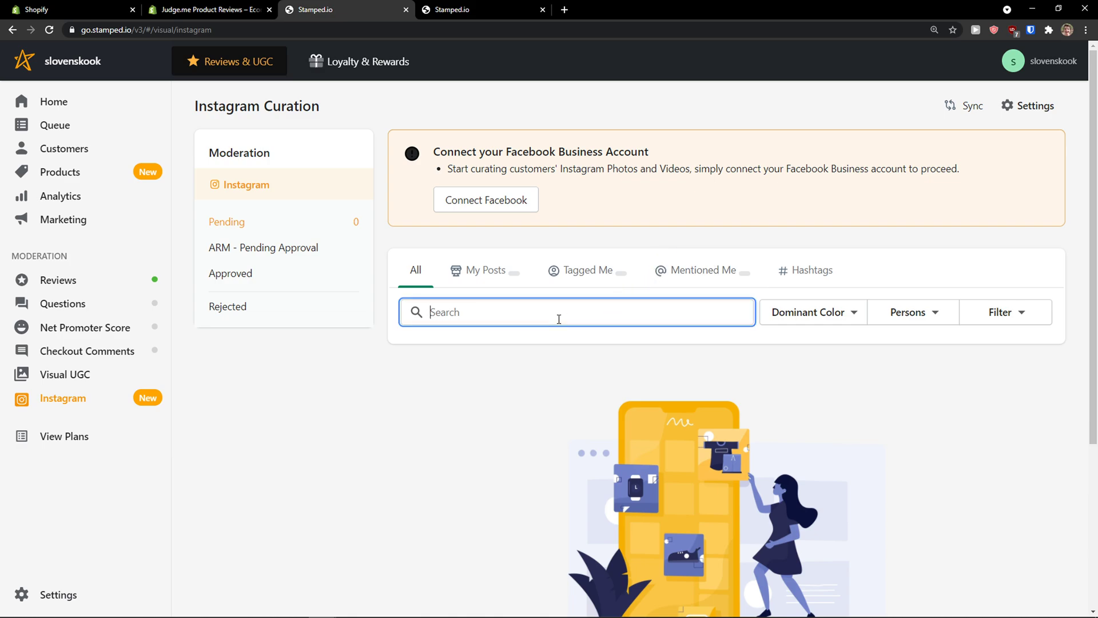
mouse_move(753, 313)
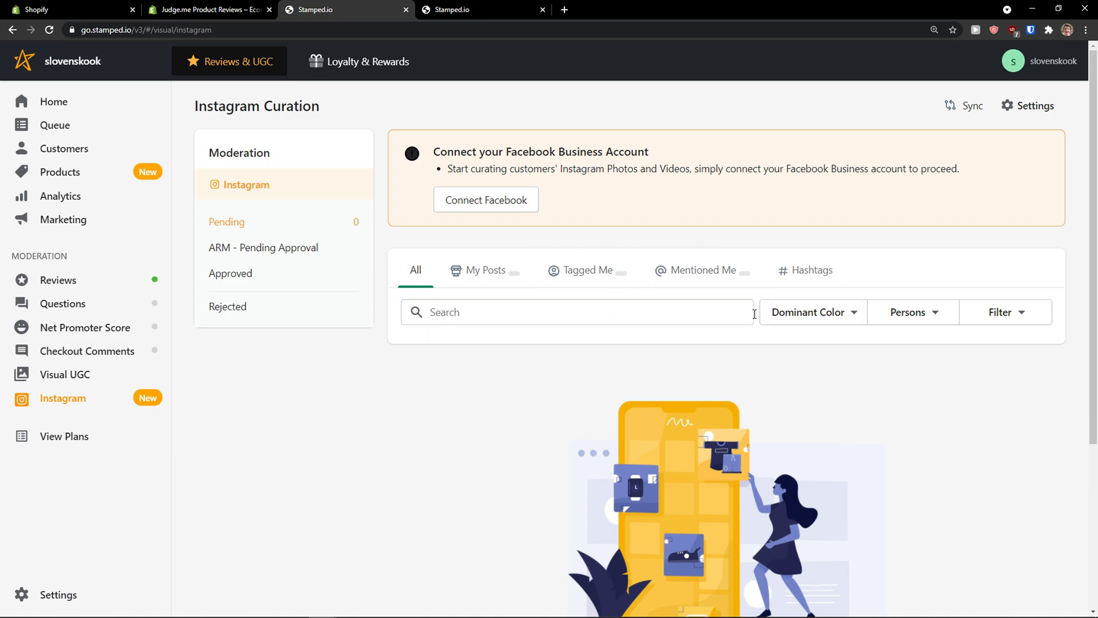
mouse_move(592, 132)
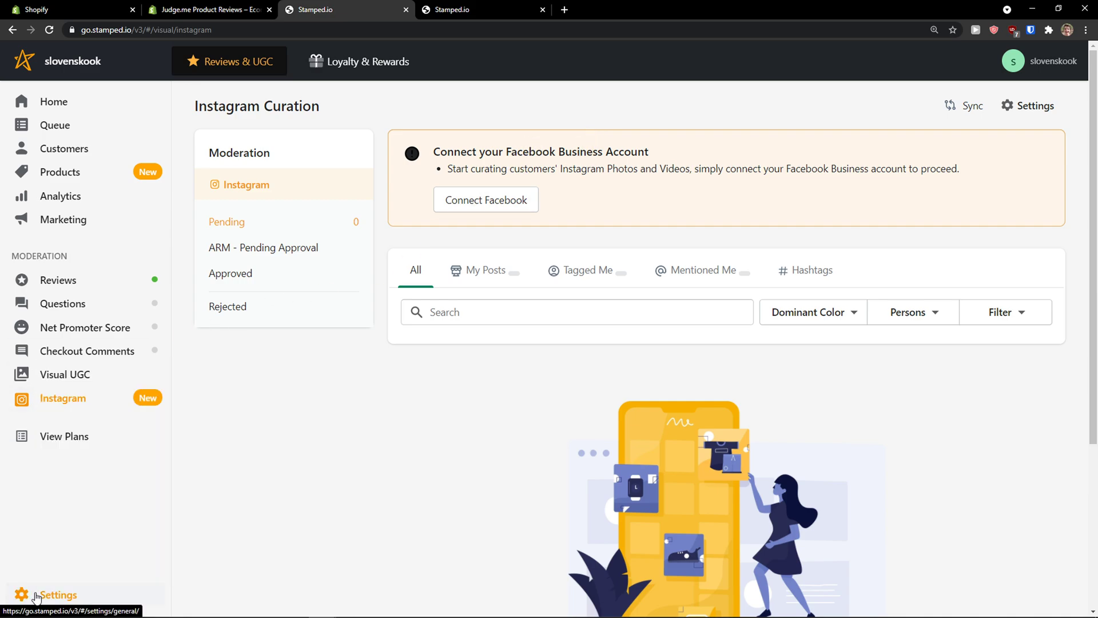
Step: Review the General email settings including the reply-to address unchanged, then view the Social settings
click(57, 594)
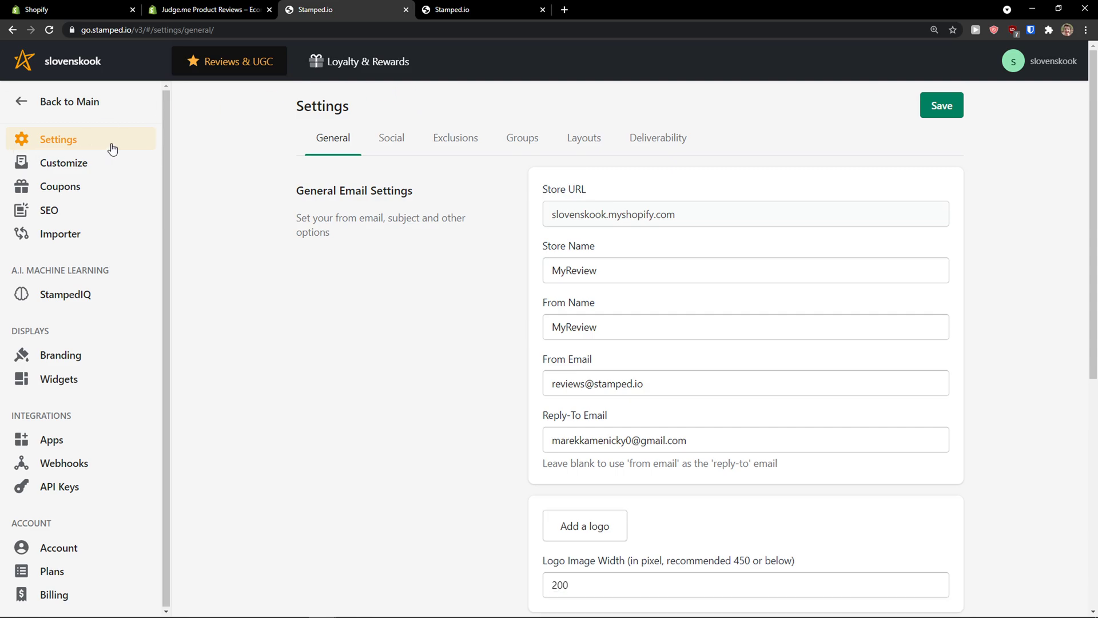
mouse_move(551, 251)
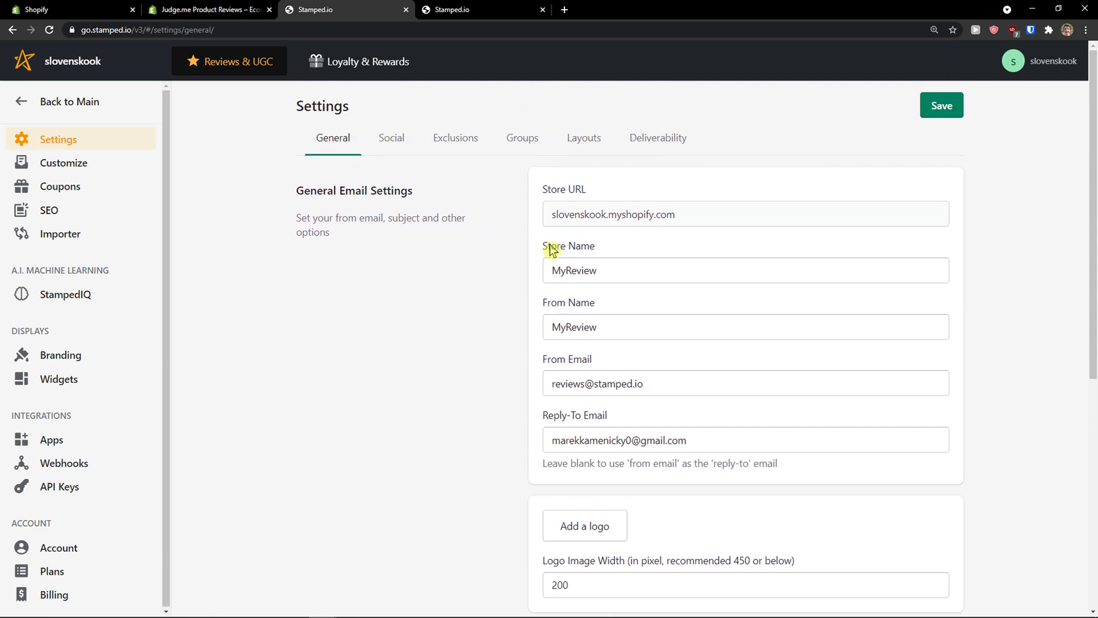
scroll(down, 3)
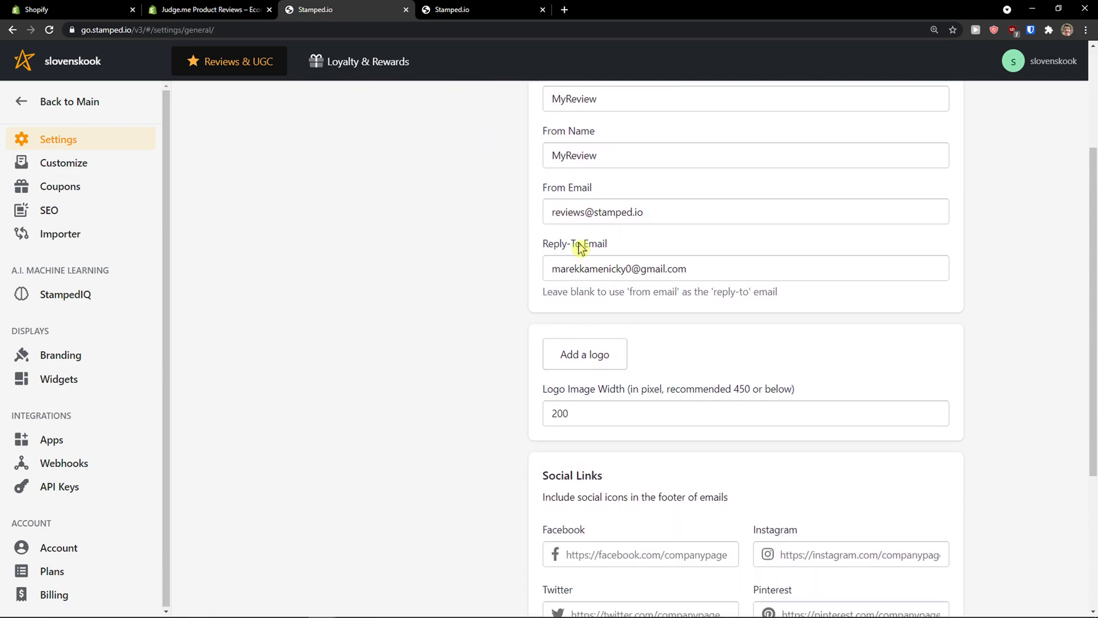
click(744, 268)
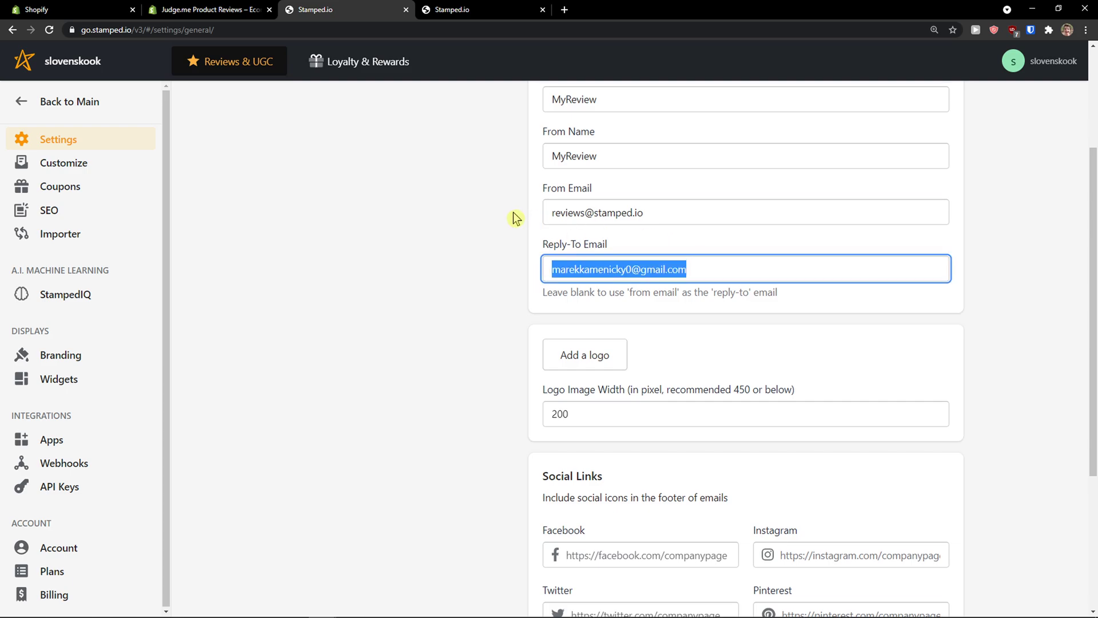
scroll(down, 3)
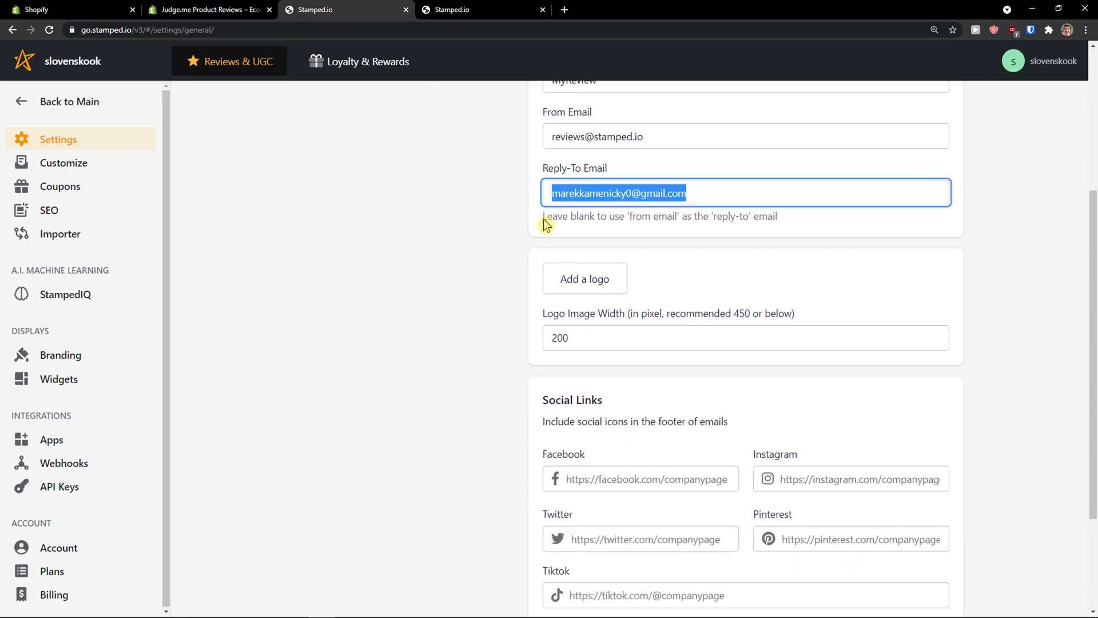
scroll(down, 3)
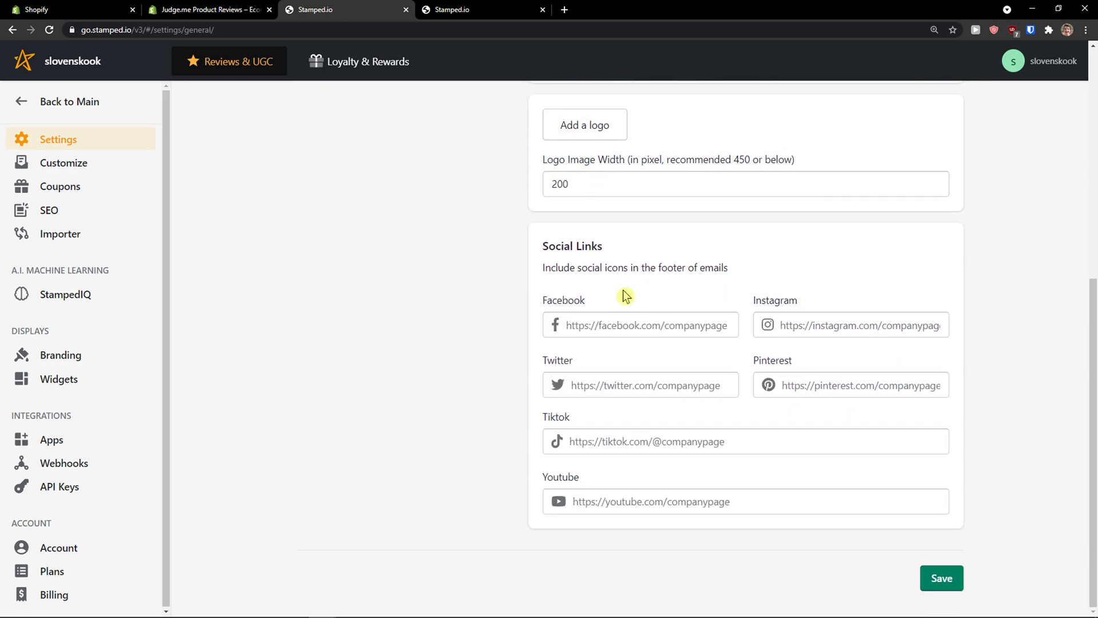
scroll(up, 3)
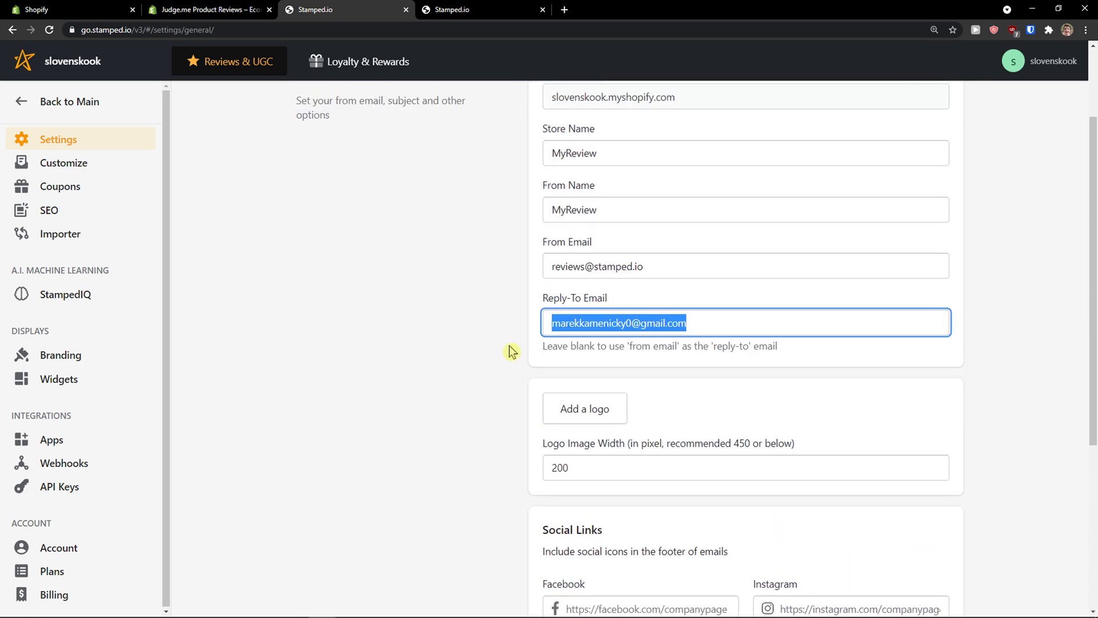
click(391, 138)
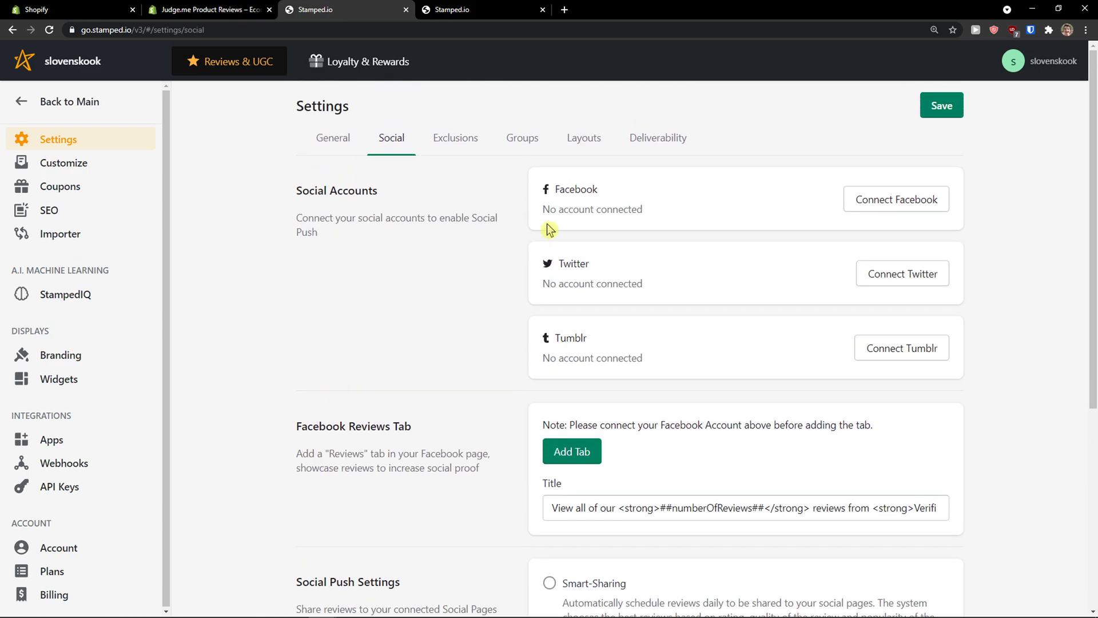
mouse_move(430, 207)
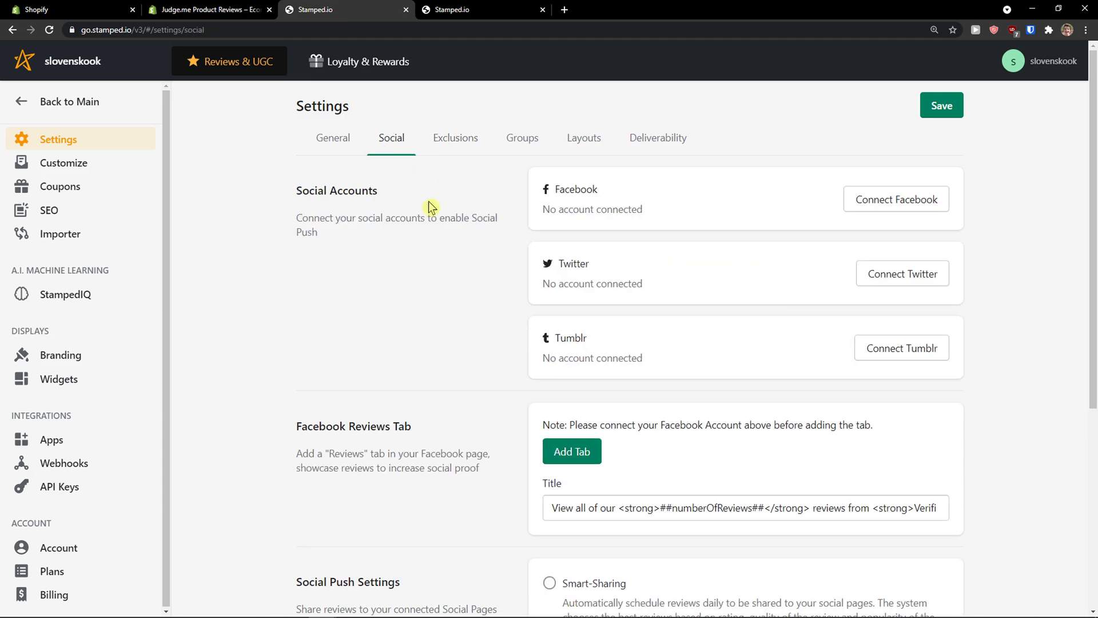
Step: Scroll through the unconnected Facebook, Twitter and Tumblr options, then view the Exclusions settings
scroll(down, 3)
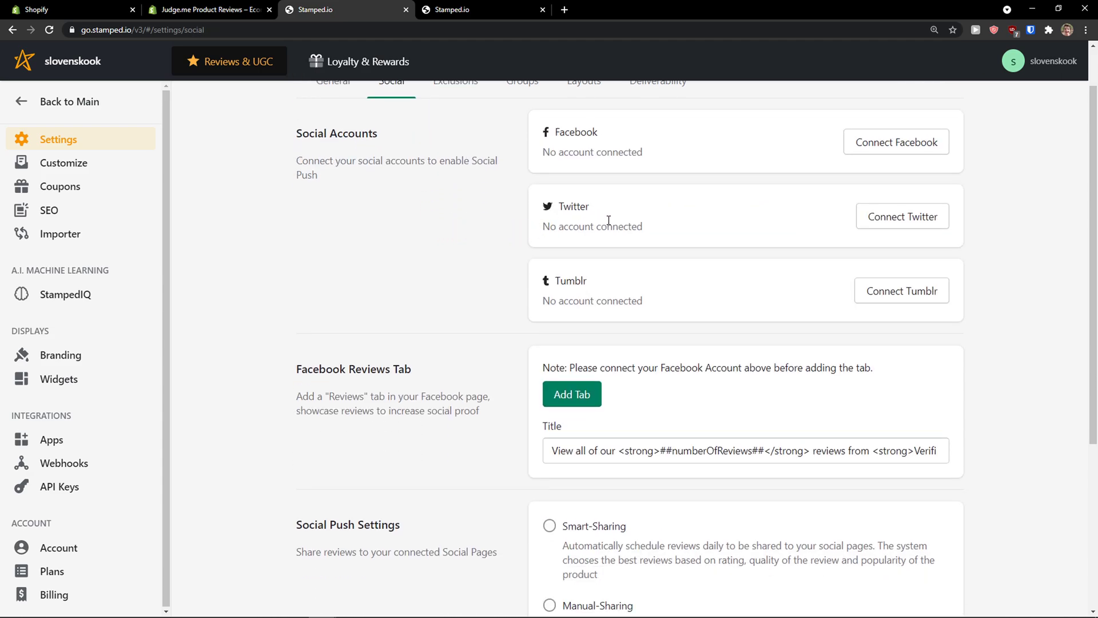
scroll(down, 3)
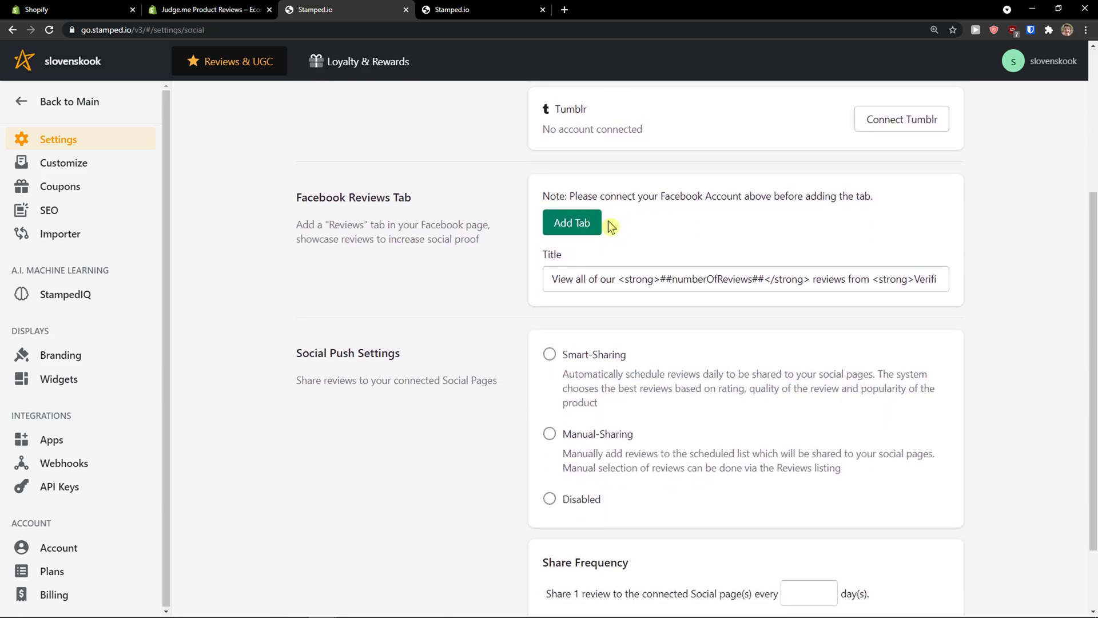
mouse_move(384, 212)
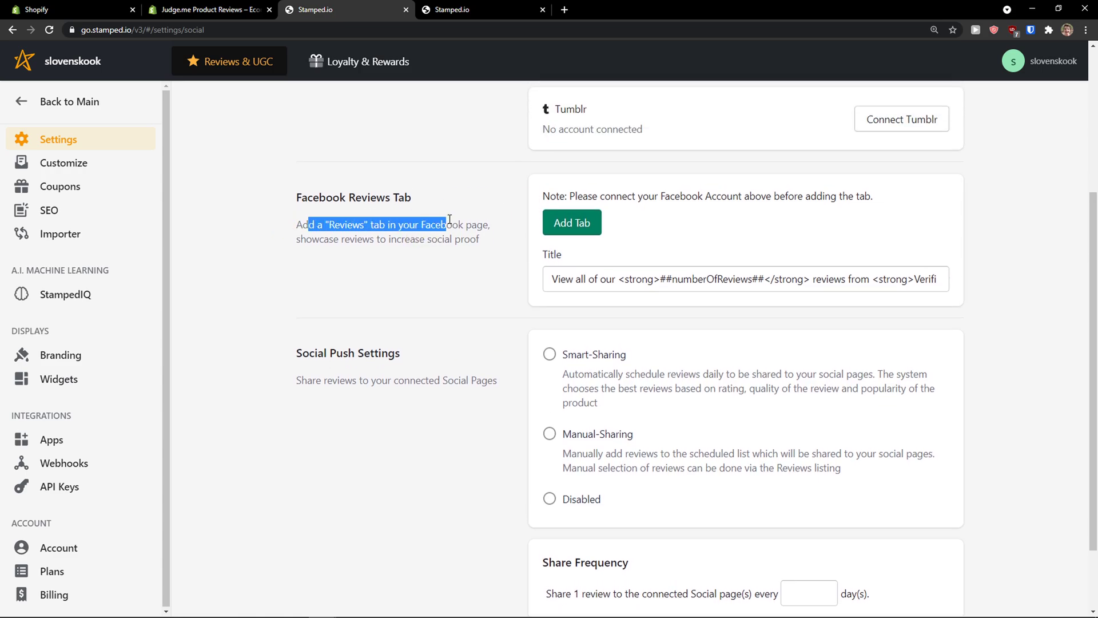
click(454, 137)
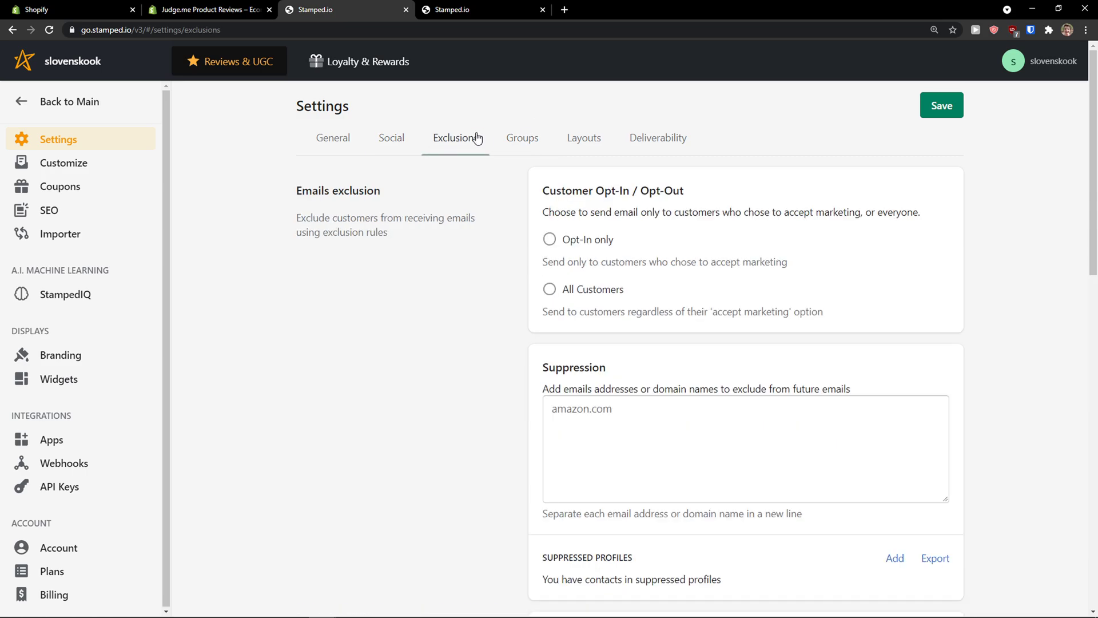
Step: Choose All Customers for review emails, review the suppression and $10 minimum rules, then view Product Groups
click(549, 288)
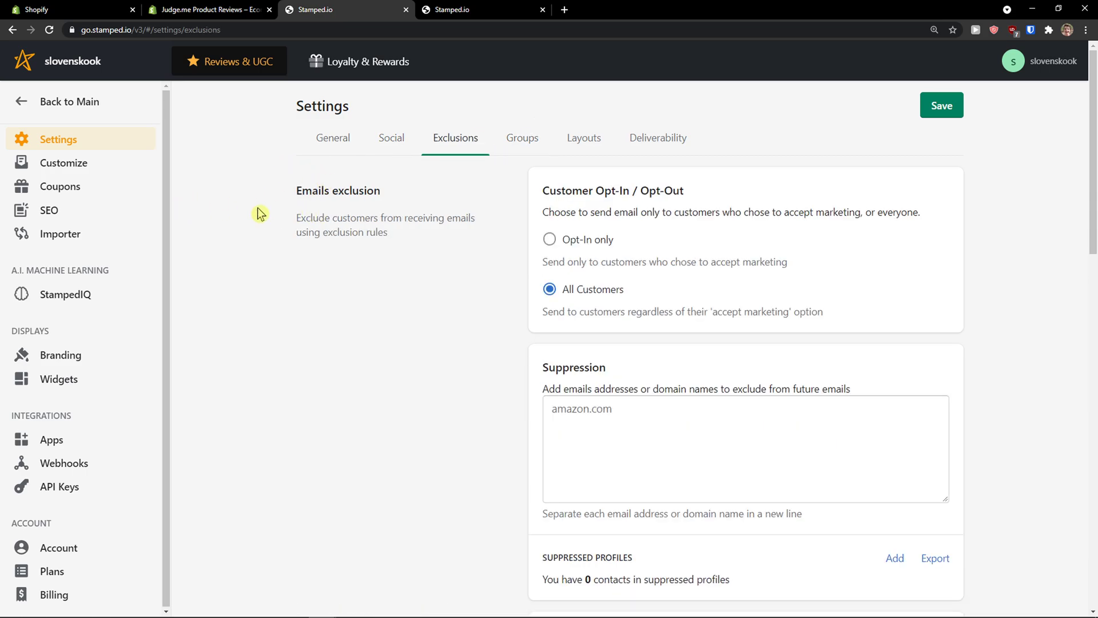
mouse_move(523, 262)
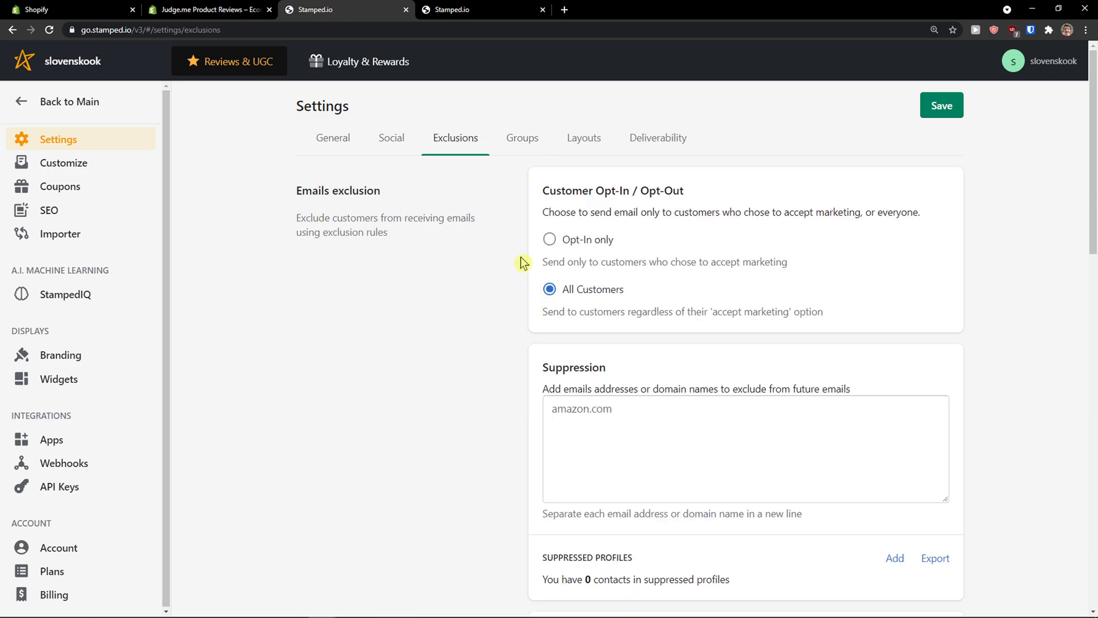
scroll(down, 3)
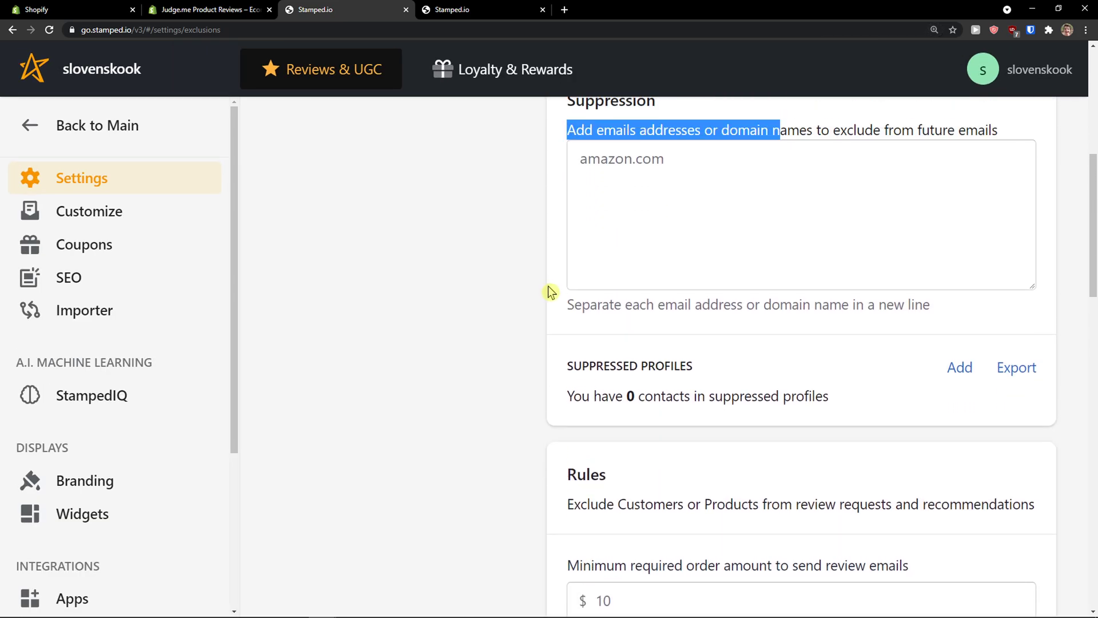
scroll(down, 3)
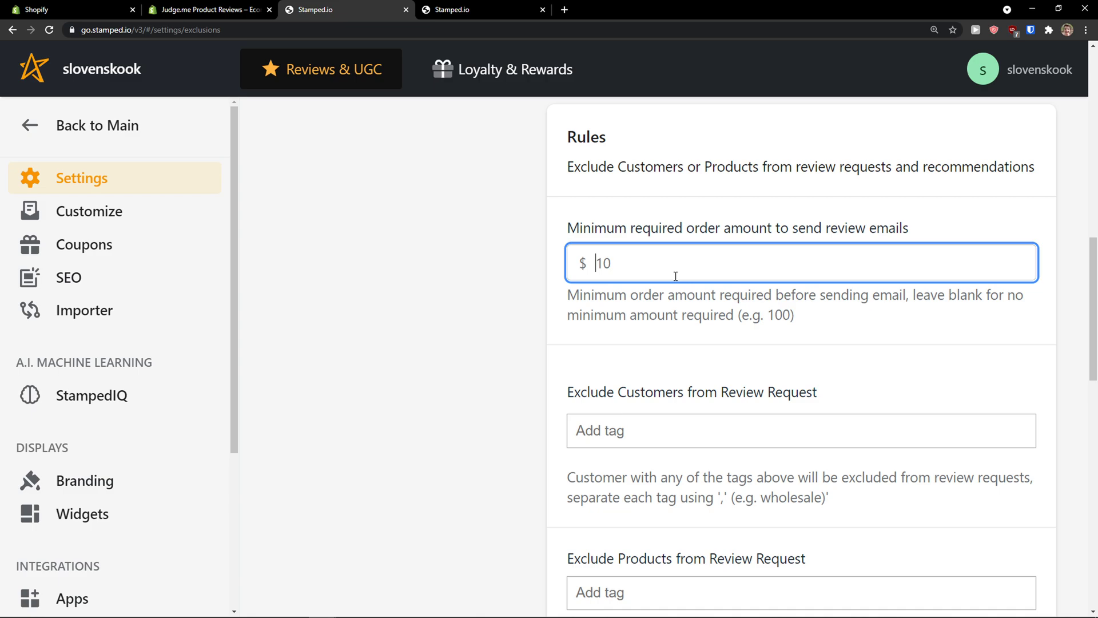
scroll(down, 3)
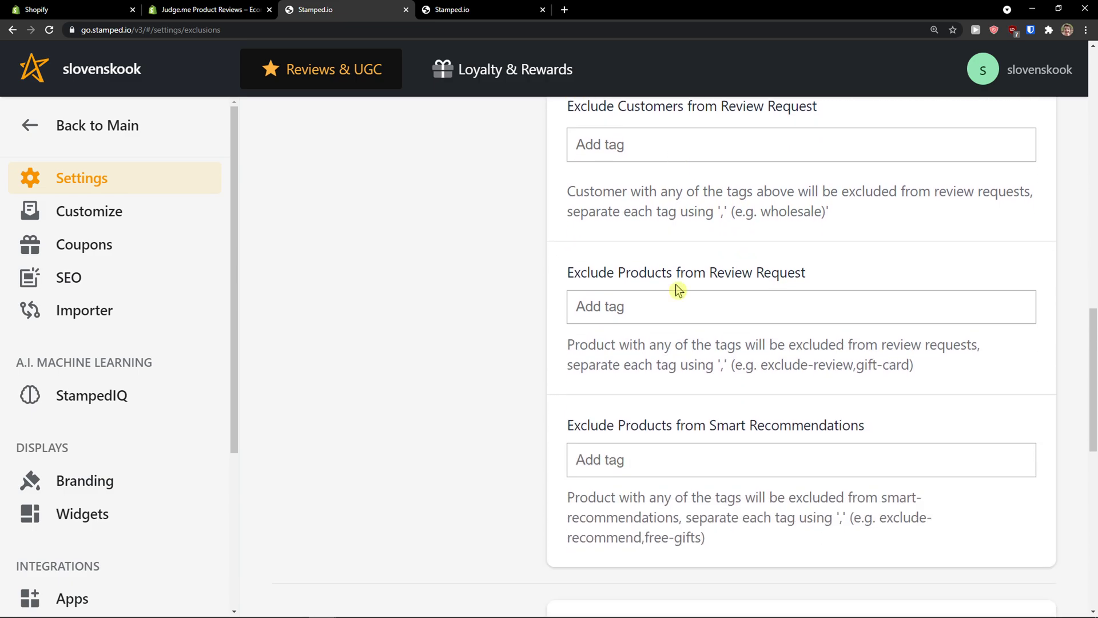
scroll(down, 3)
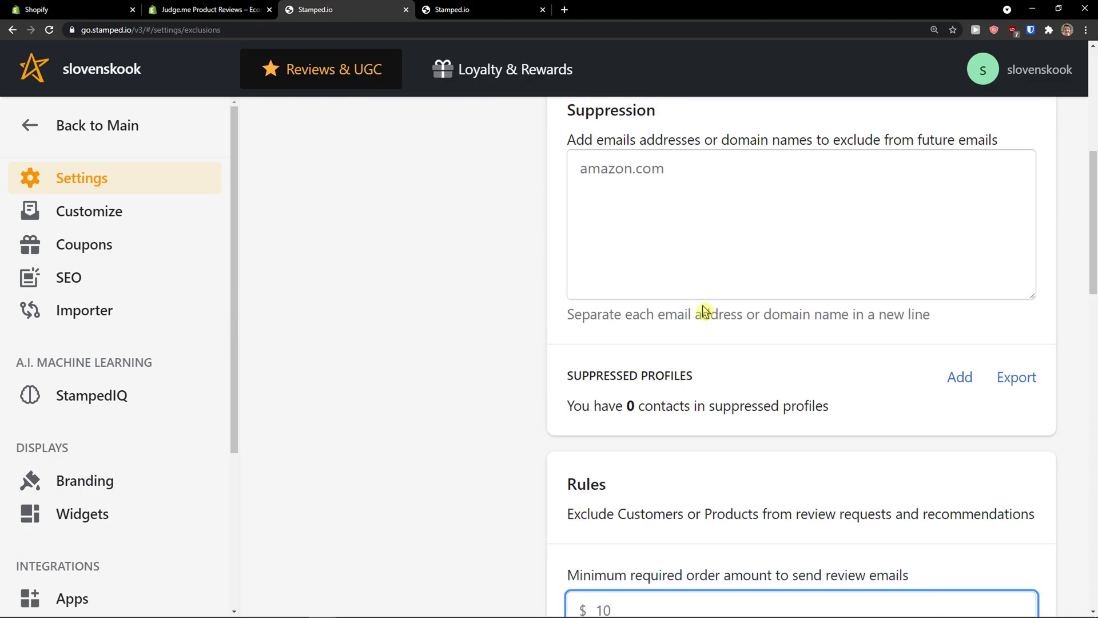
click(588, 168)
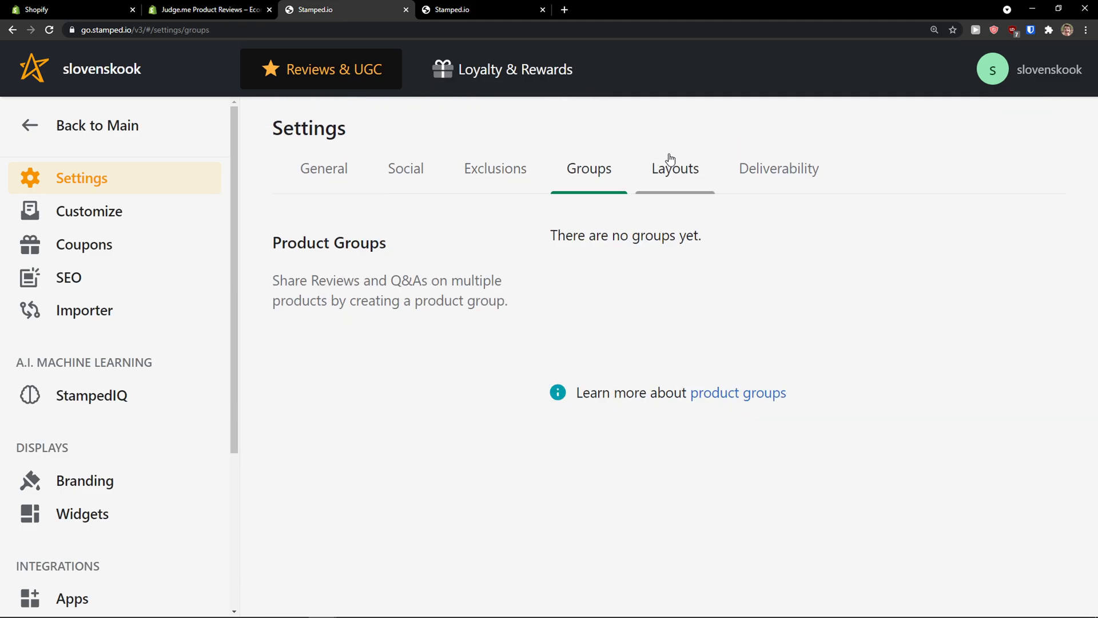
Step: Look through the email template Layouts and the Question email layout
click(673, 176)
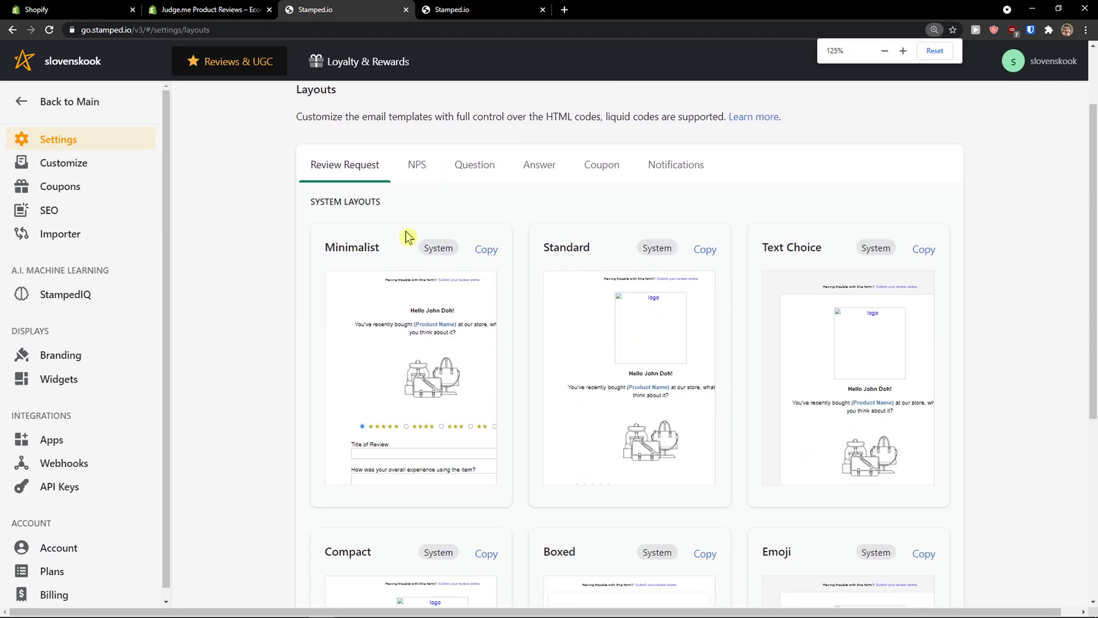
scroll(down, 3)
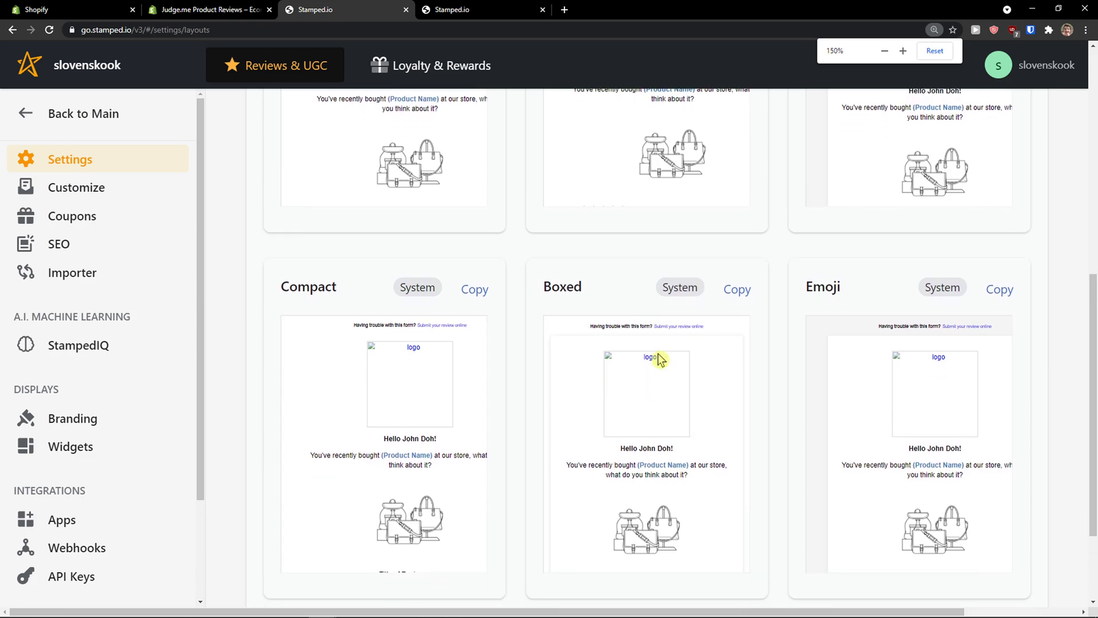
scroll(up, 3)
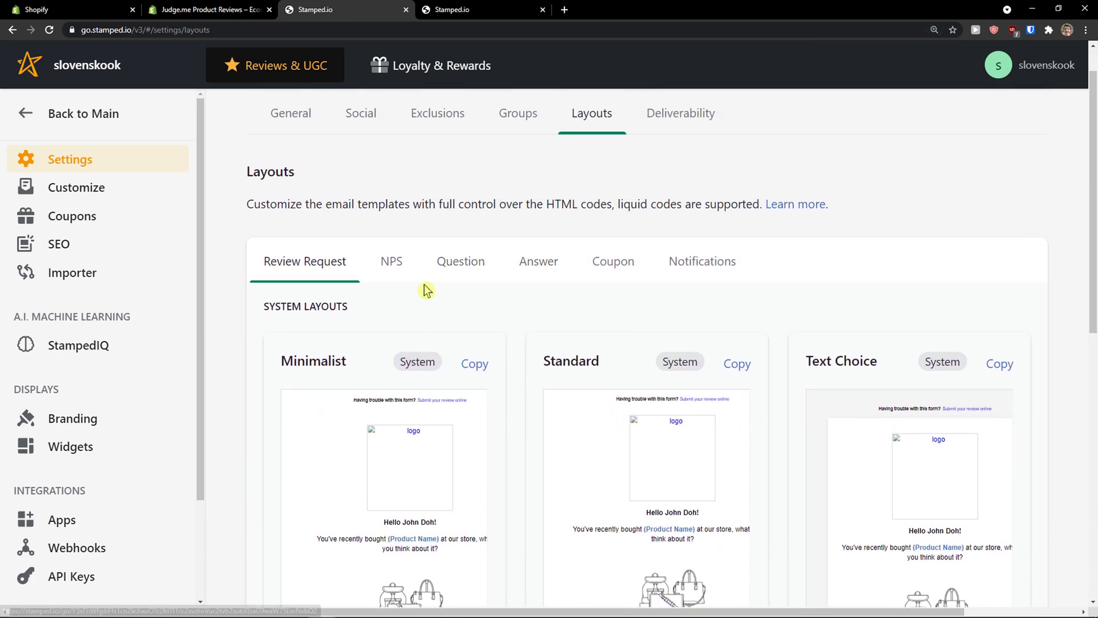
click(460, 261)
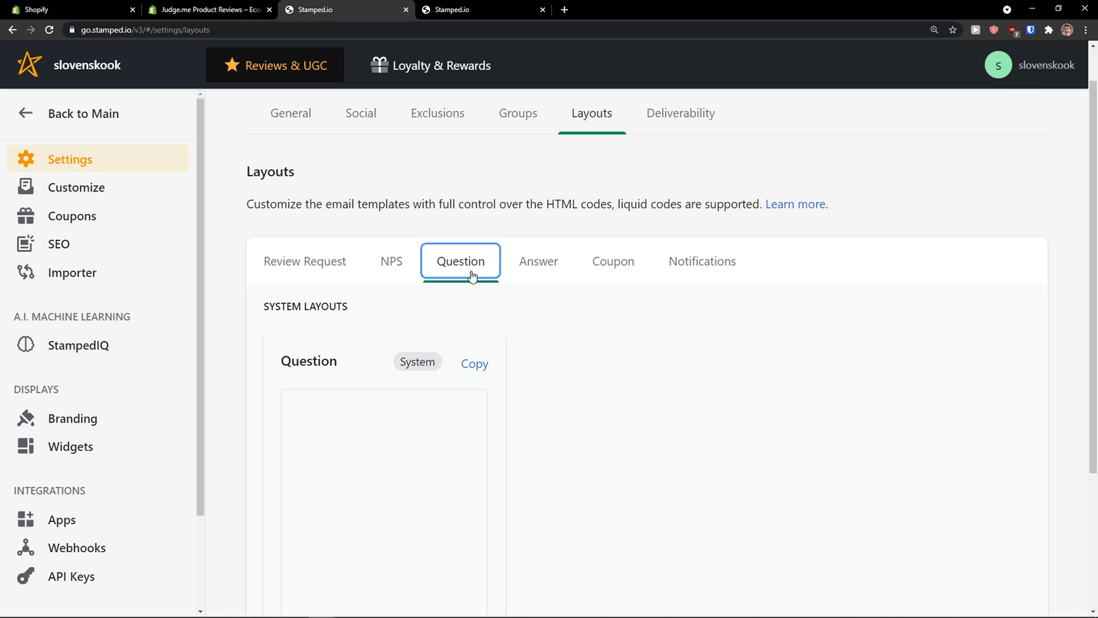
scroll(down, 3)
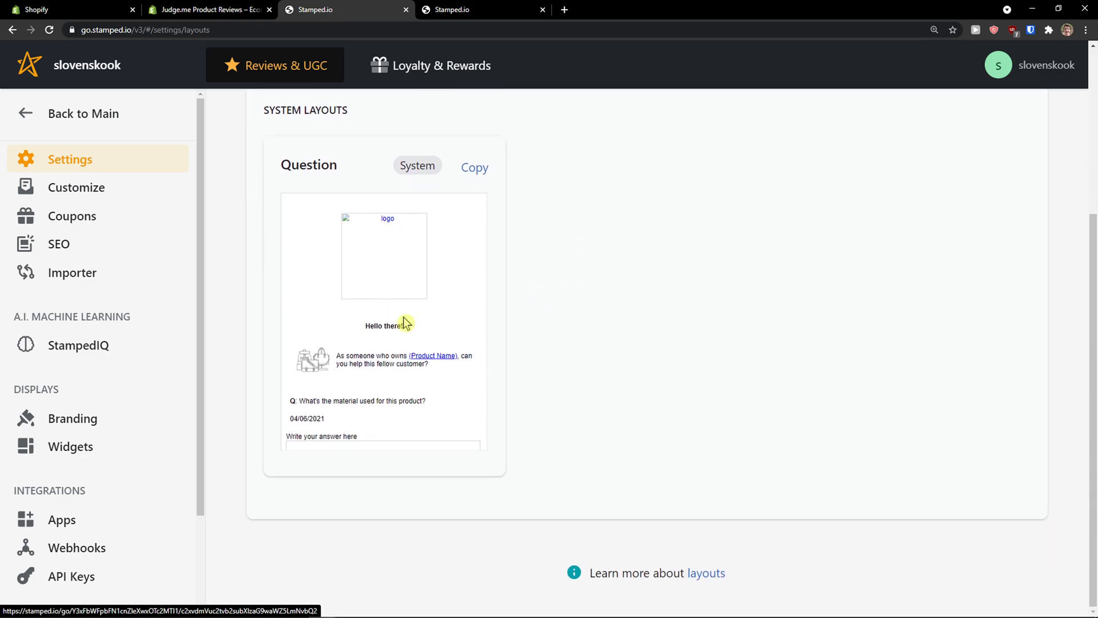
Step: Check the Deliverability SPF/DKIM DNS records, then go to Customize Reviews
click(685, 158)
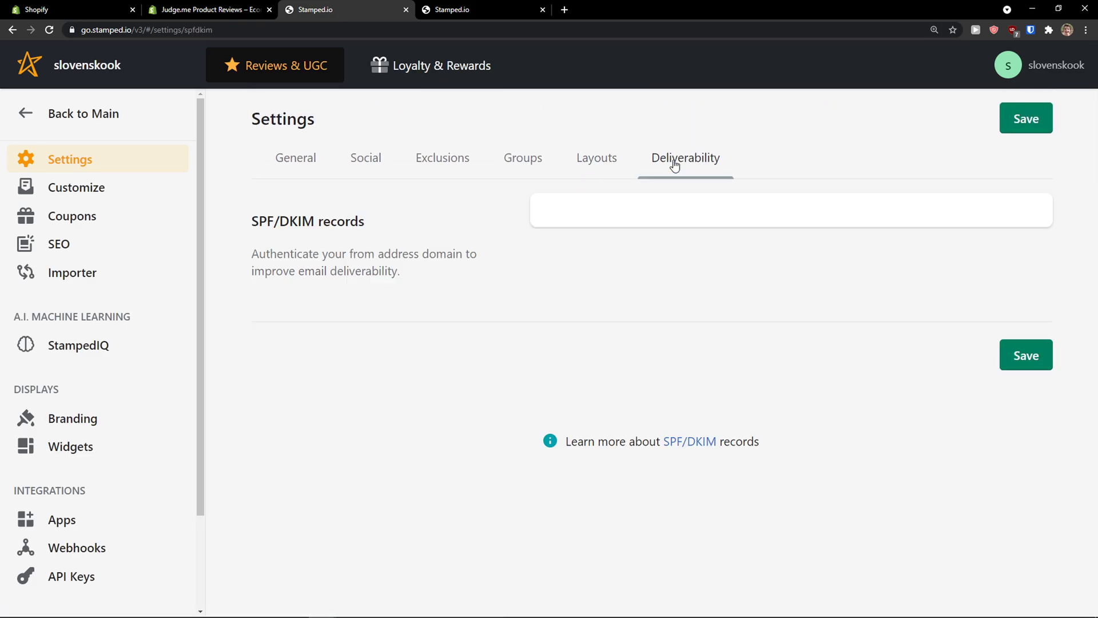
click(685, 156)
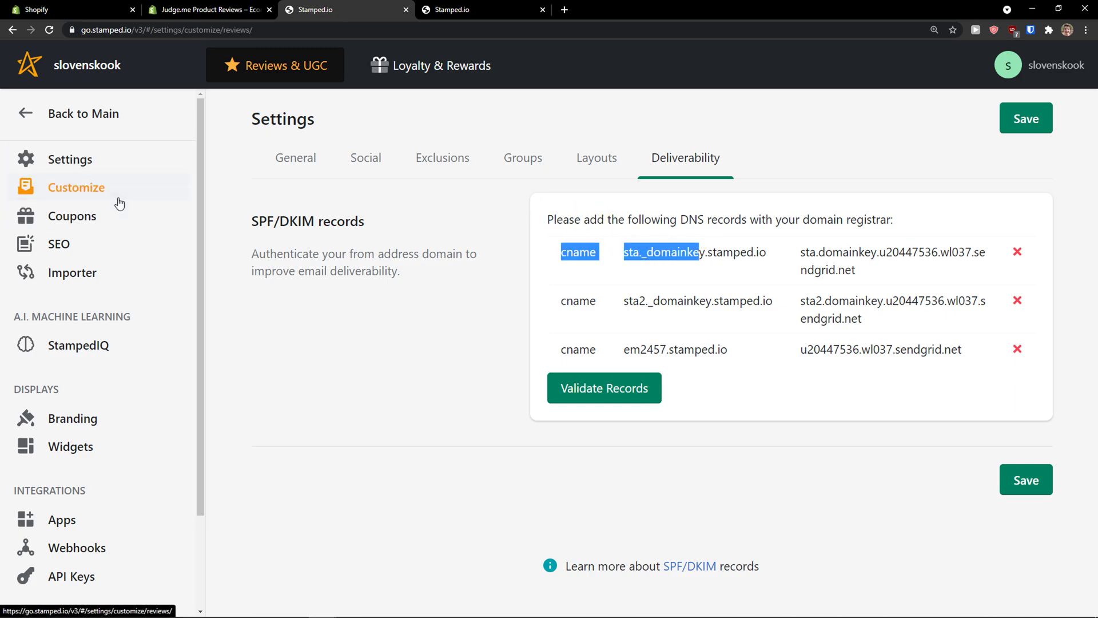
click(77, 186)
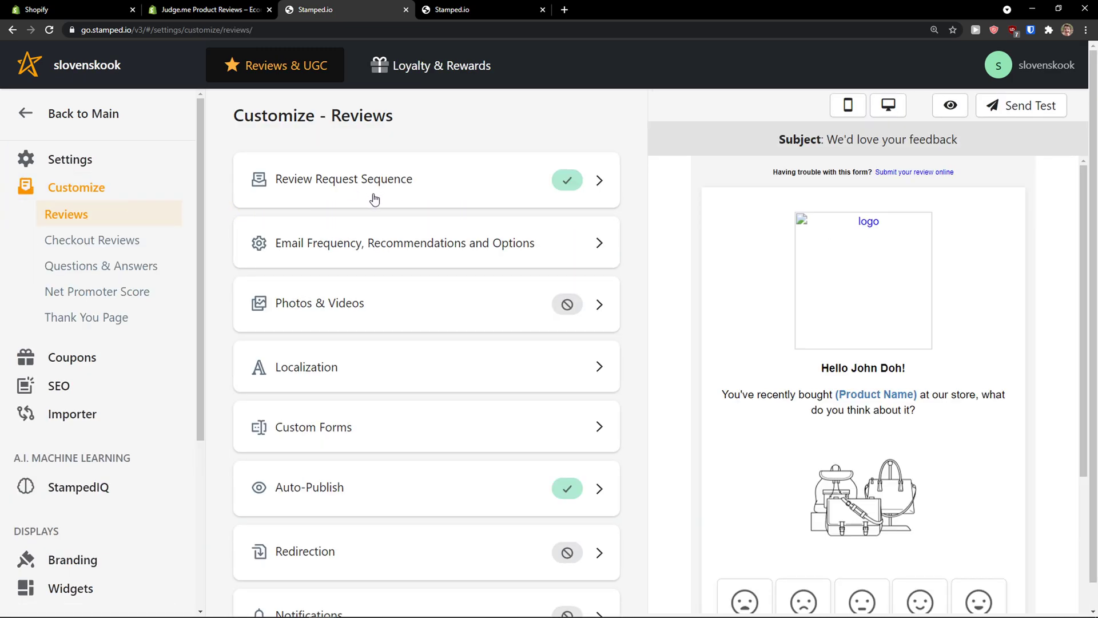
Step: Open the Review Request Sequence editor showing one email 14 days after fulfillment
scroll(down, 3)
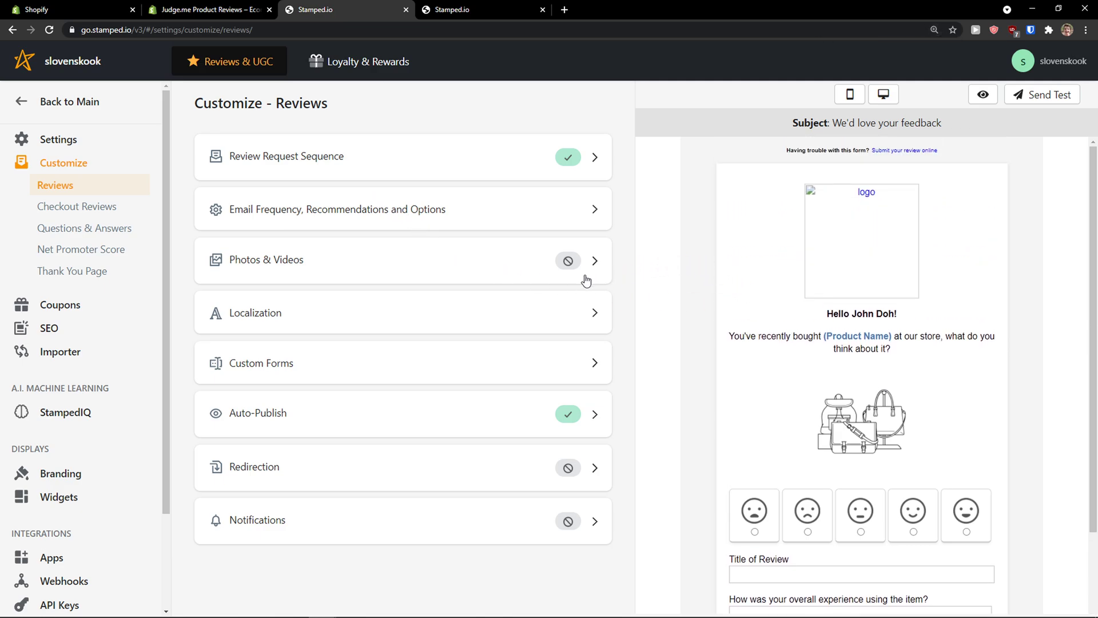
mouse_move(400, 216)
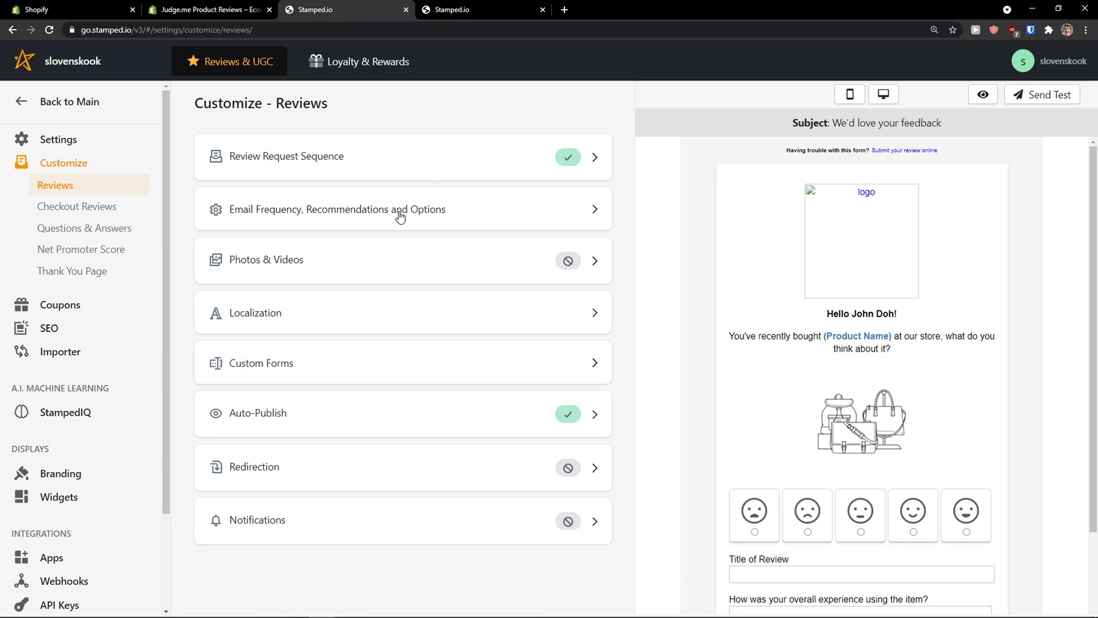
click(568, 413)
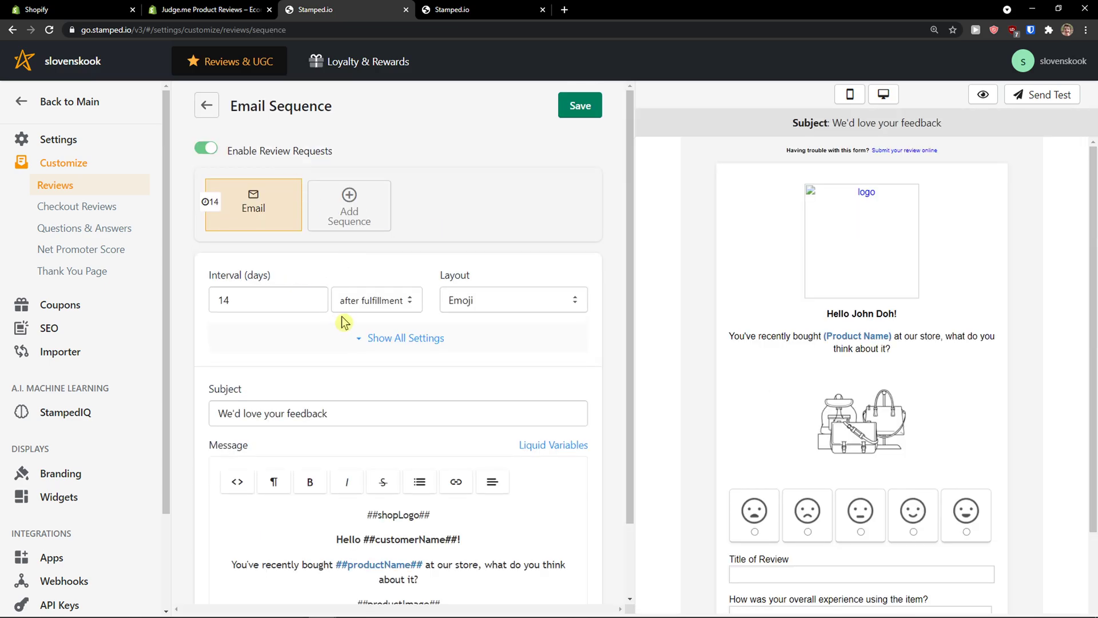
mouse_move(441, 292)
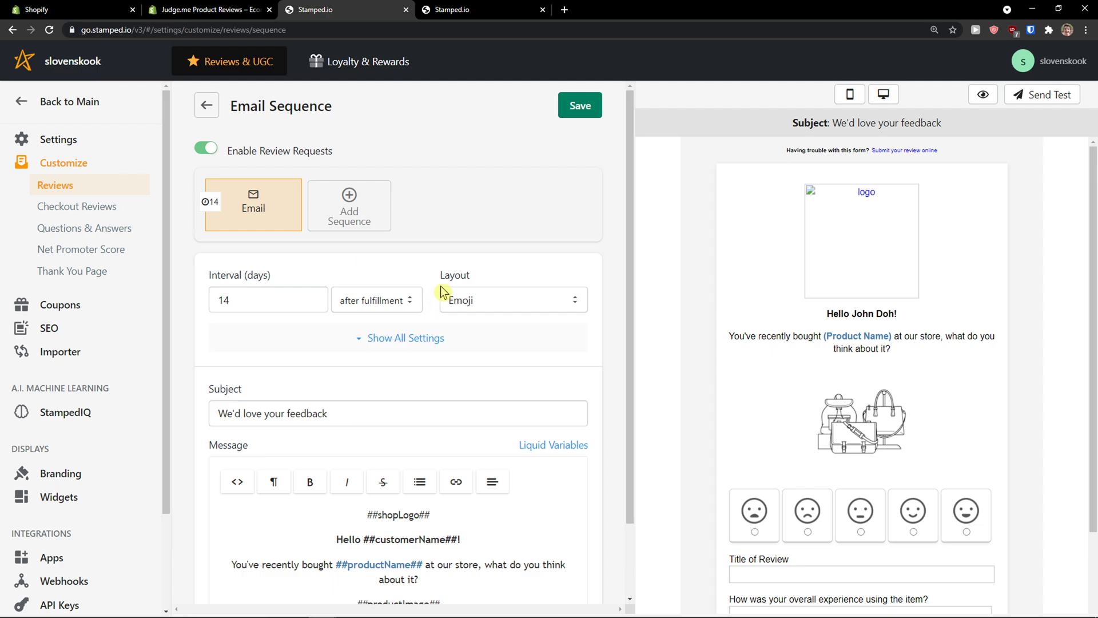
Step: Add a second review request email sent 7 days after the first and inspect its timing
click(512, 299)
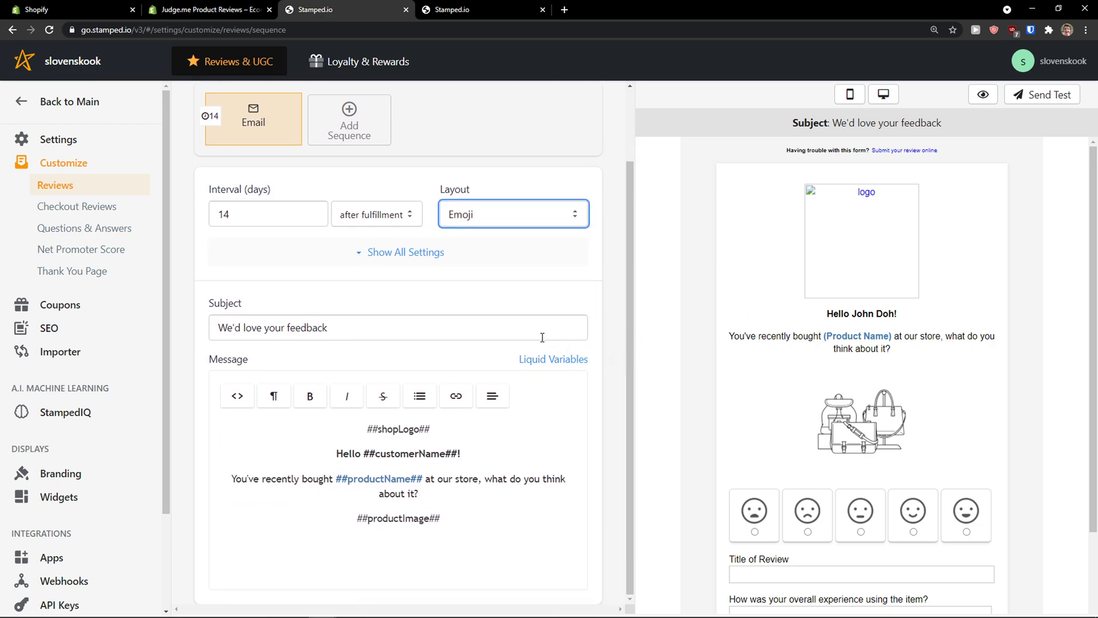
scroll(up, 3)
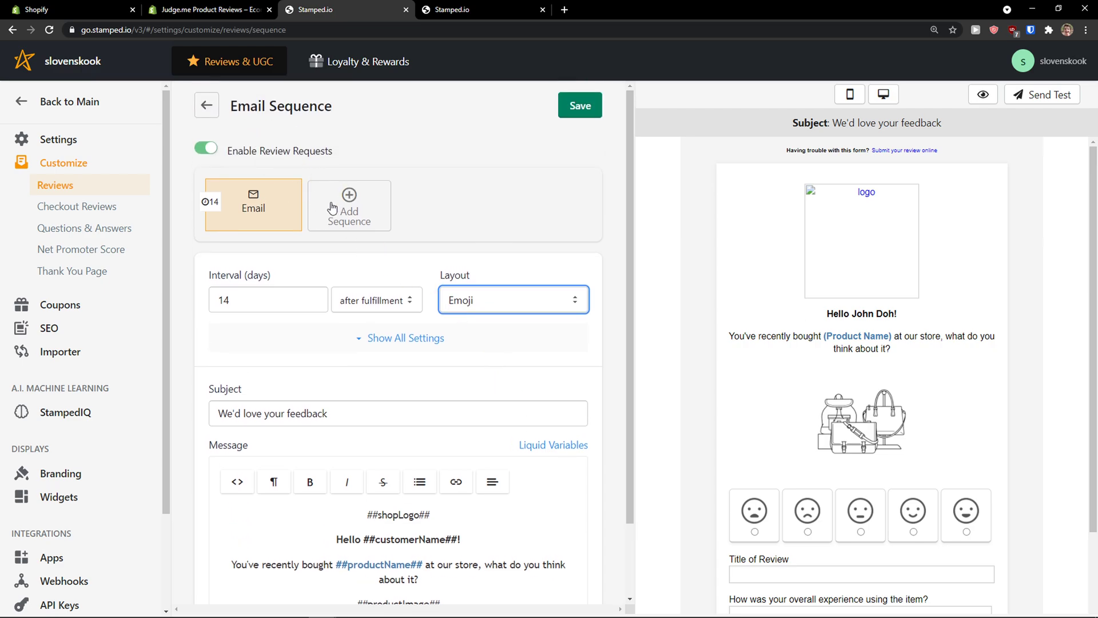
click(349, 205)
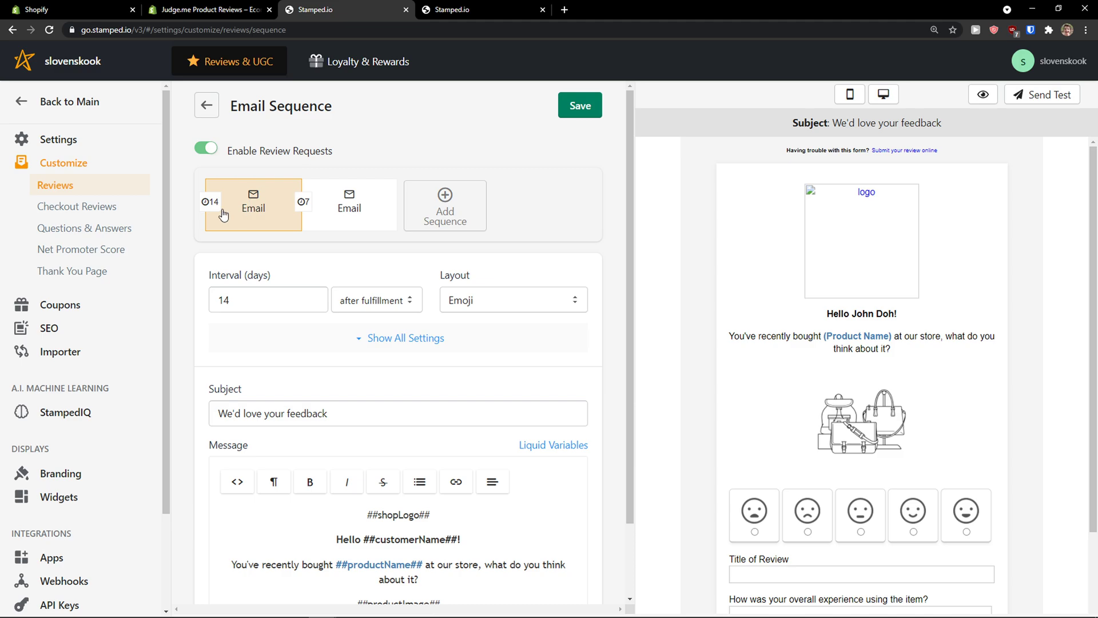
click(349, 205)
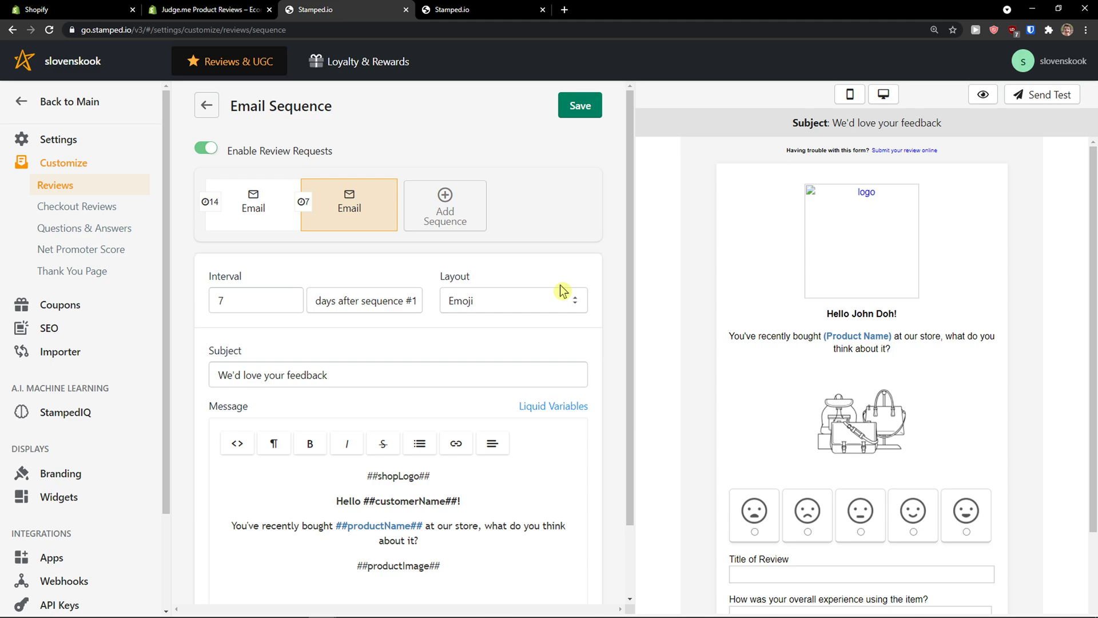
mouse_move(707, 155)
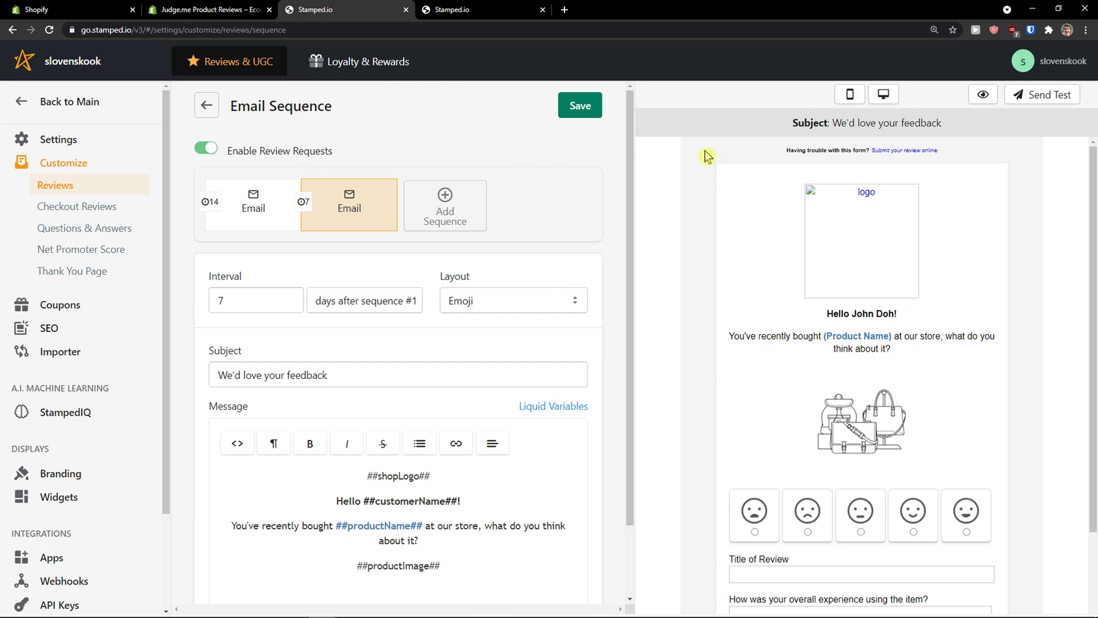
Step: Return to the review customization list, recheck the sequence, and leave it again
click(206, 104)
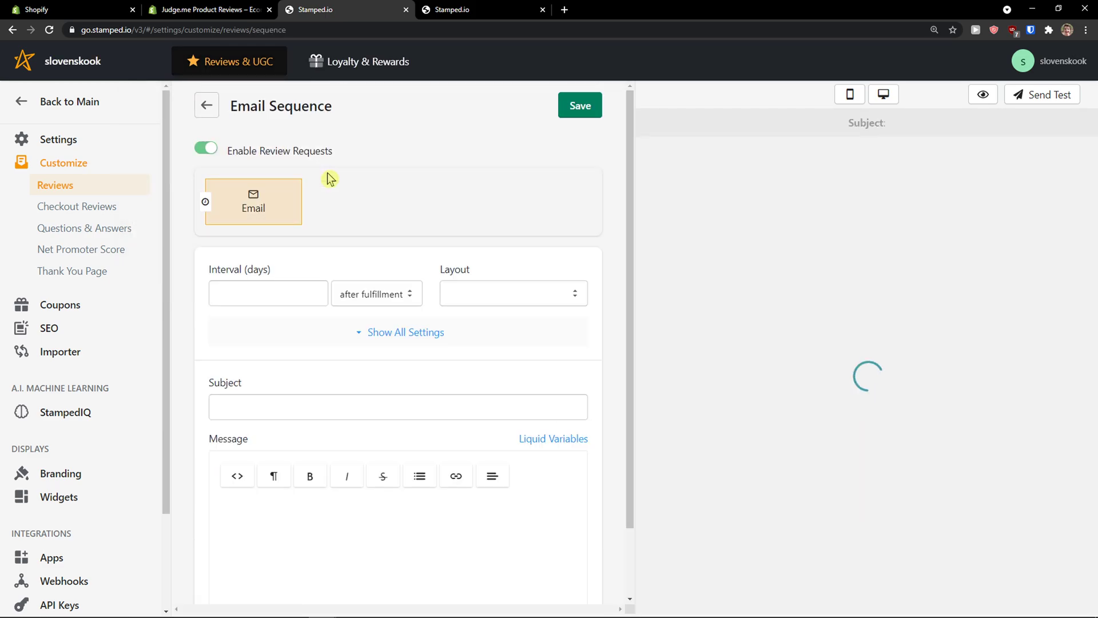
mouse_move(292, 155)
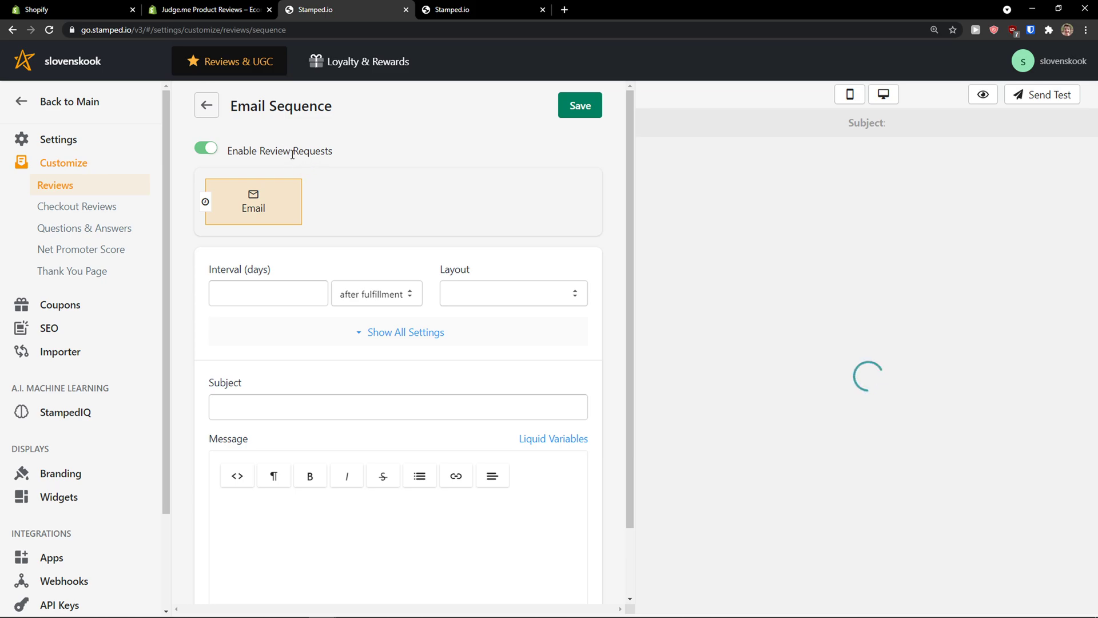
click(206, 105)
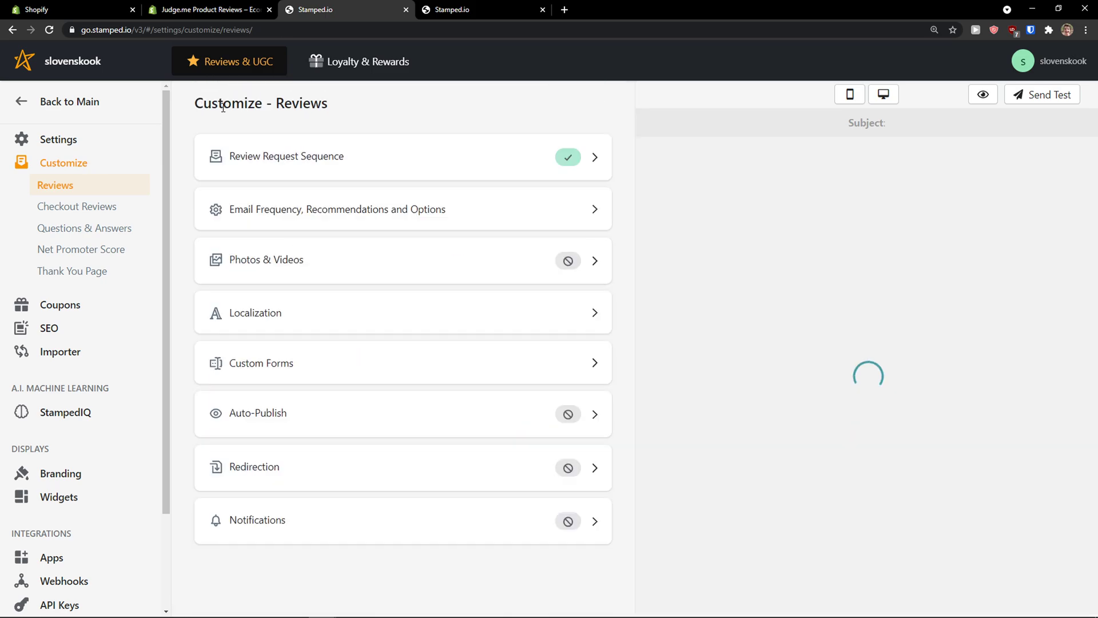
click(402, 156)
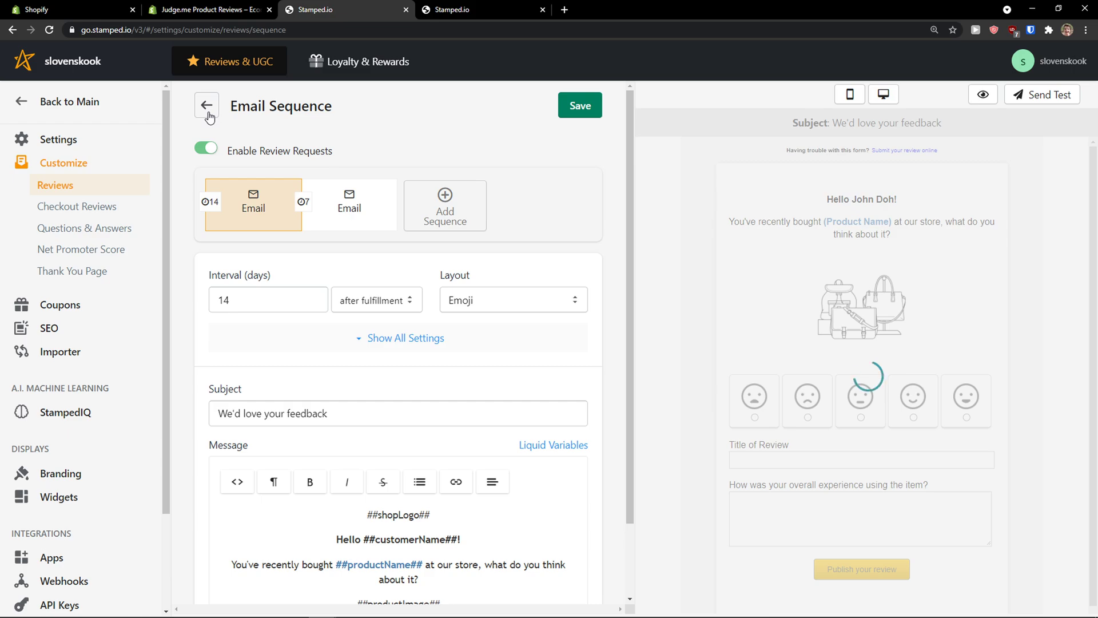
click(207, 106)
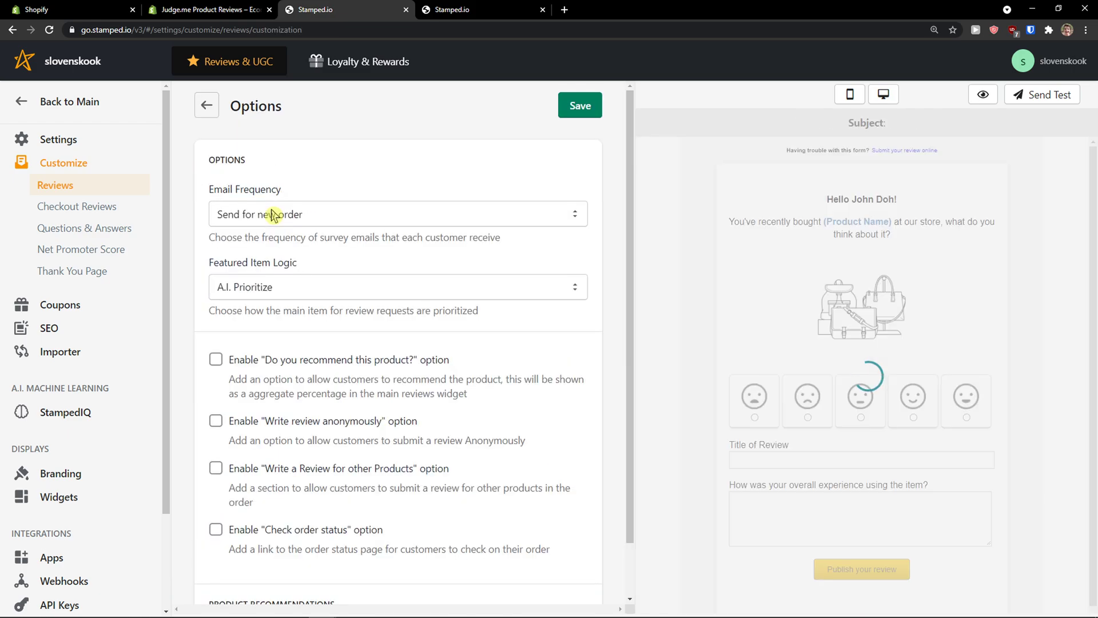
click(216, 530)
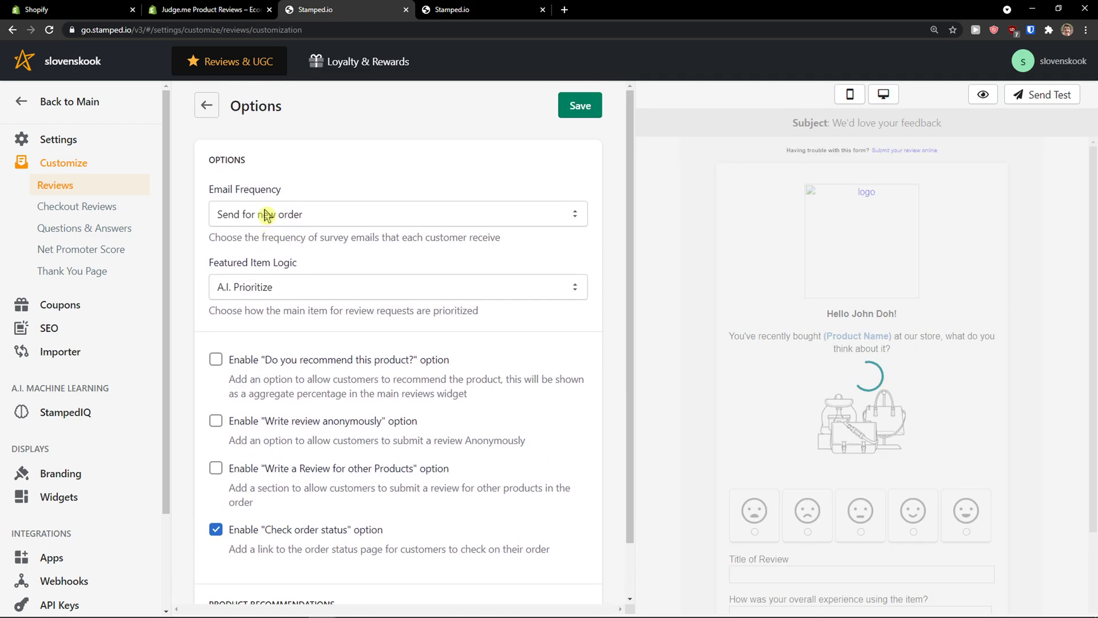
click(397, 214)
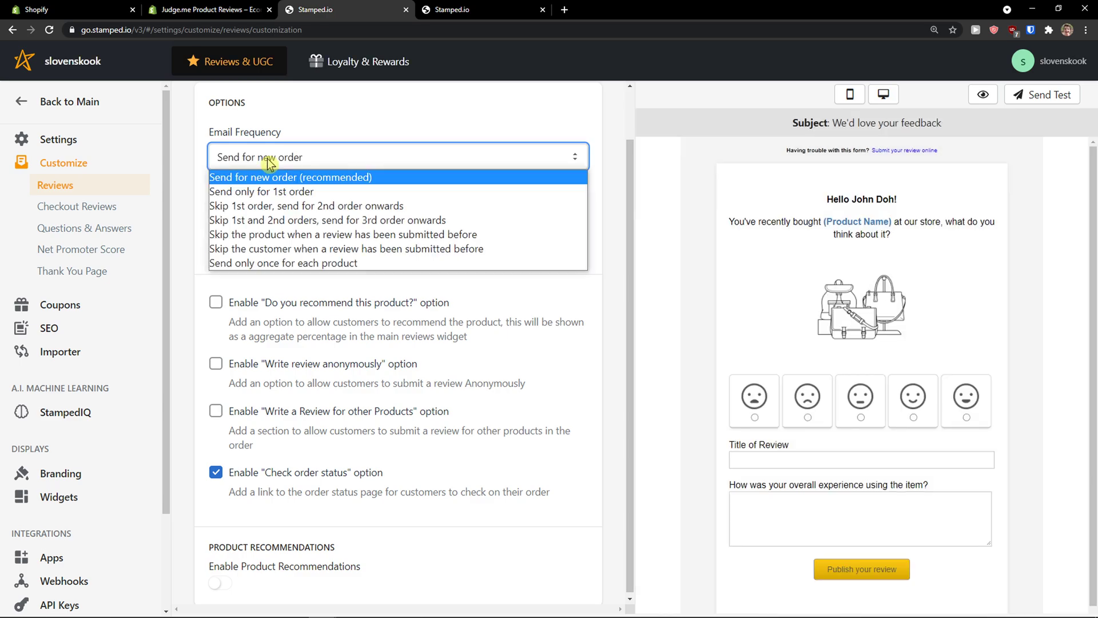
mouse_move(296, 204)
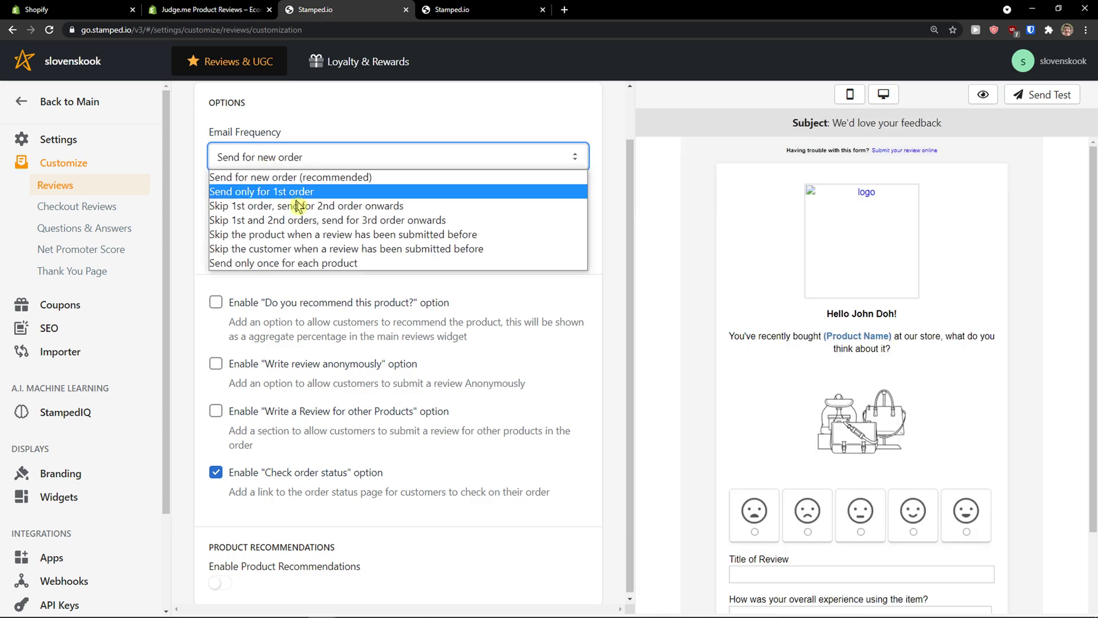
mouse_move(292, 205)
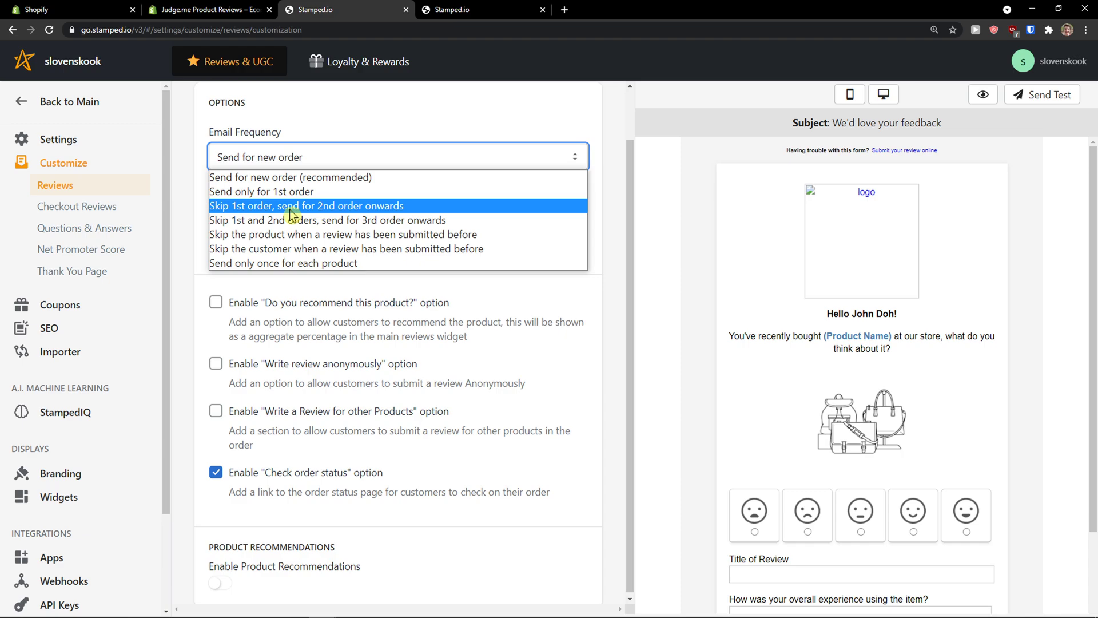
mouse_move(289, 176)
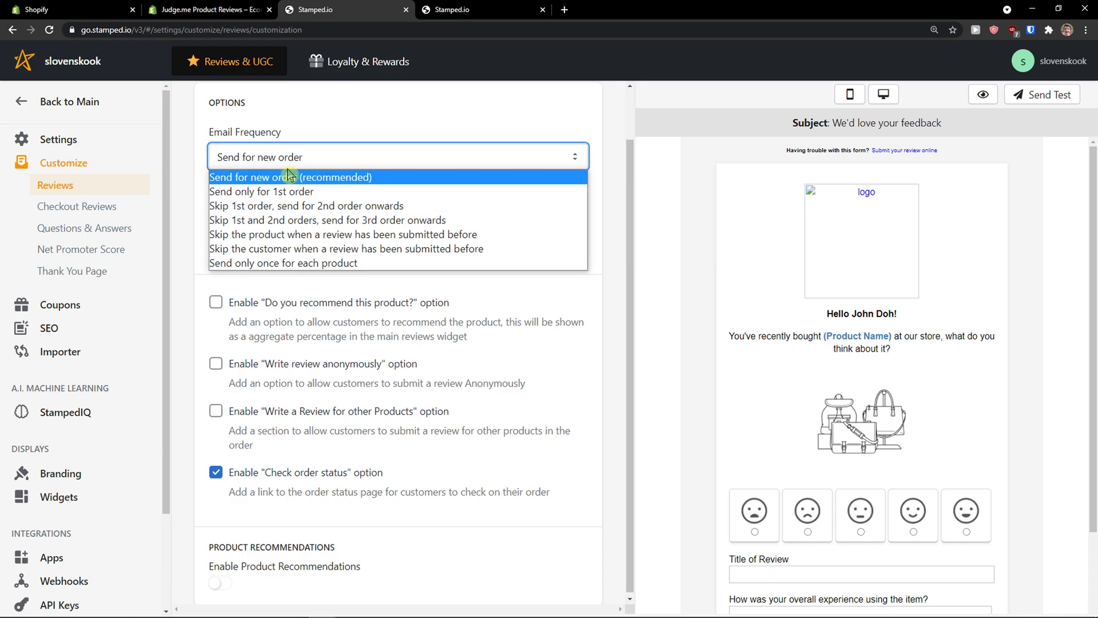
click(289, 176)
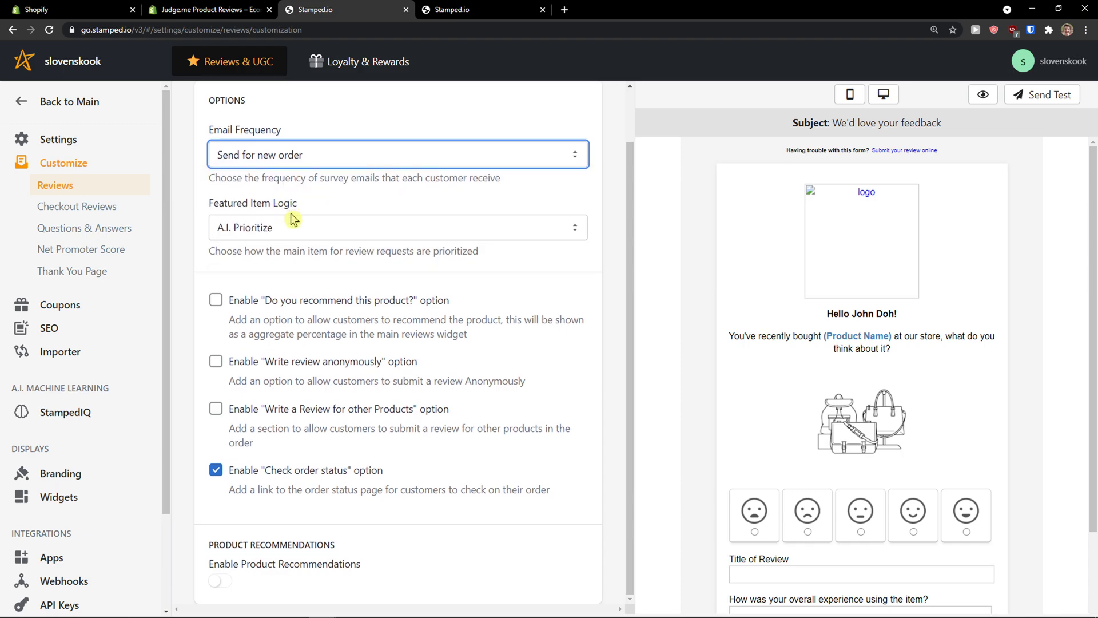
scroll(up, 3)
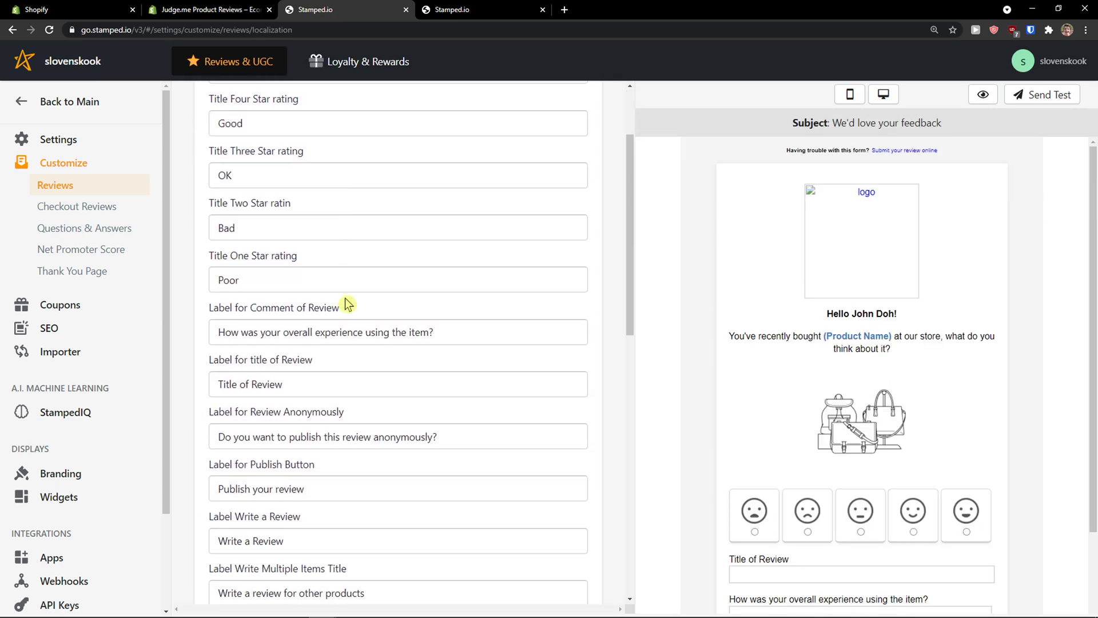
Step: Look over the Localization labels and the single empty Custom Form, then return to Customize Reviews
scroll(up, 3)
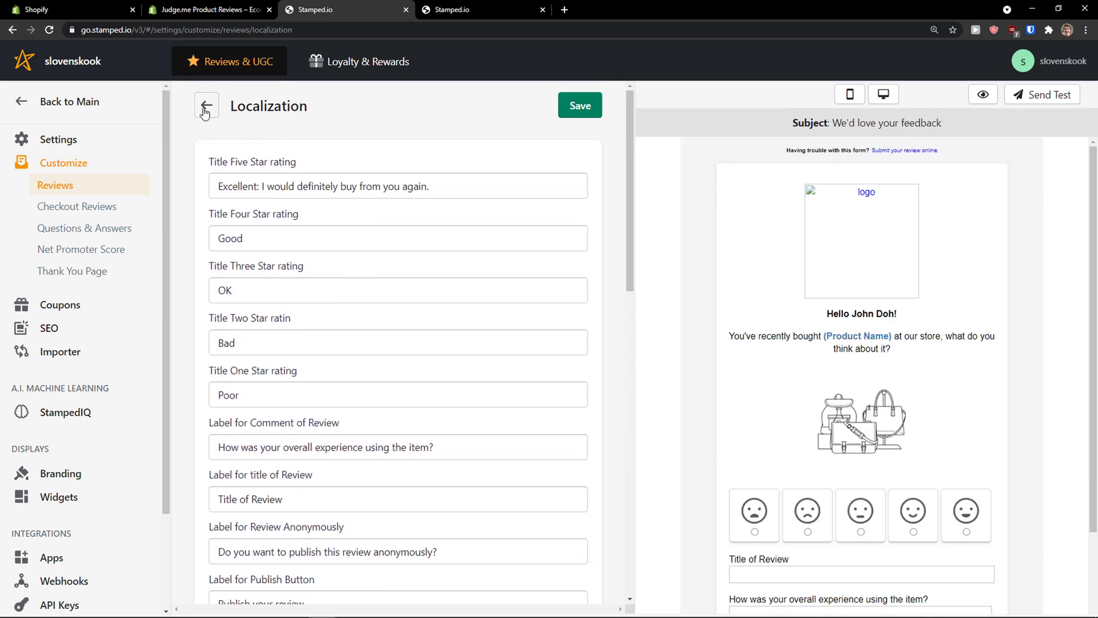
click(206, 106)
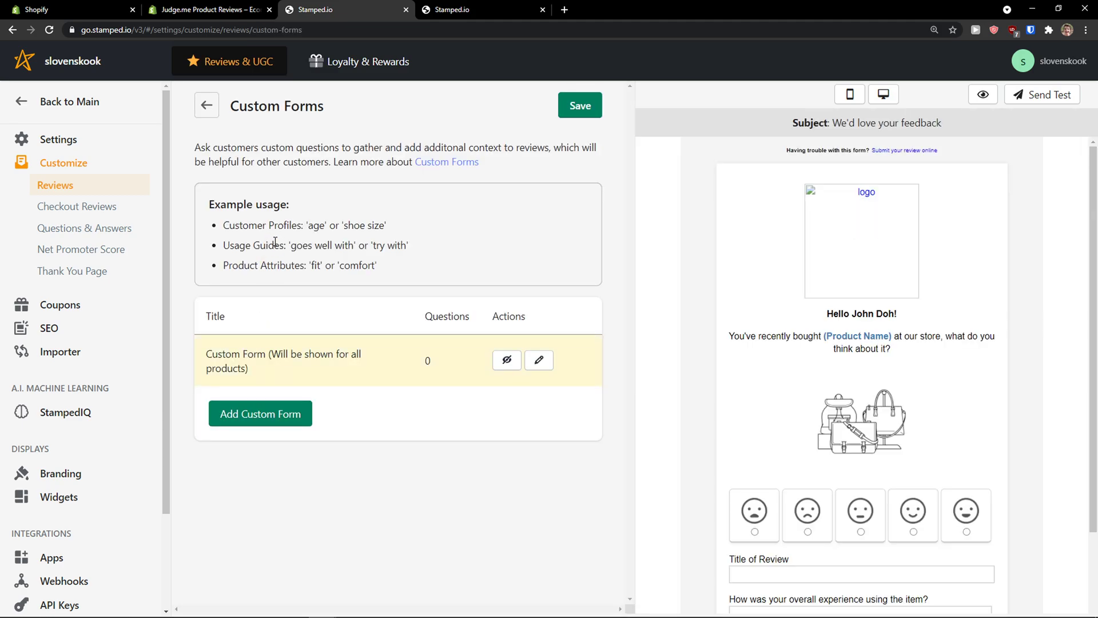
scroll(down, 3)
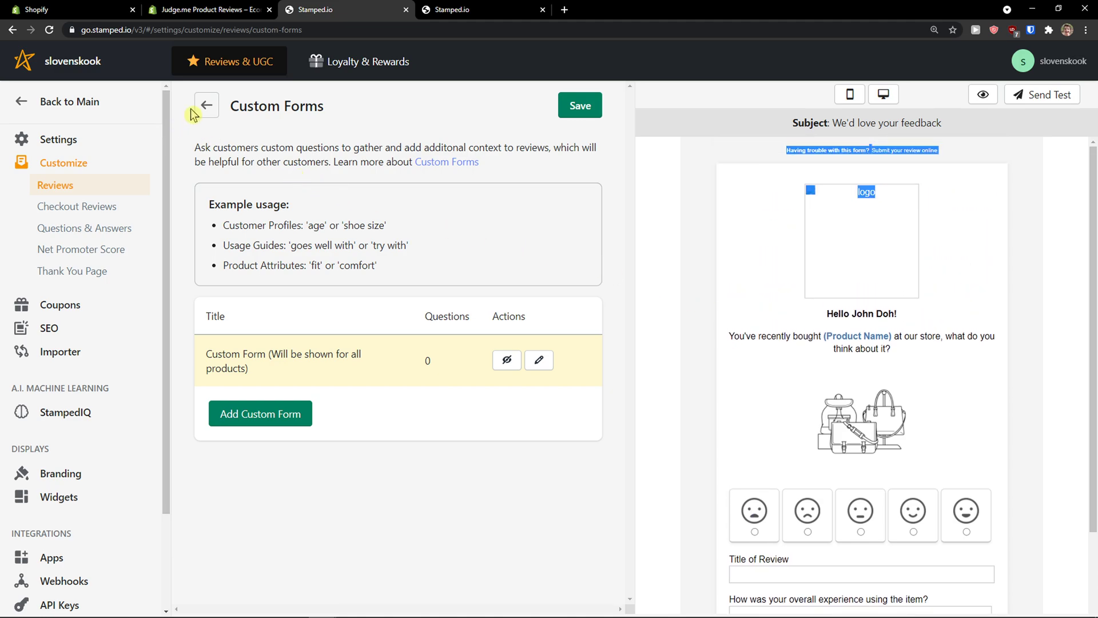
mouse_move(227, 185)
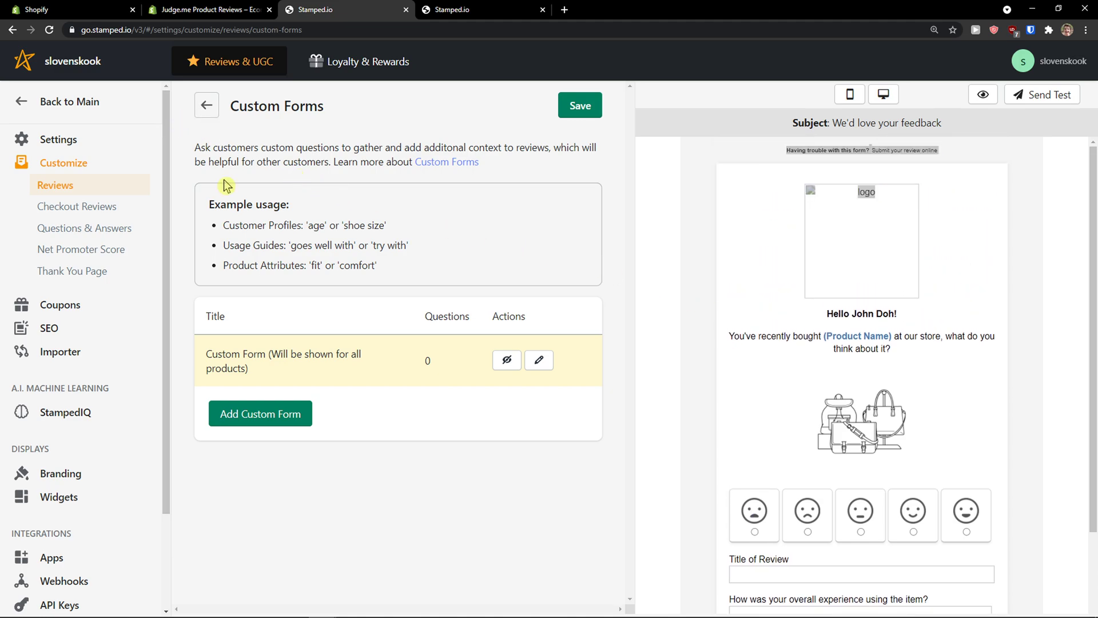
mouse_move(206, 105)
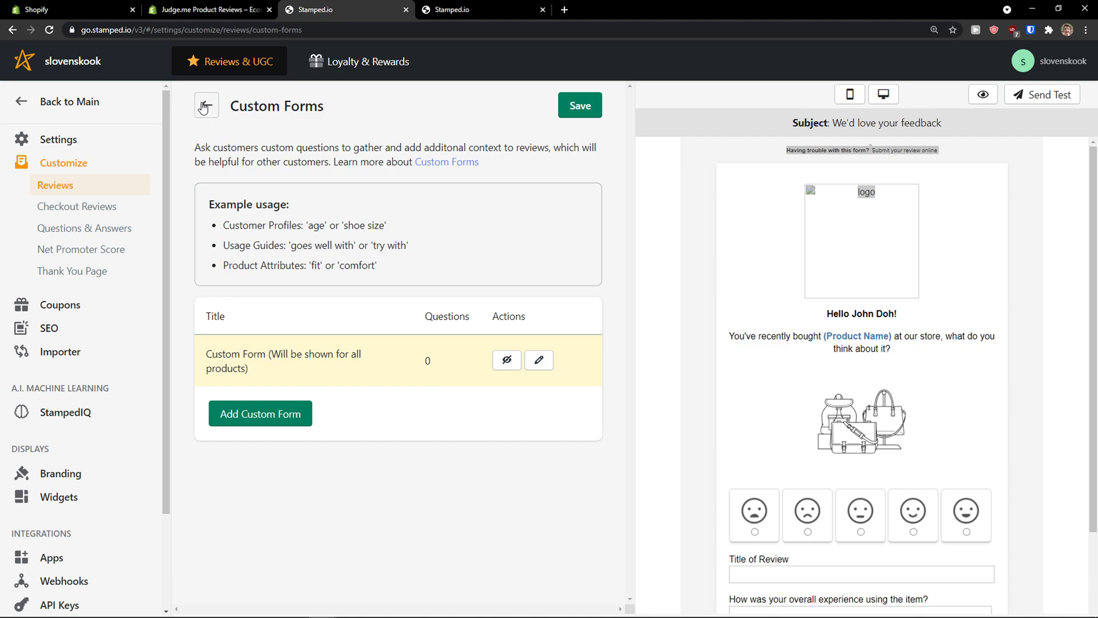
click(206, 106)
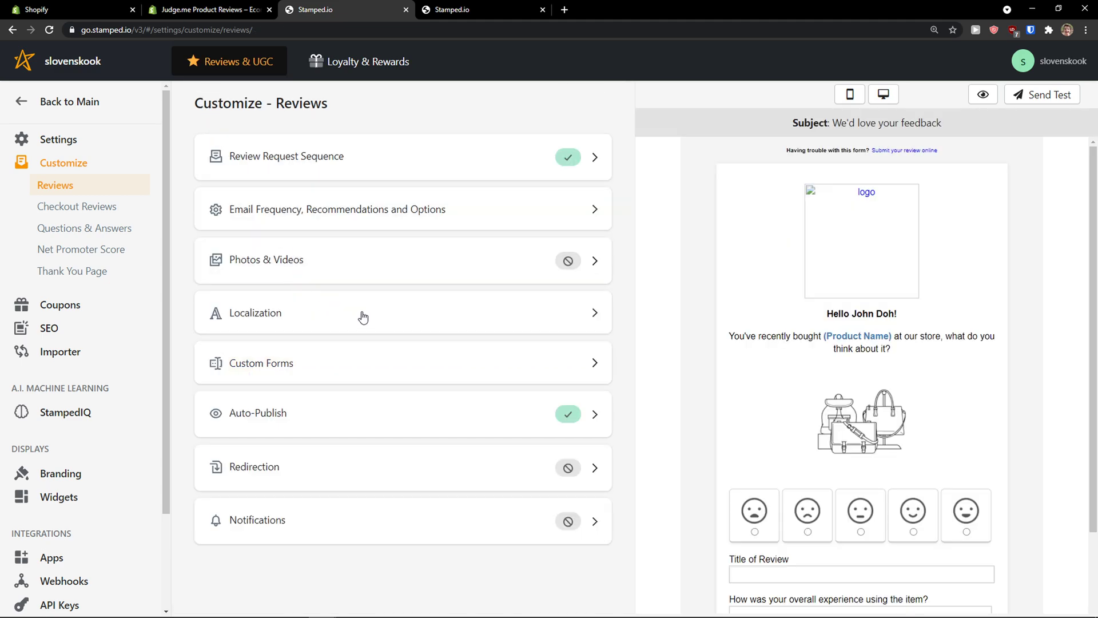
mouse_move(240, 504)
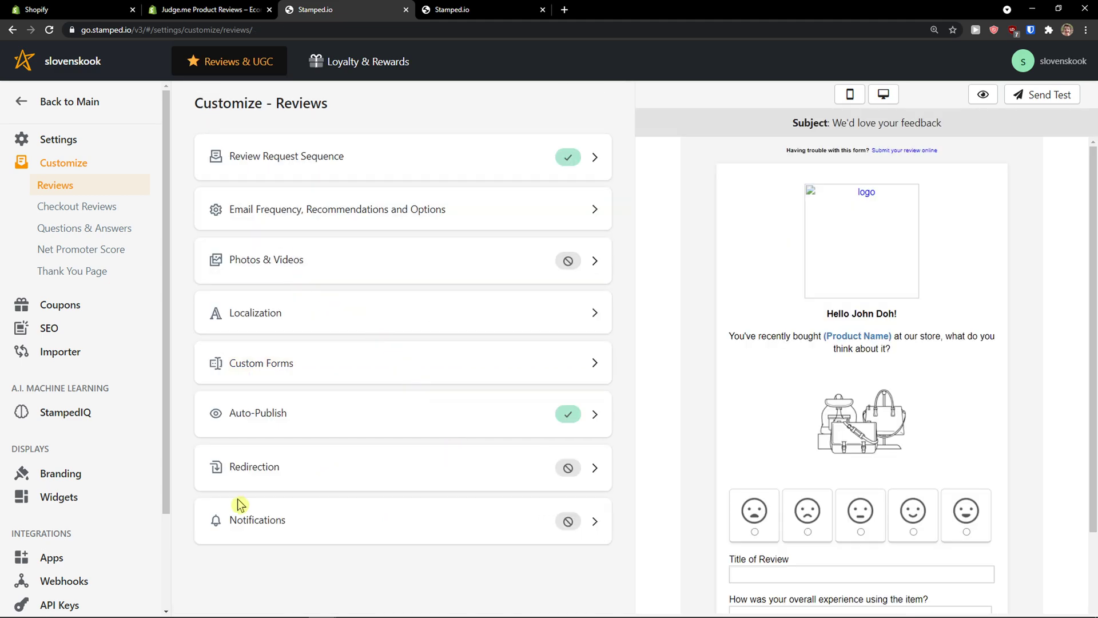
mouse_move(102, 306)
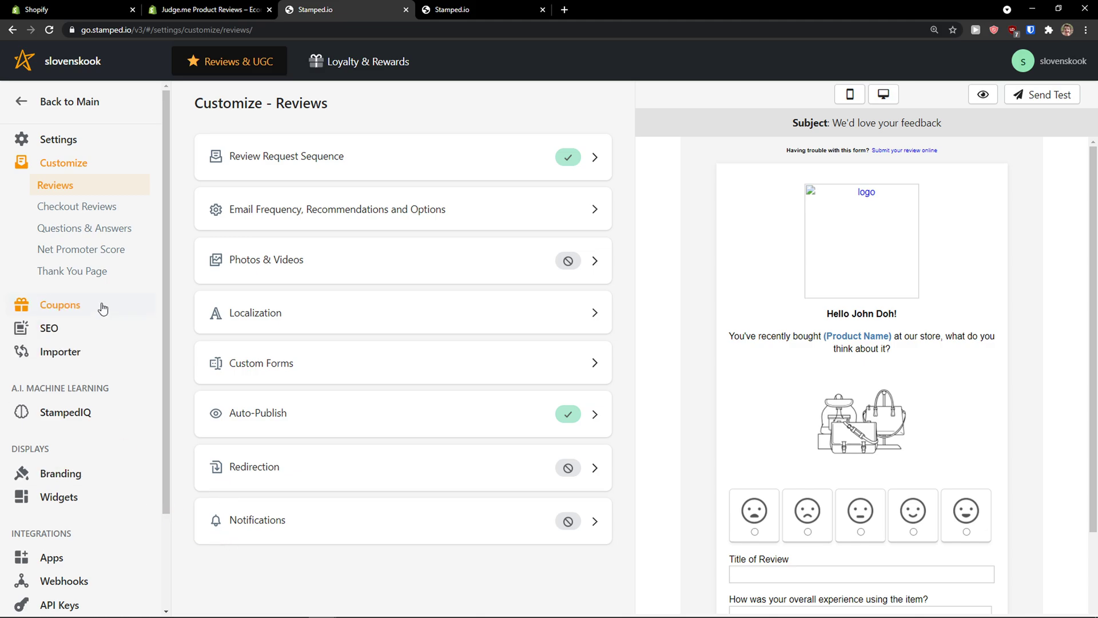
Step: View the Checkout Reviews customization, then the Questions & Answers customization page
click(76, 206)
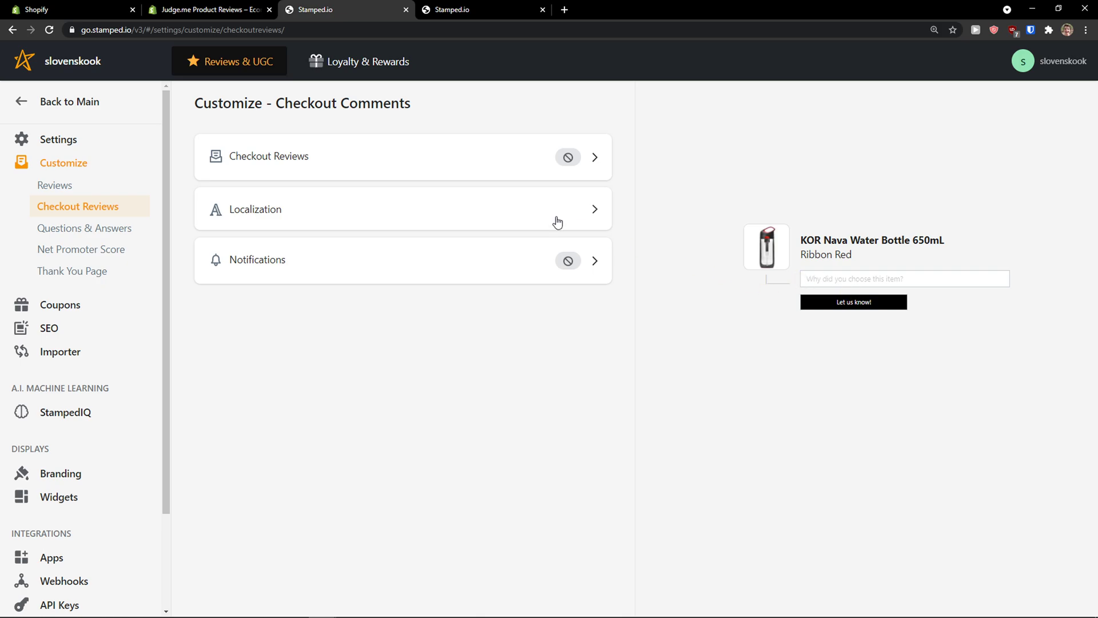
mouse_move(126, 237)
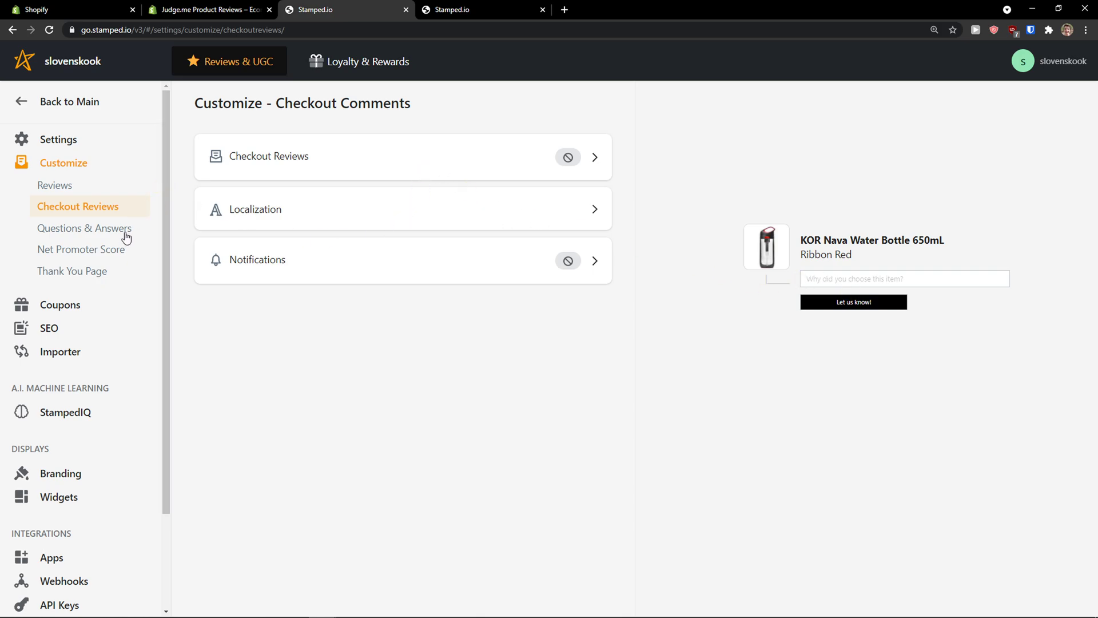
click(83, 227)
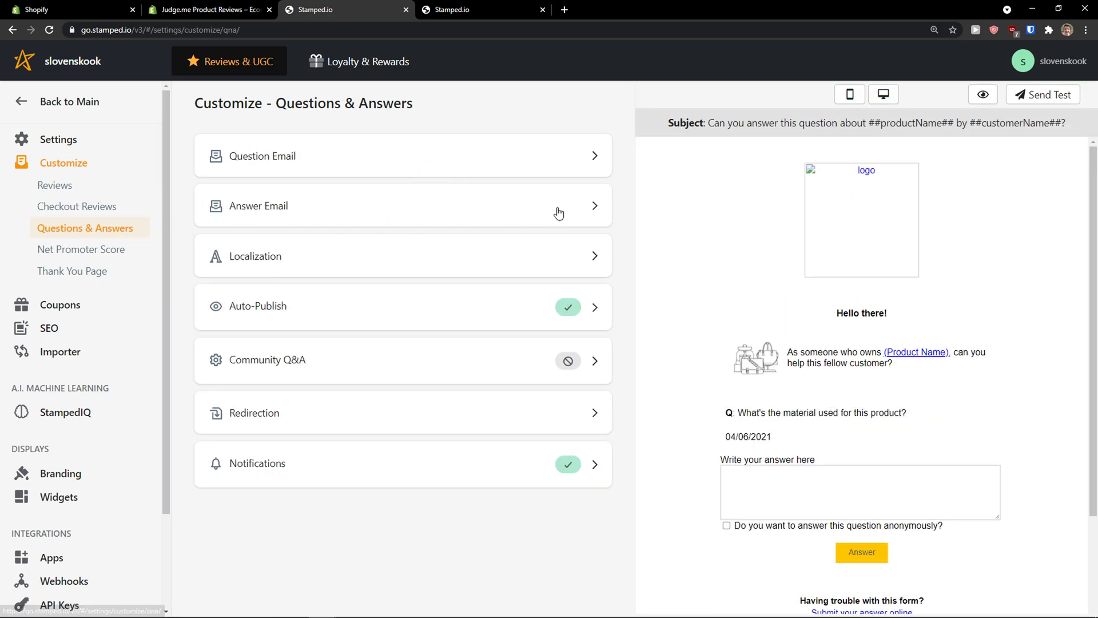
Step: Look through the question email template and return to the Questions & Answers list
scroll(down, 3)
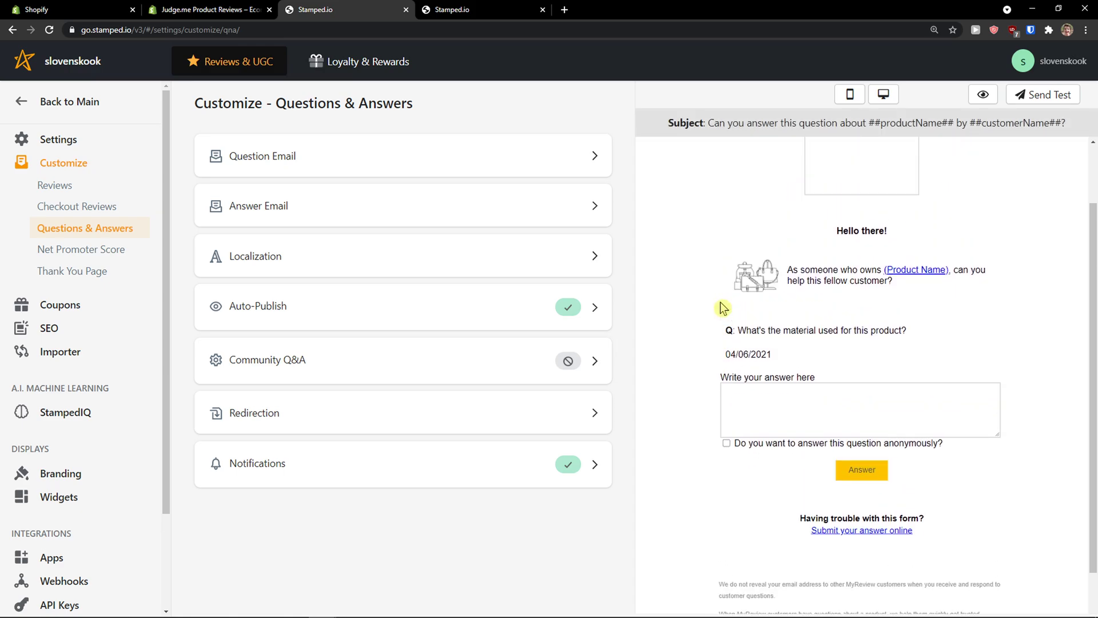
scroll(up, 3)
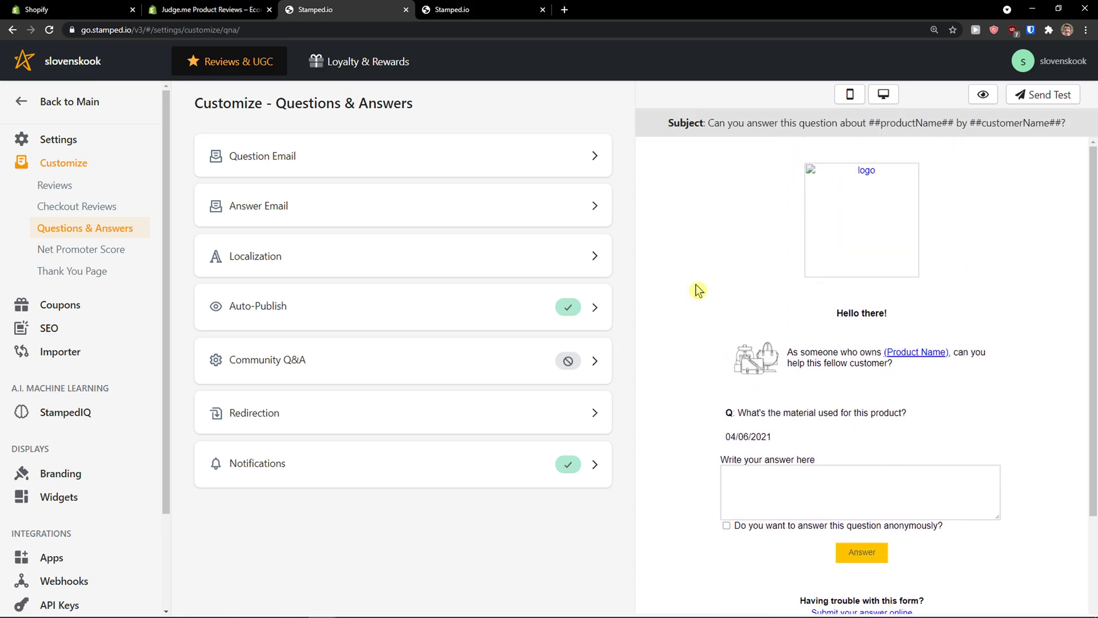
scroll(down, 3)
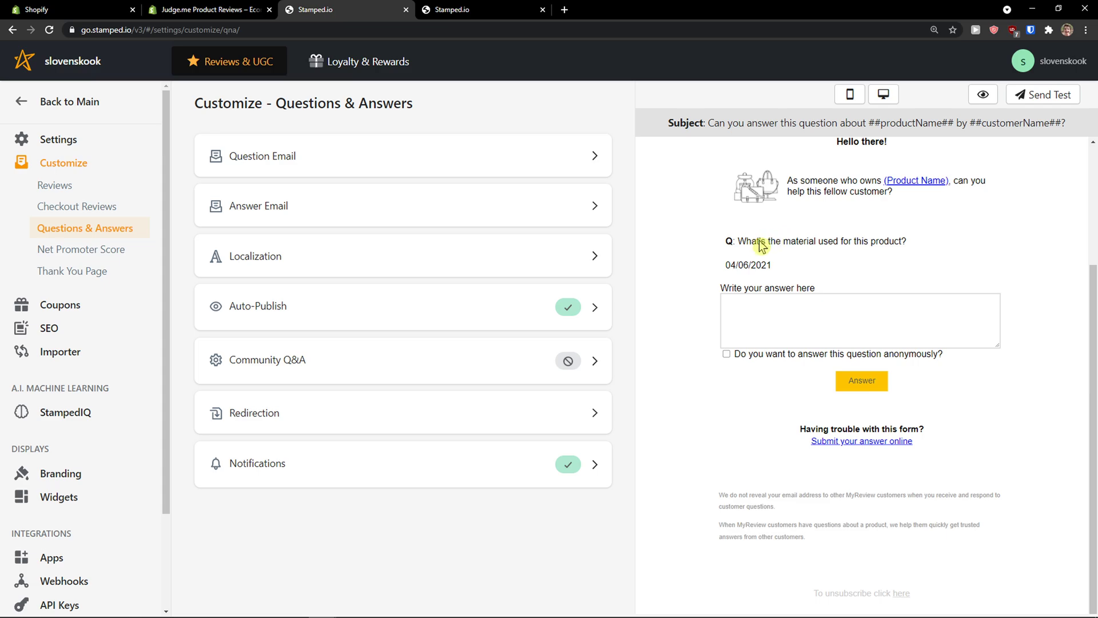
mouse_move(236, 156)
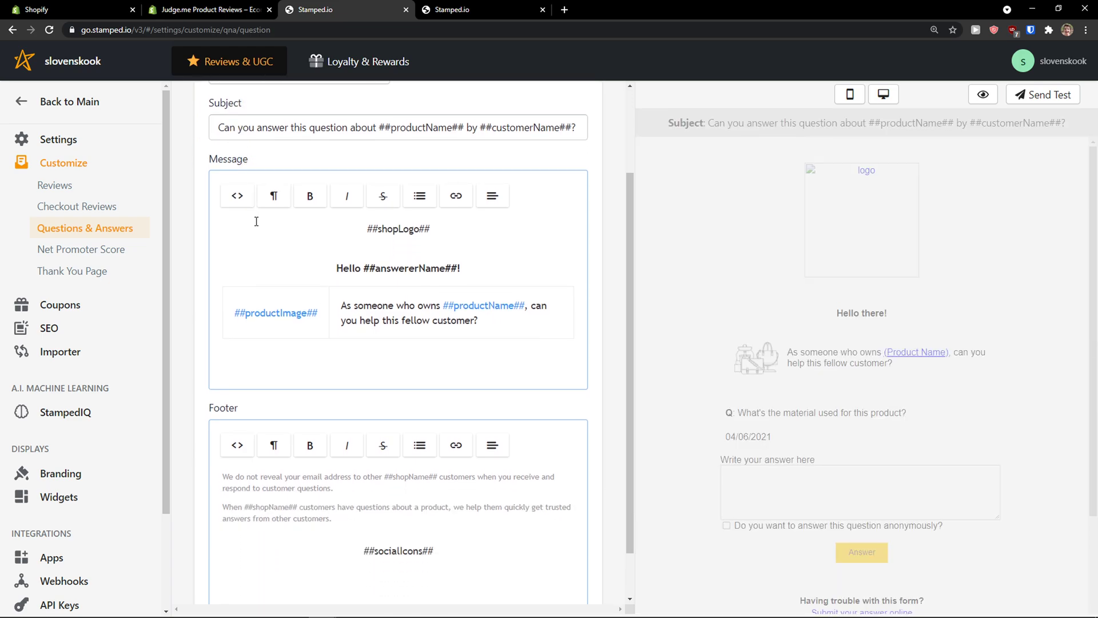
scroll(up, 3)
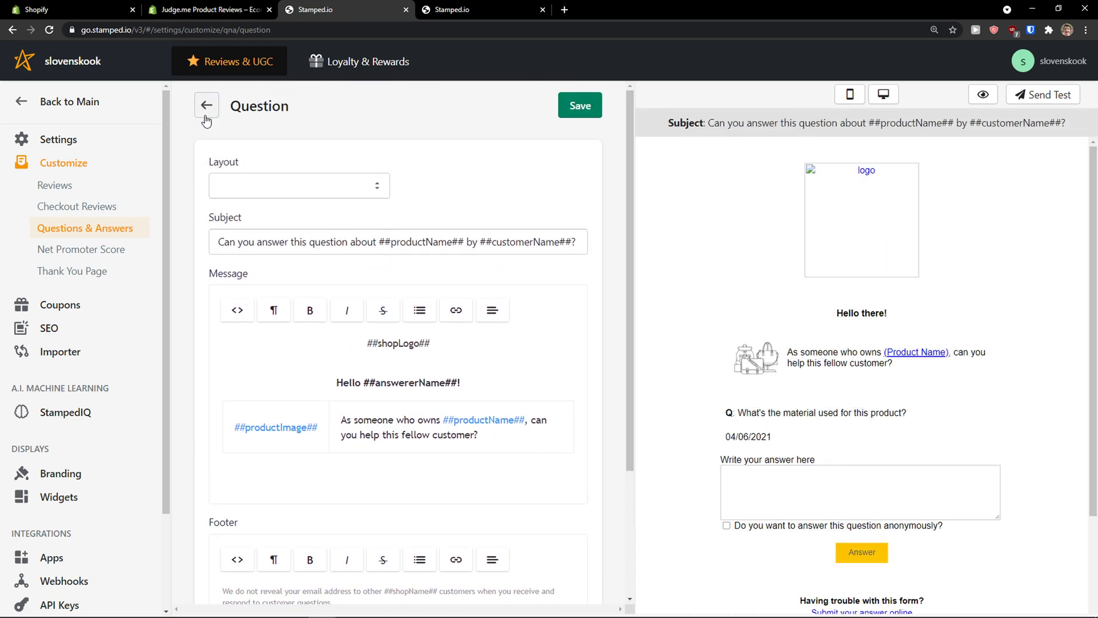
click(207, 106)
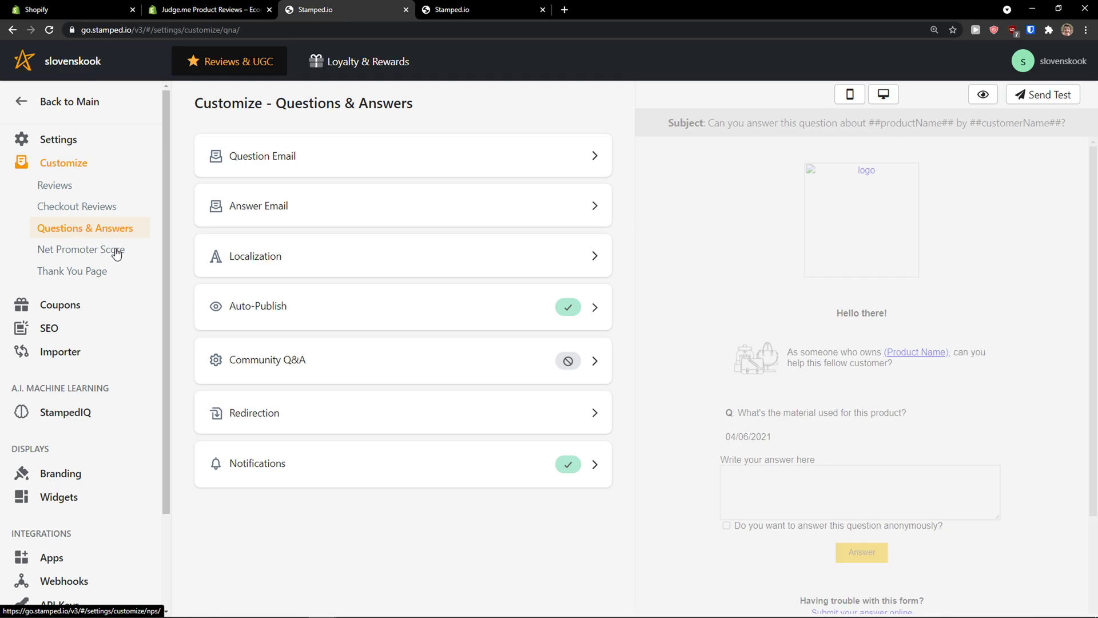
scroll(down, 3)
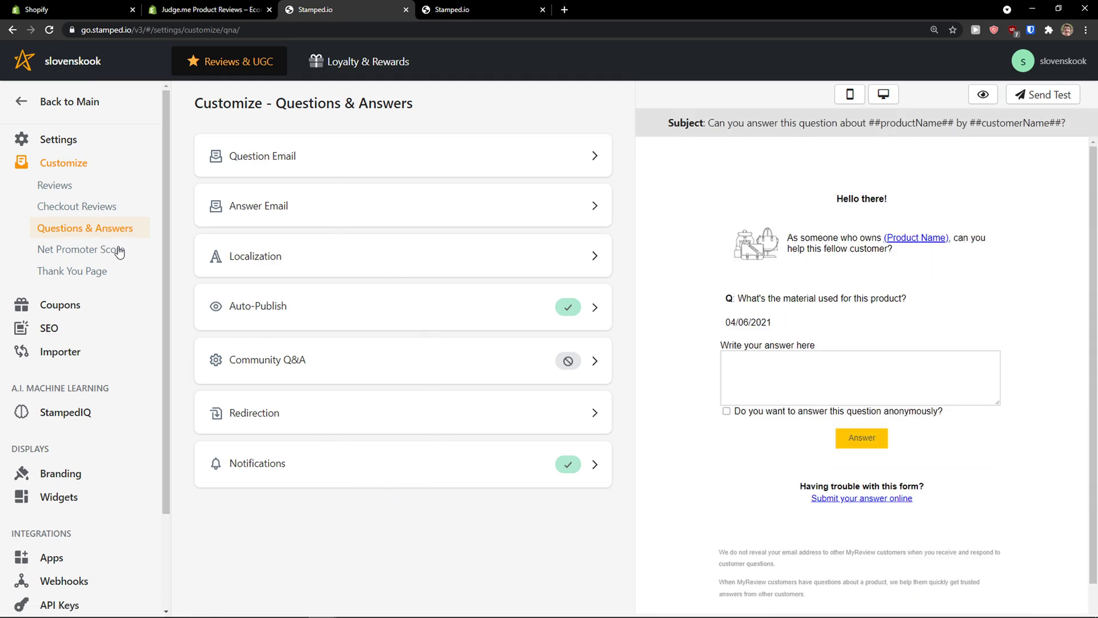
Step: View the Net Promoter Score and Thank You Page customizations, then go to SEO settings
click(80, 249)
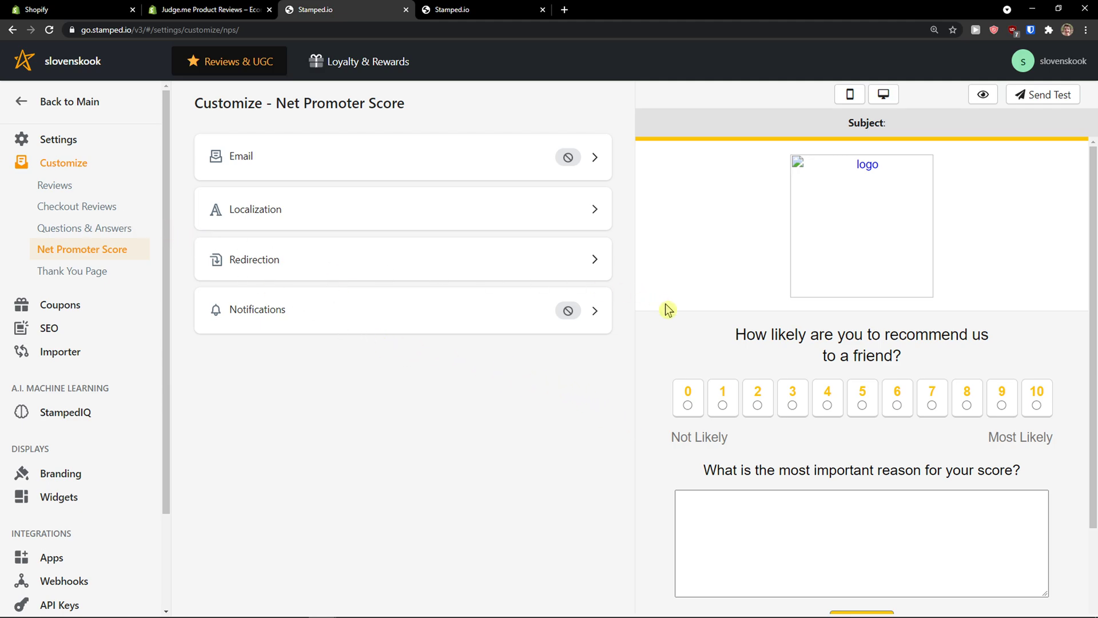
click(569, 310)
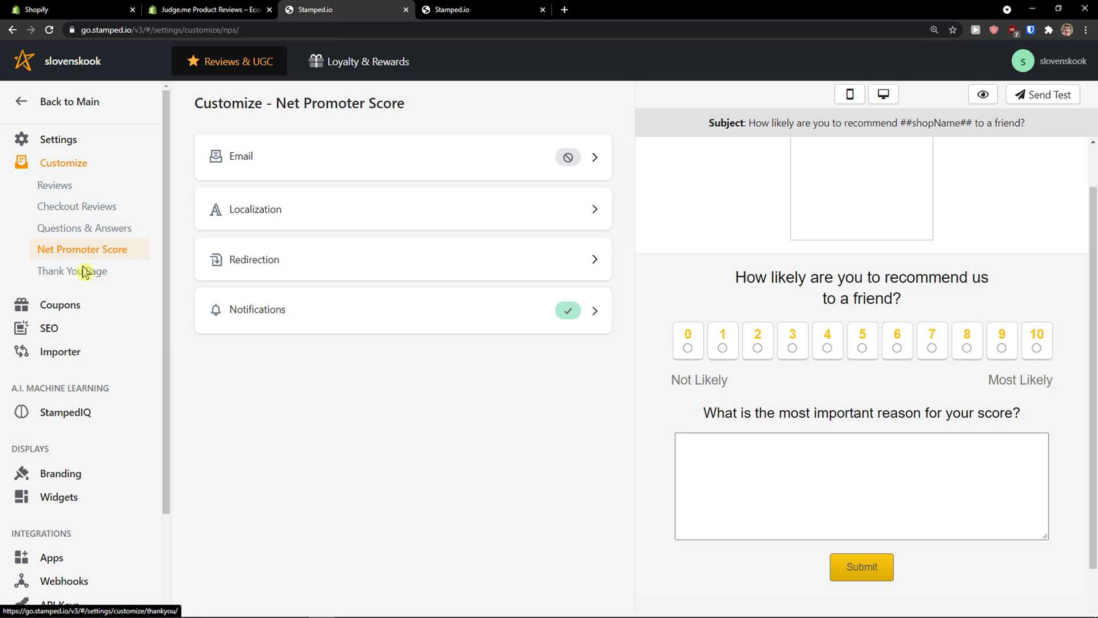
click(72, 271)
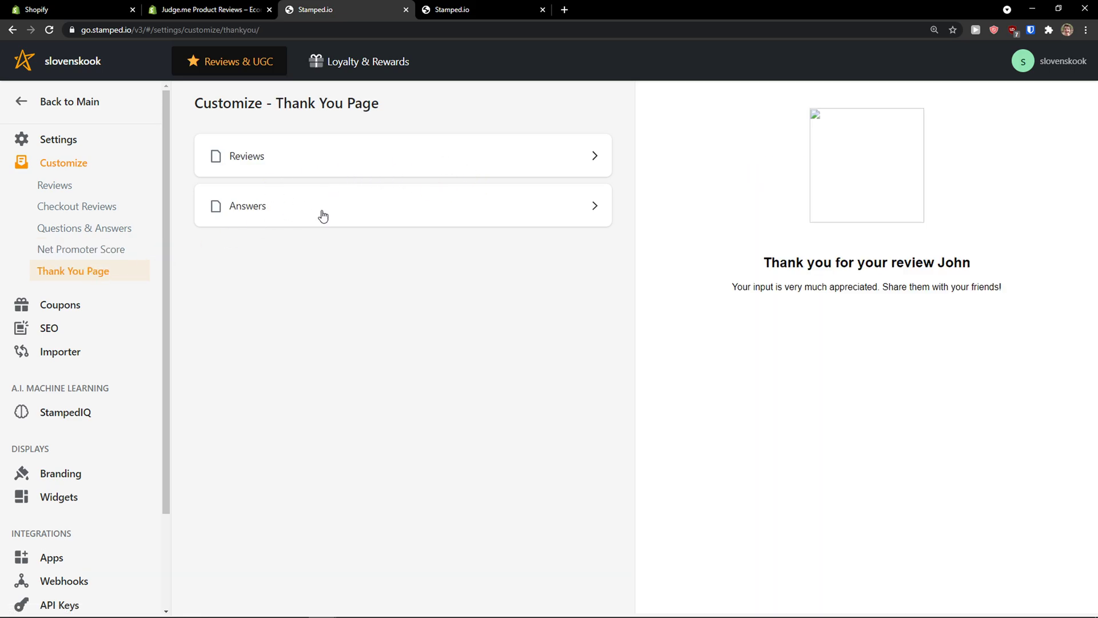
click(49, 328)
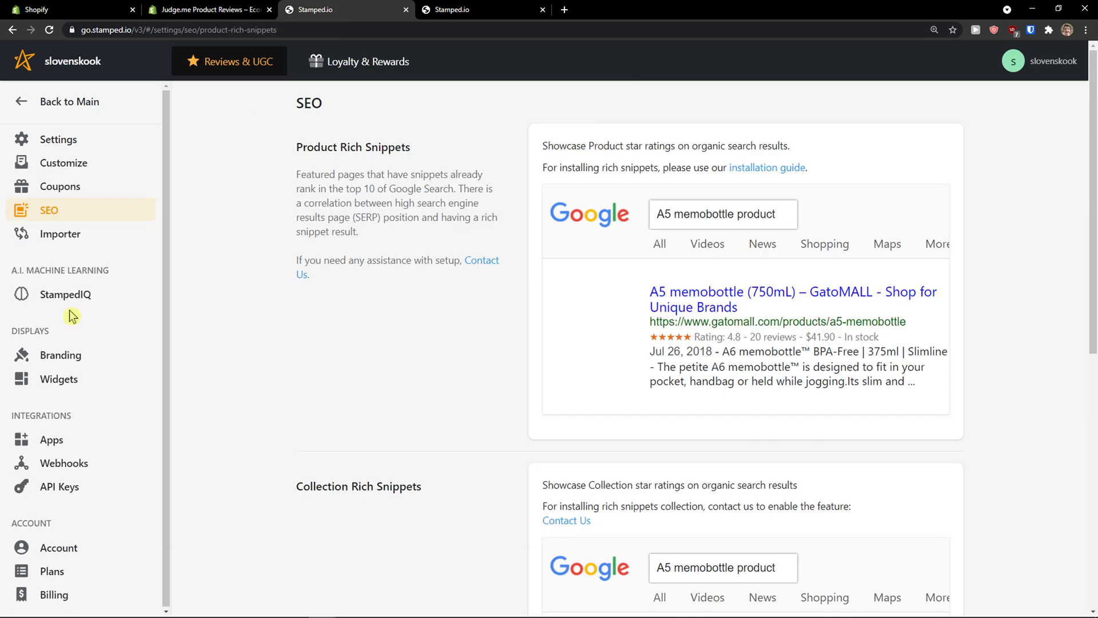
Step: Review the Coupons rewards list and SEO rich snippets/Google Shopping sections, then go to the Importer
click(61, 185)
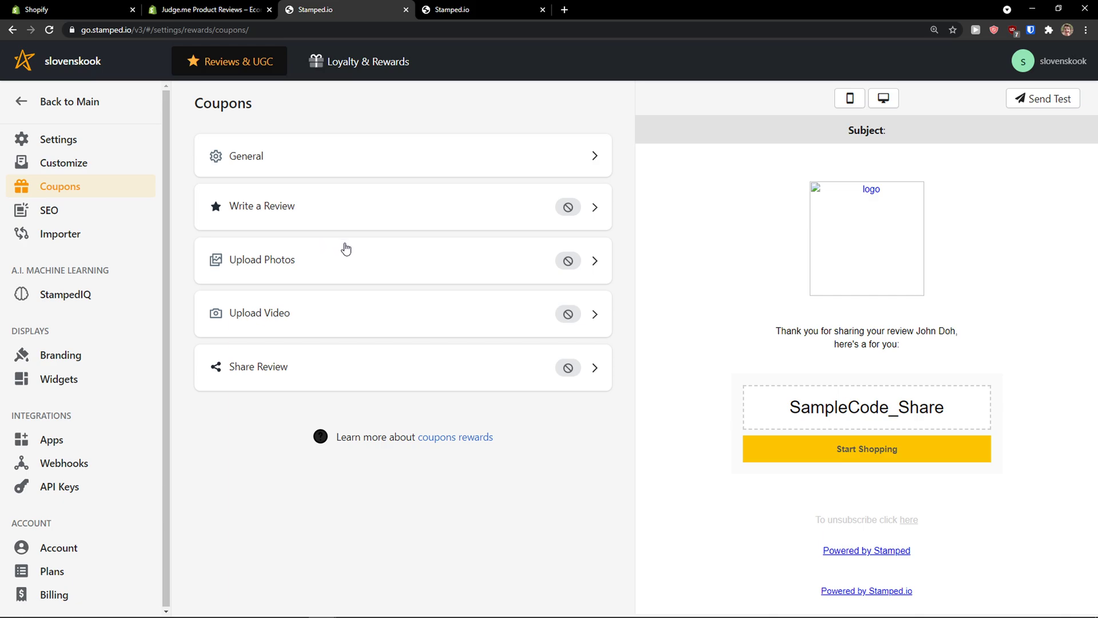
mouse_move(343, 225)
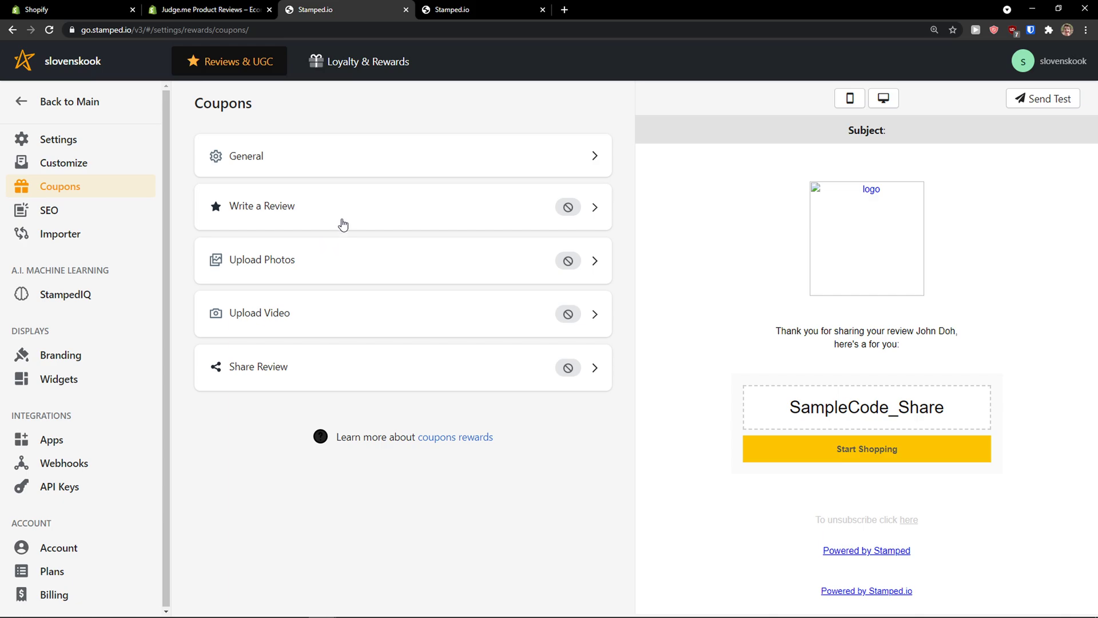
click(49, 210)
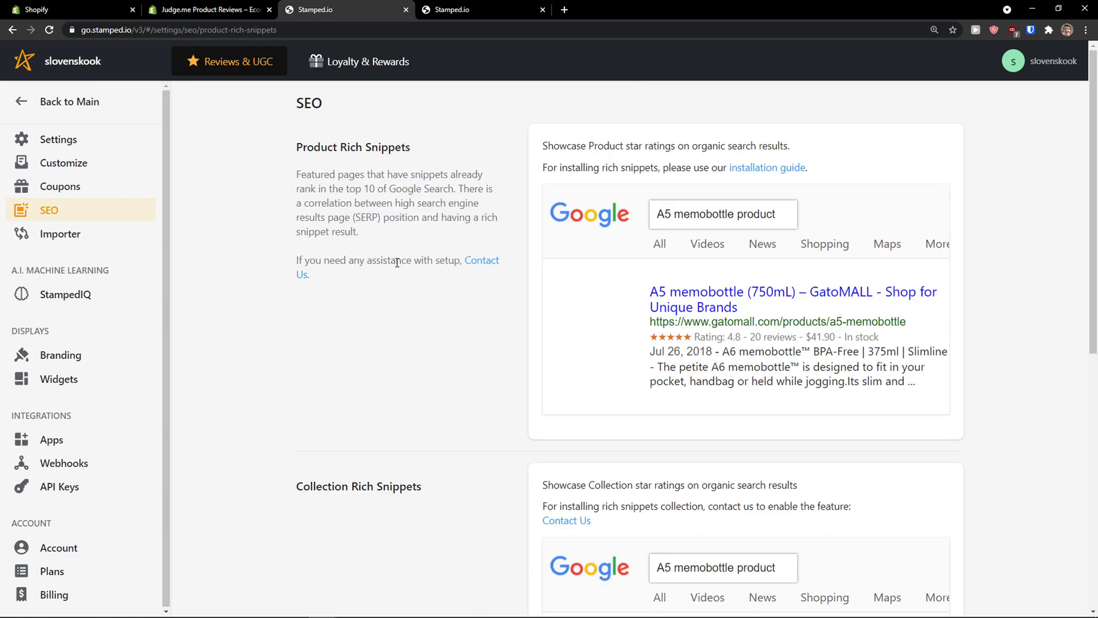
scroll(down, 3)
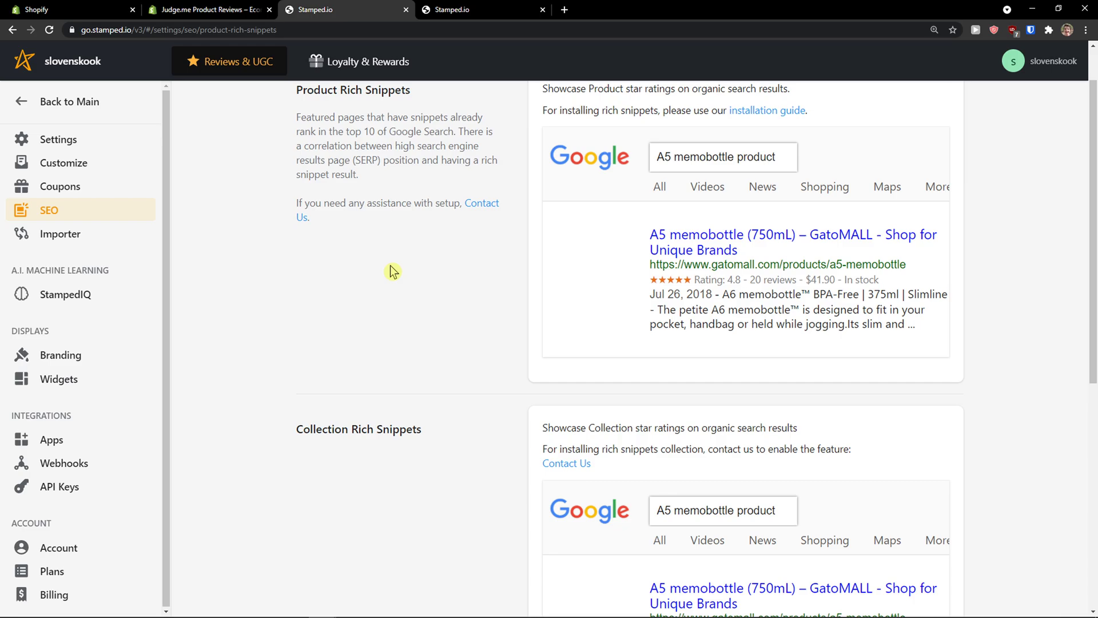
scroll(down, 3)
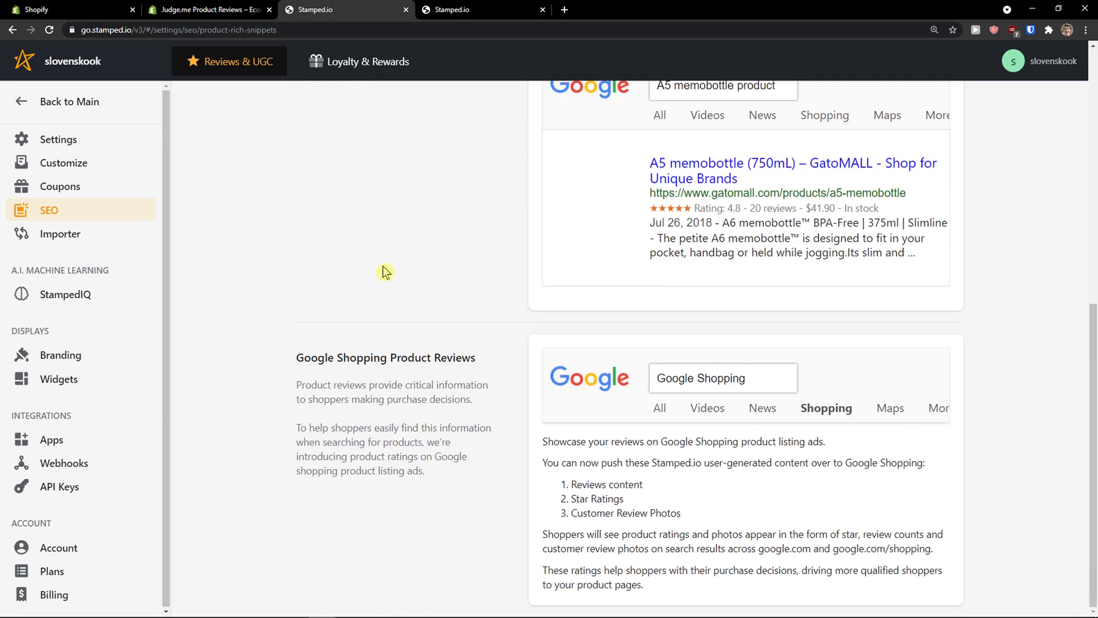
scroll(up, 3)
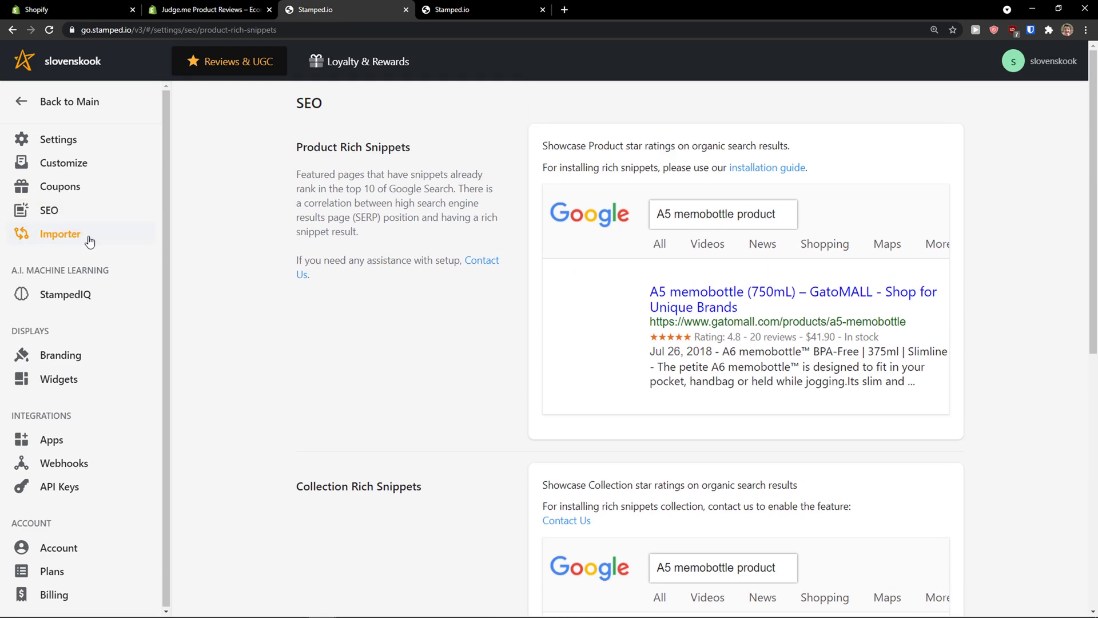
click(61, 233)
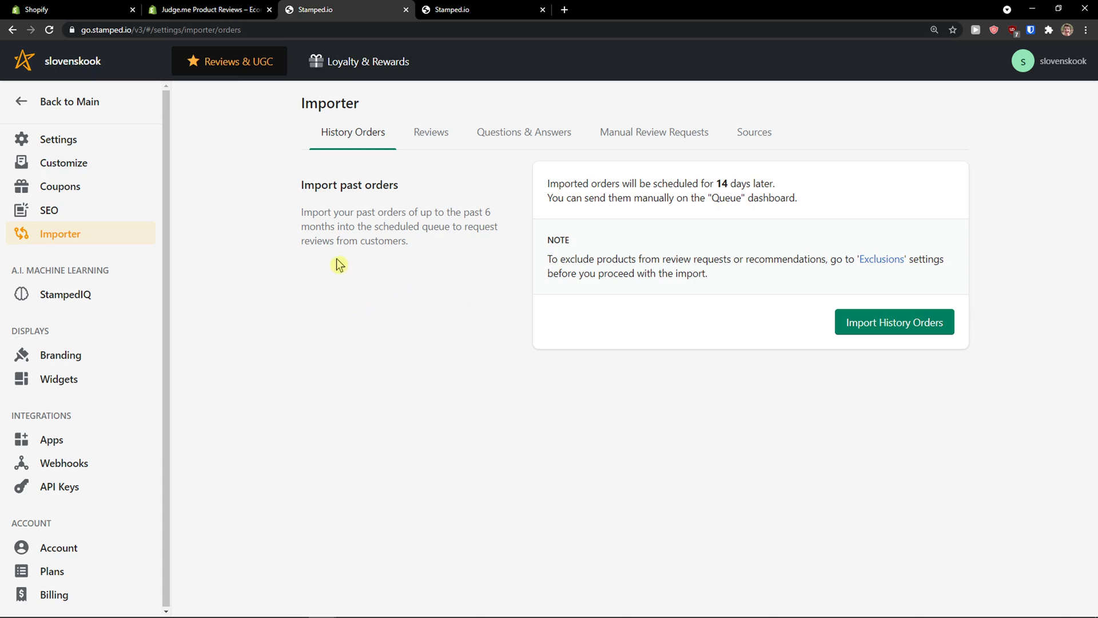
mouse_move(118, 316)
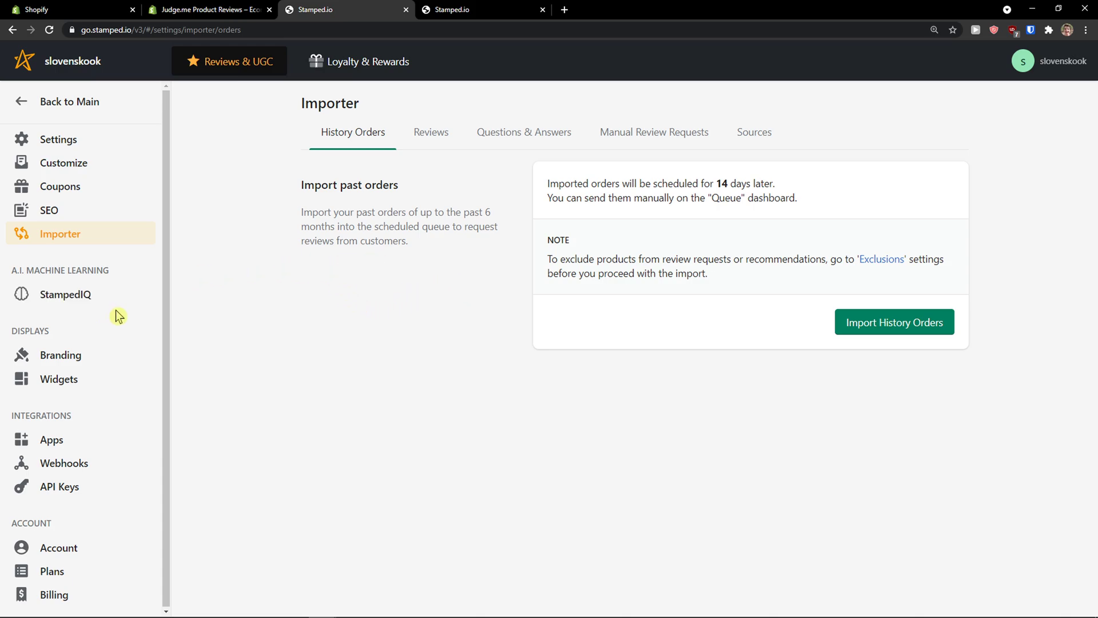
Step: View the StampedIQ features, all disabled, then the Branding Emails settings with #b8b204 stars
click(65, 294)
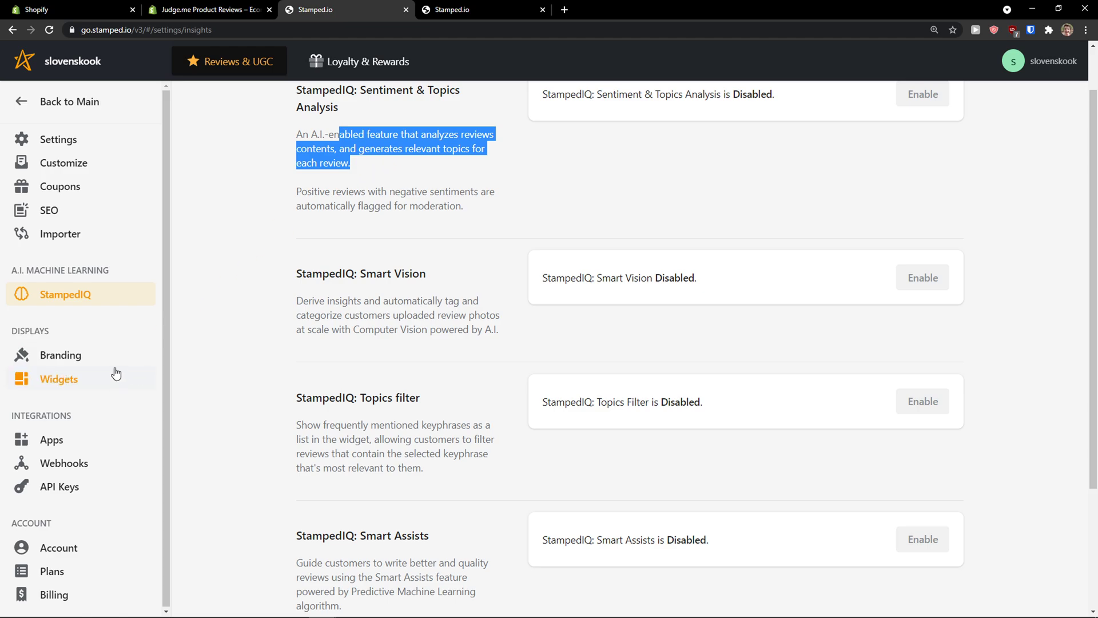
click(61, 355)
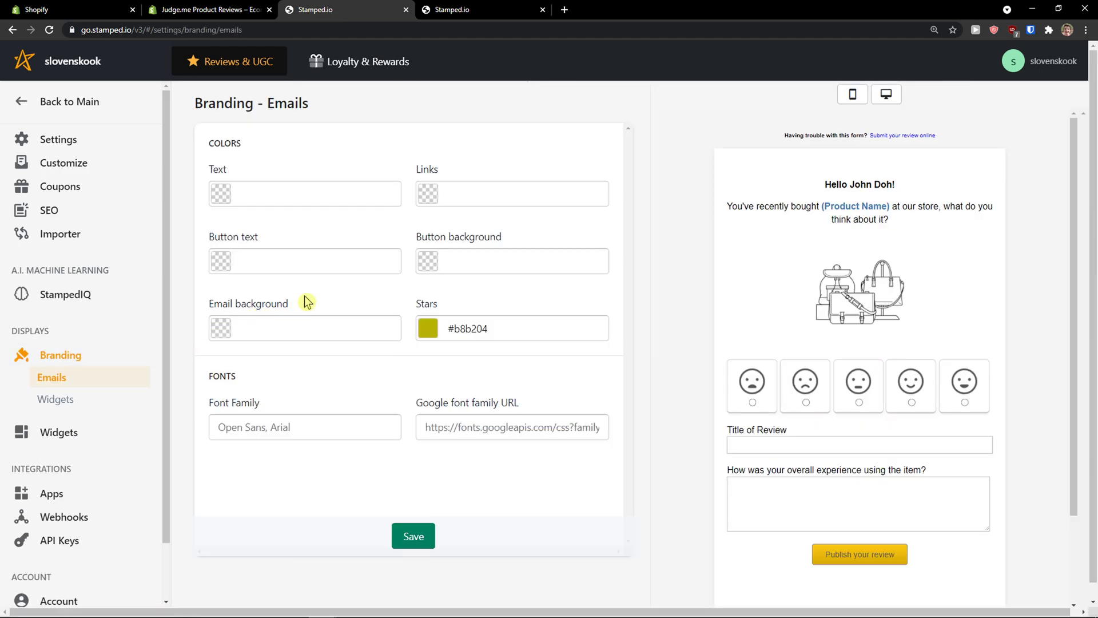
Step: View the Main Widget settings and scroll through its customer reviews preview
scroll(down, 3)
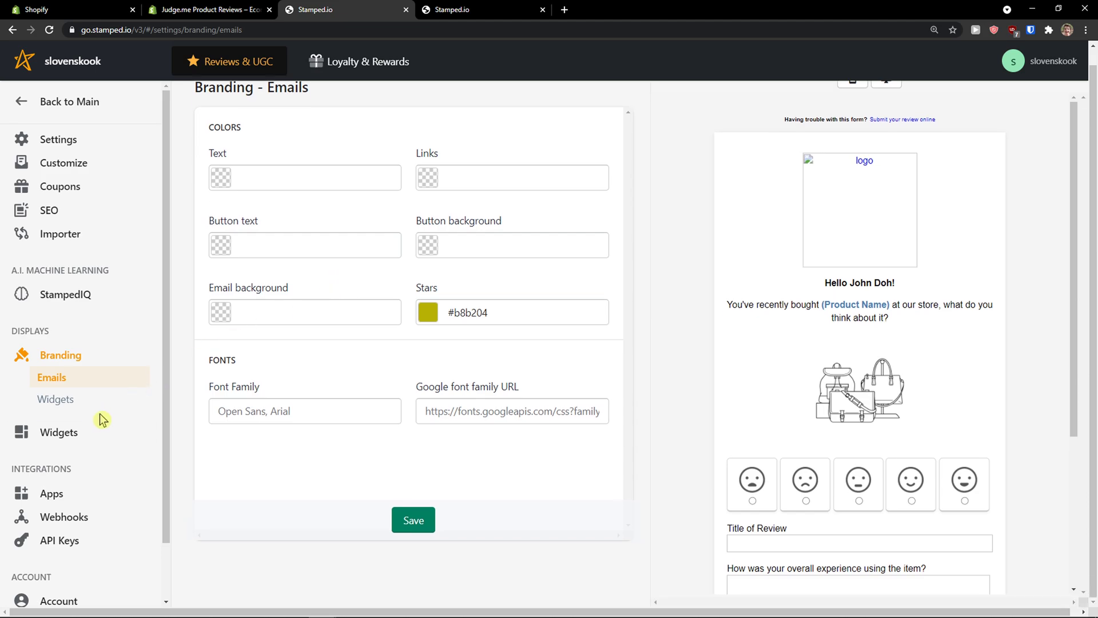
click(58, 432)
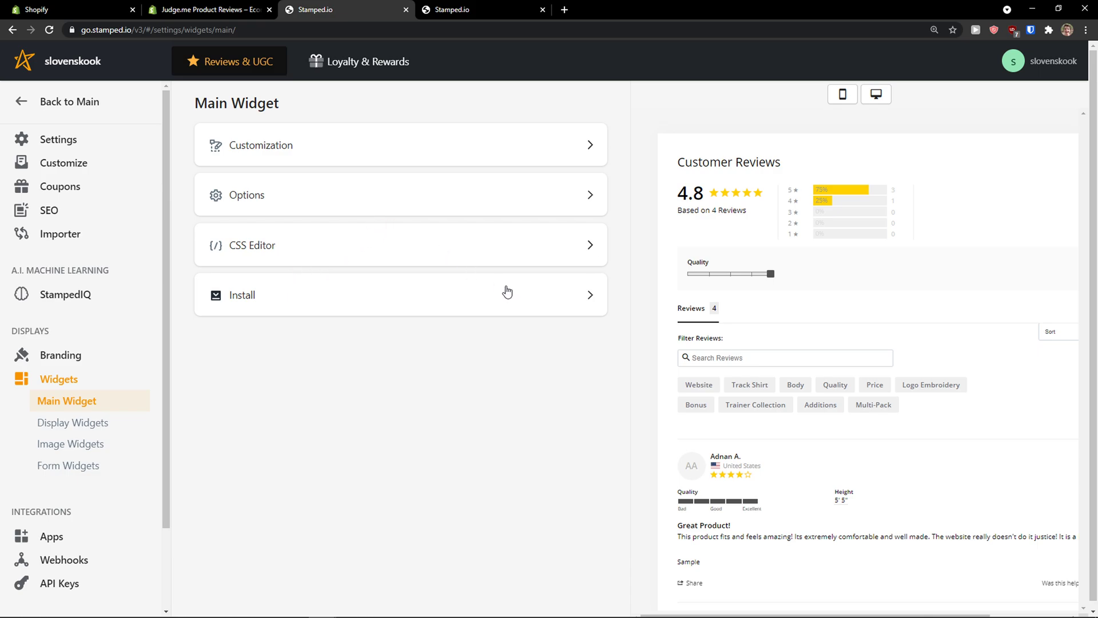
mouse_move(427, 149)
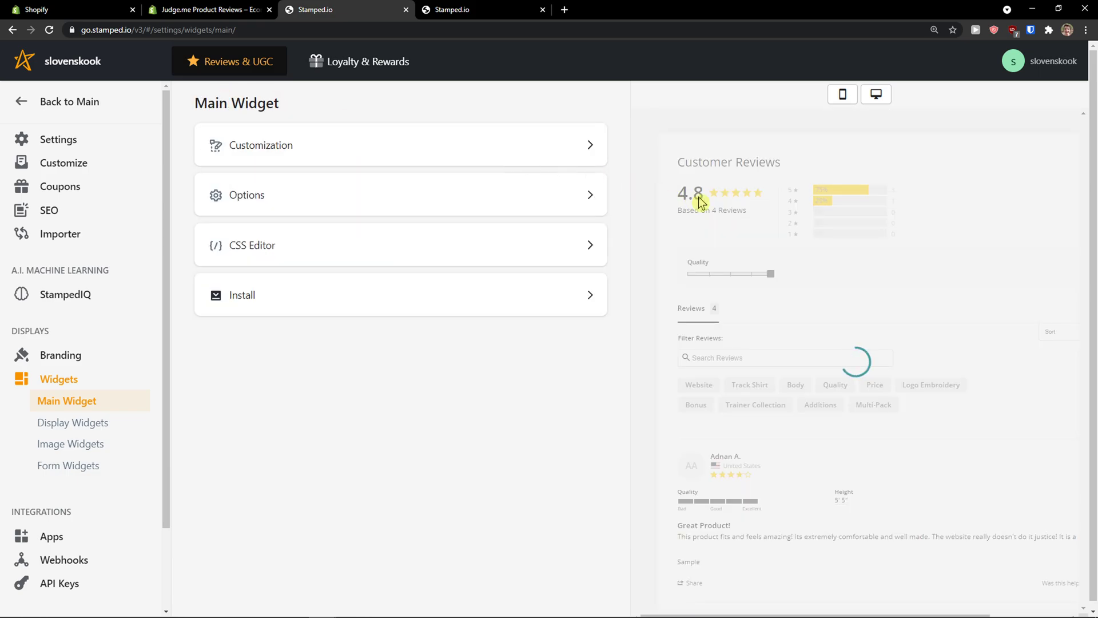
scroll(down, 3)
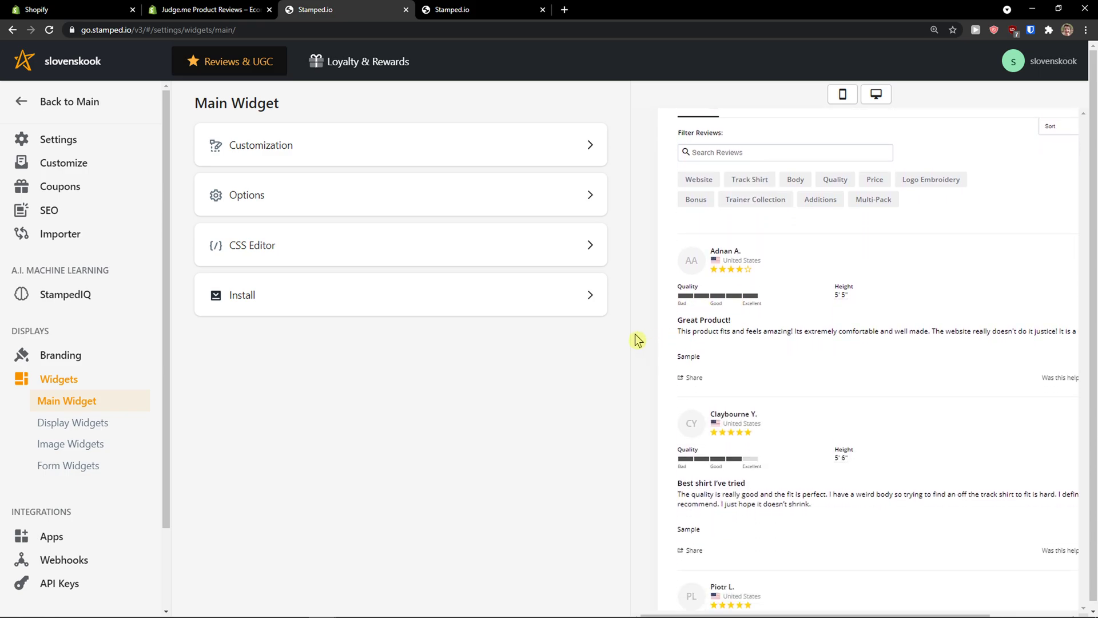
scroll(down, 3)
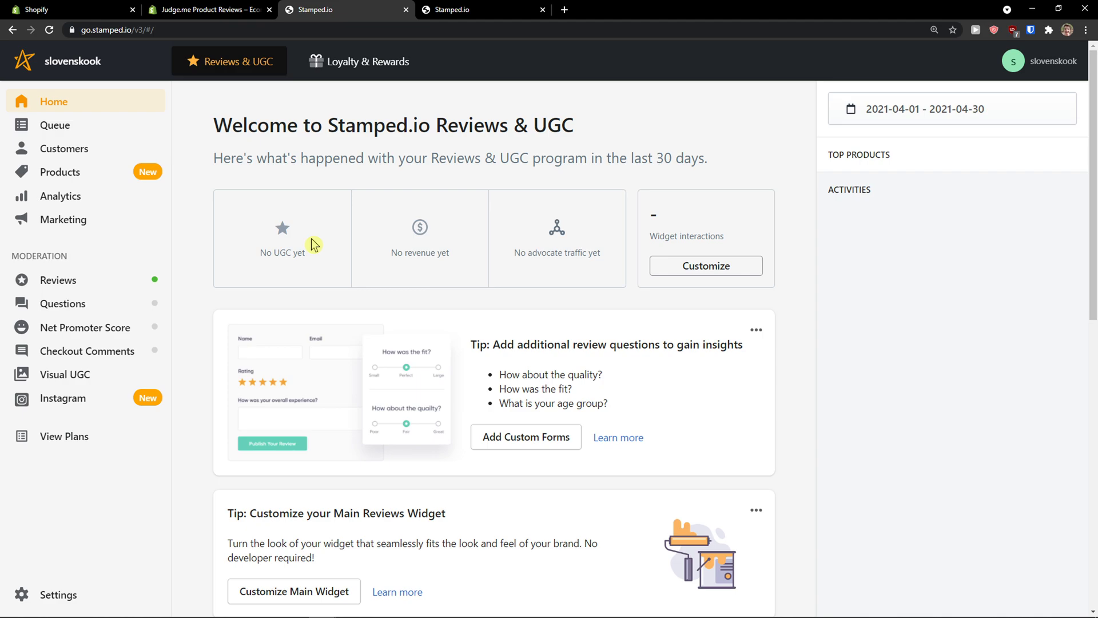
mouse_move(313, 244)
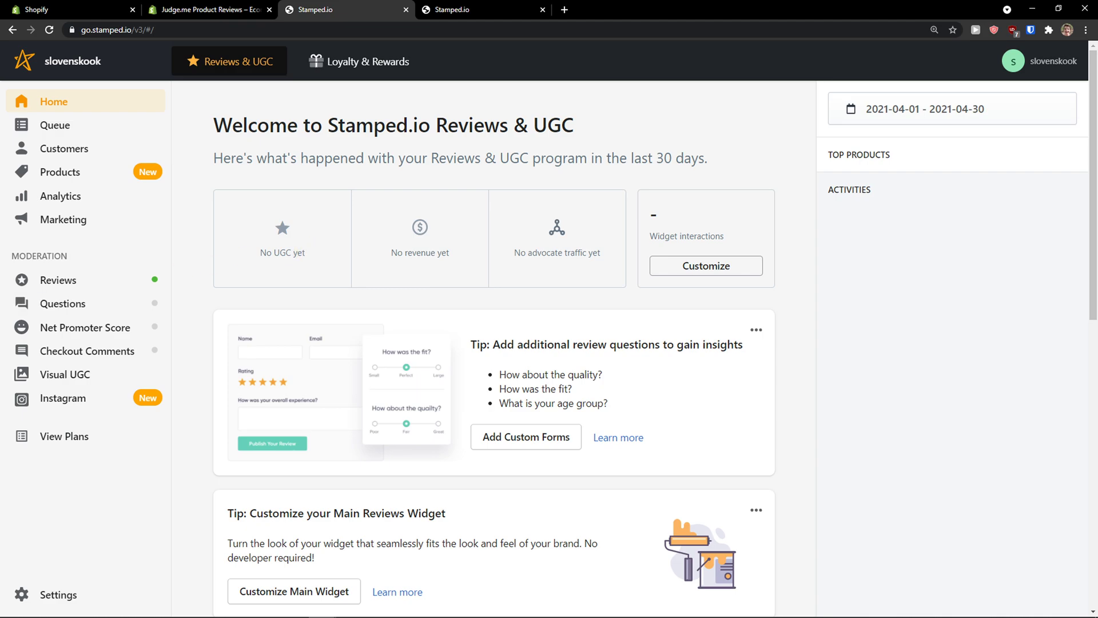